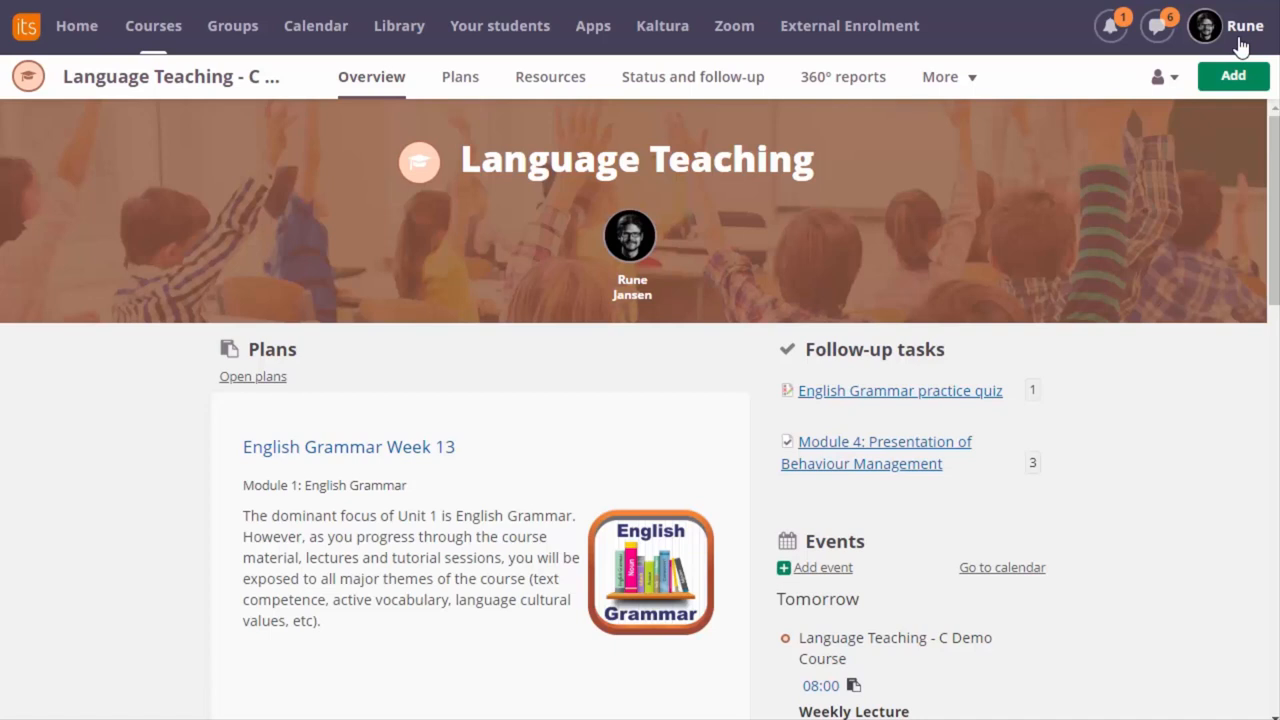
Show the course's Plans page, keeping Module 1: English Grammar as the displayed topic
click(1204, 26)
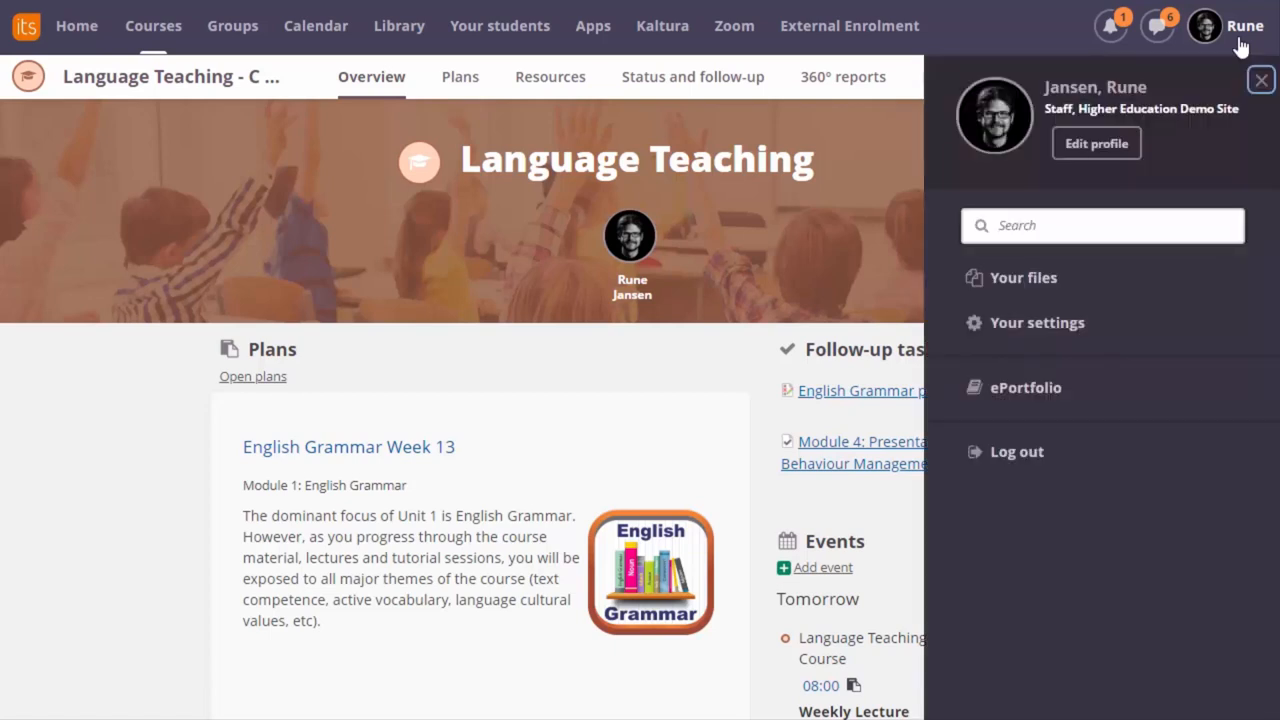
mouse_move(680, 356)
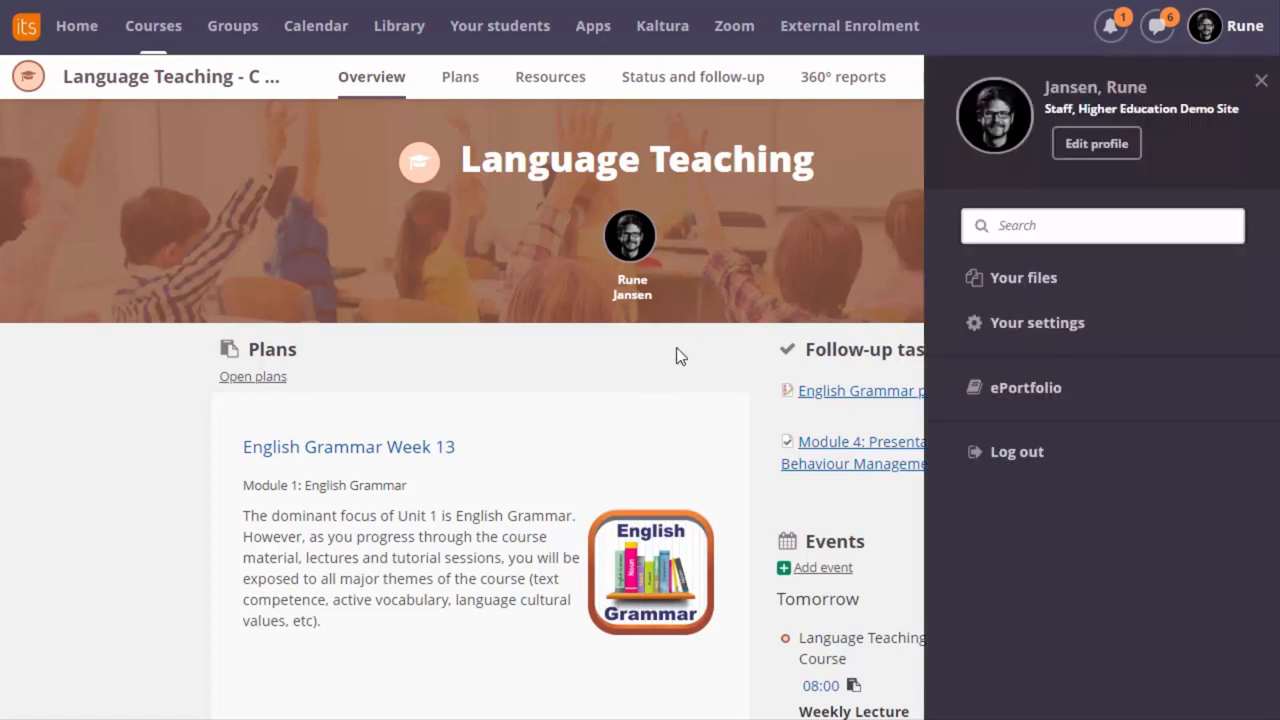
click(1260, 80)
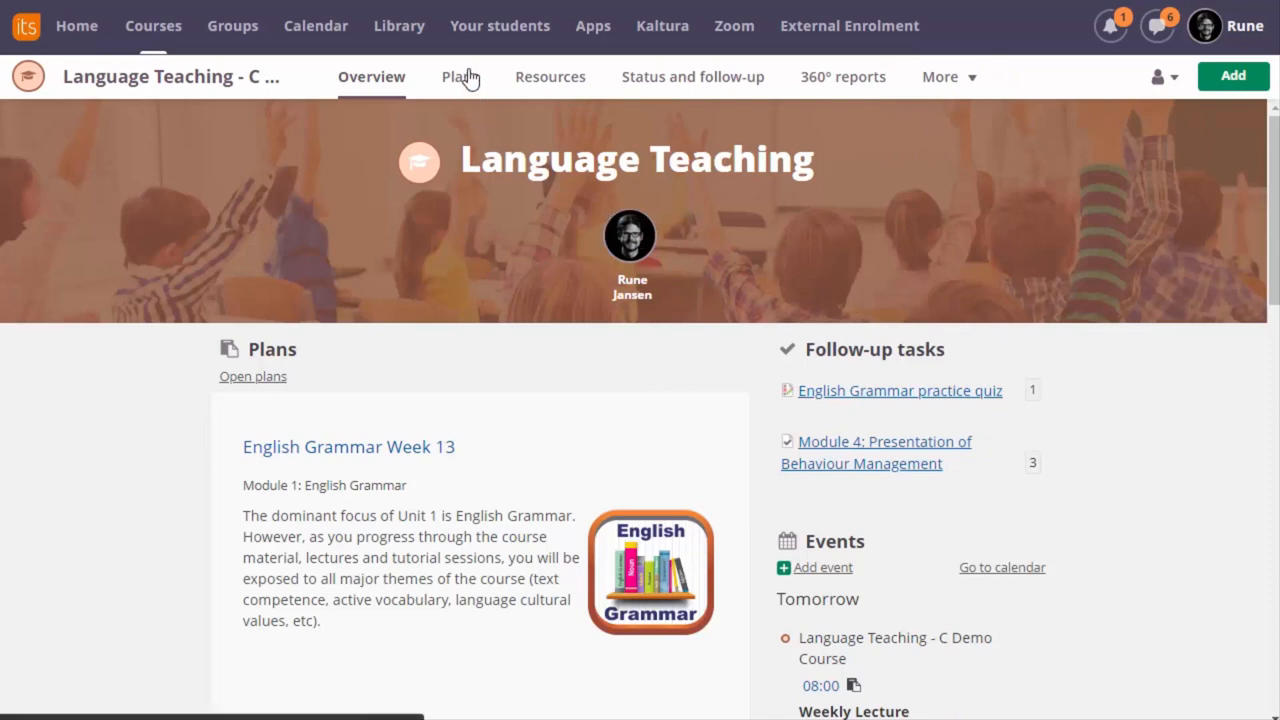
click(456, 76)
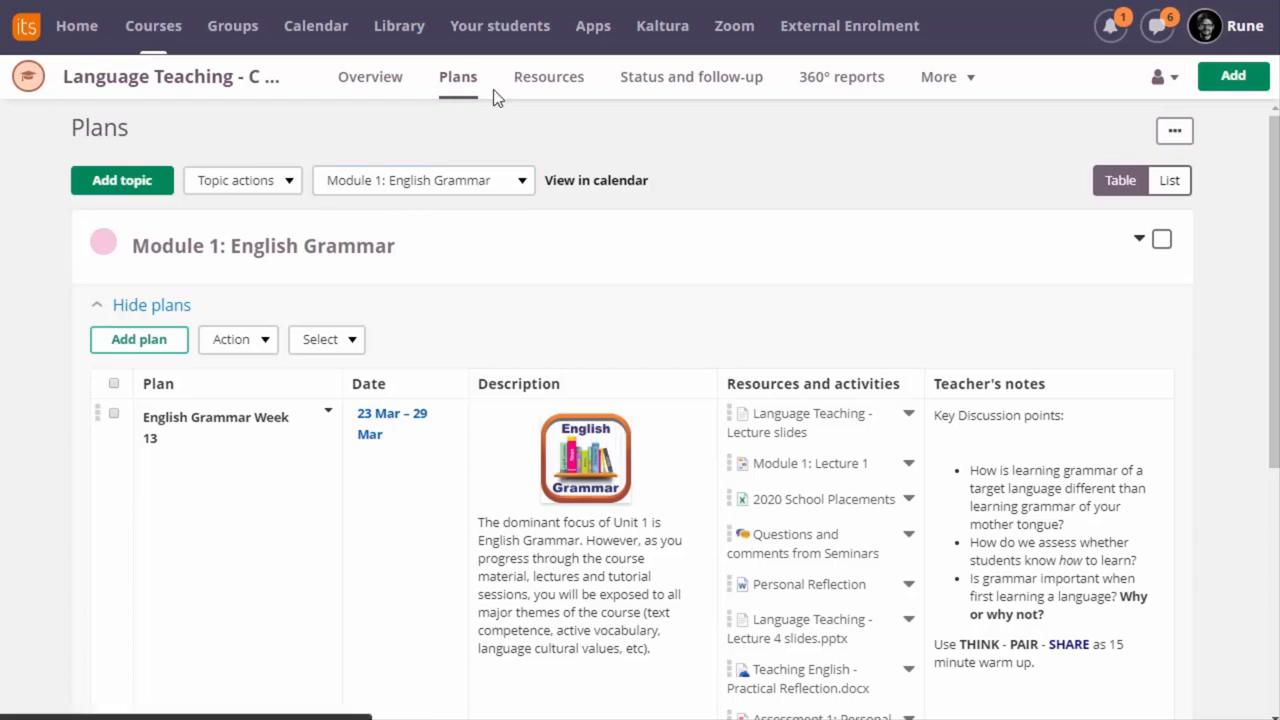
click(422, 180)
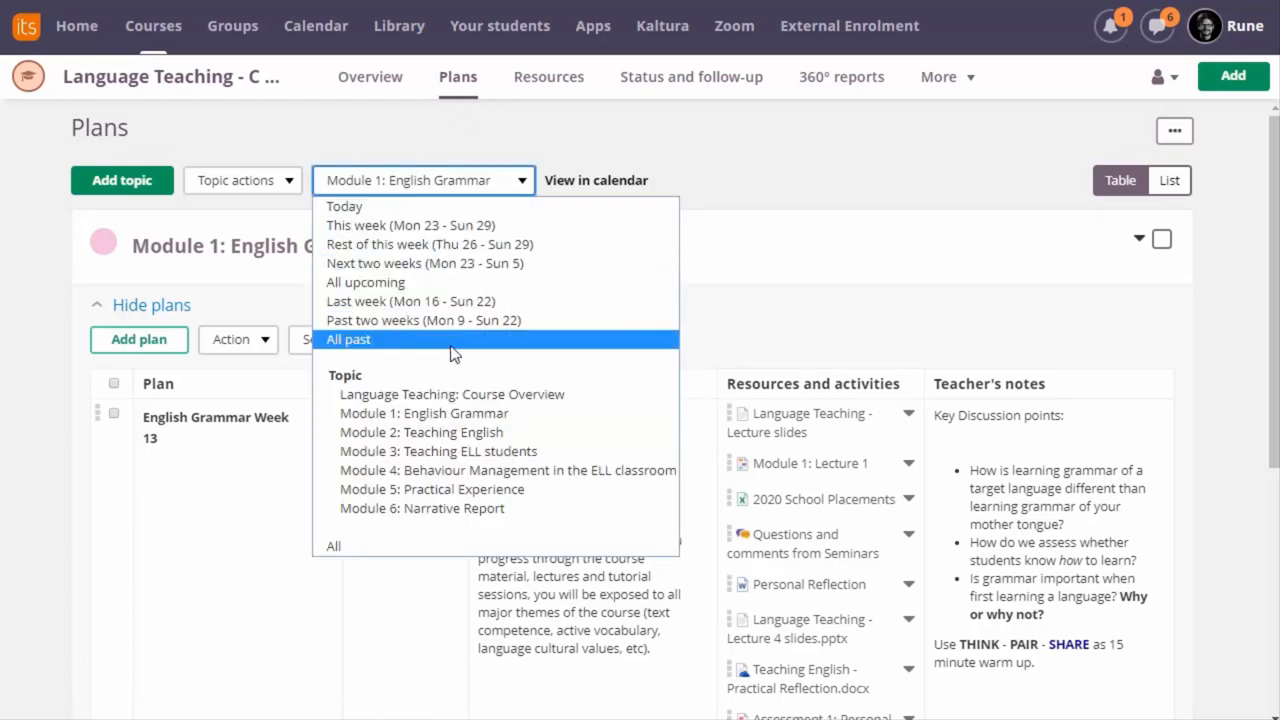
mouse_move(424, 412)
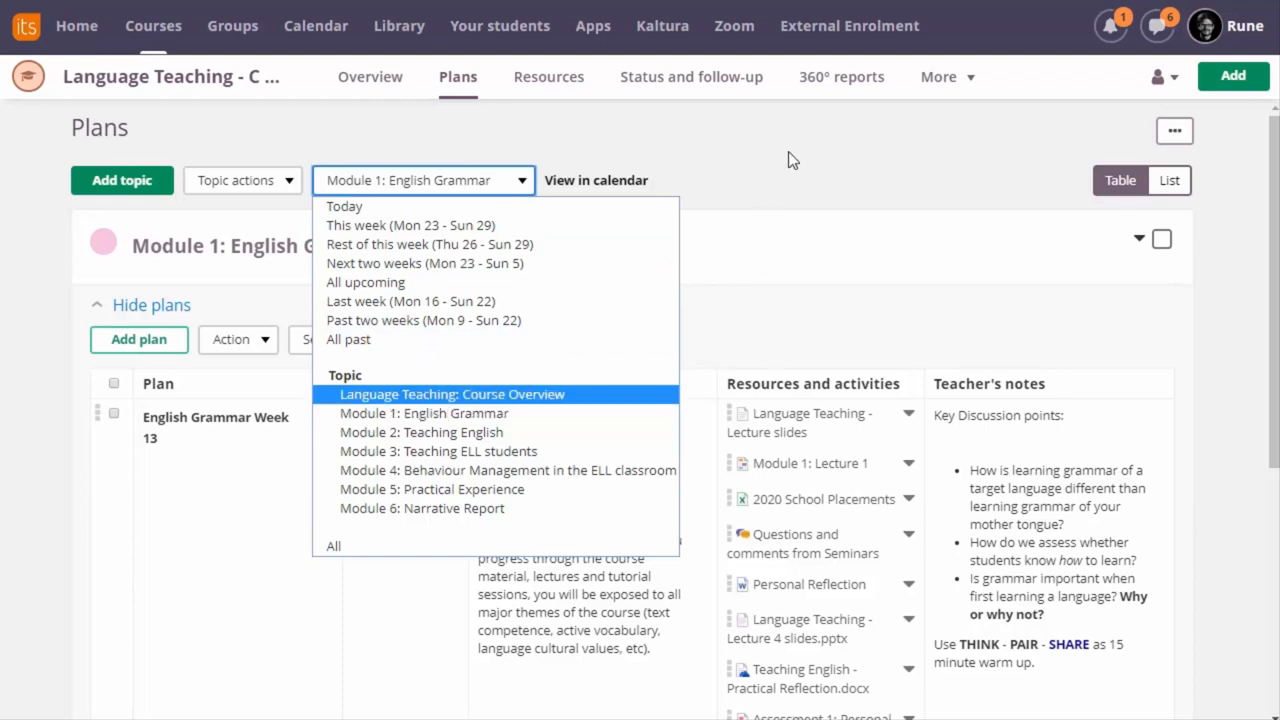
click(424, 394)
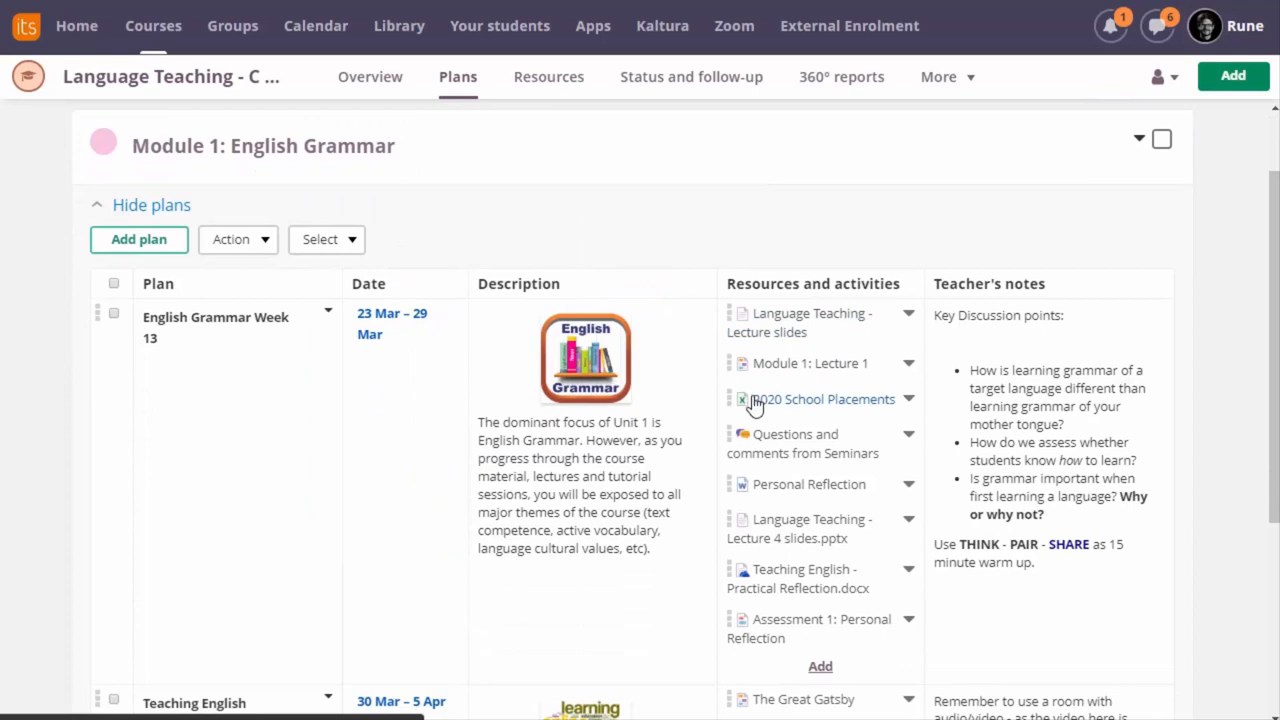
mouse_move(772, 496)
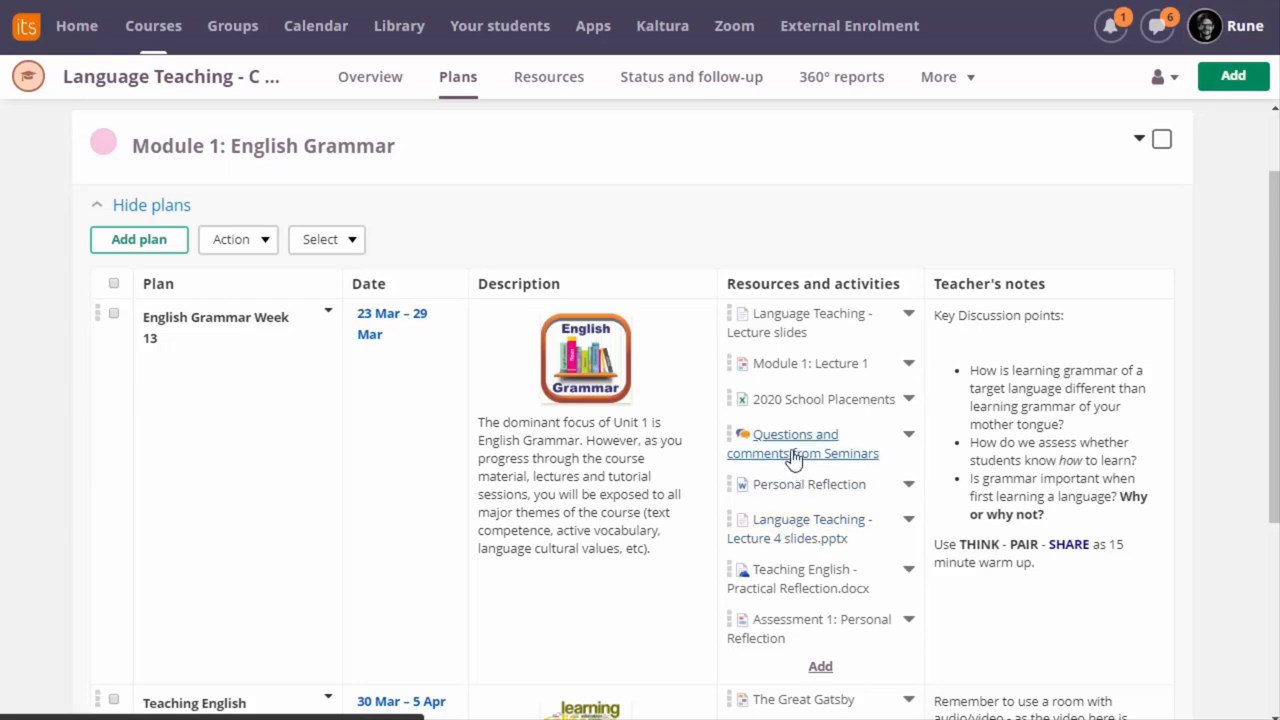
mouse_move(756, 576)
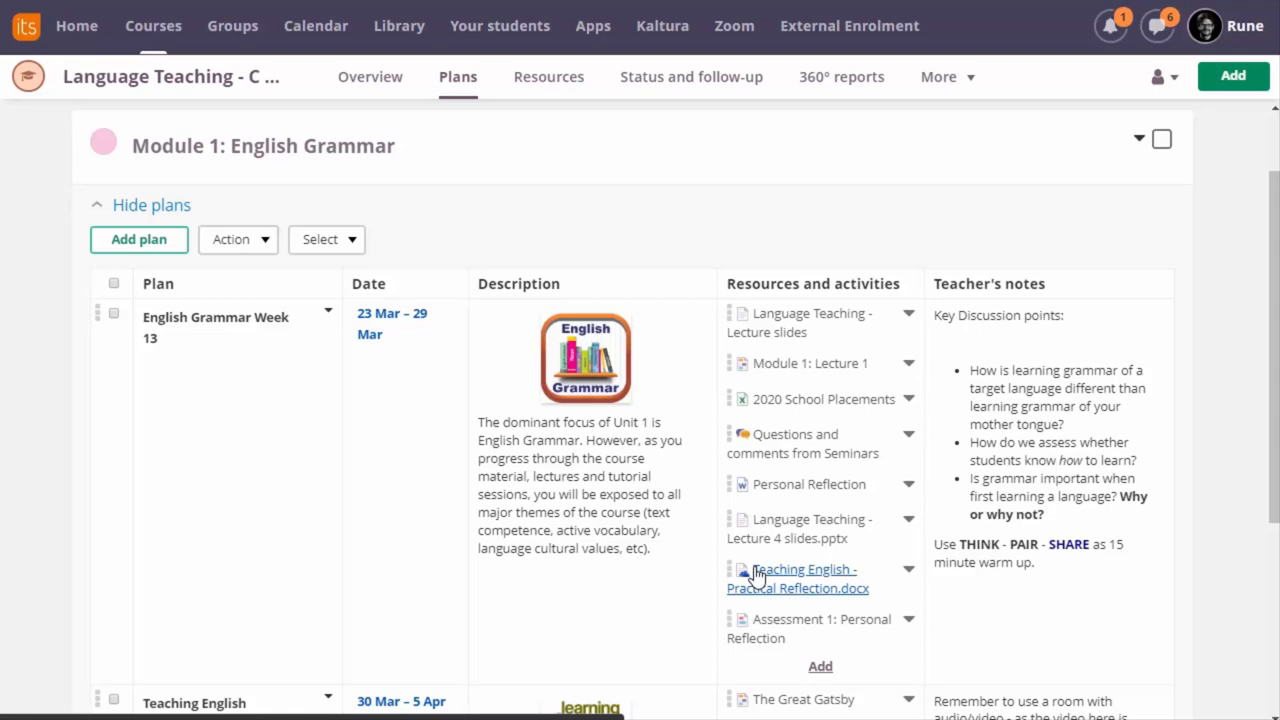
mouse_move(744, 564)
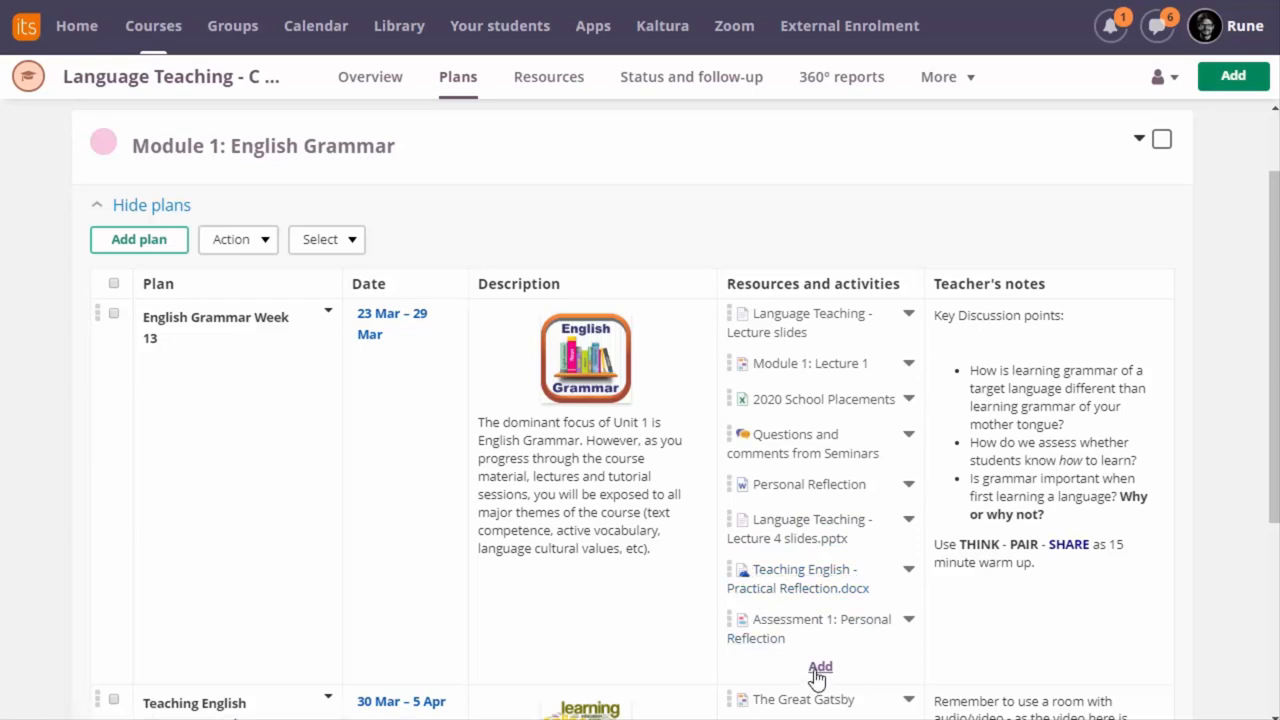
Start adding a resource to the Week 13 English Grammar plan
click(820, 668)
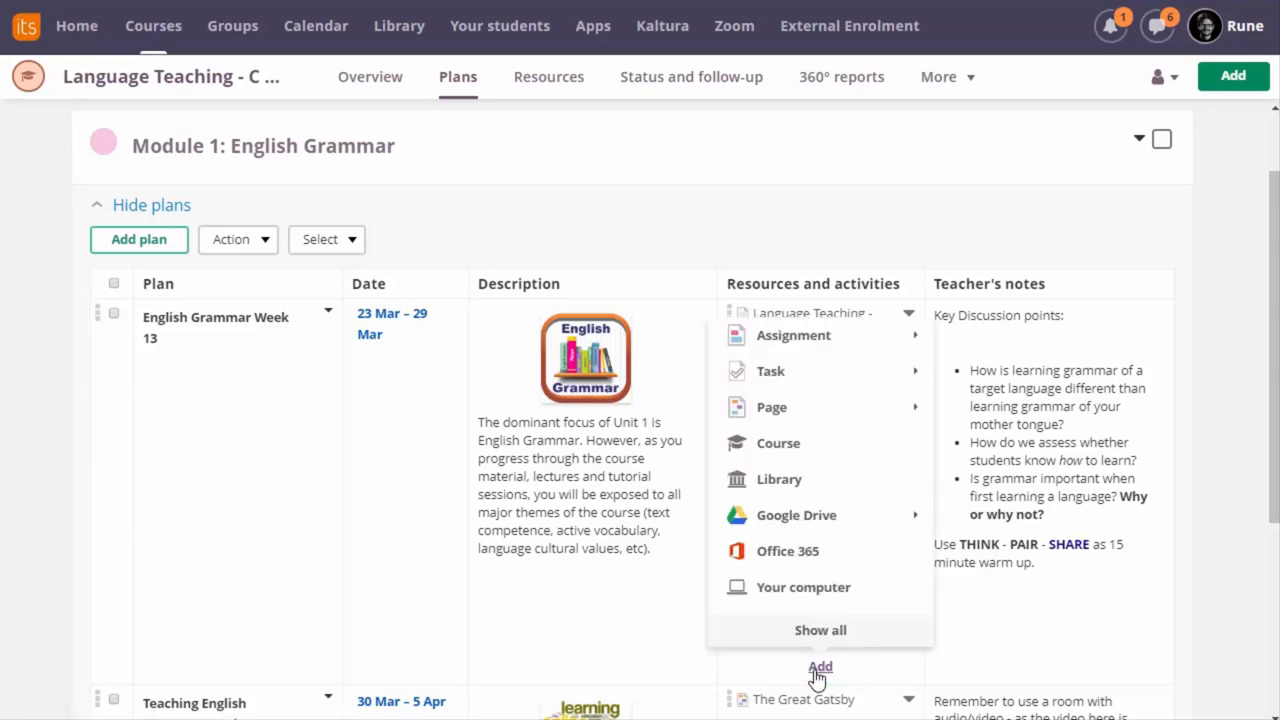
mouse_move(860, 550)
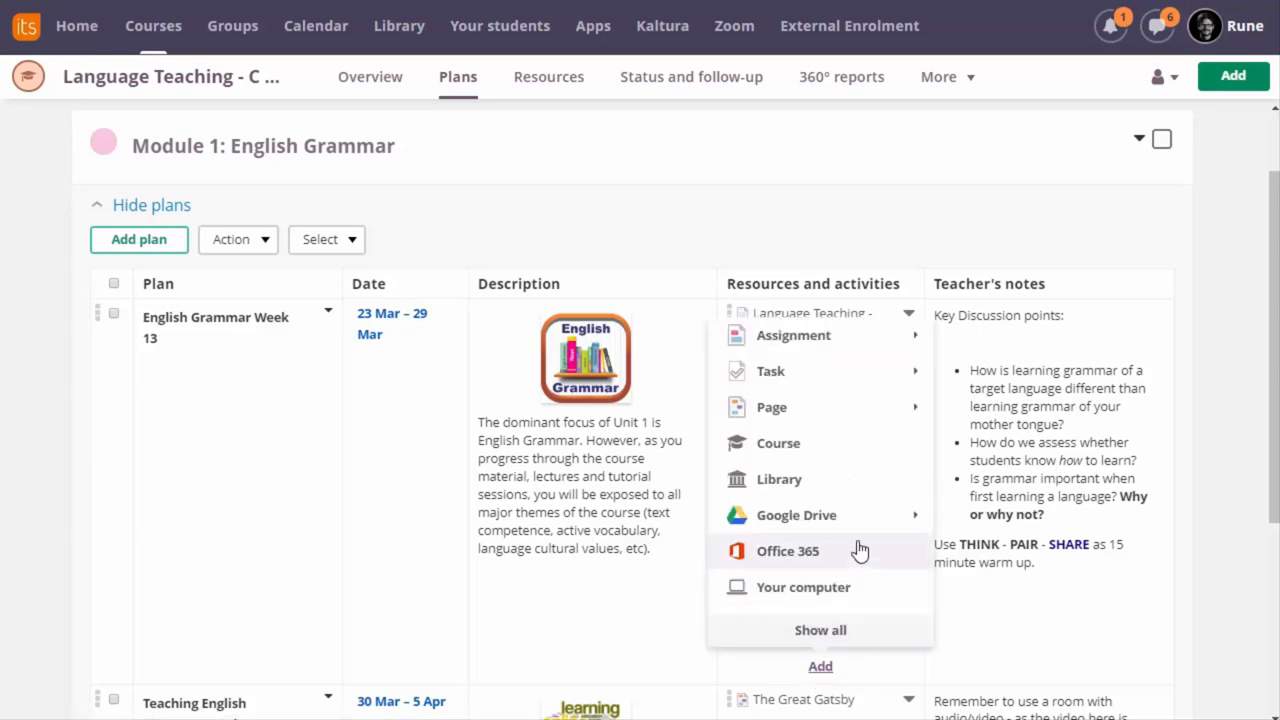
mouse_move(866, 572)
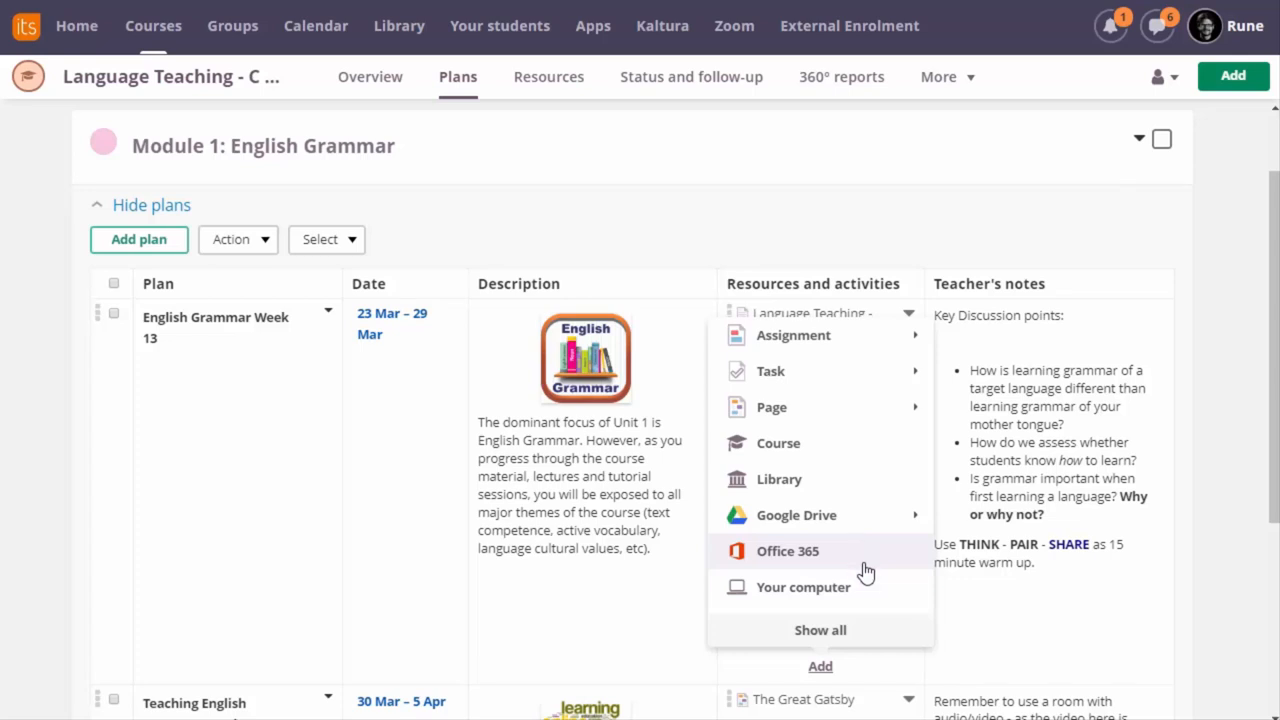
mouse_move(862, 564)
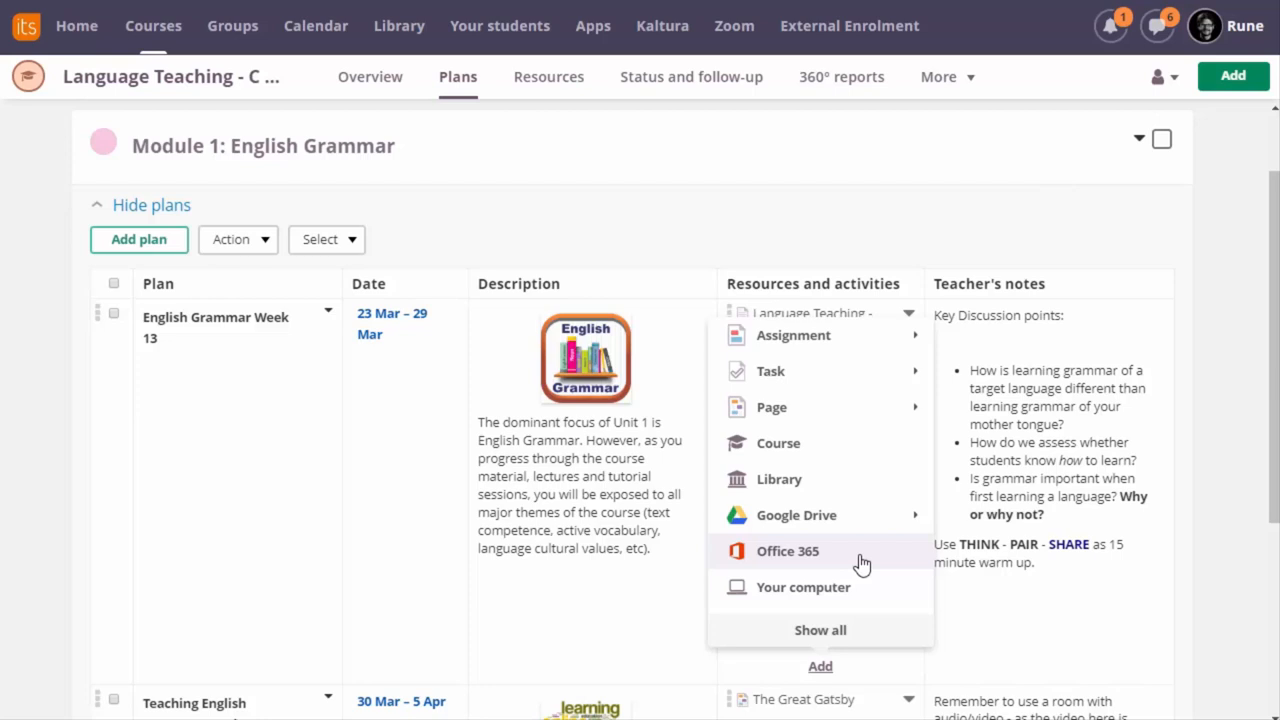
mouse_move(864, 556)
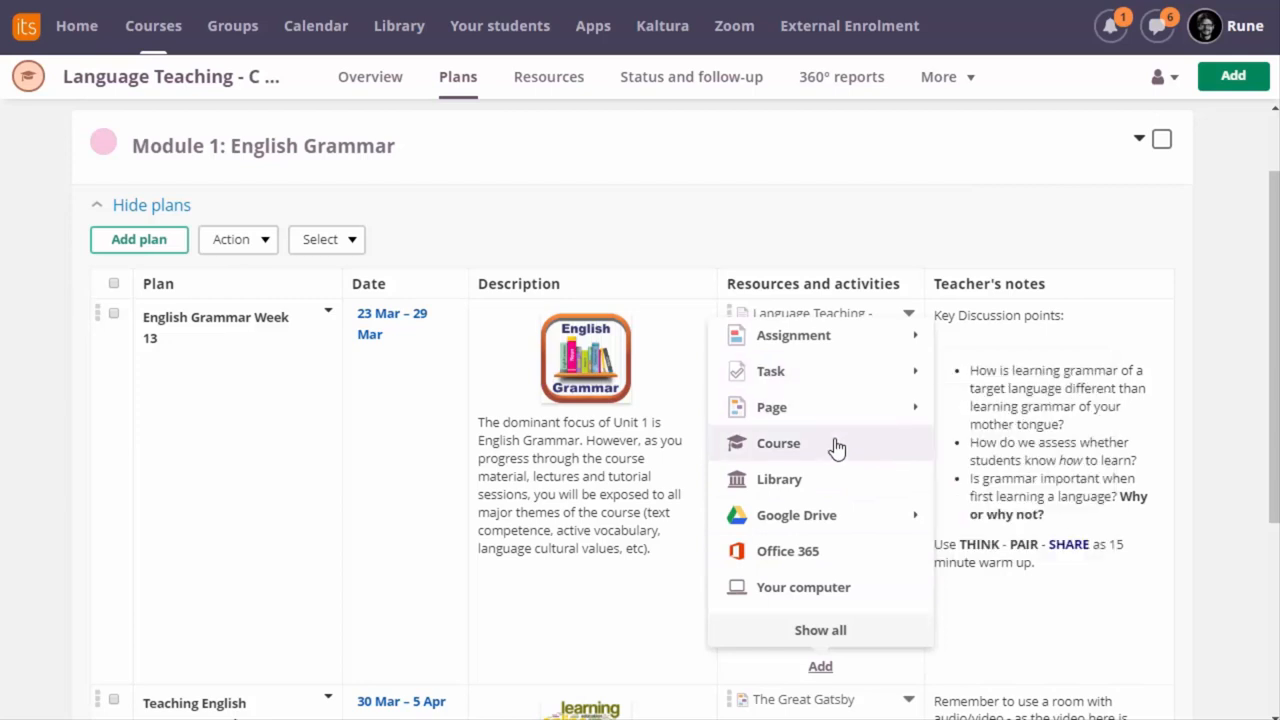
mouse_move(772, 370)
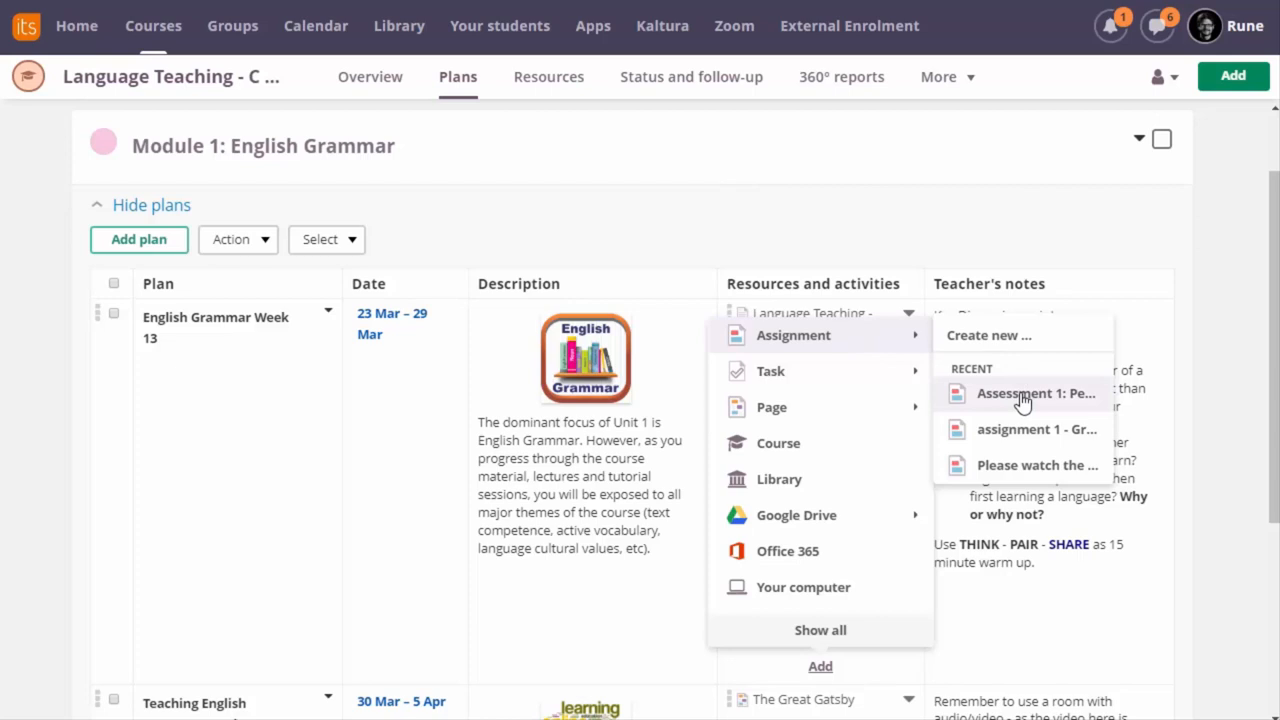
mouse_move(1036, 472)
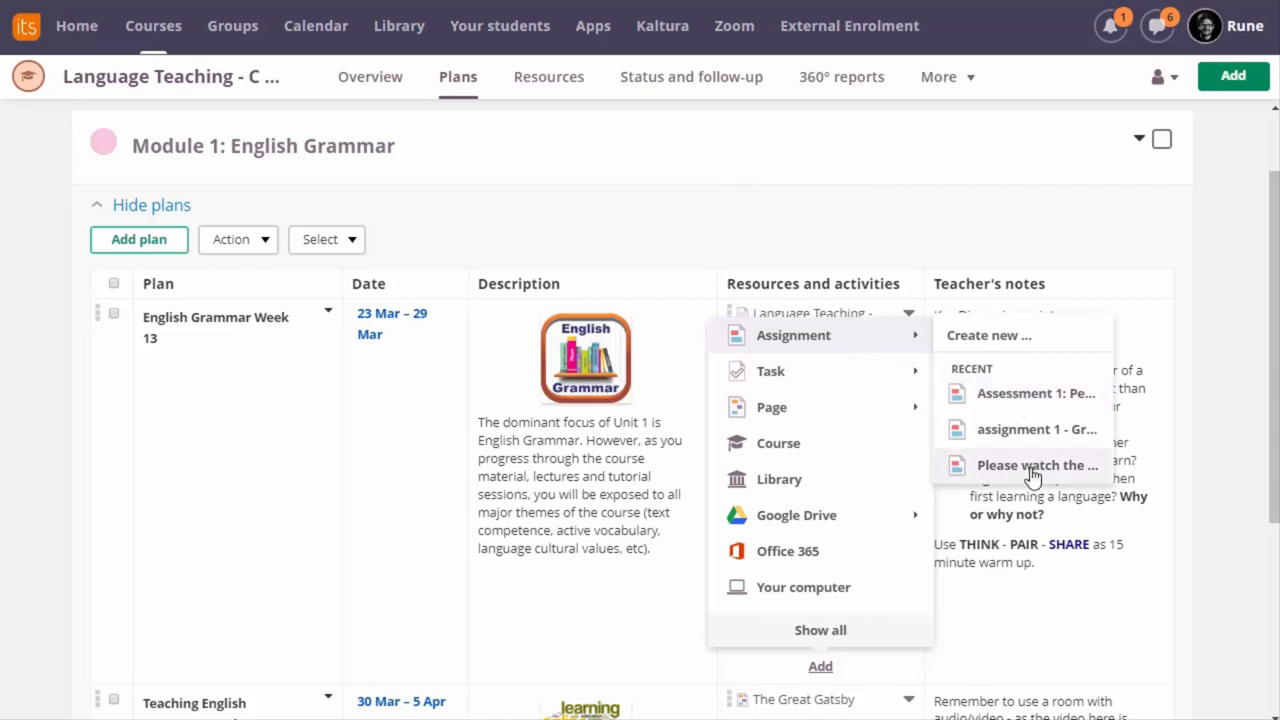
mouse_move(1030, 472)
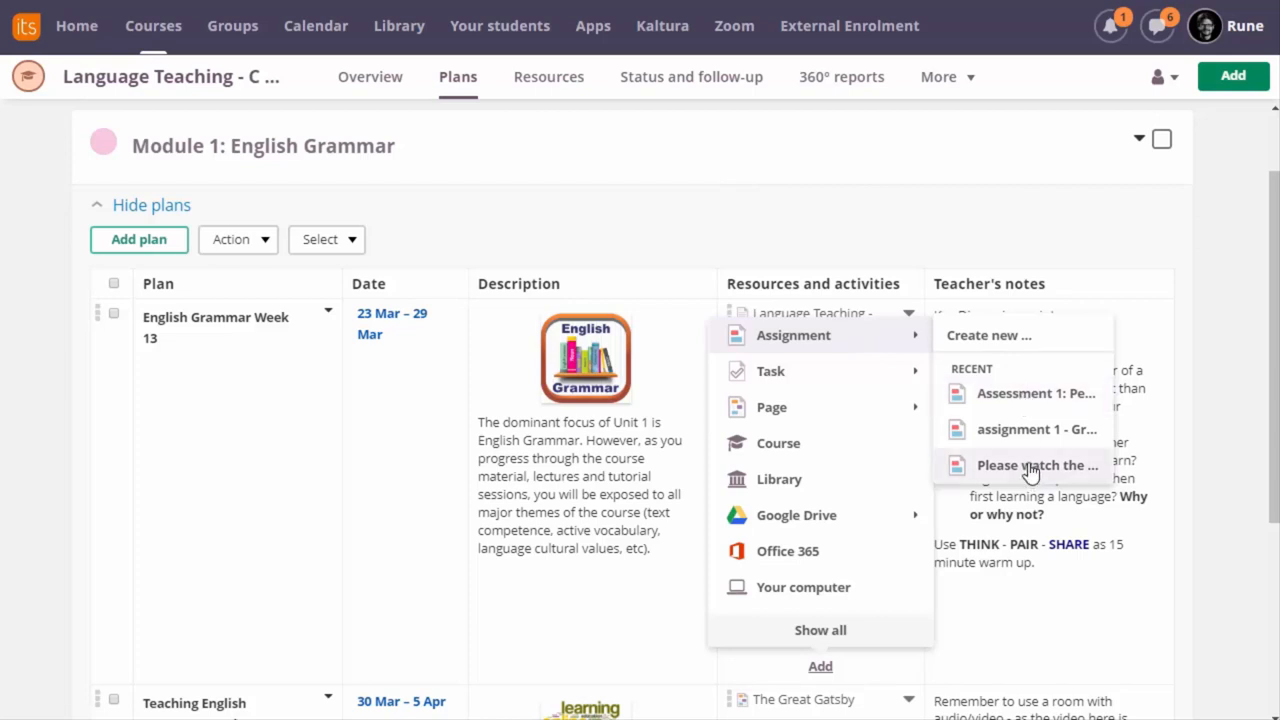
mouse_move(1004, 340)
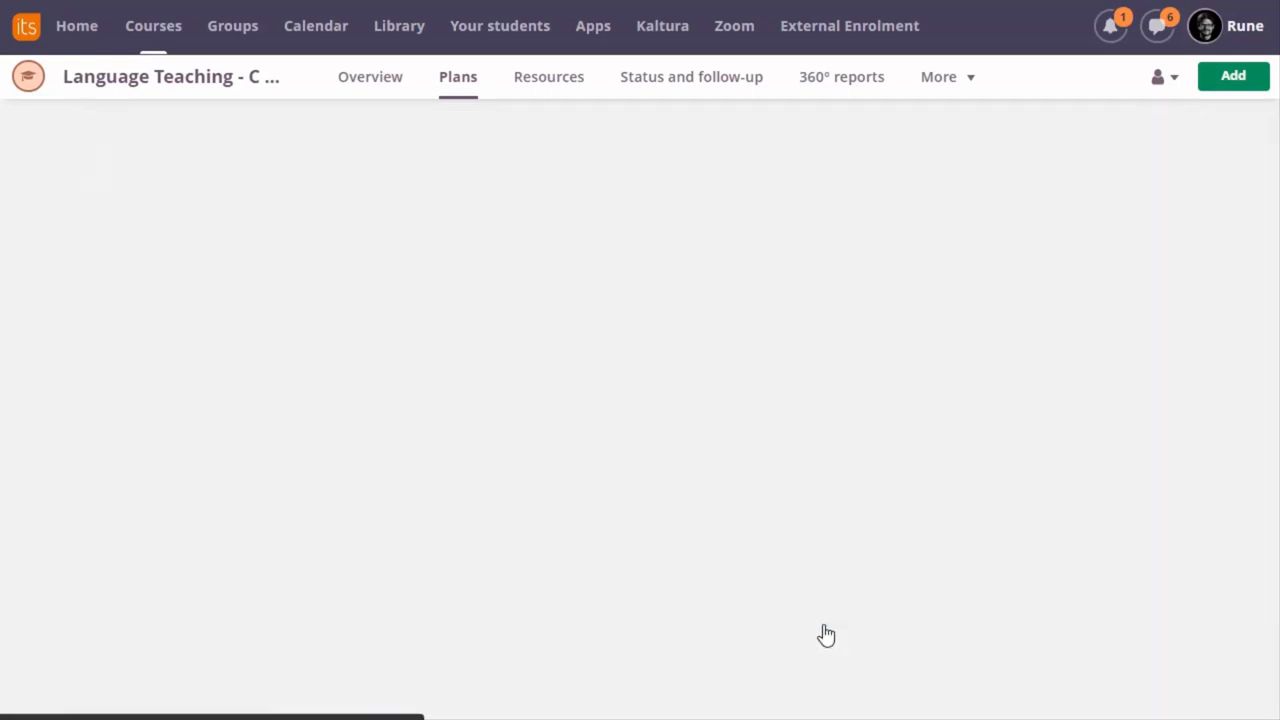
Load the Assessment 1: Personal Reflection assignment with its Answers table of five students
click(548, 76)
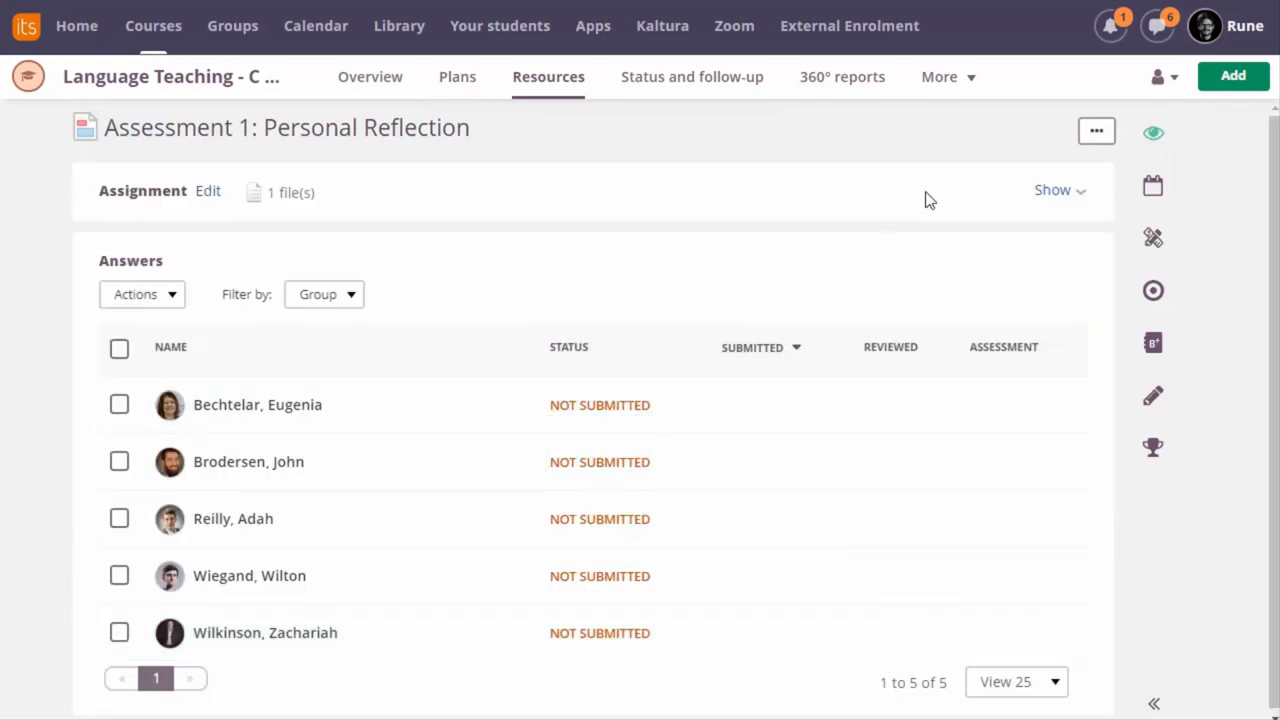
mouse_move(1004, 304)
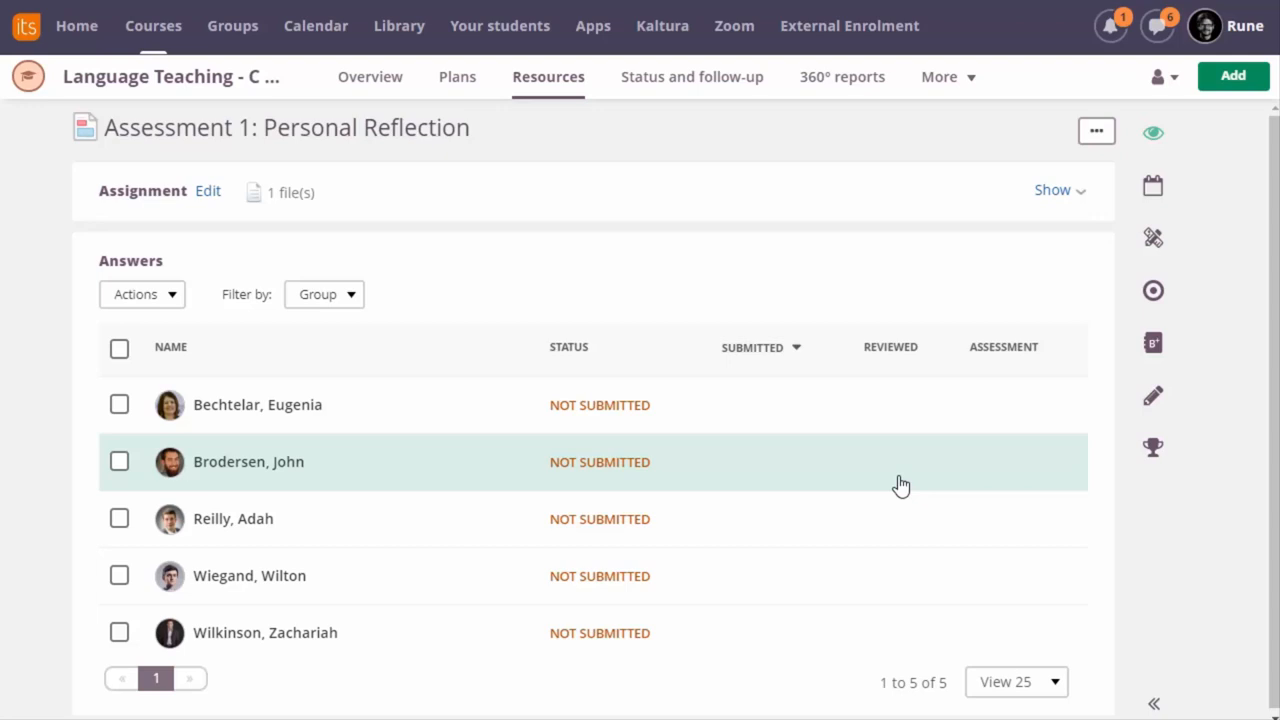
mouse_move(896, 464)
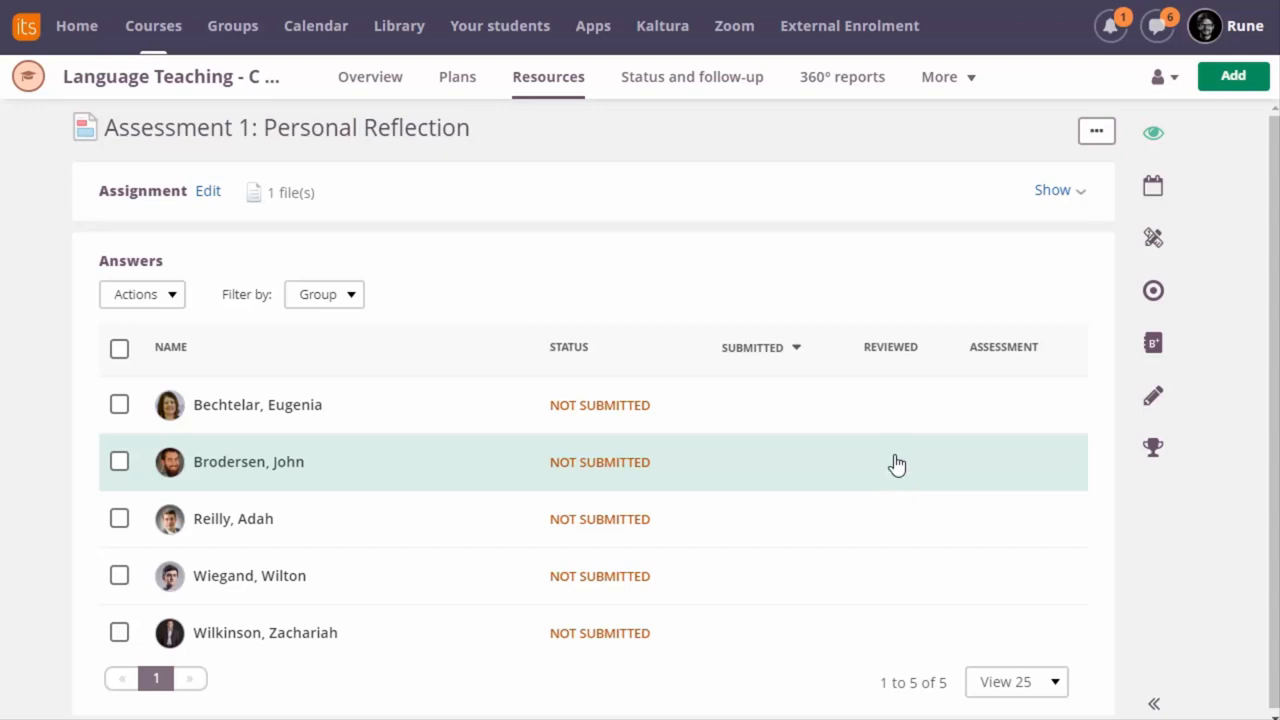
mouse_move(892, 624)
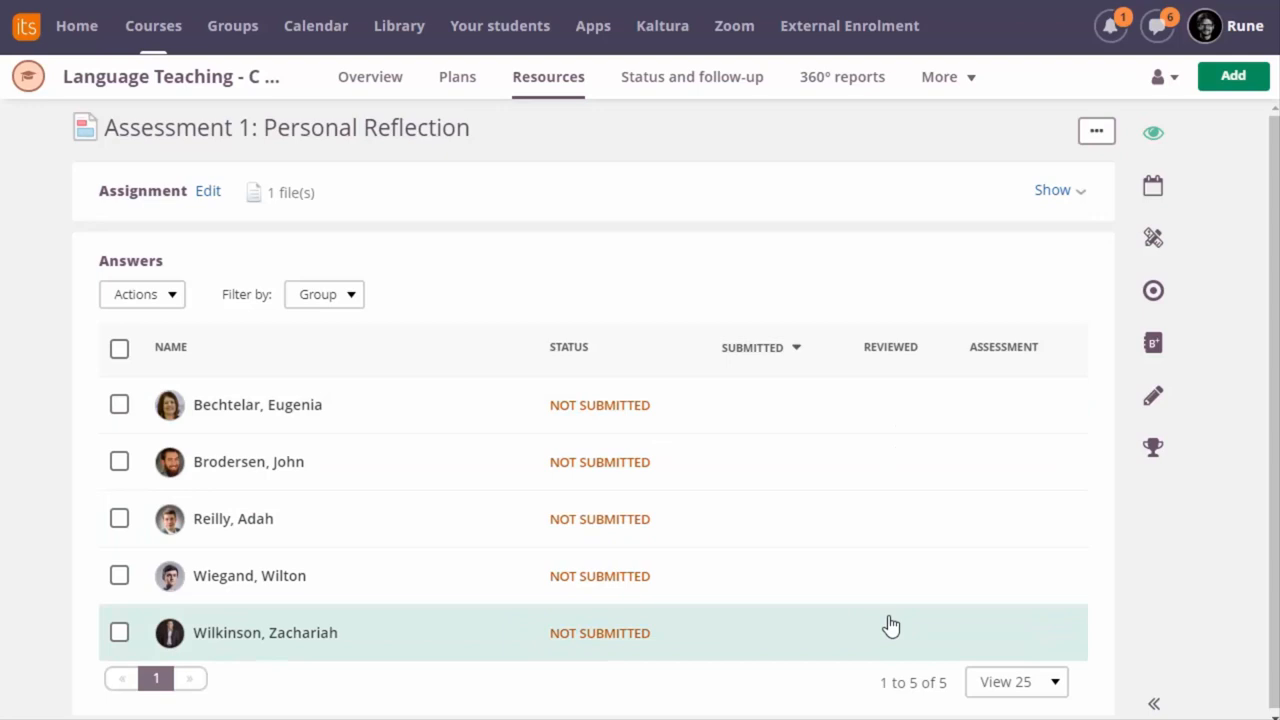
mouse_move(928, 498)
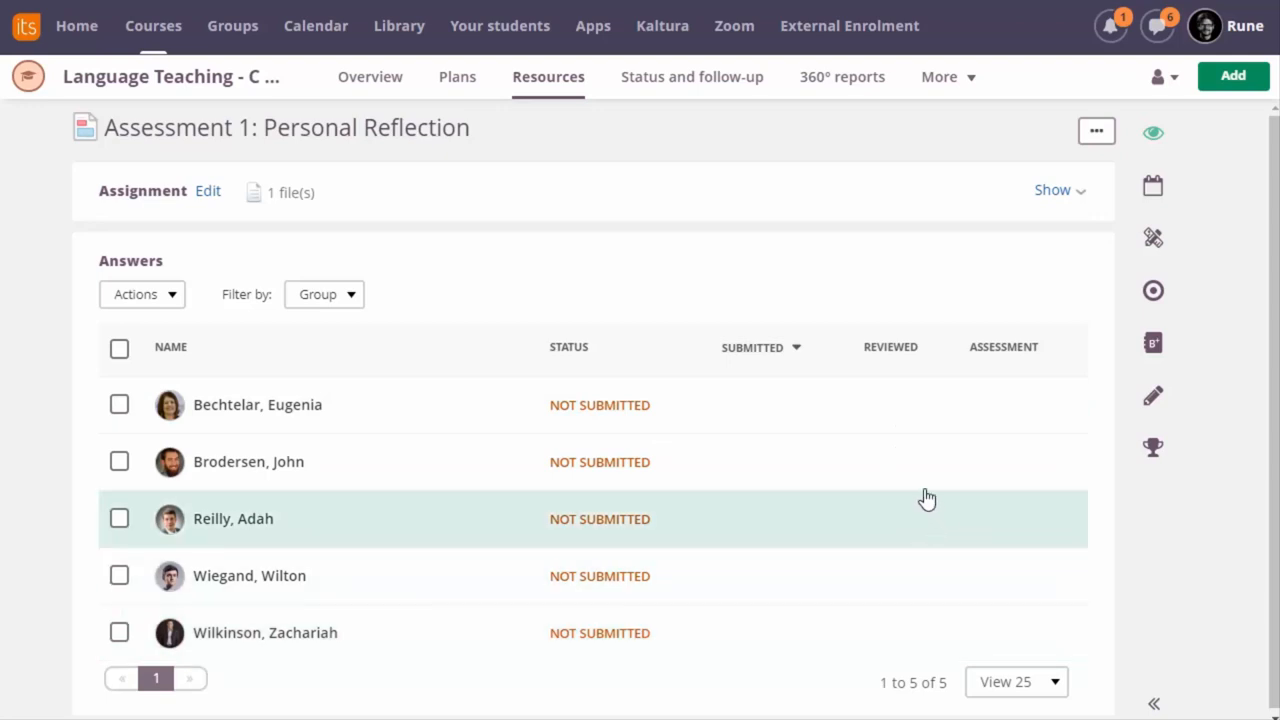
mouse_move(896, 432)
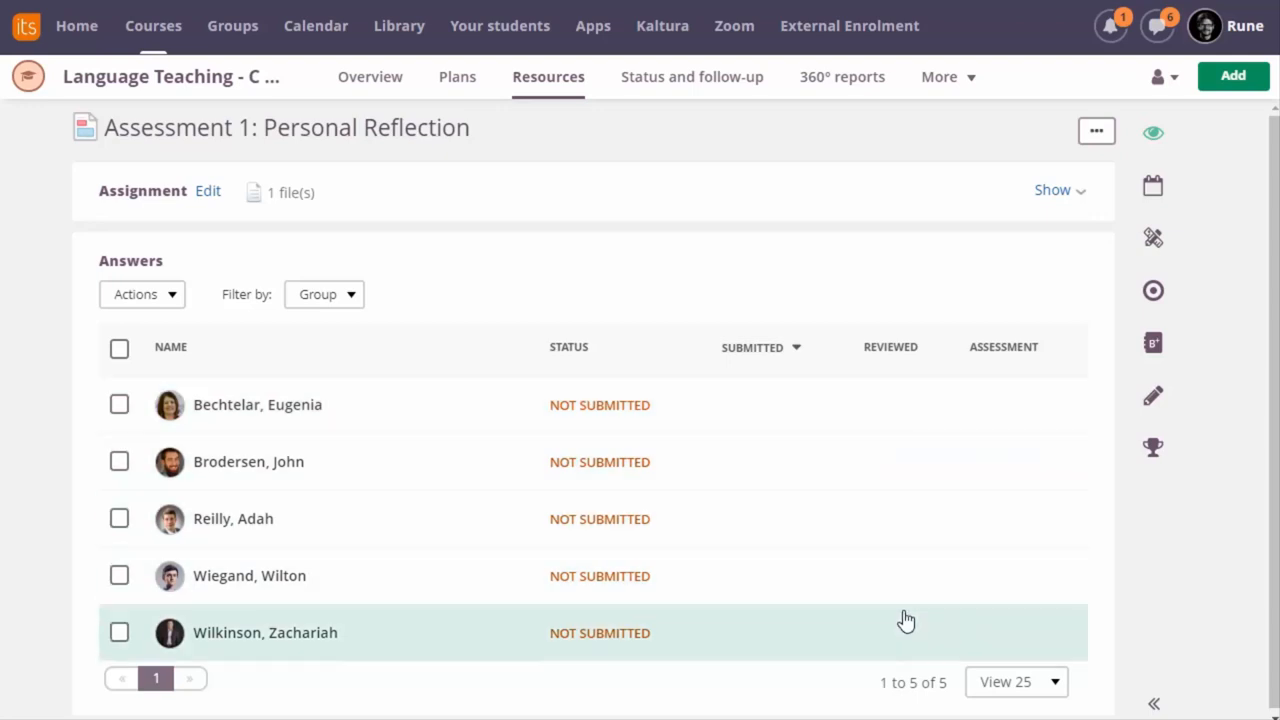
mouse_move(928, 582)
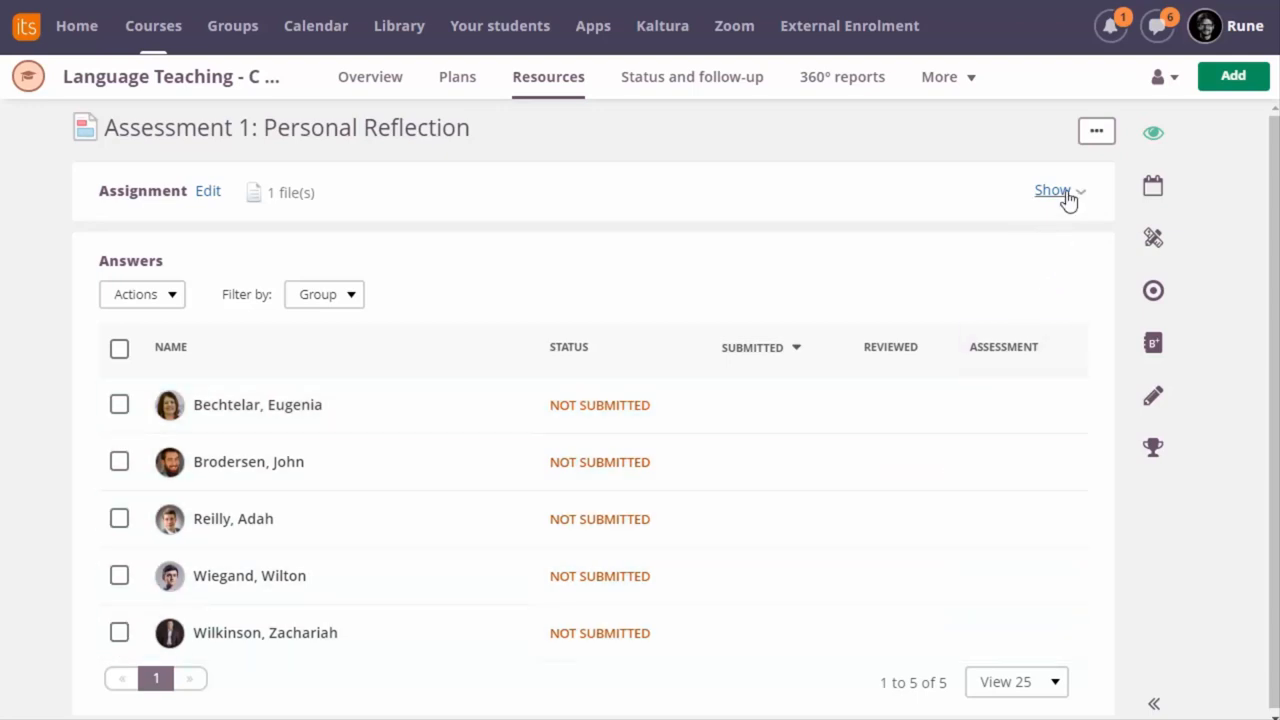
Reveal the assignment details and expand the 'Explain and compare educational models' rubric with four levels
click(1052, 190)
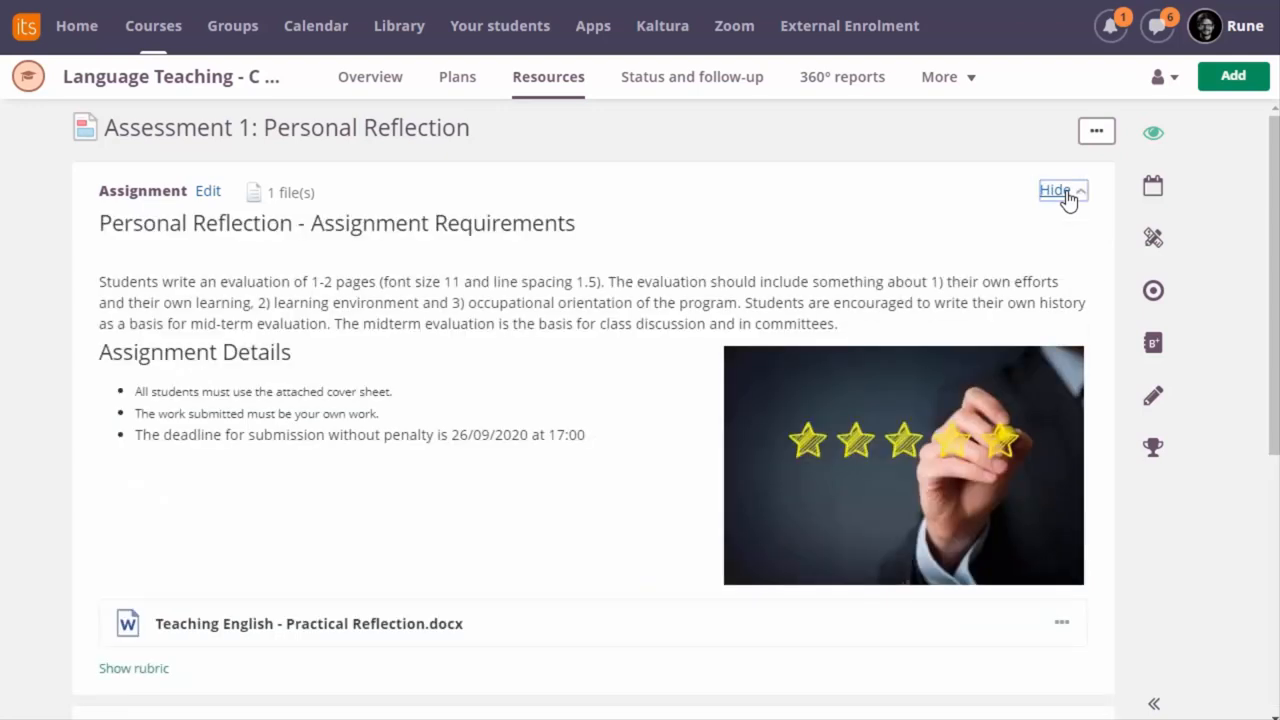
mouse_move(150, 250)
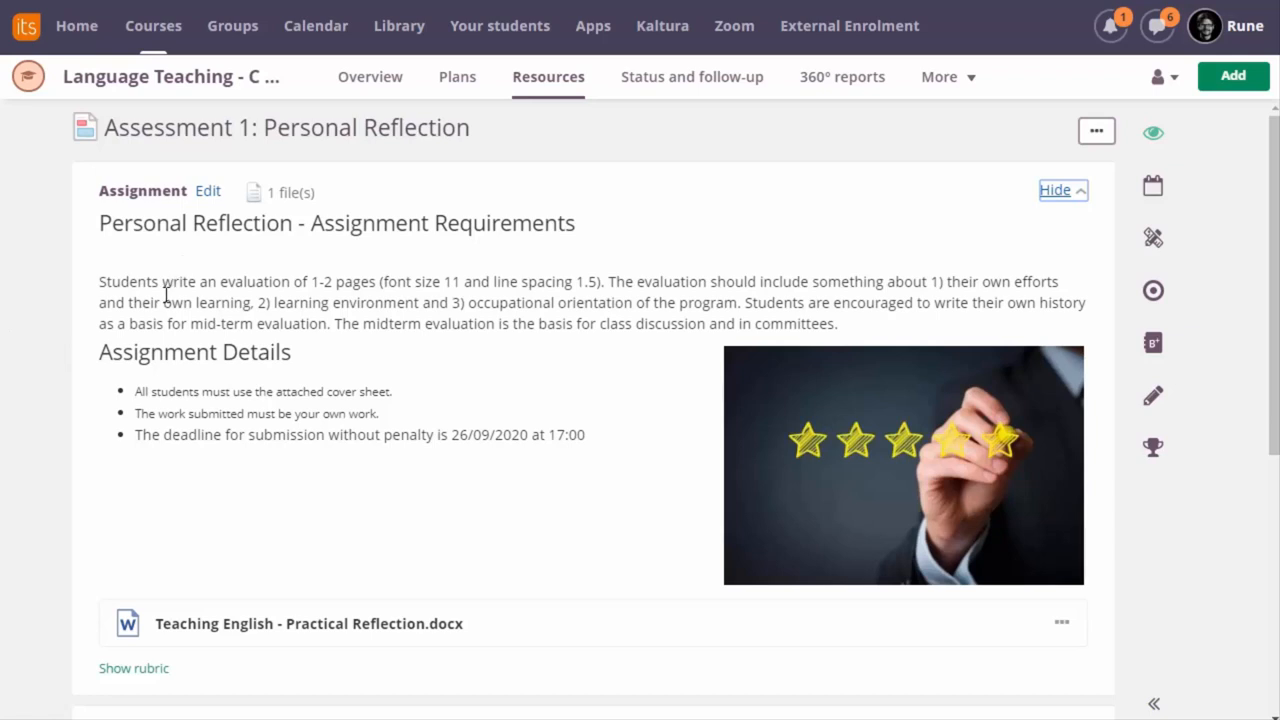
mouse_move(186, 276)
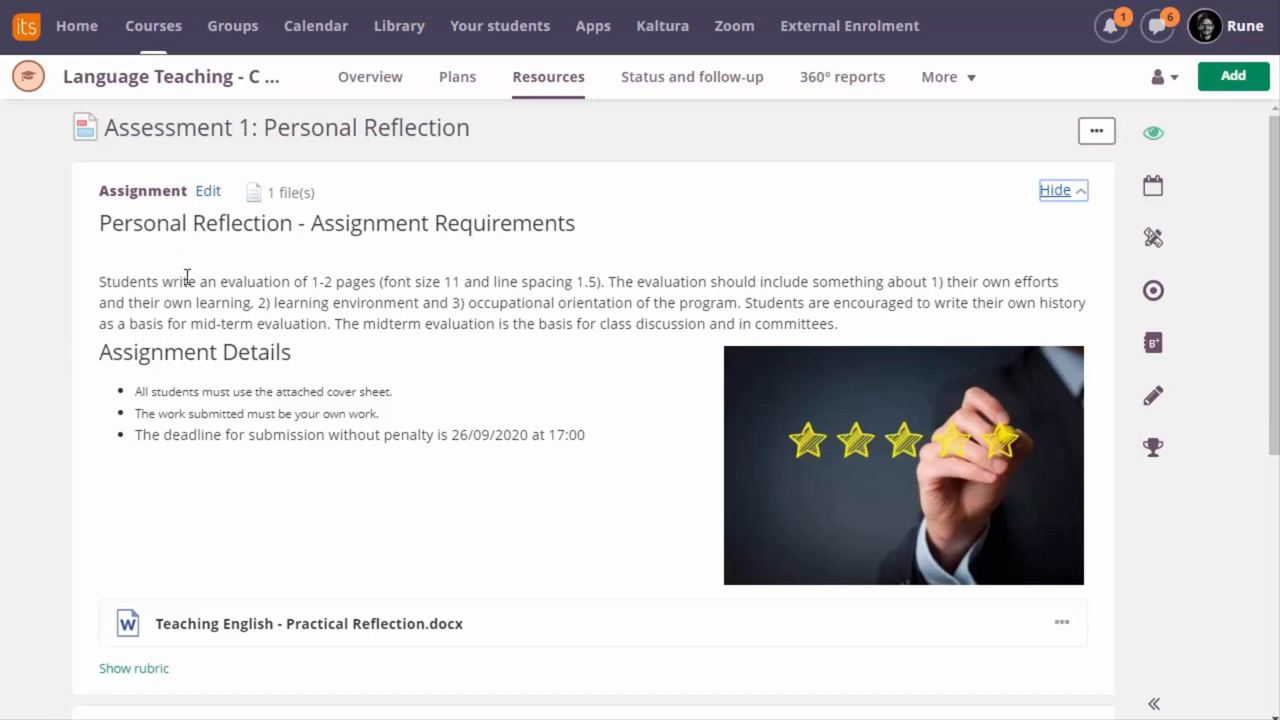
mouse_move(158, 396)
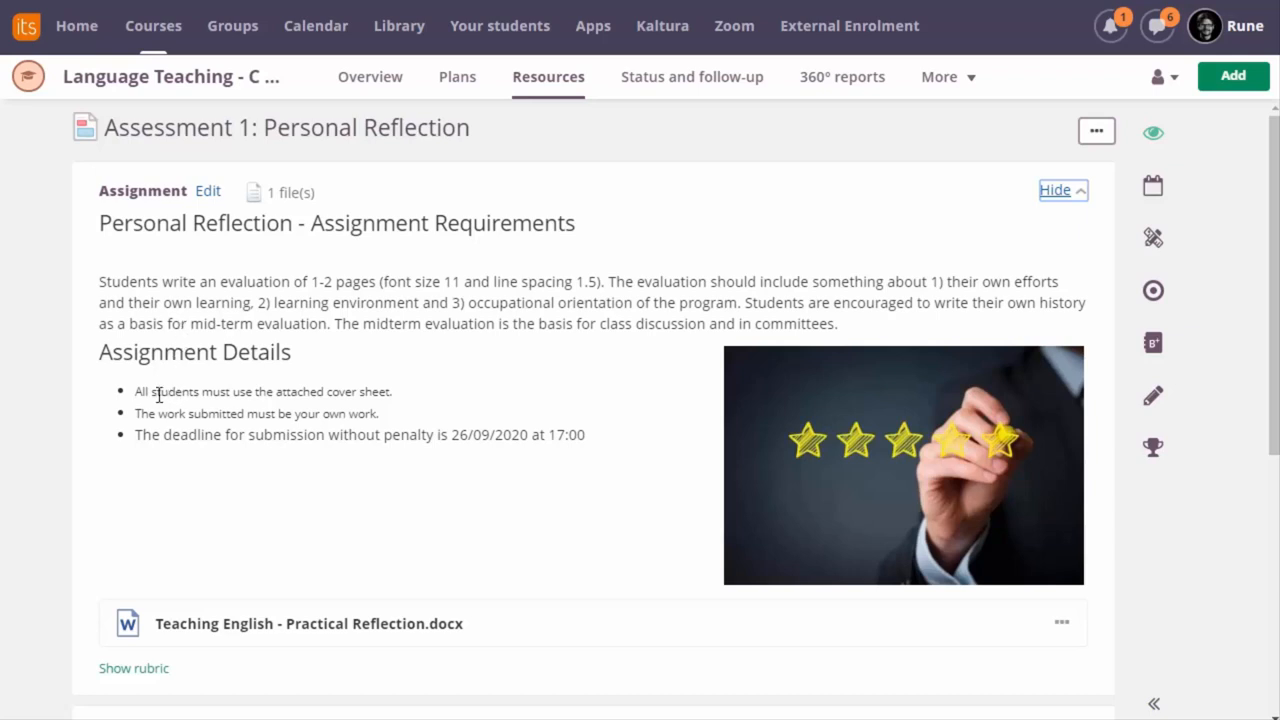
mouse_move(192, 430)
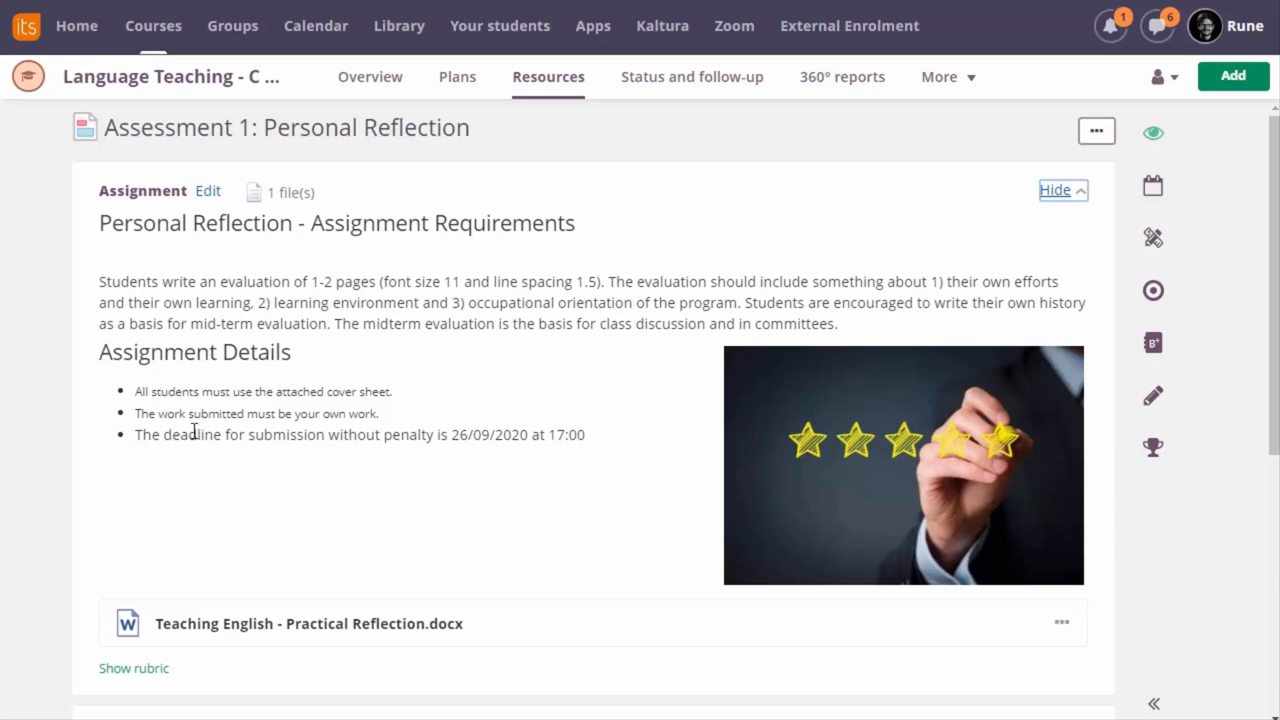
mouse_move(704, 496)
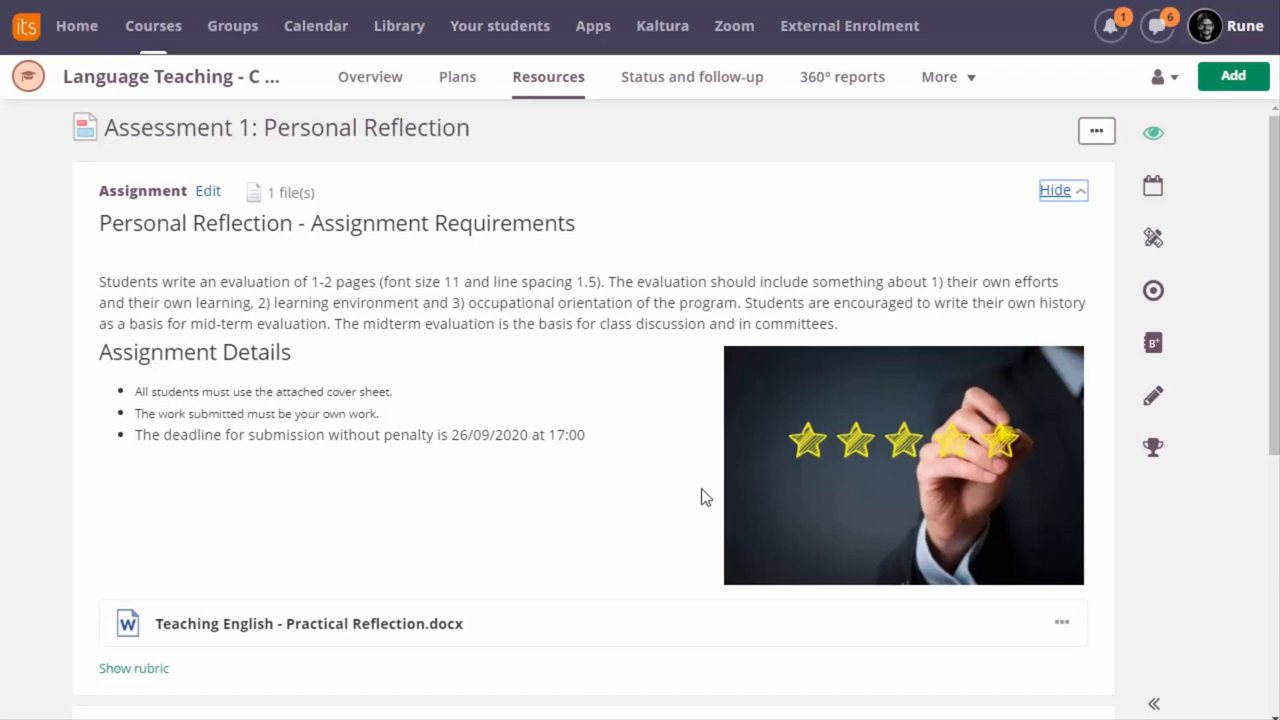
mouse_move(780, 480)
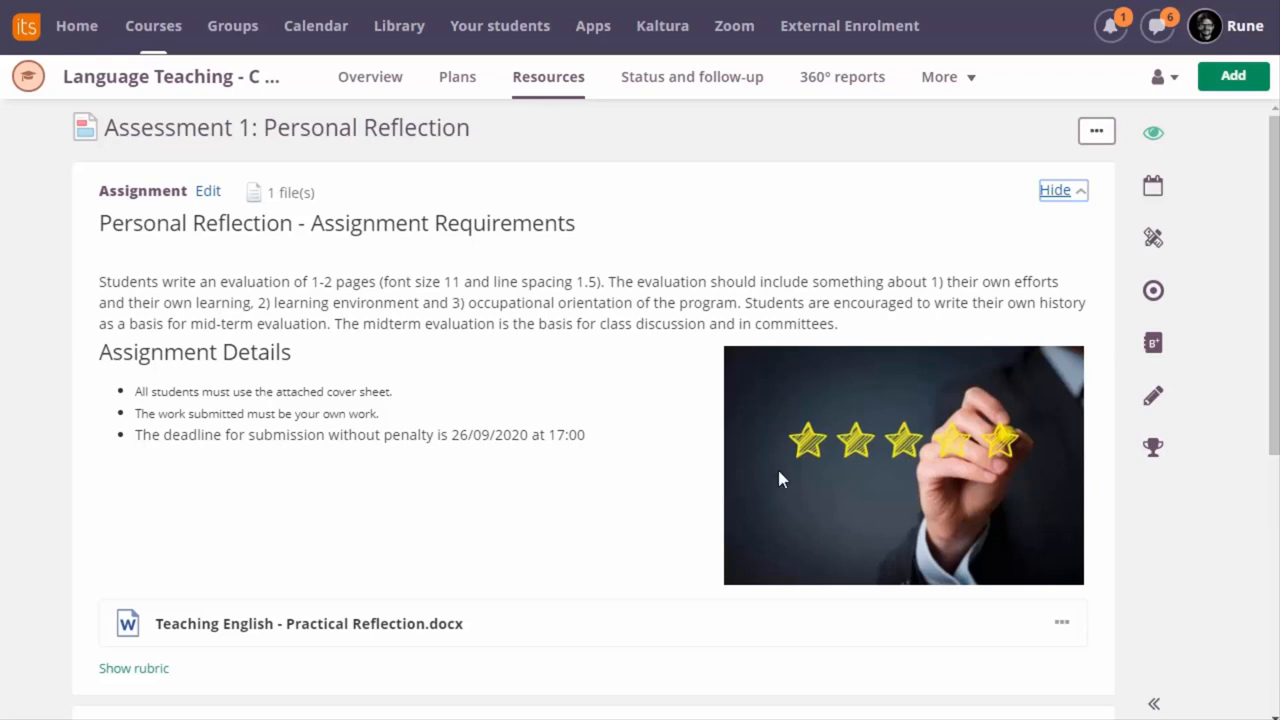
scroll(down, 3)
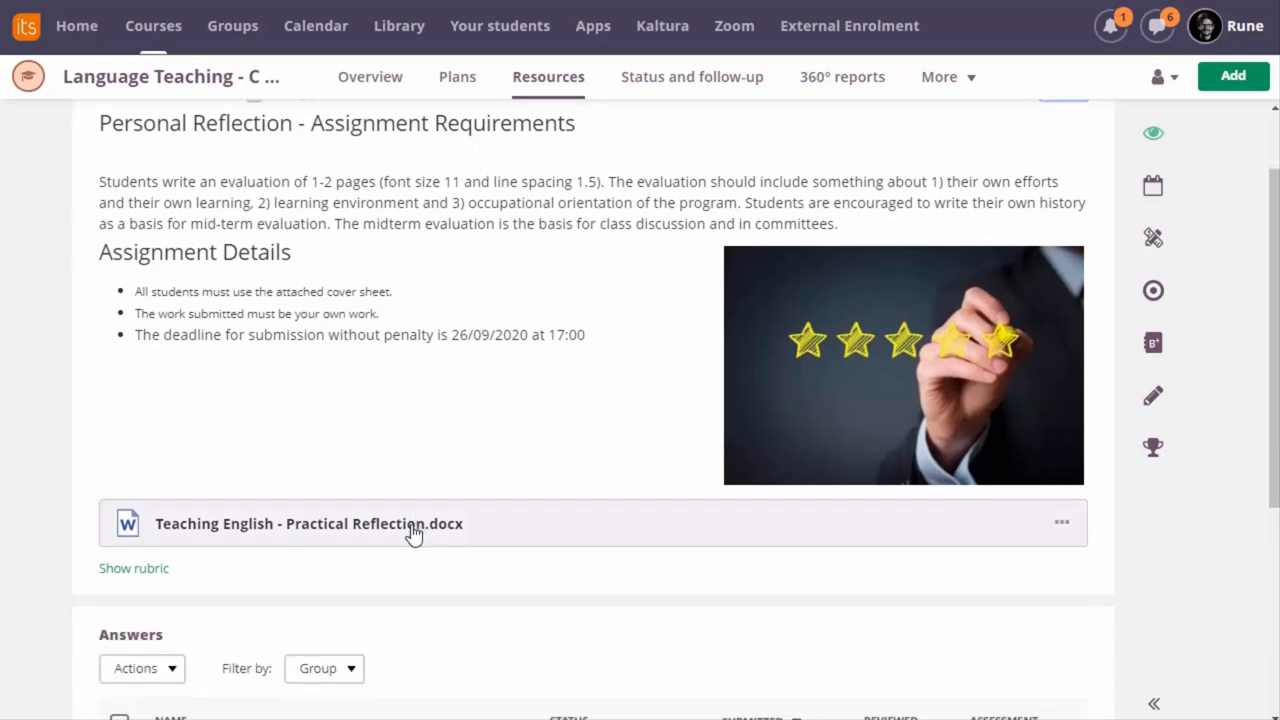
click(308, 524)
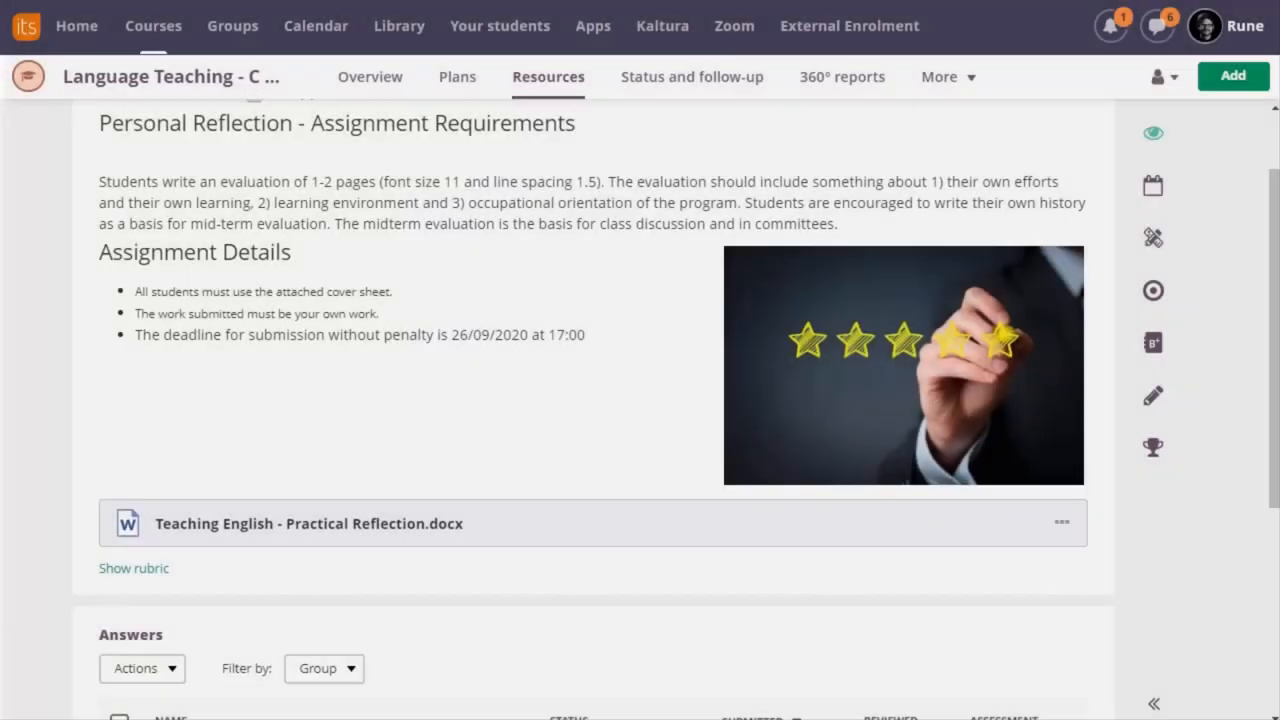
scroll(down, 3)
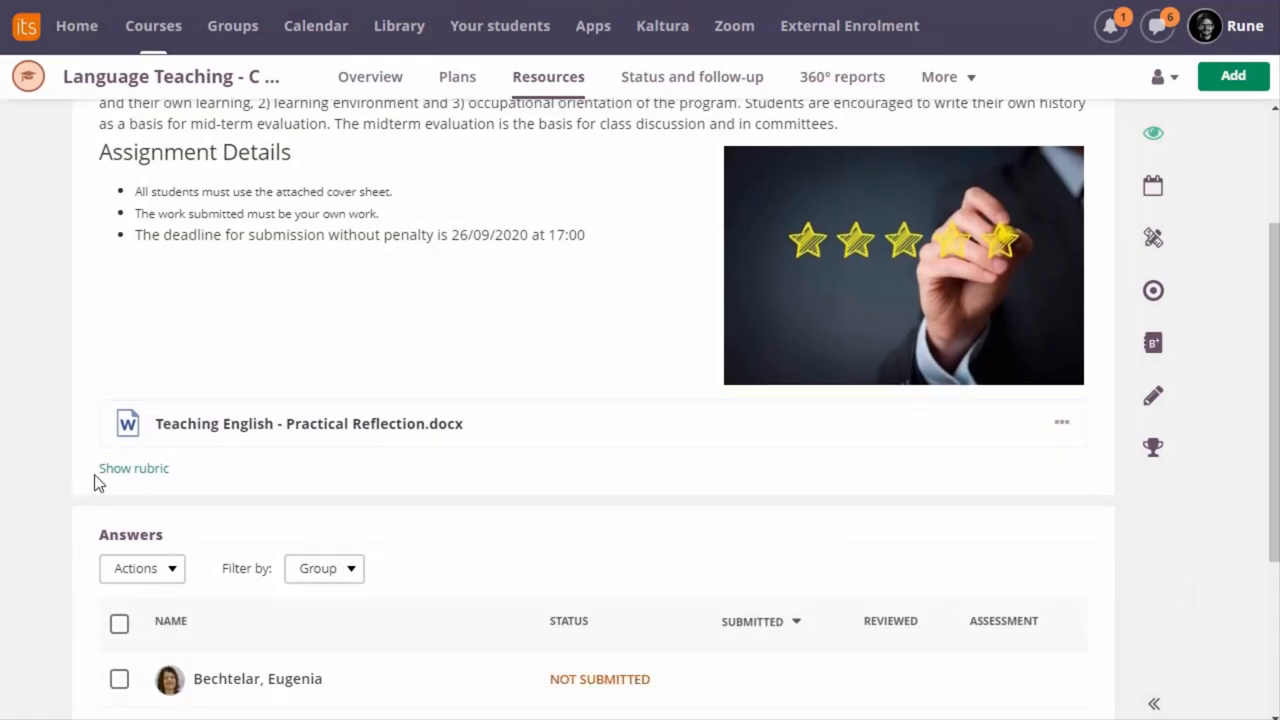
click(132, 468)
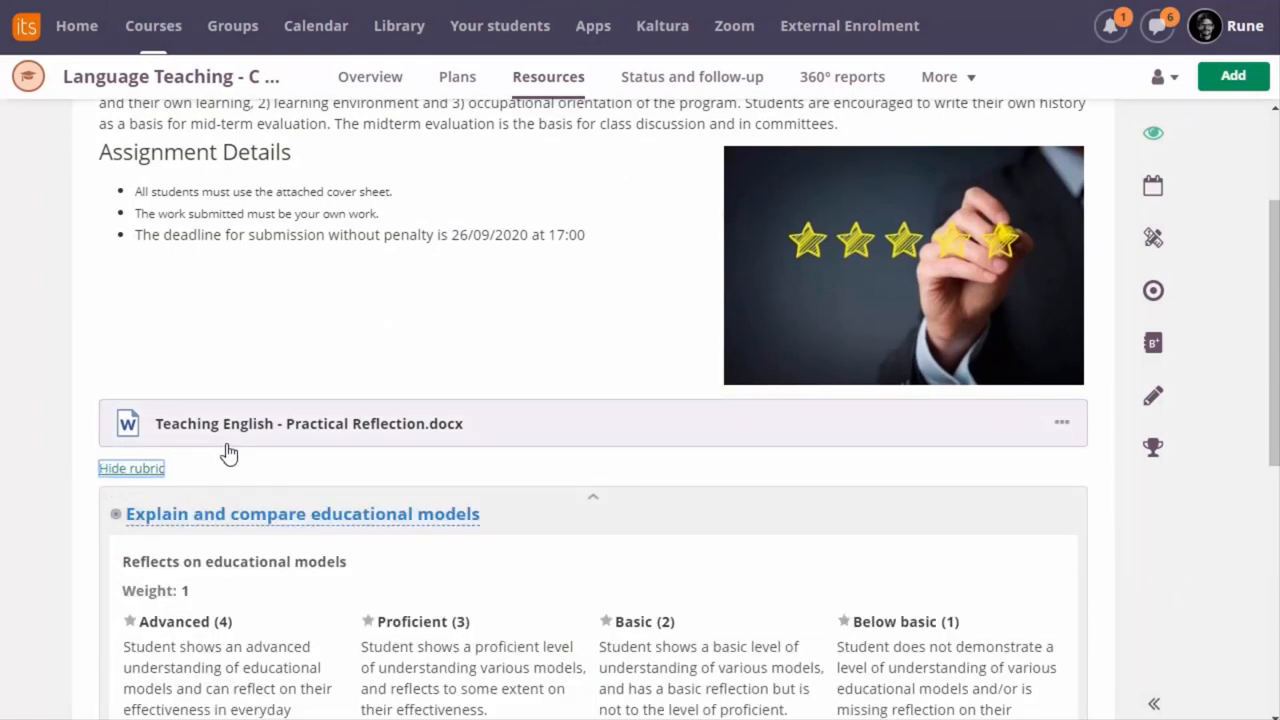
scroll(down, 3)
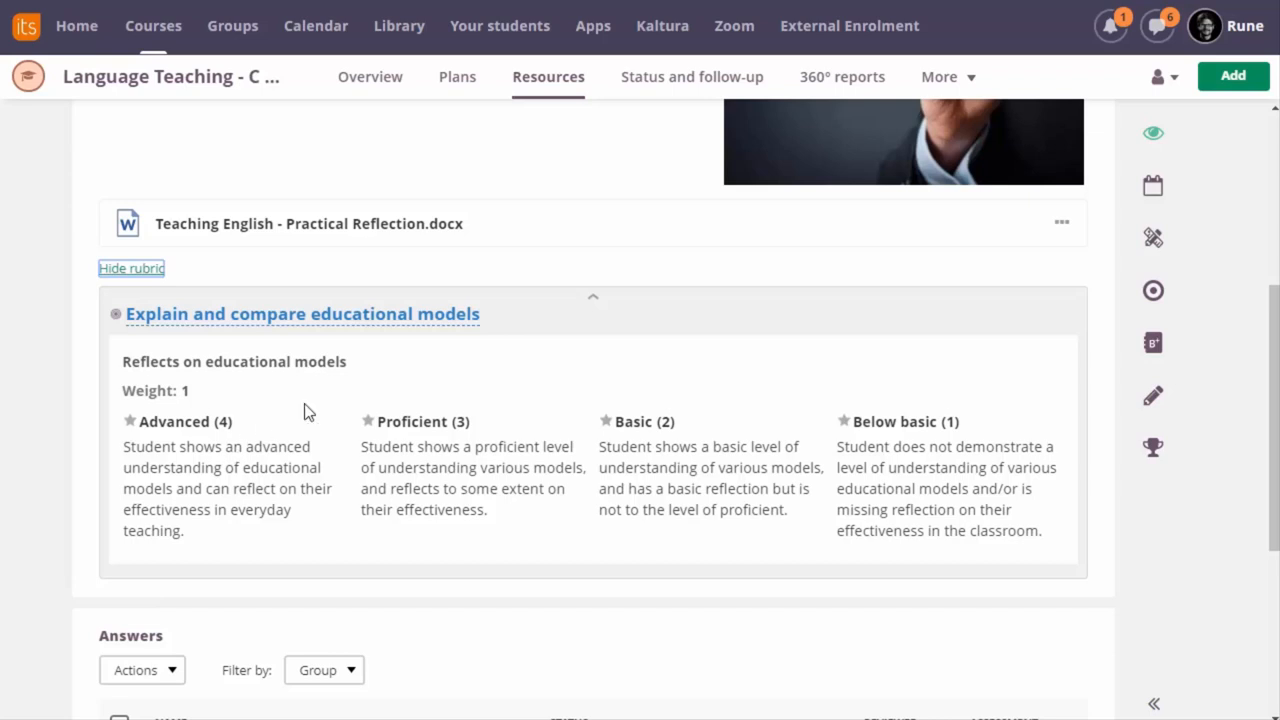
scroll(up, 3)
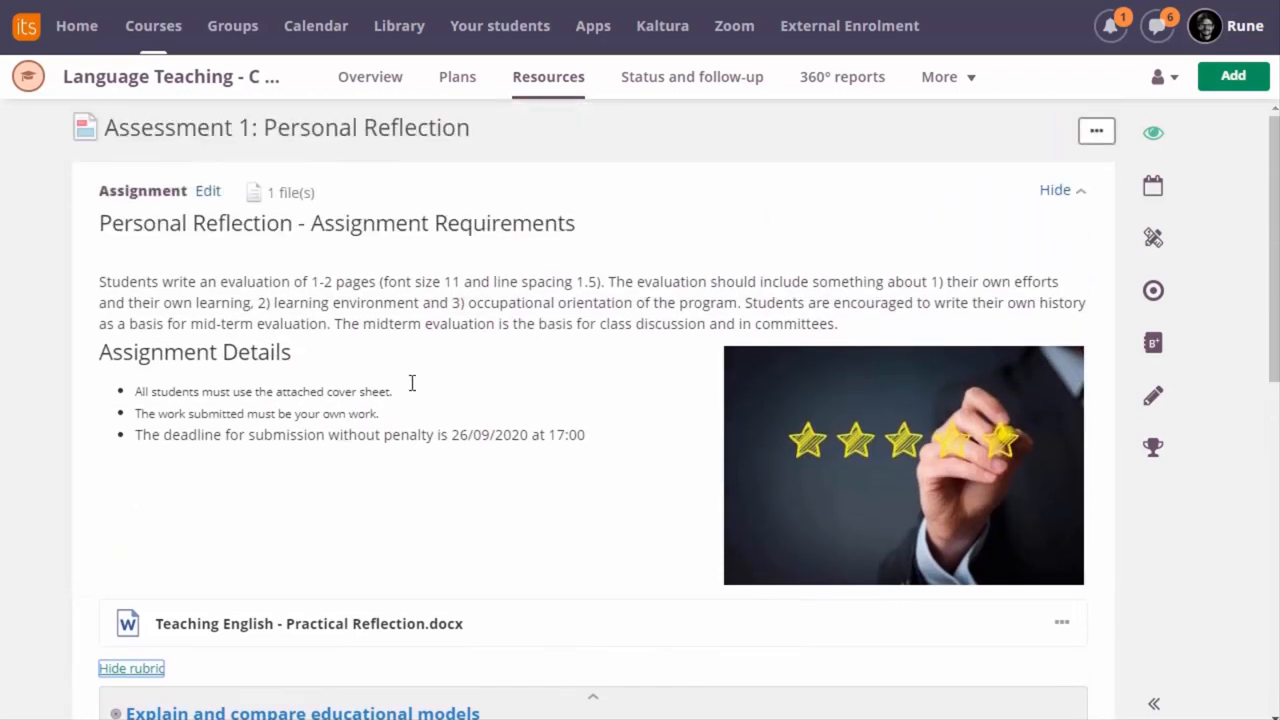
mouse_move(208, 192)
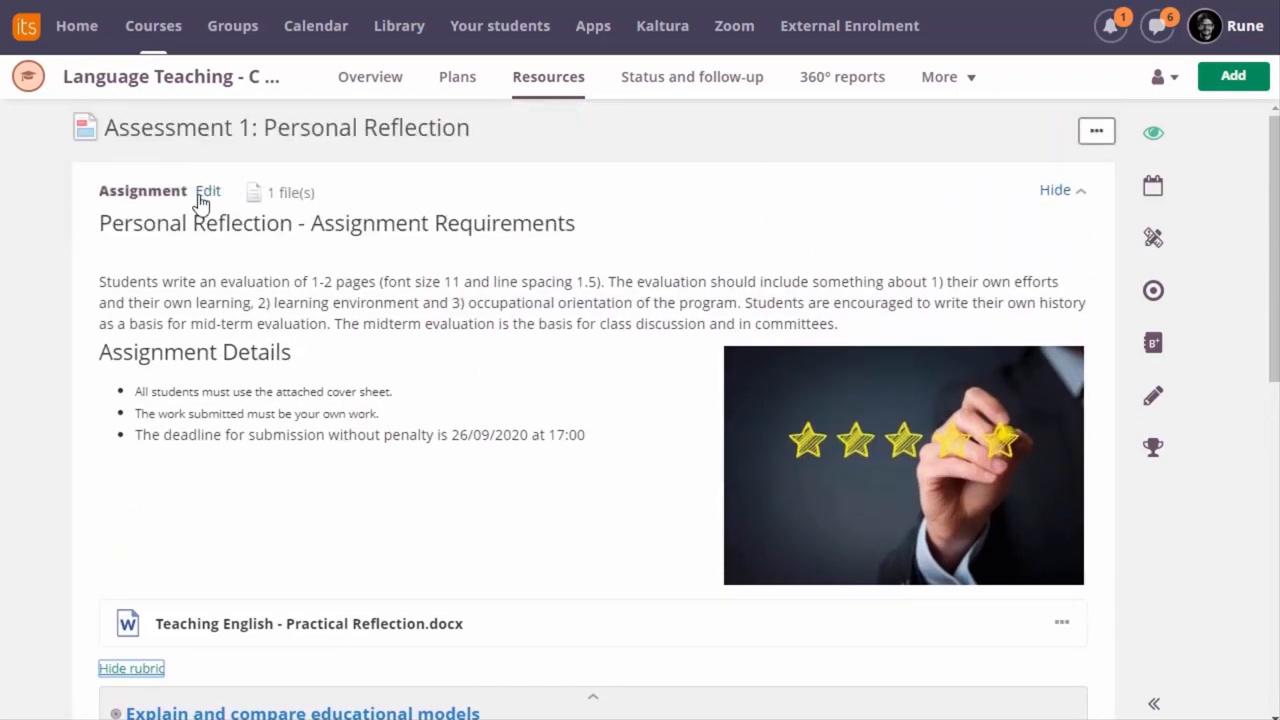
Edit the assignment and explore the description's audio recorder Upload option and Embed feature without adding anything
click(208, 192)
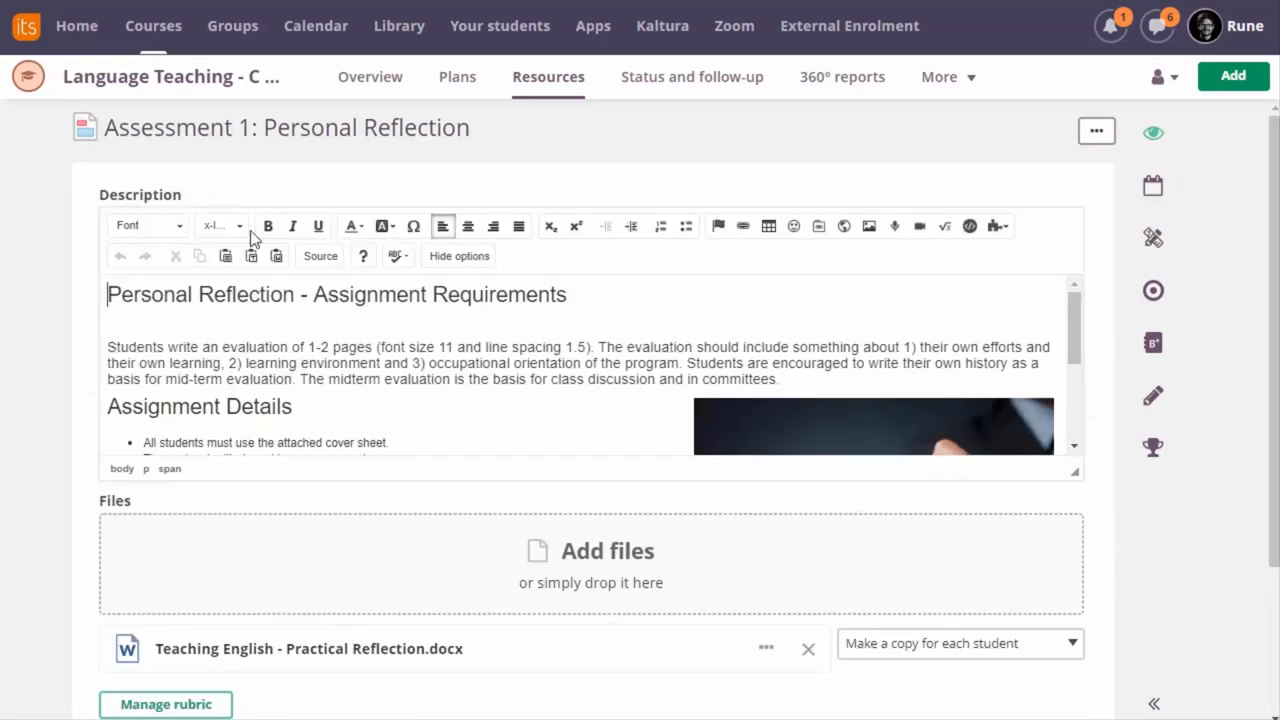
mouse_move(590, 280)
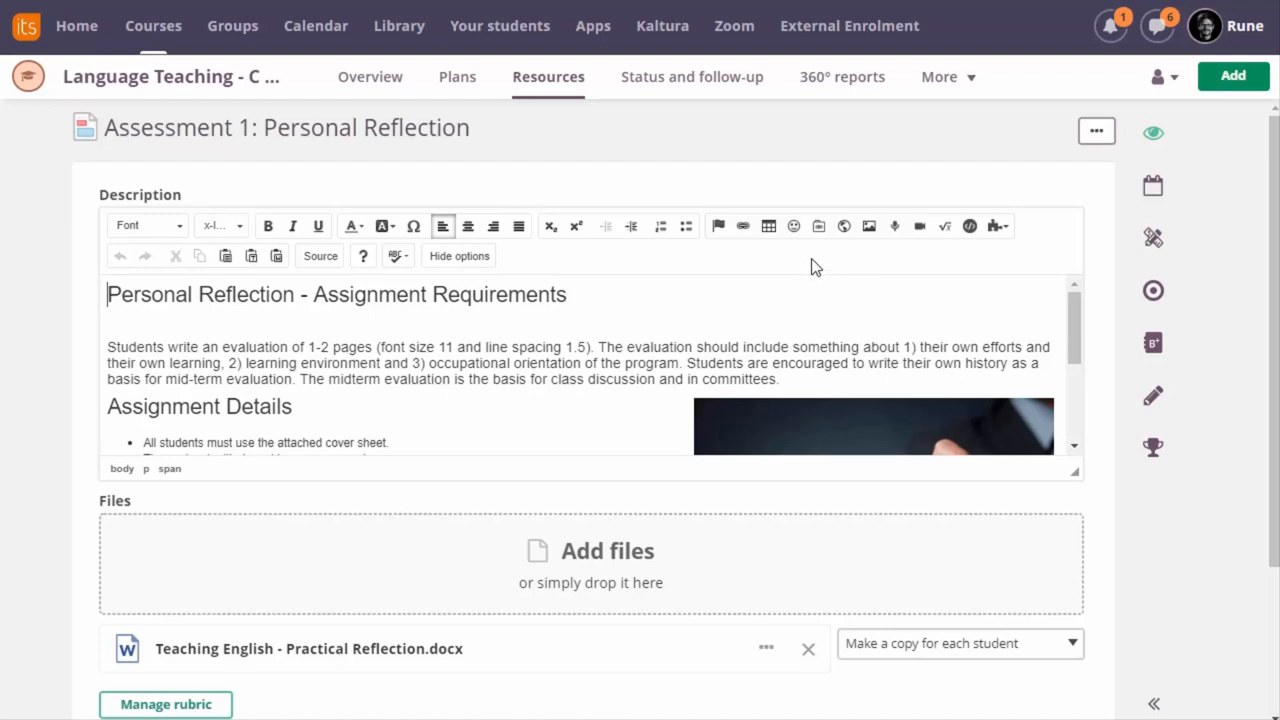
mouse_move(872, 232)
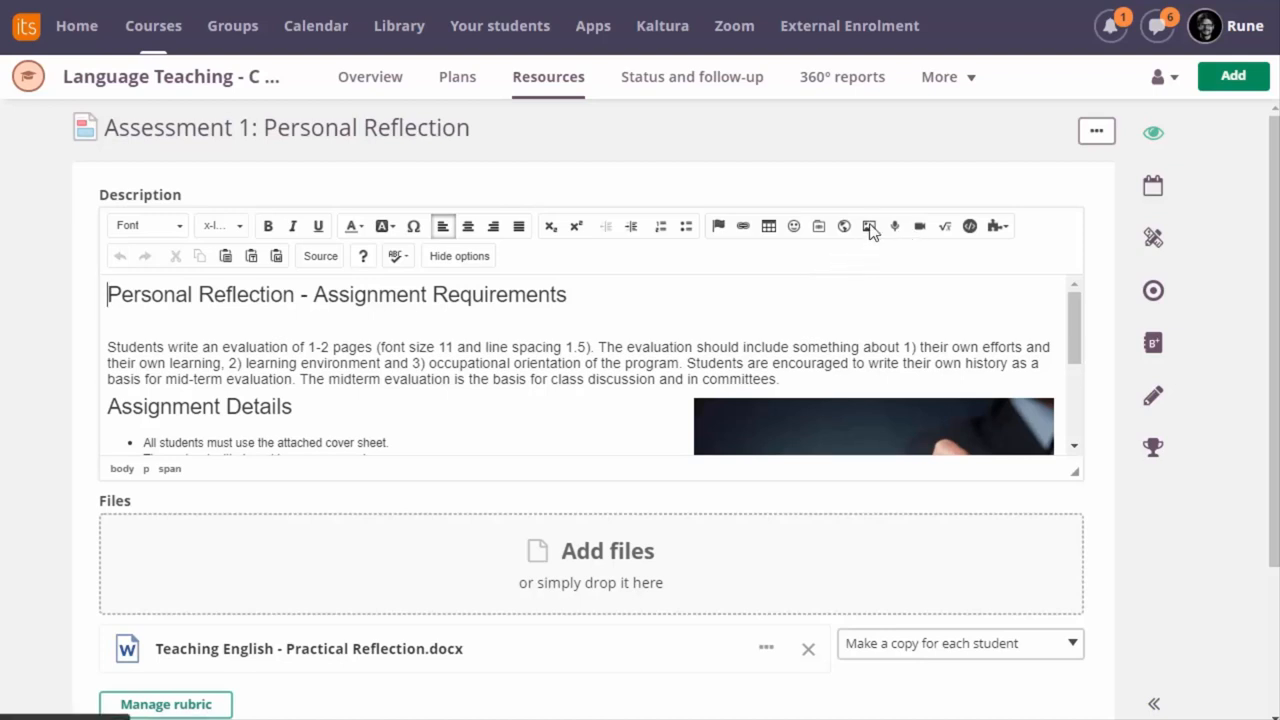
mouse_move(868, 224)
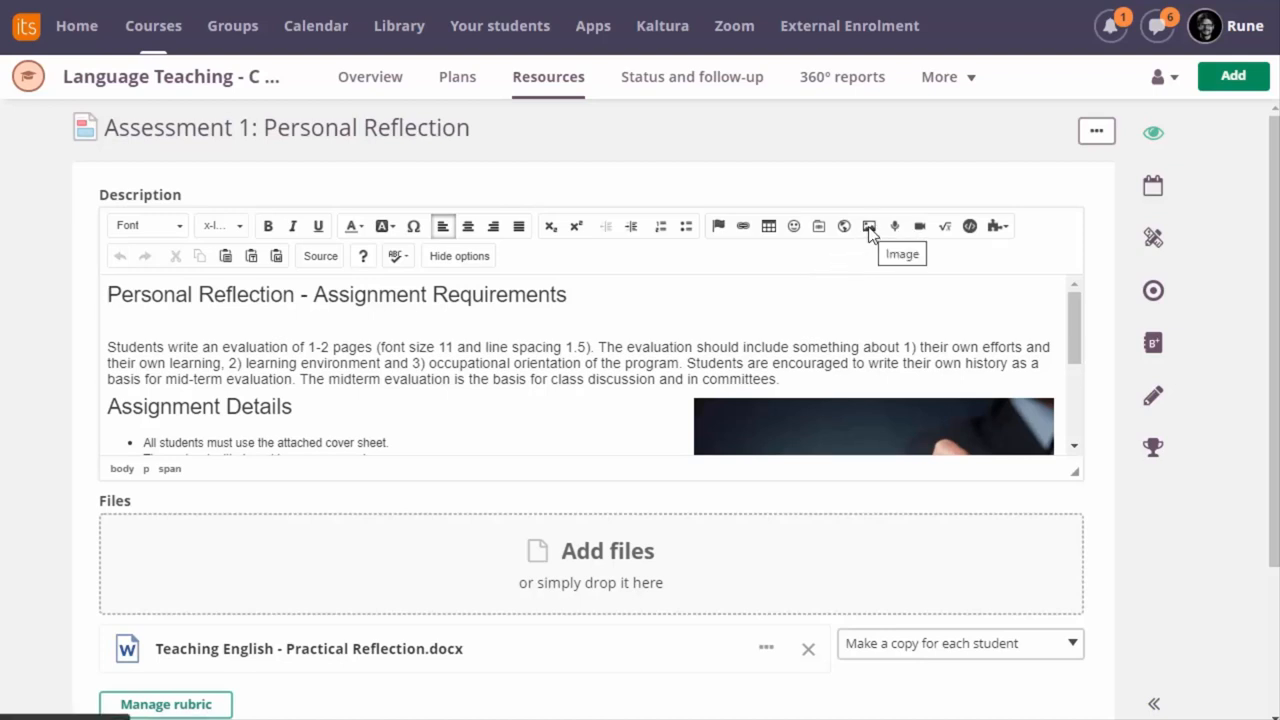
mouse_move(920, 226)
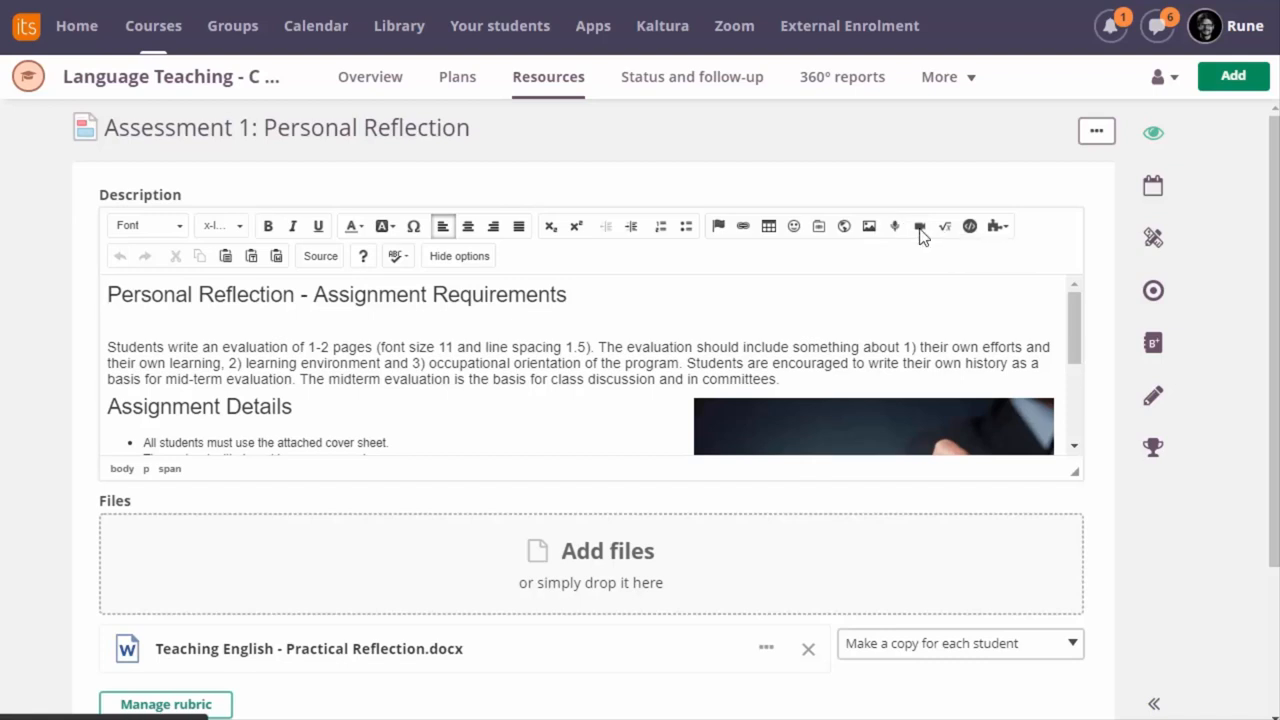
click(894, 224)
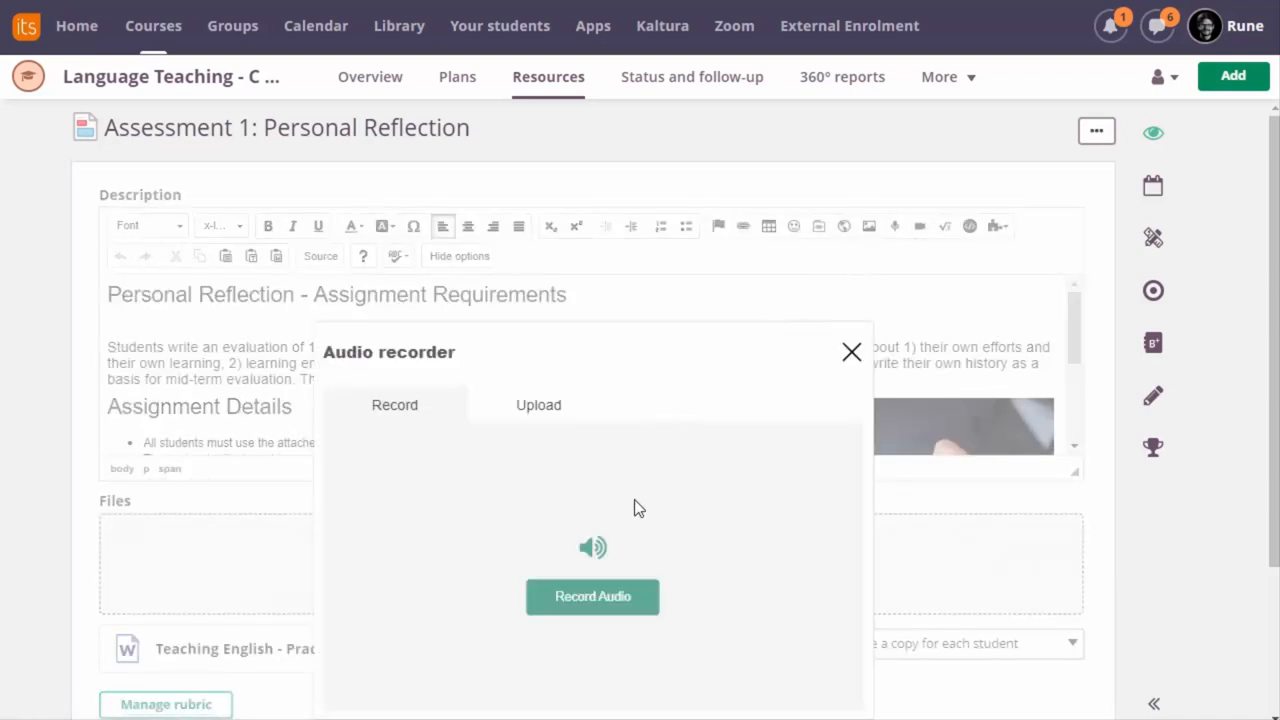
mouse_move(820, 392)
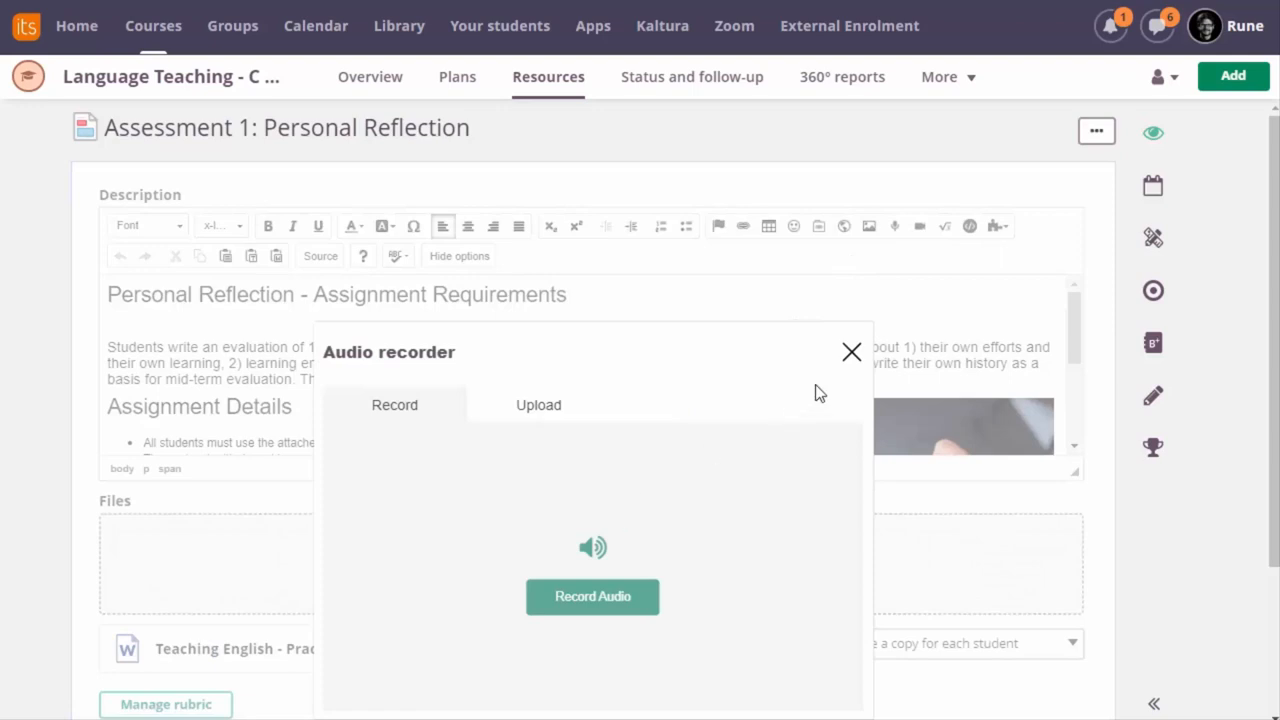
mouse_move(852, 352)
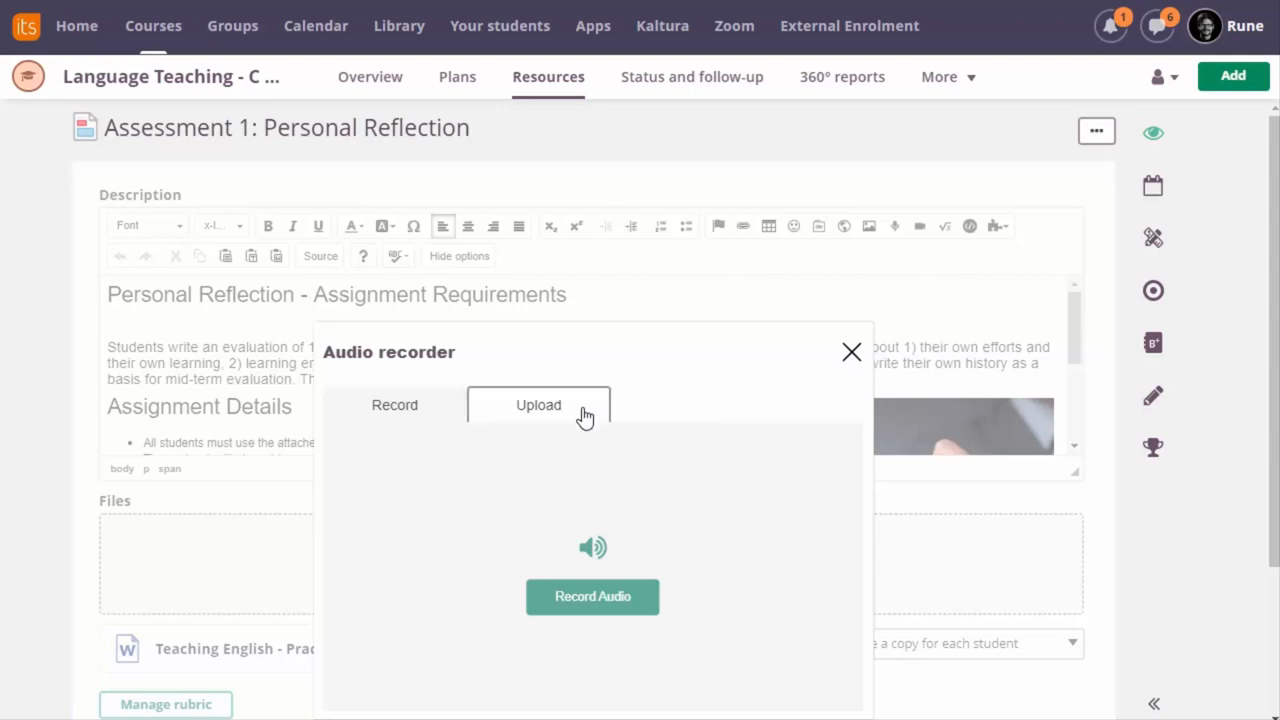
click(538, 404)
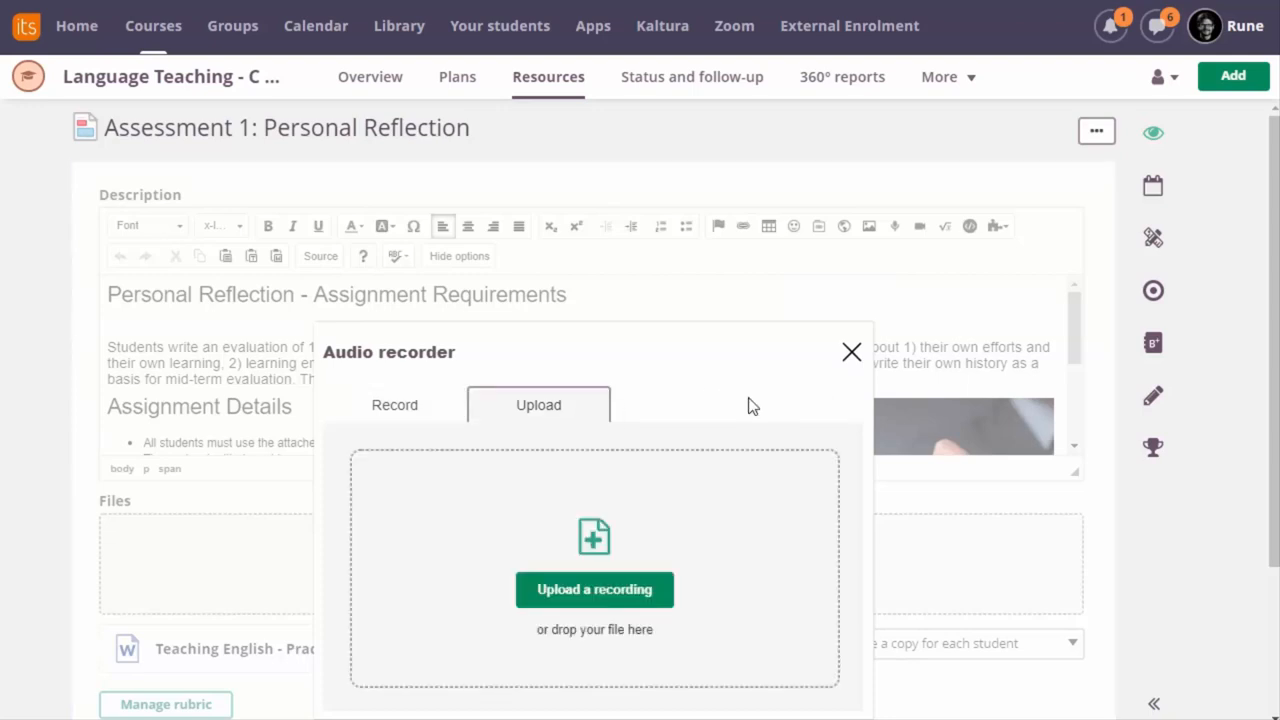
mouse_move(852, 352)
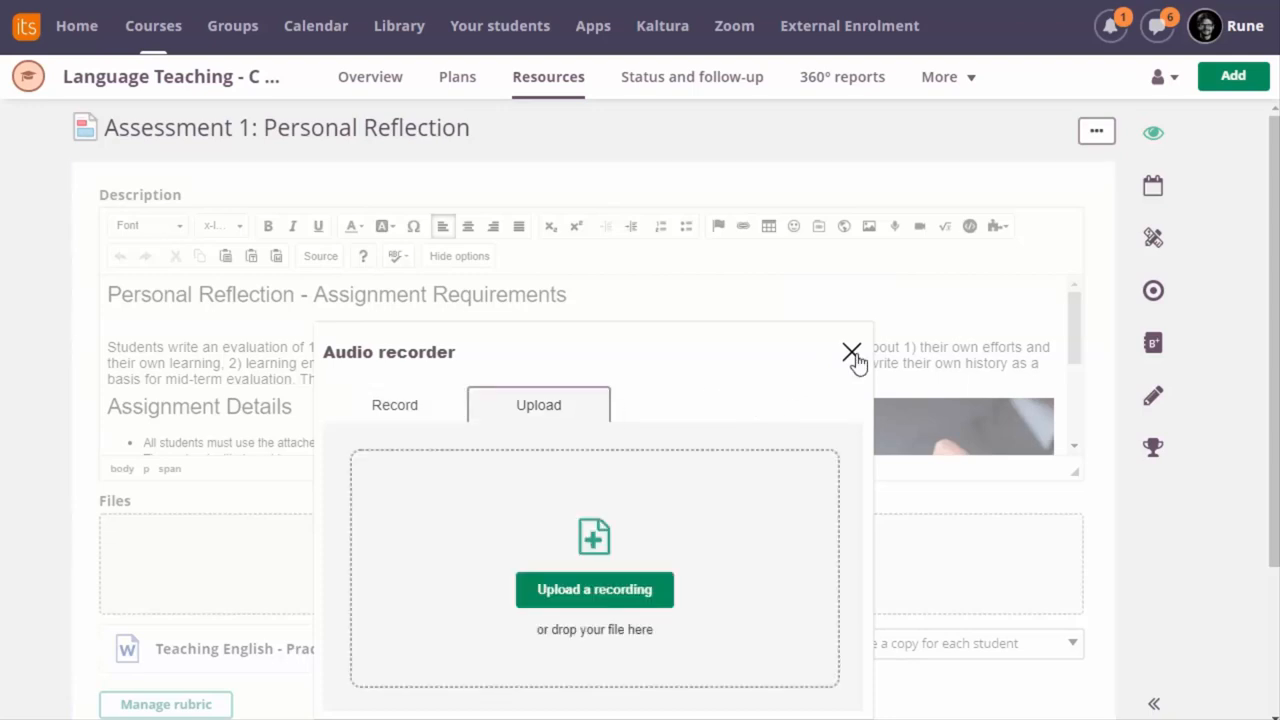
click(852, 352)
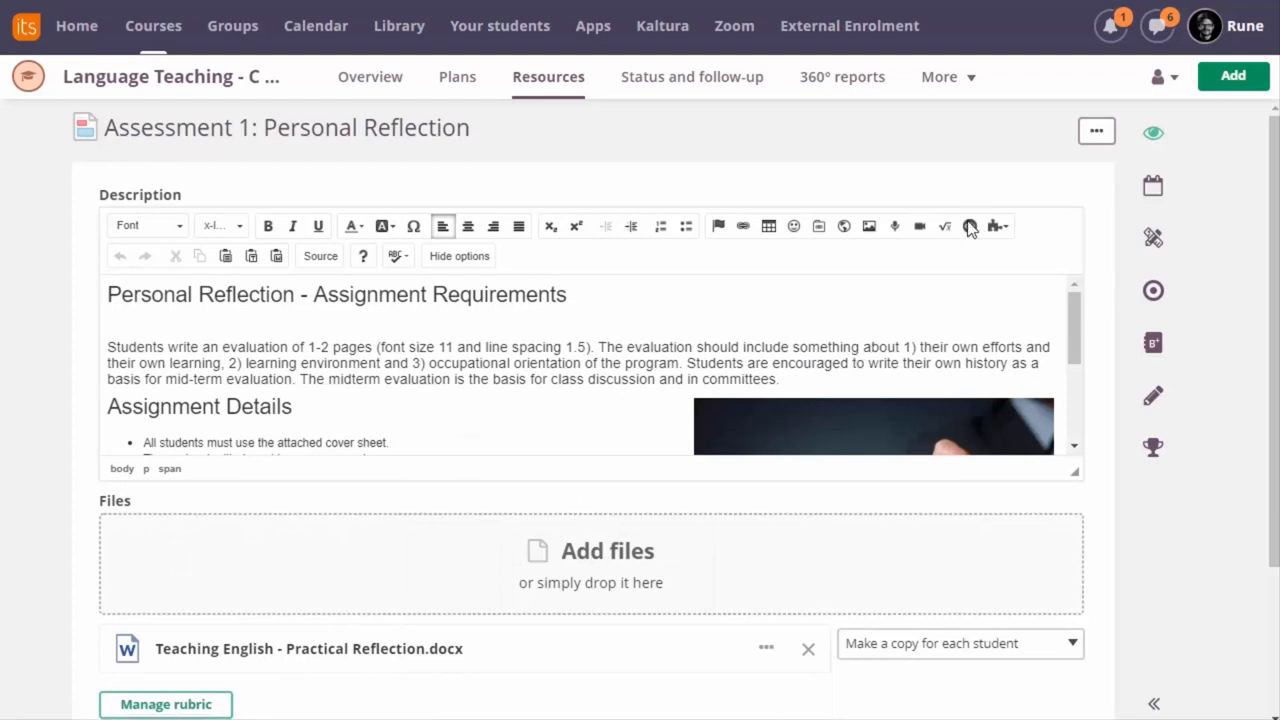
click(968, 224)
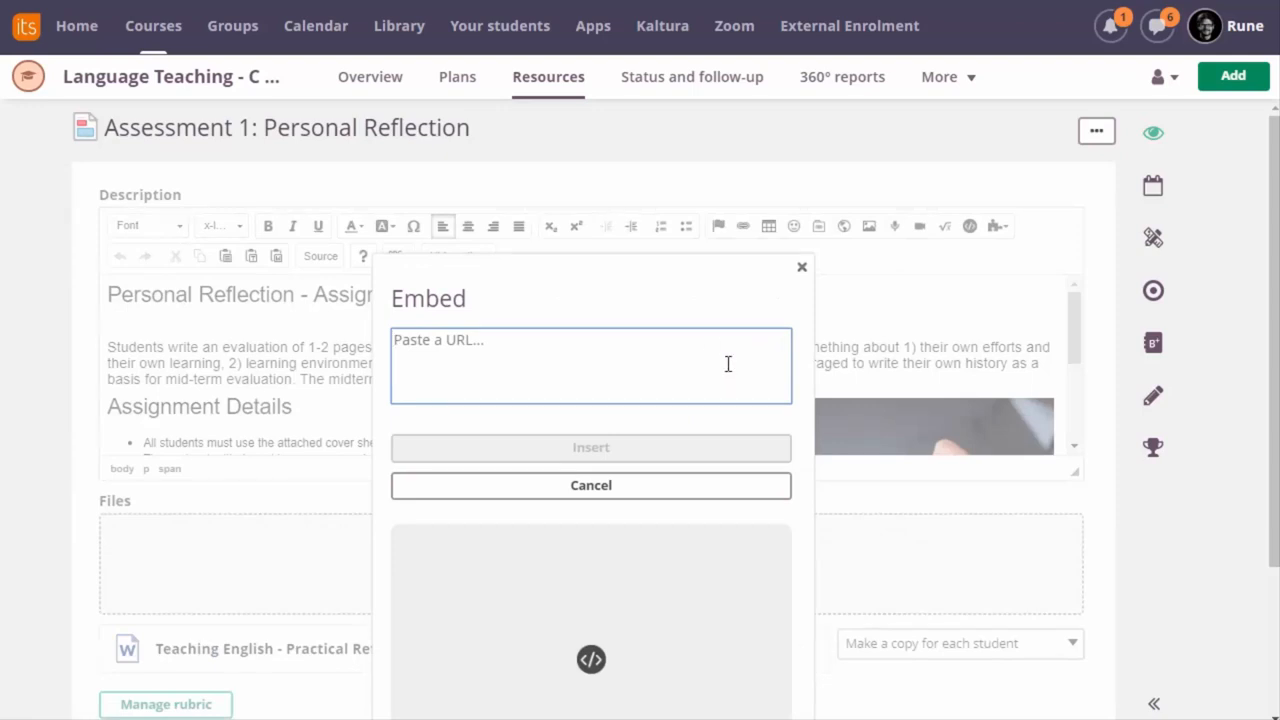
click(590, 486)
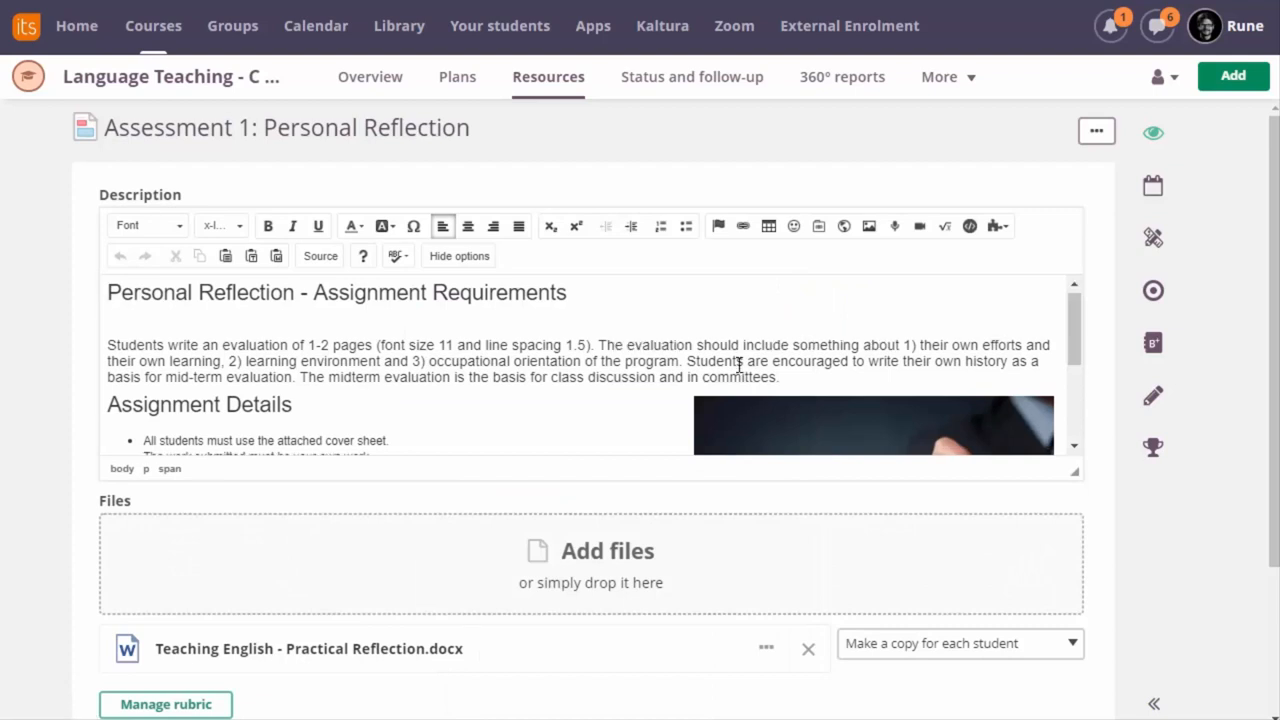
scroll(down, 3)
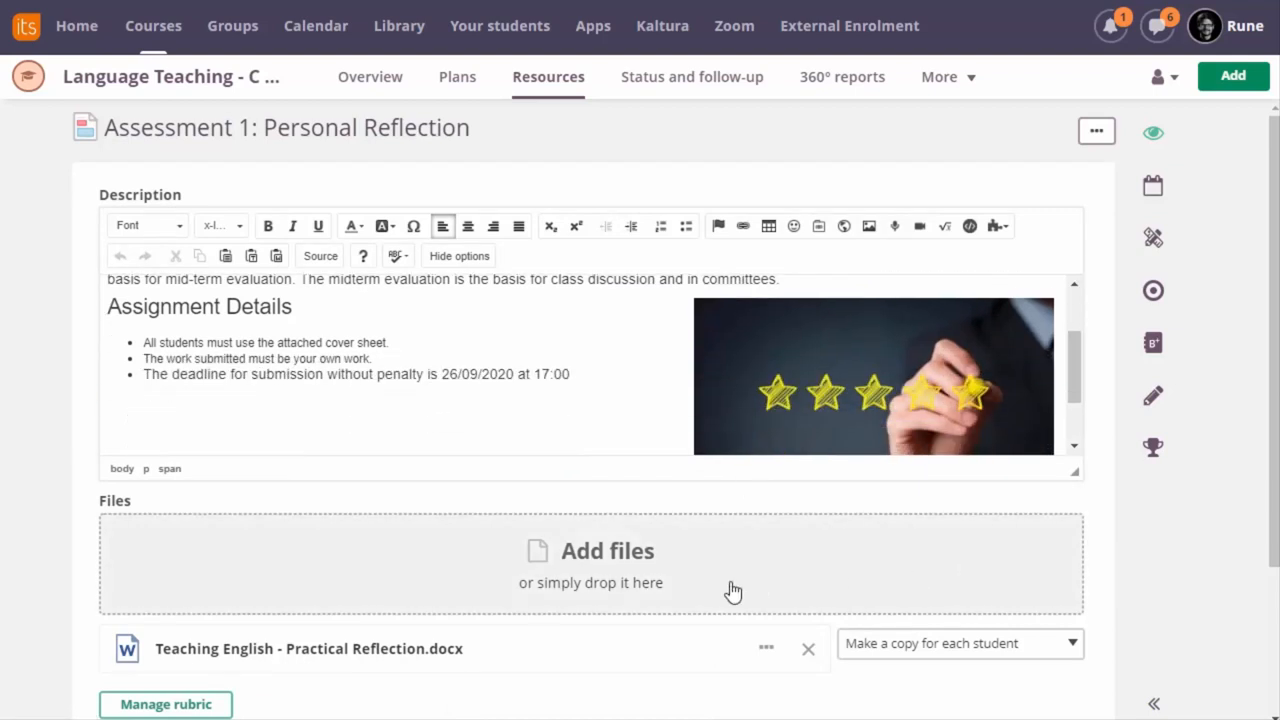
scroll(down, 3)
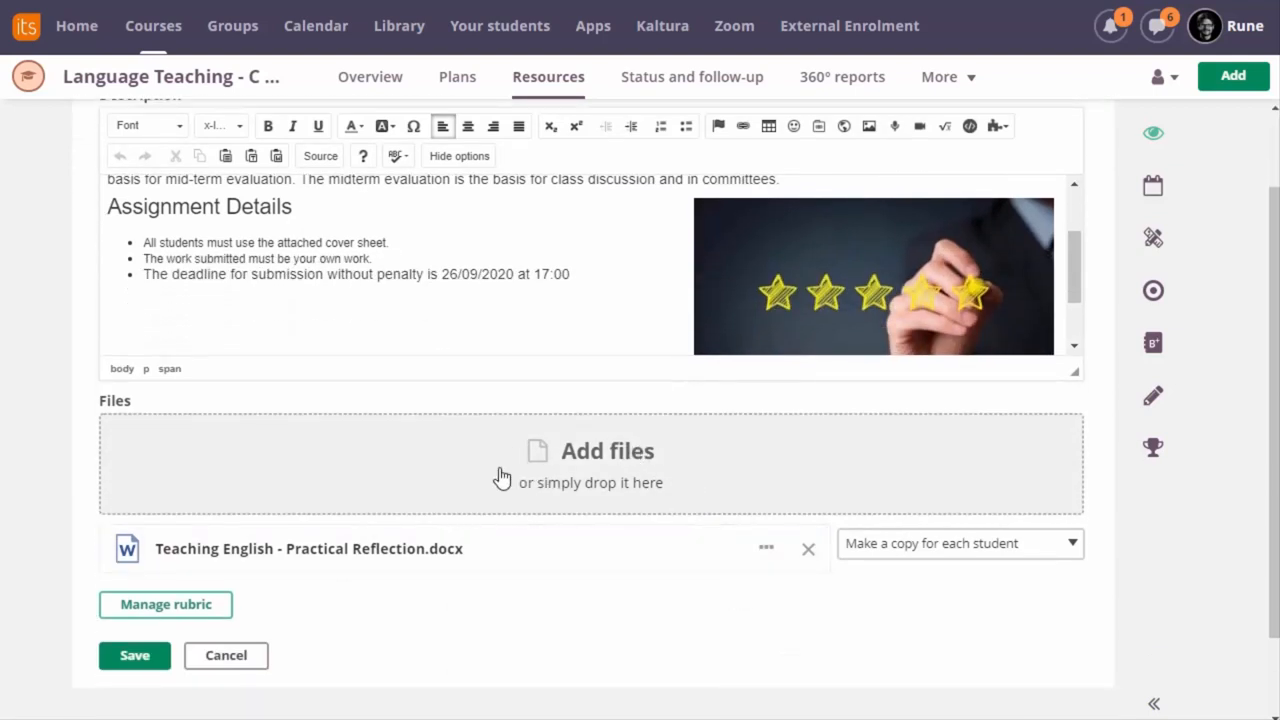
mouse_move(590, 464)
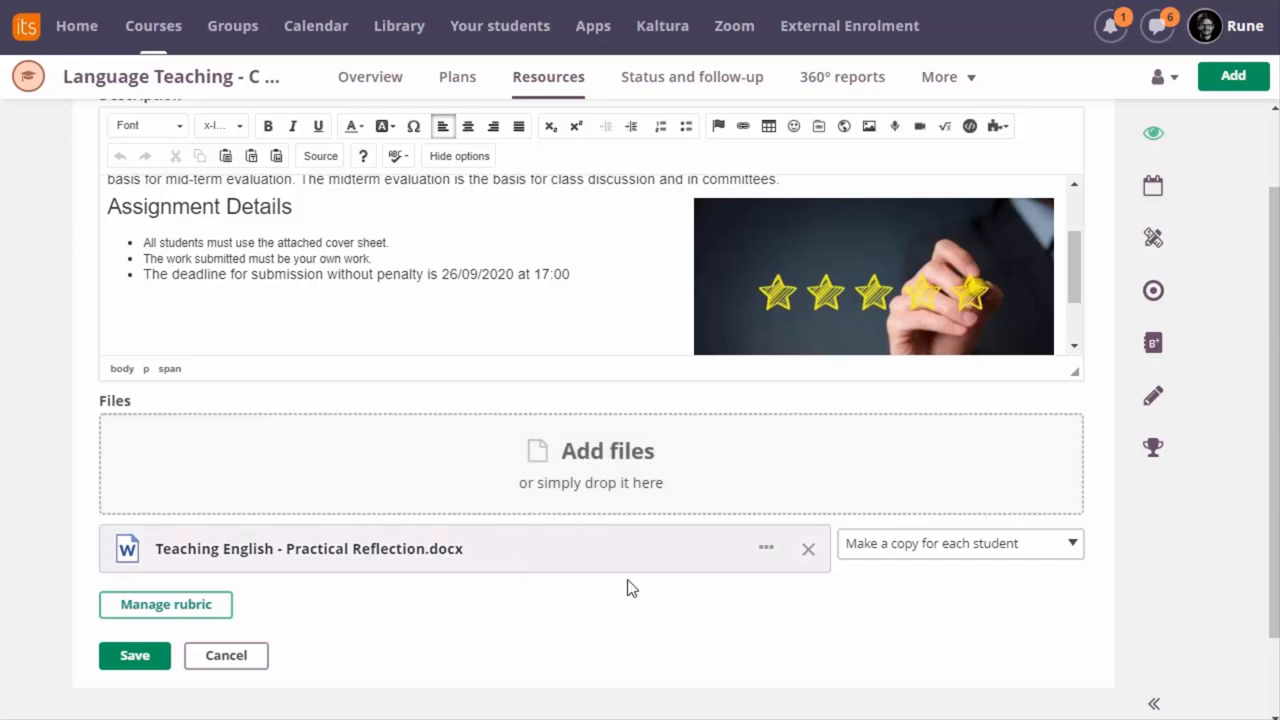
click(958, 544)
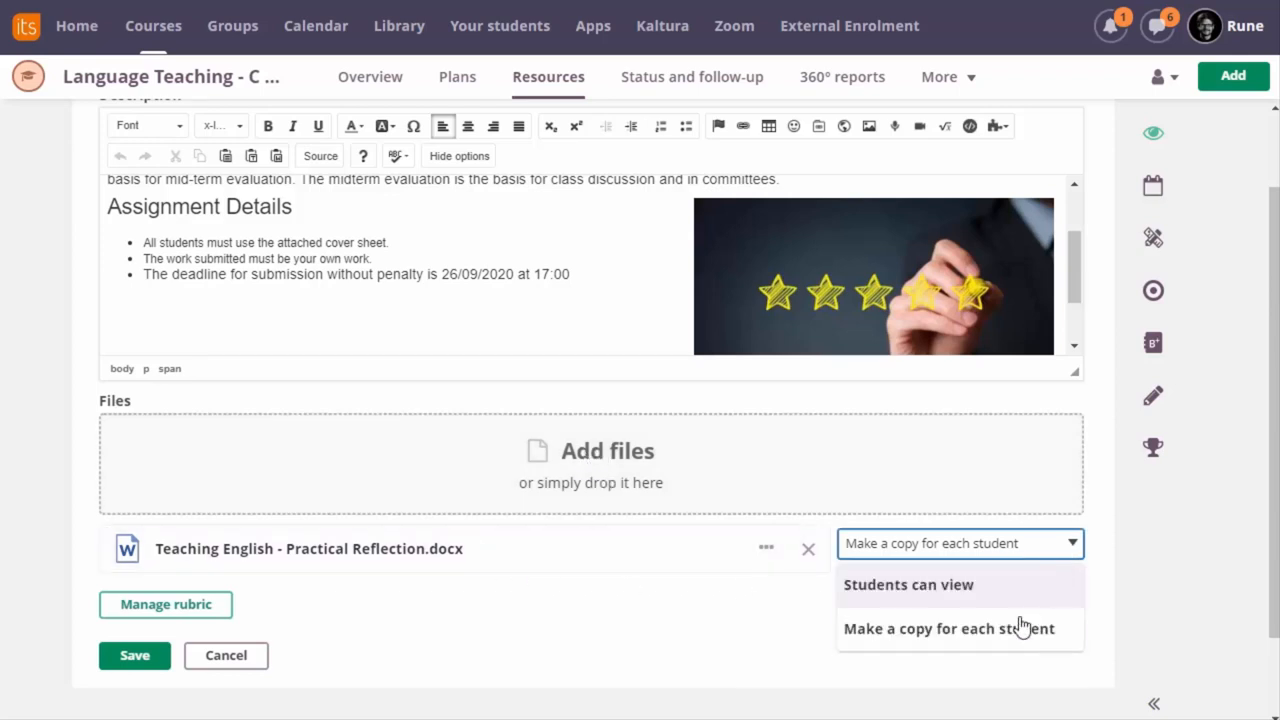
mouse_move(984, 644)
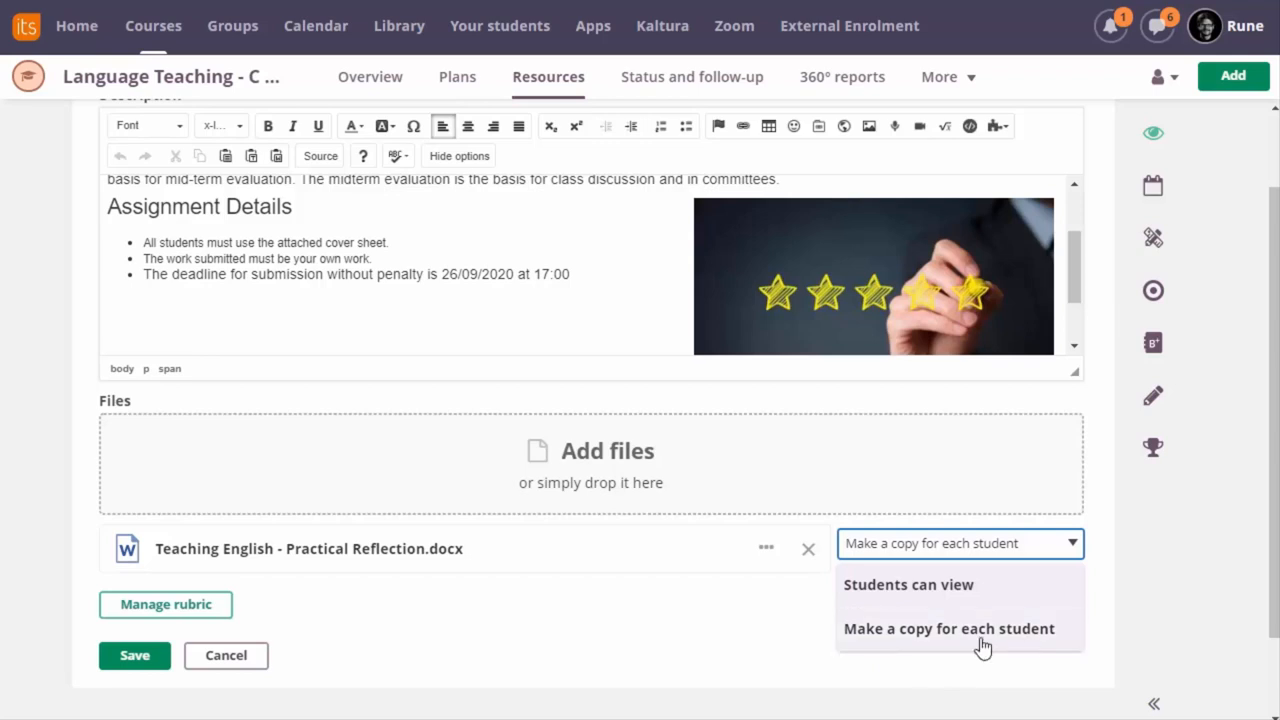
mouse_move(1008, 644)
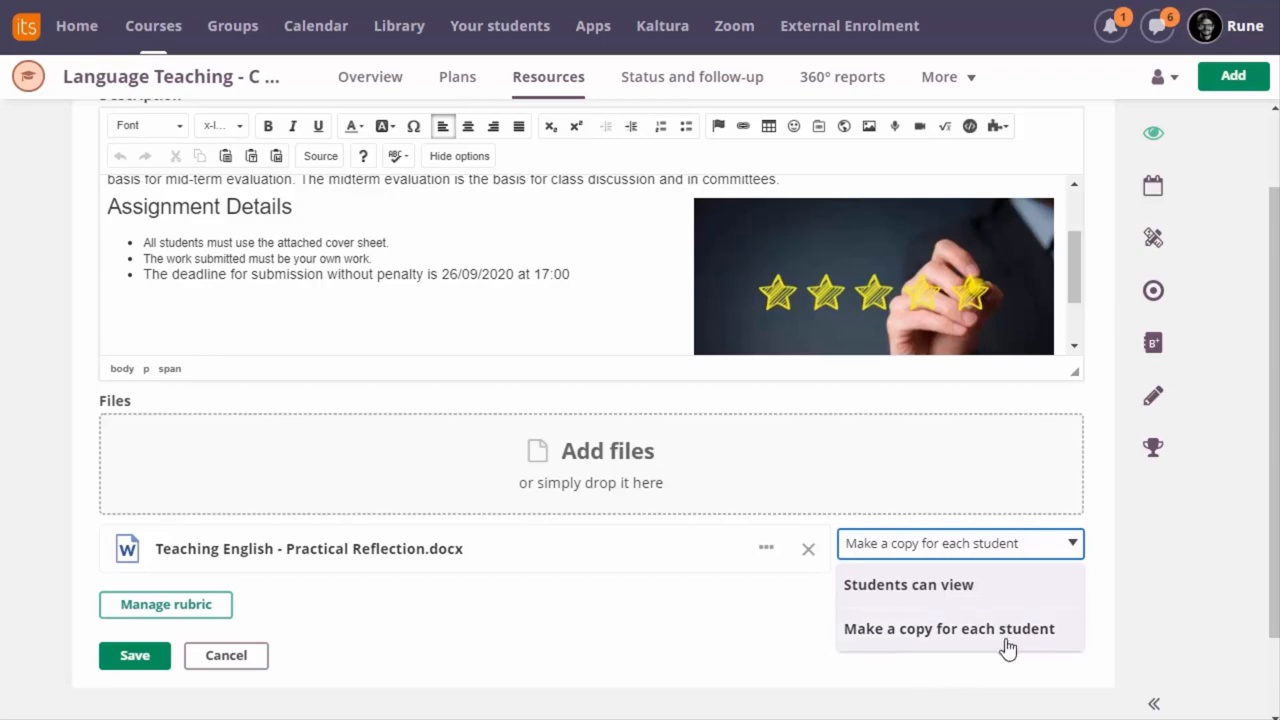
click(908, 584)
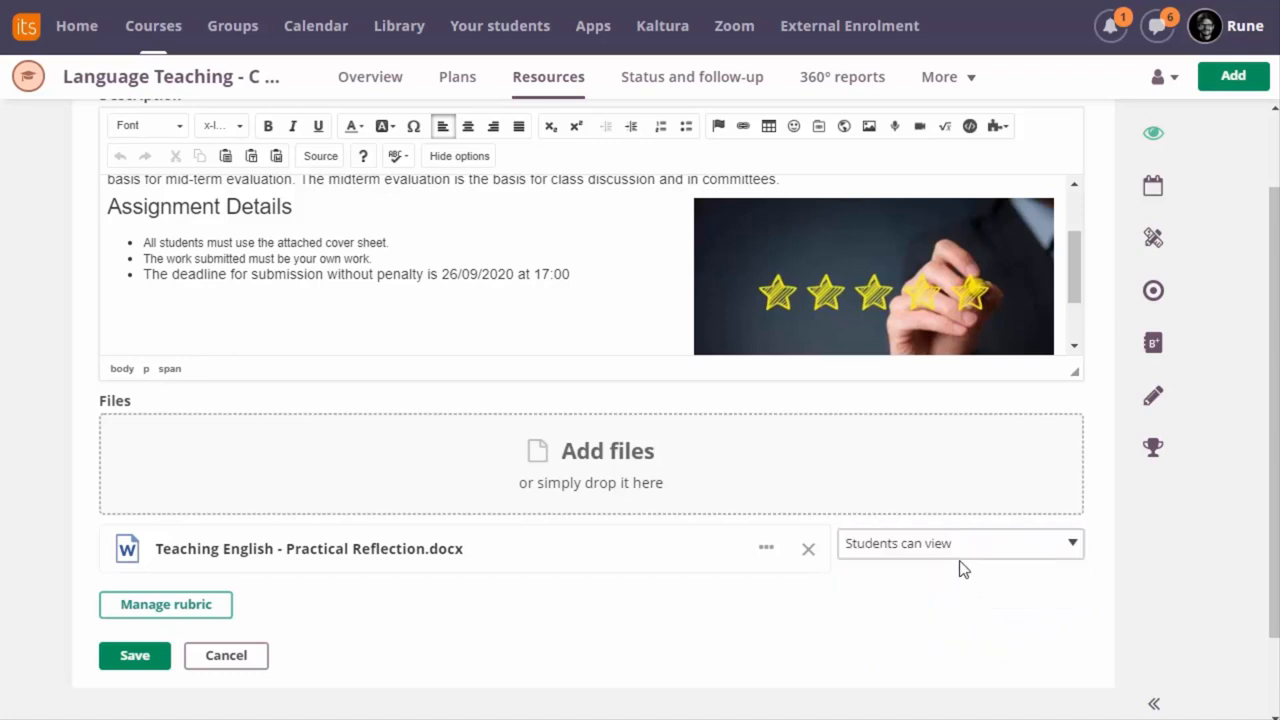
mouse_move(580, 560)
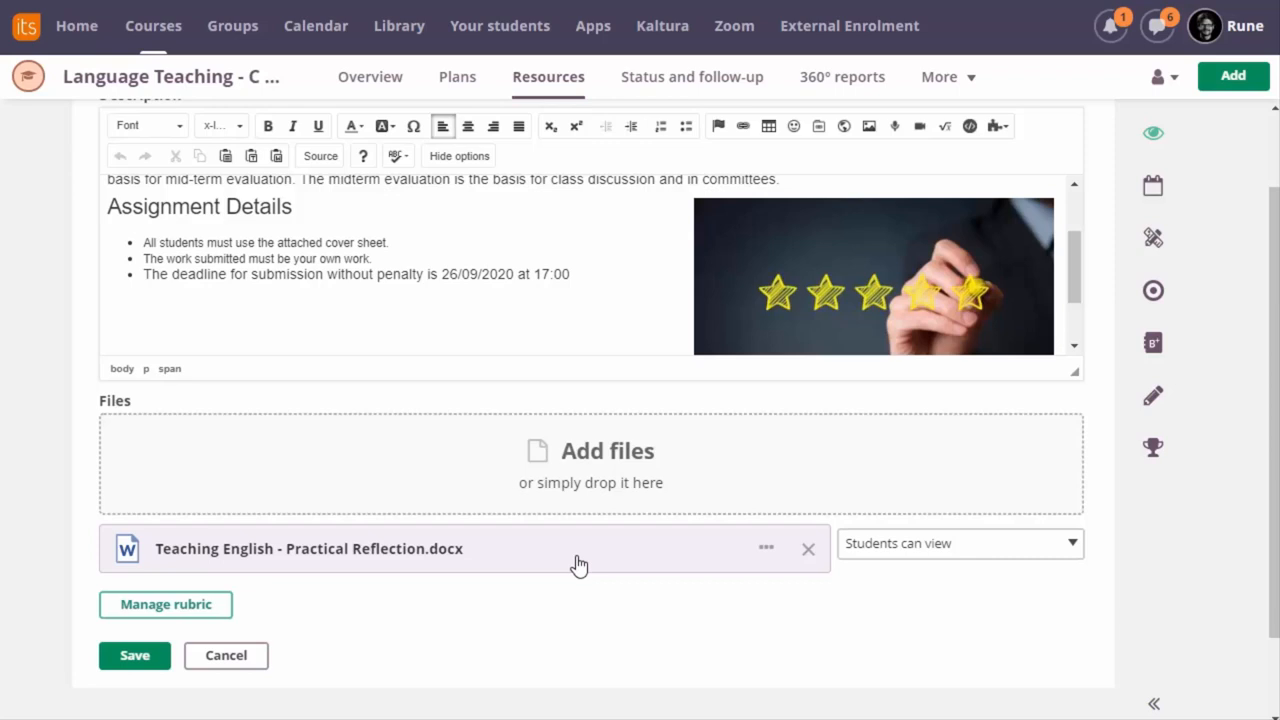
mouse_move(586, 570)
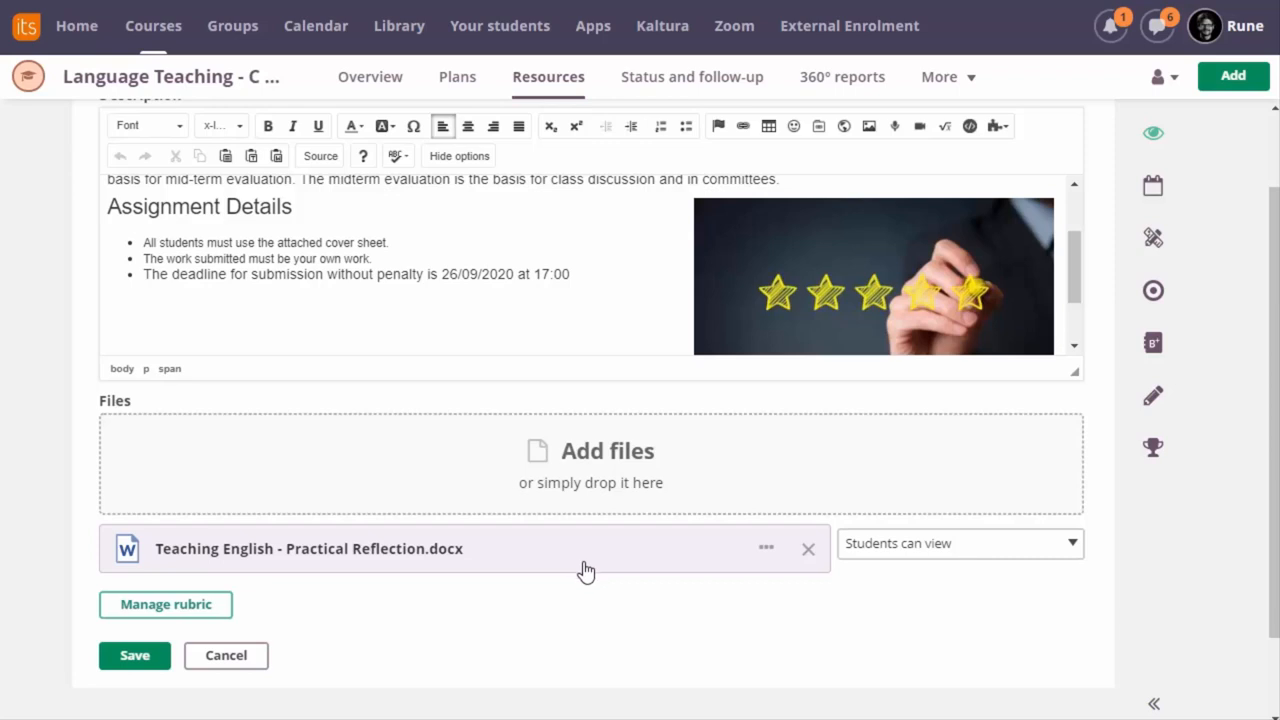
mouse_move(614, 556)
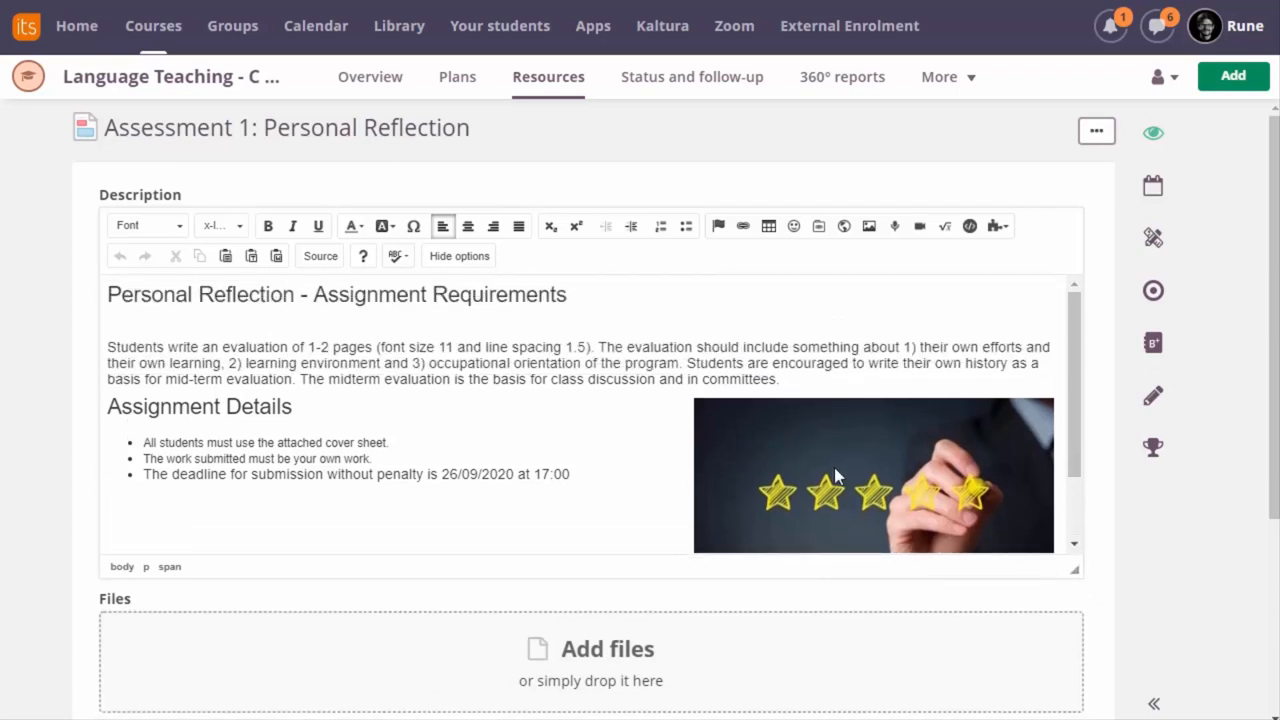
mouse_move(800, 486)
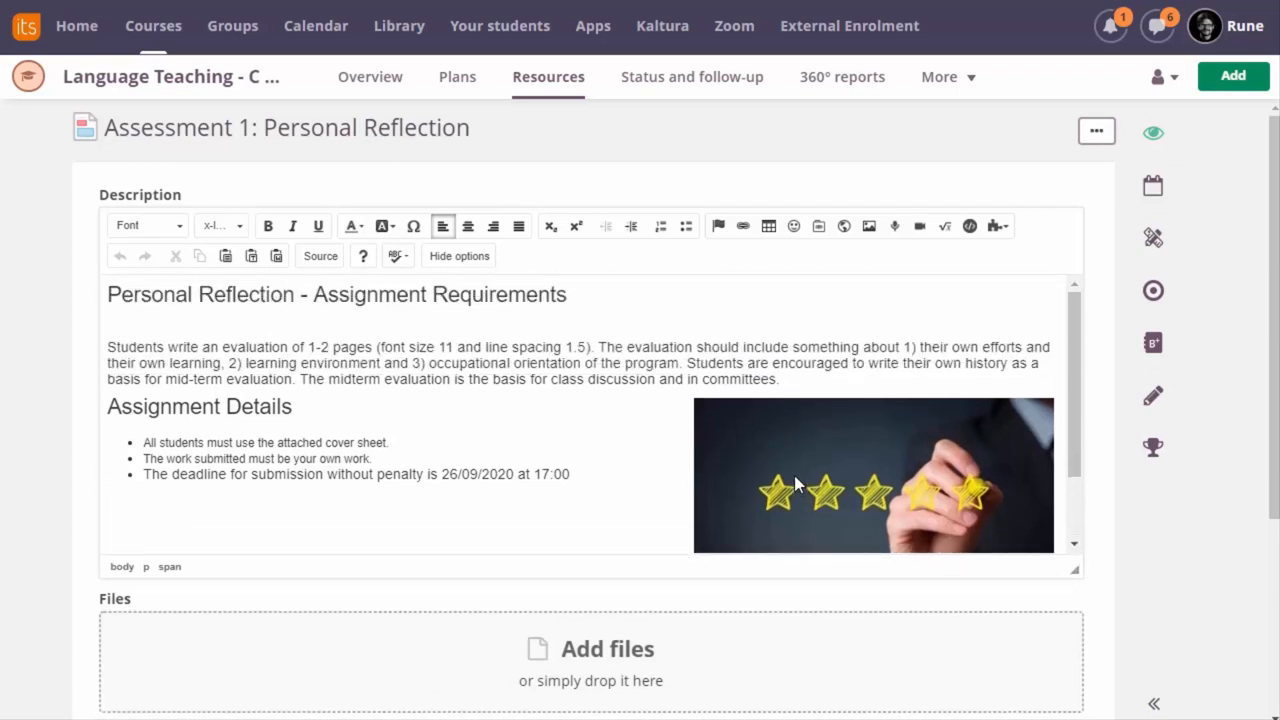
mouse_move(1152, 448)
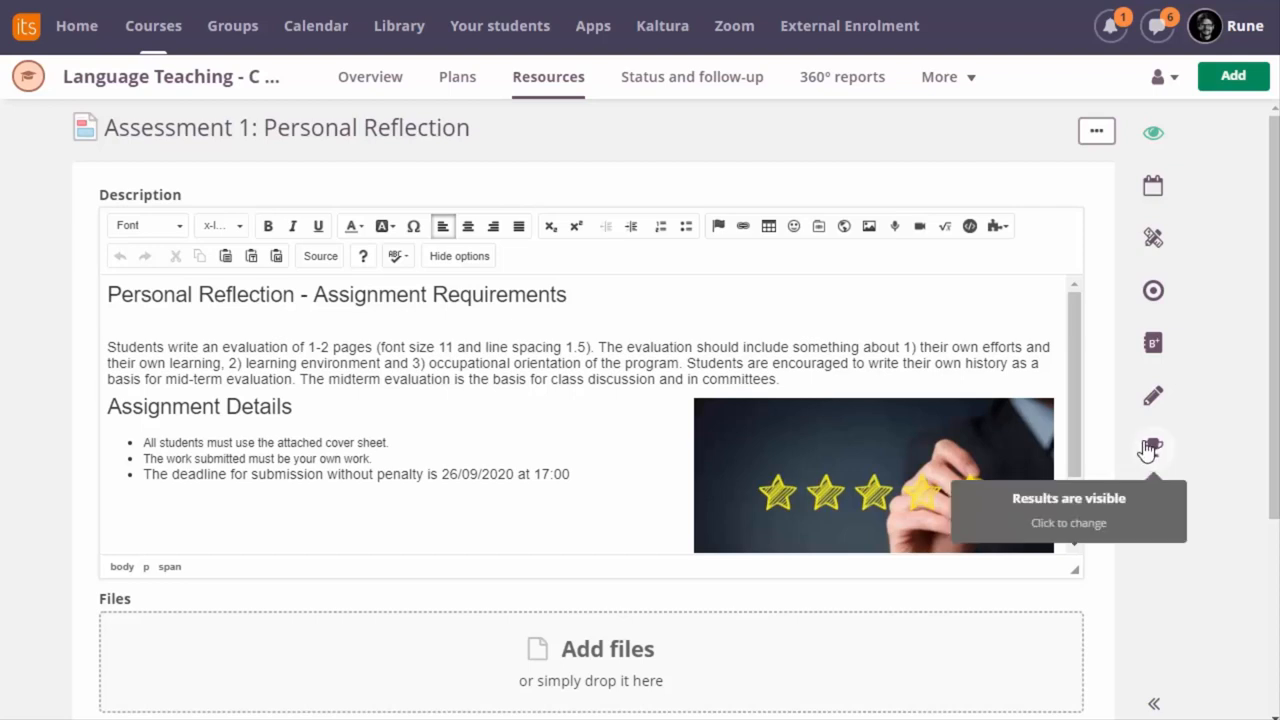
mouse_move(1152, 450)
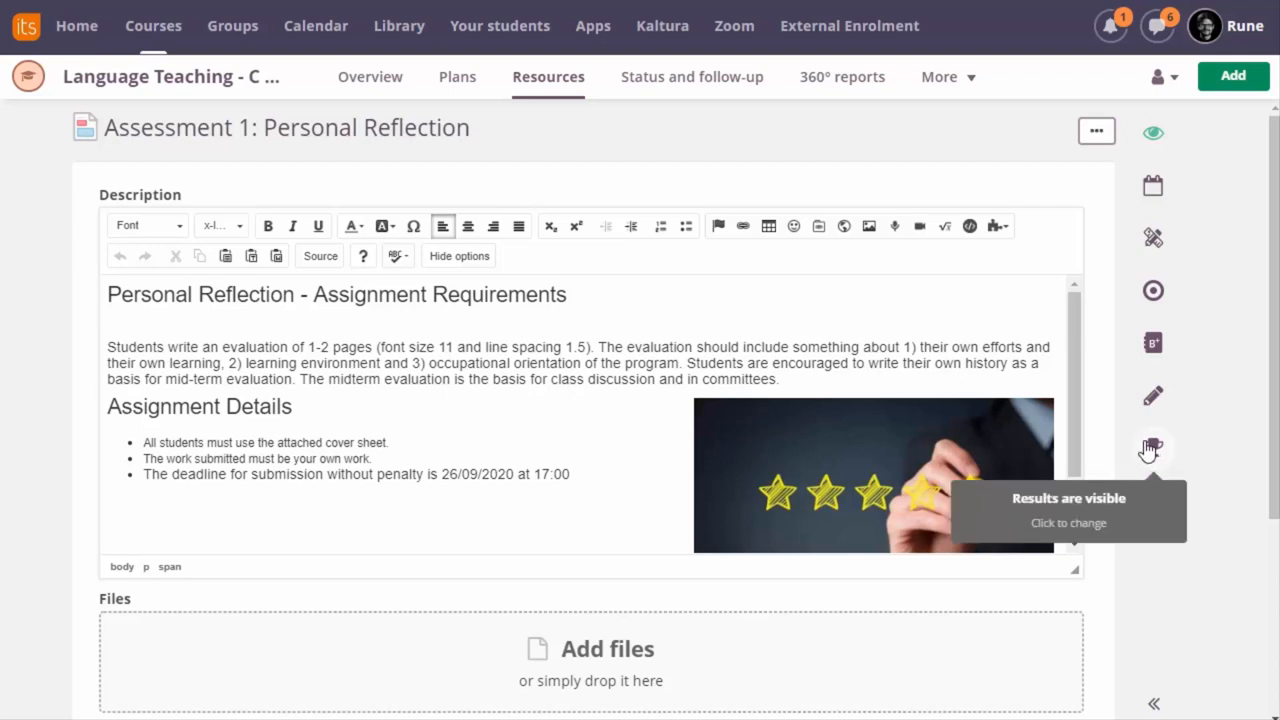
mouse_move(1152, 396)
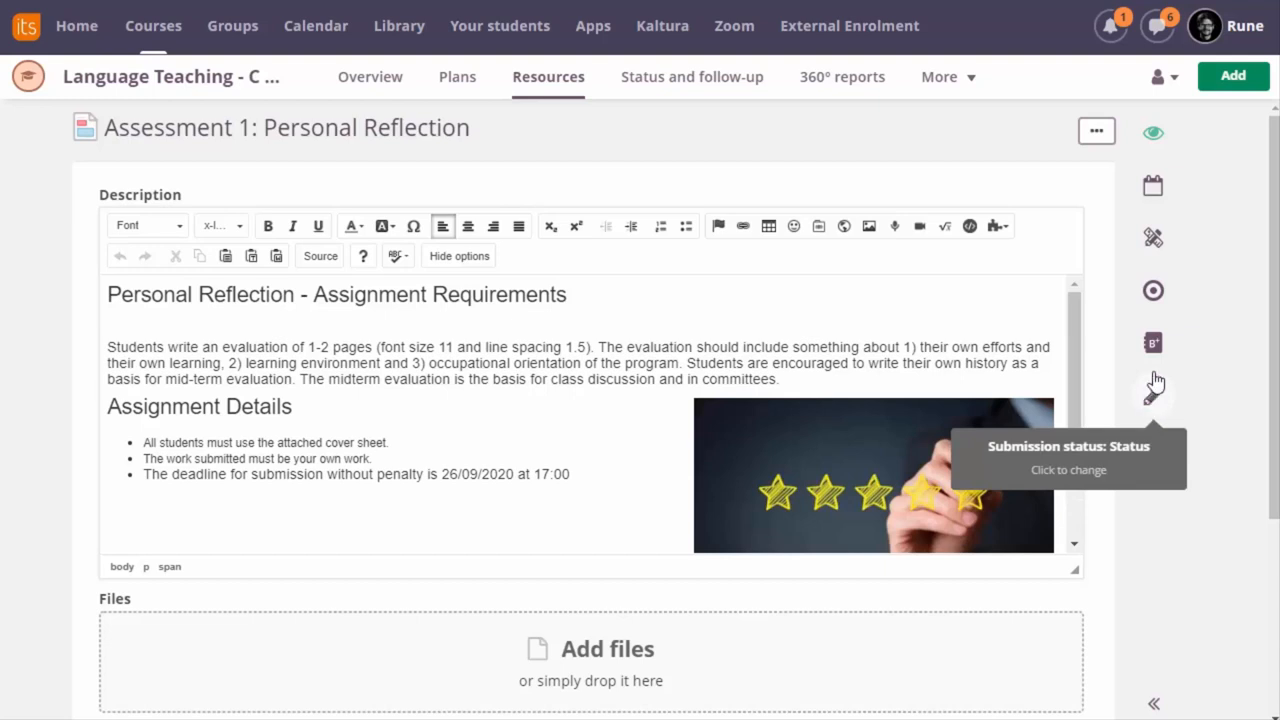
mouse_move(1152, 344)
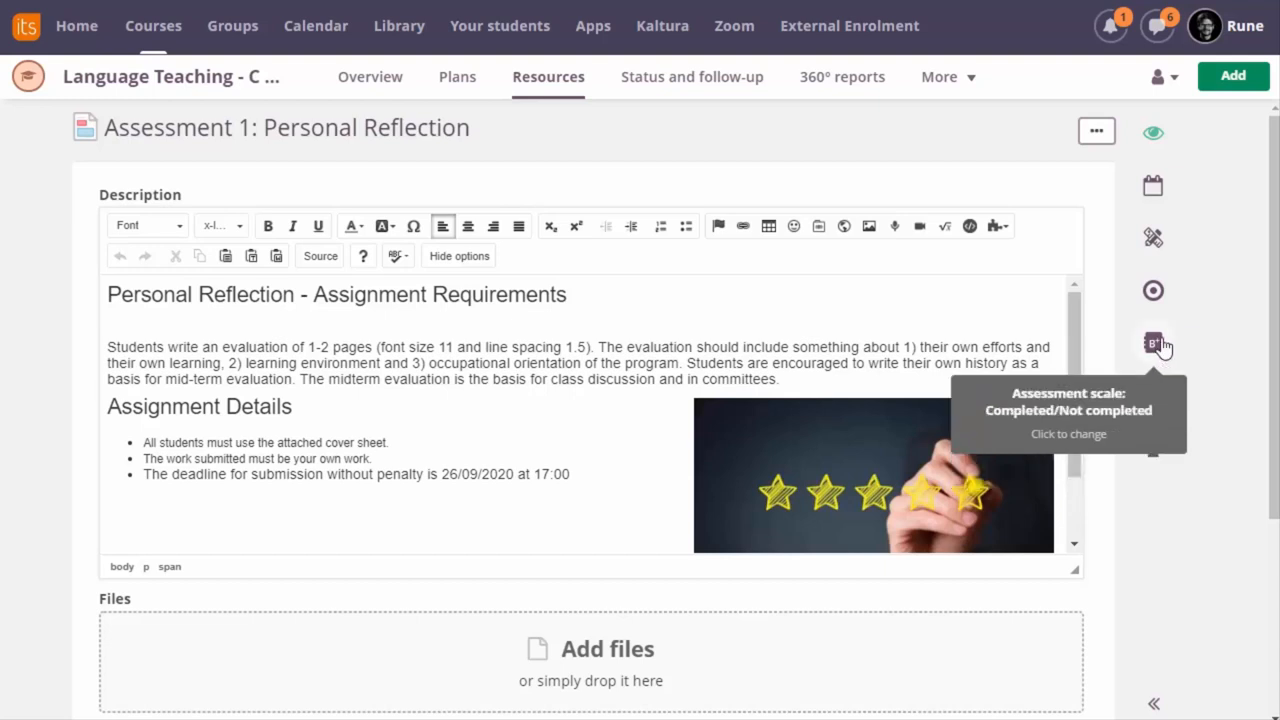
mouse_move(1158, 110)
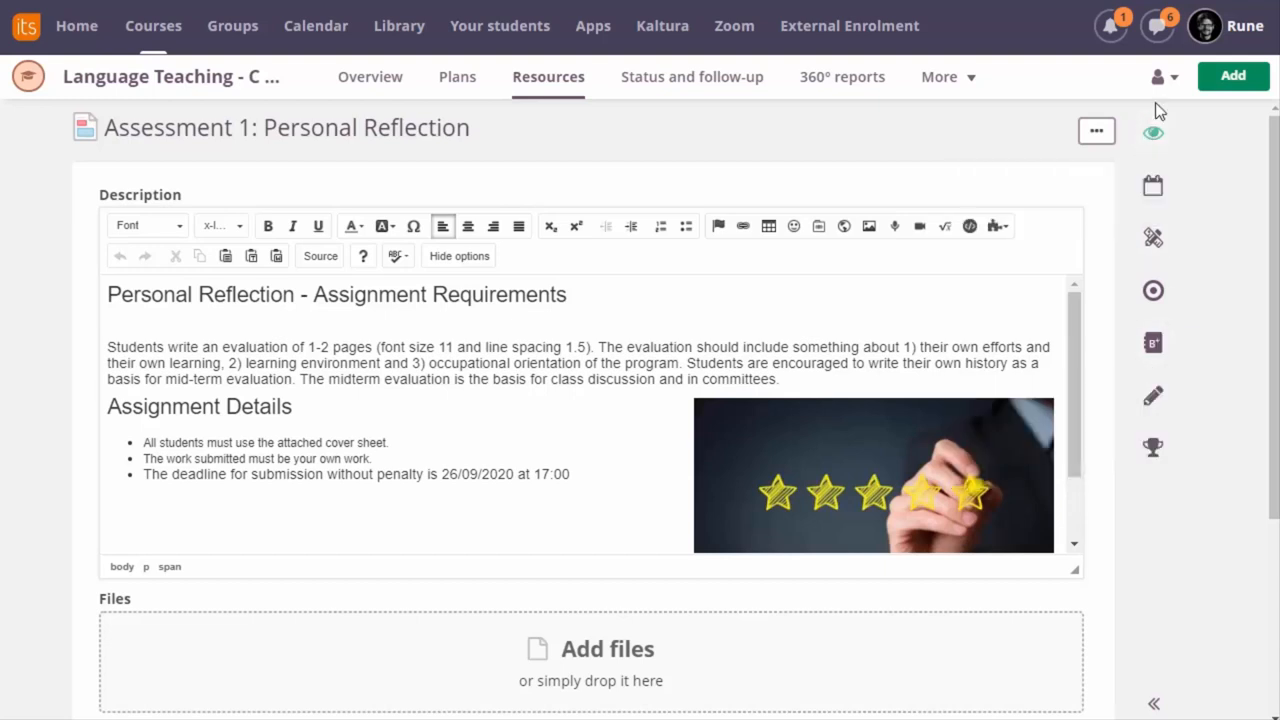
In the settings panel toggle 'Visible to students' off then on again, reaching the deadline
click(1152, 132)
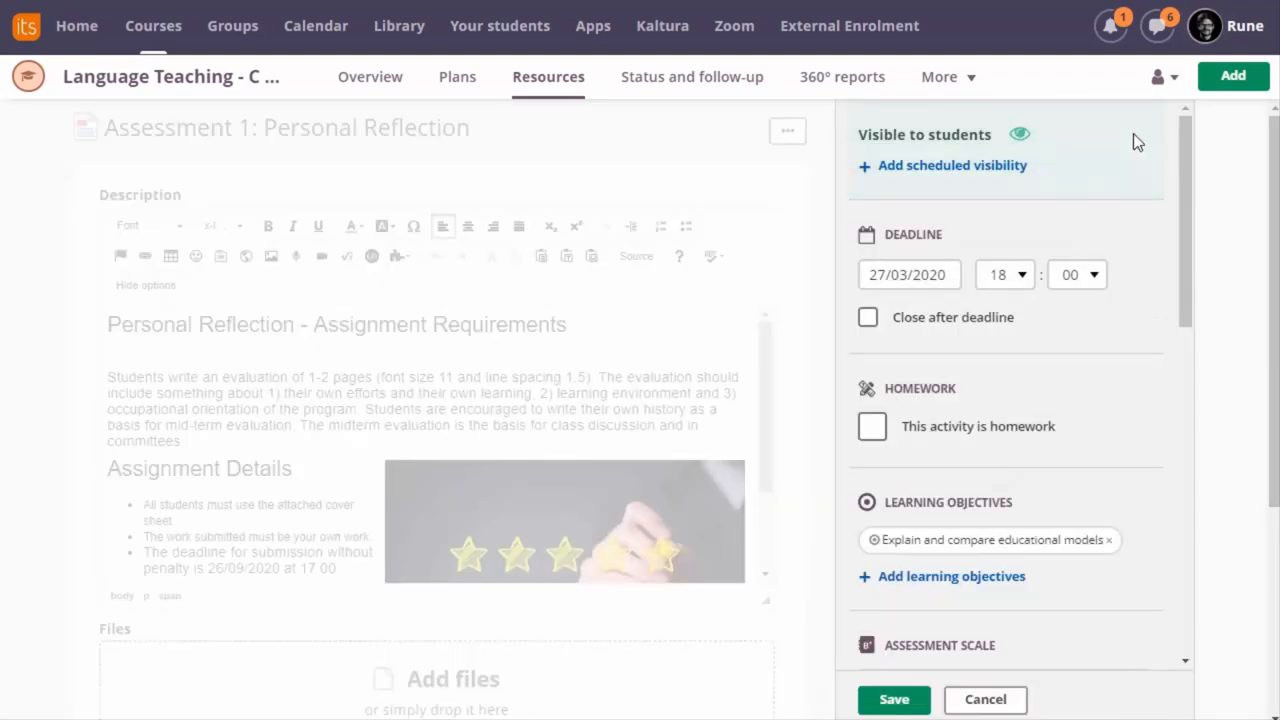
click(1020, 134)
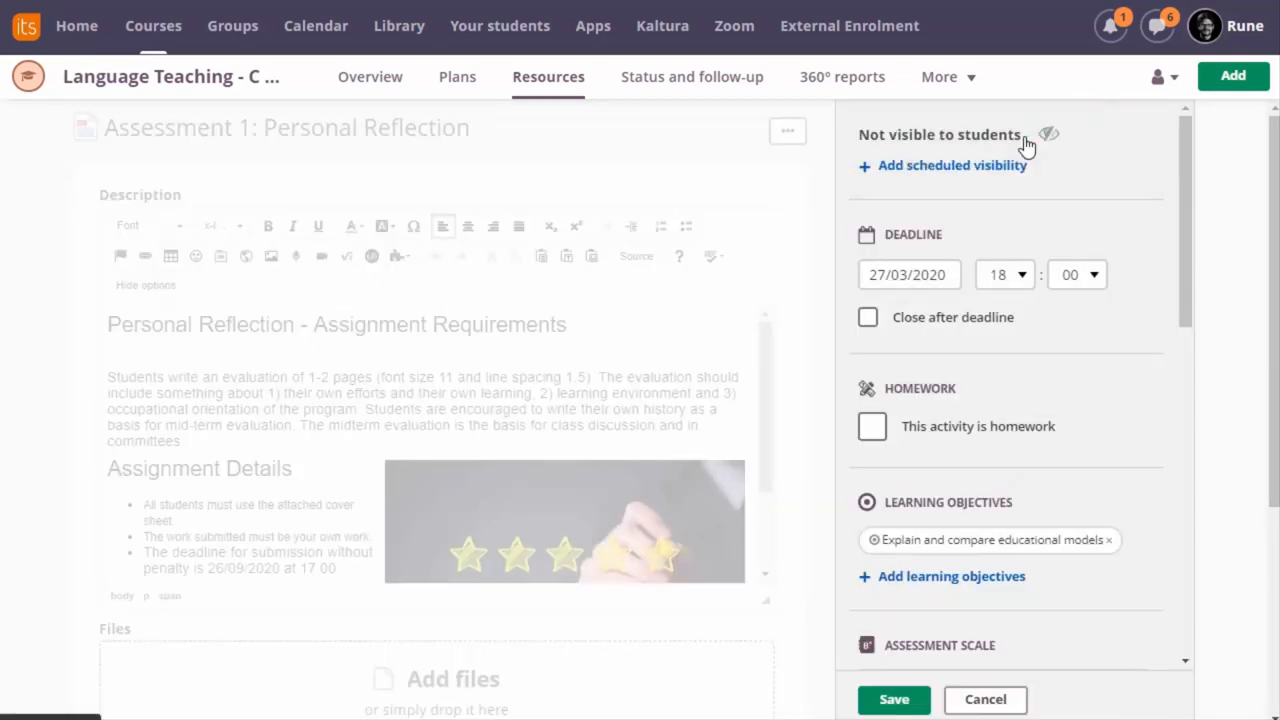
mouse_move(1048, 136)
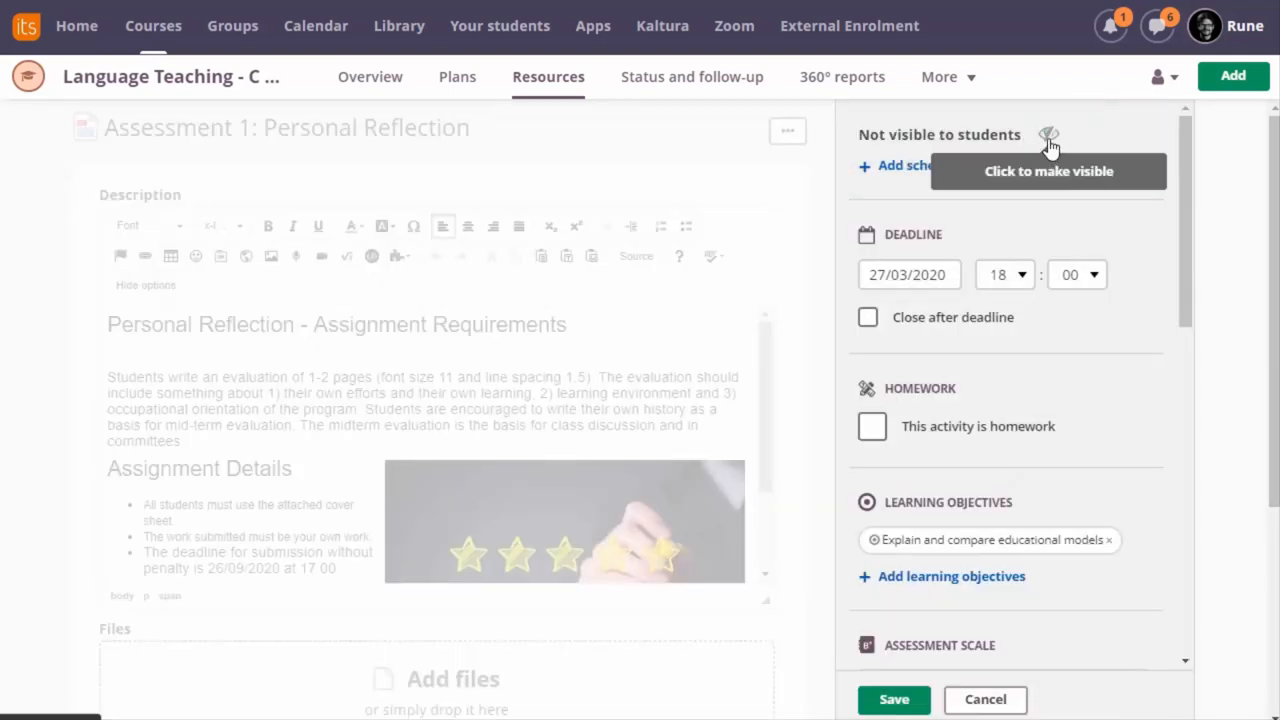
click(1048, 134)
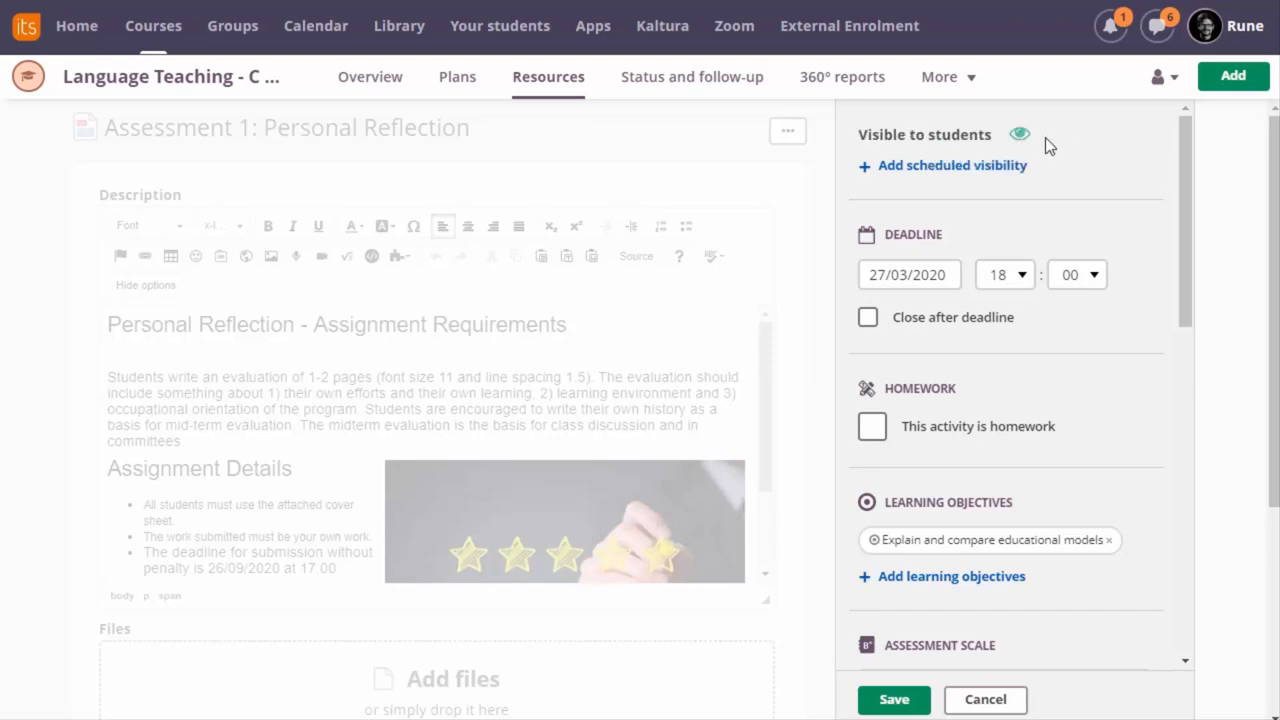
mouse_move(952, 164)
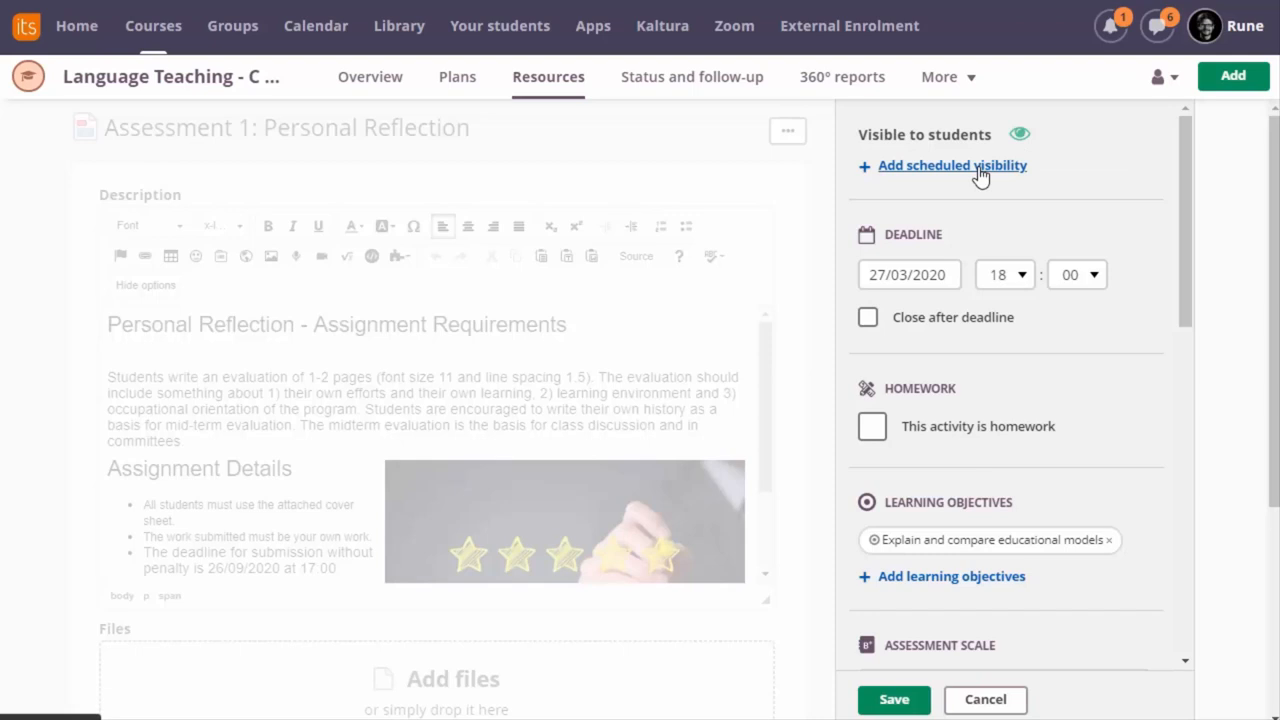
mouse_move(984, 178)
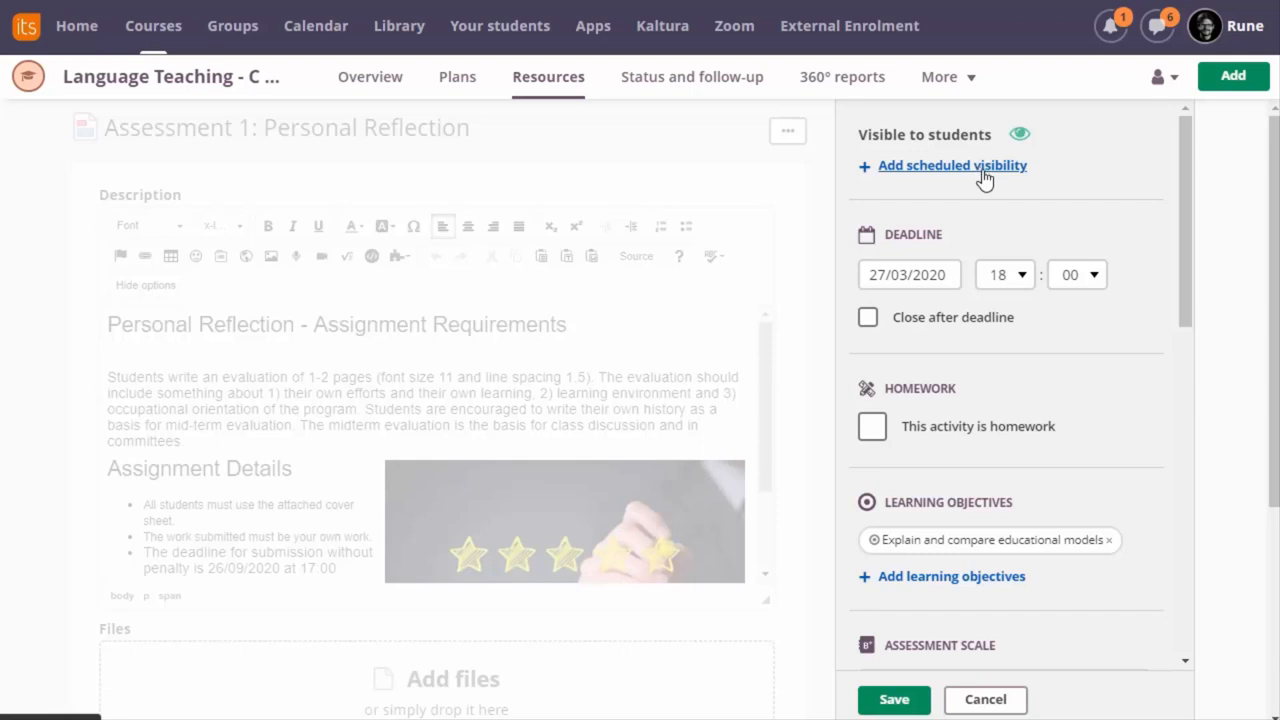
click(908, 274)
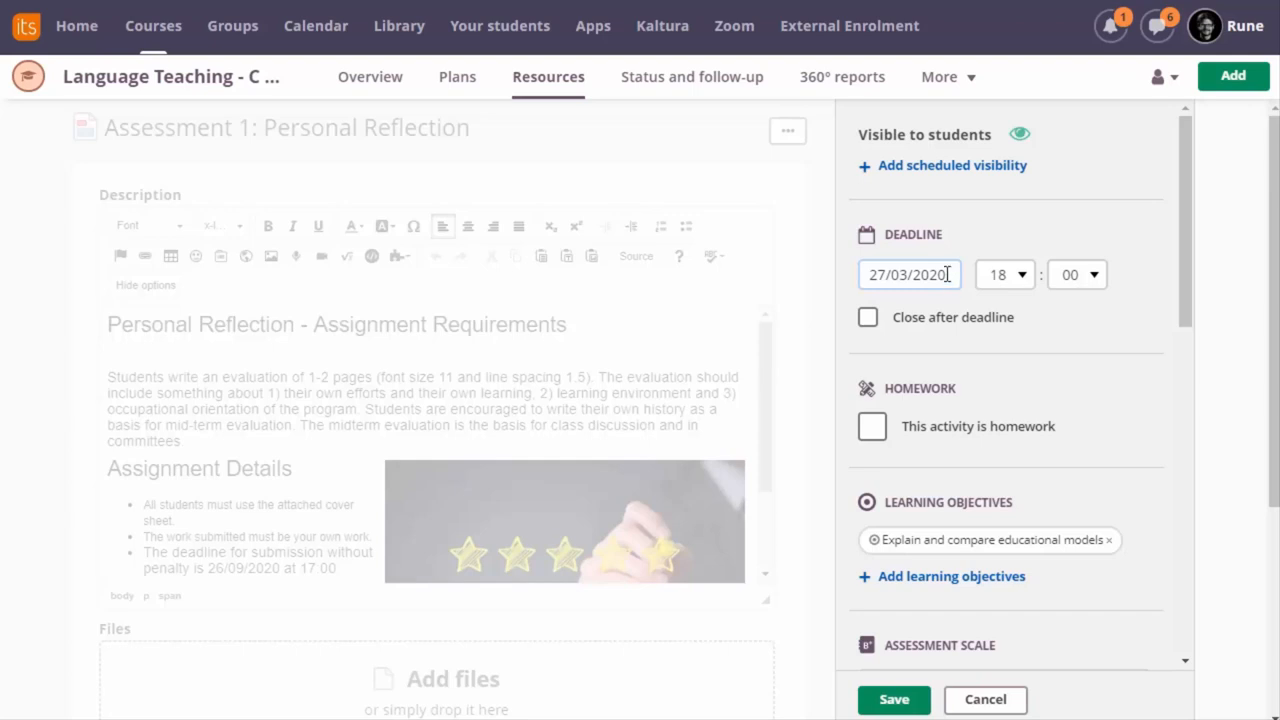
mouse_move(936, 276)
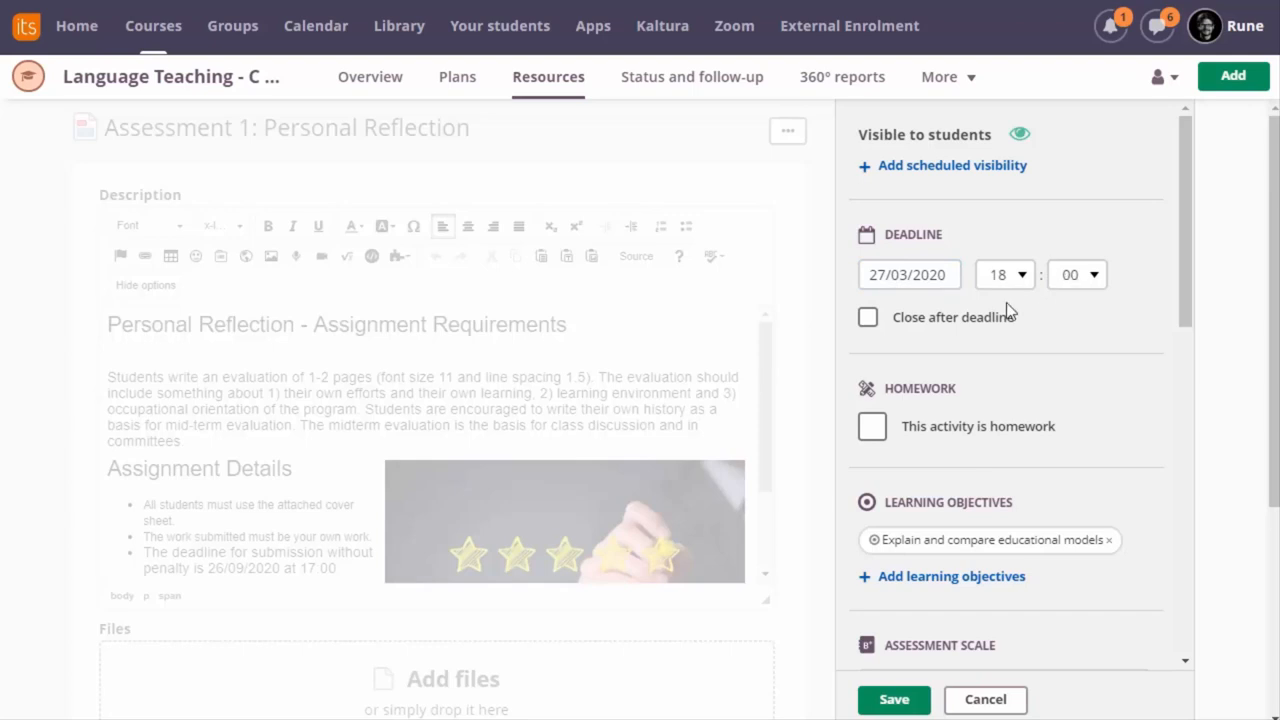
scroll(down, 3)
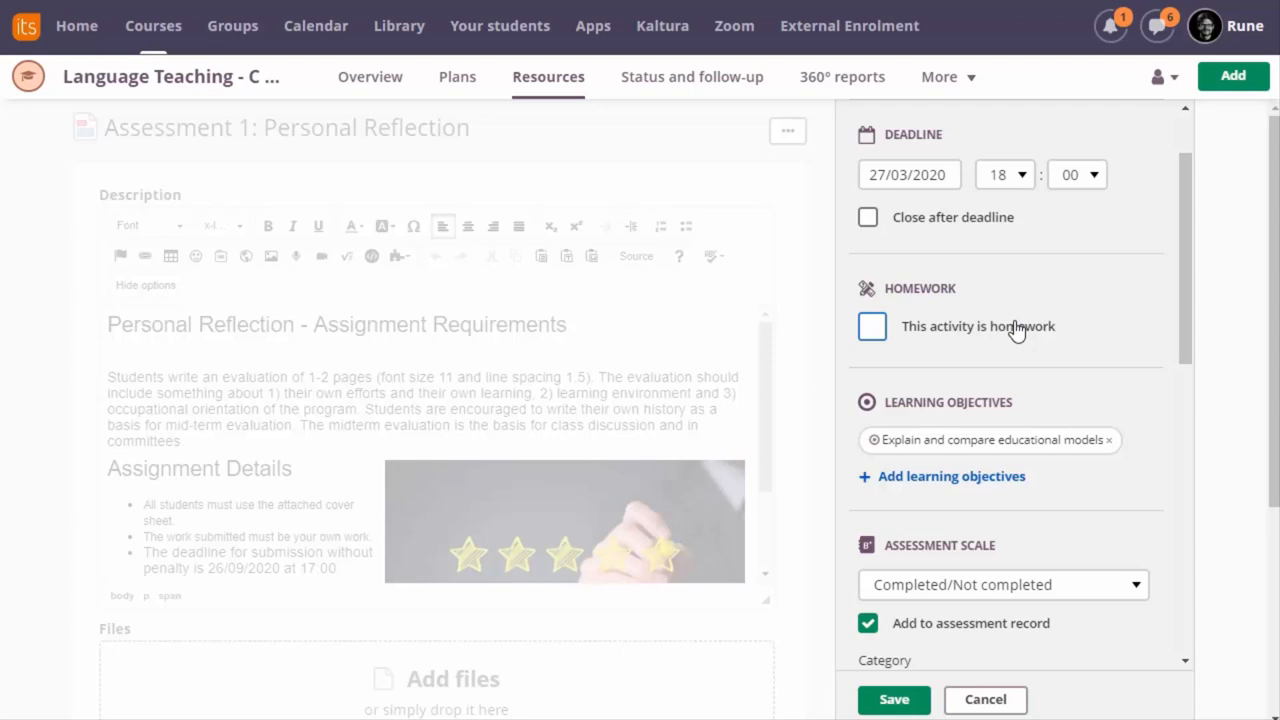
Keep the Completed/Not completed assessment scale for the assignment
scroll(down, 3)
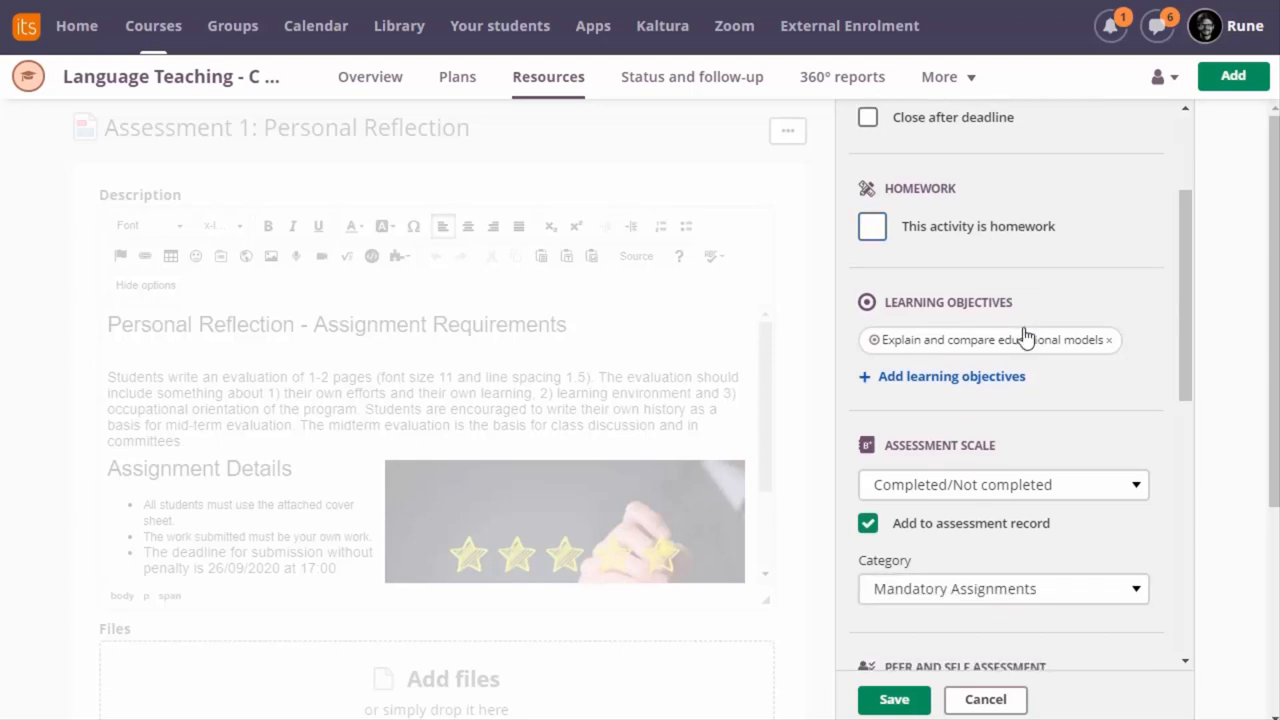
scroll(down, 3)
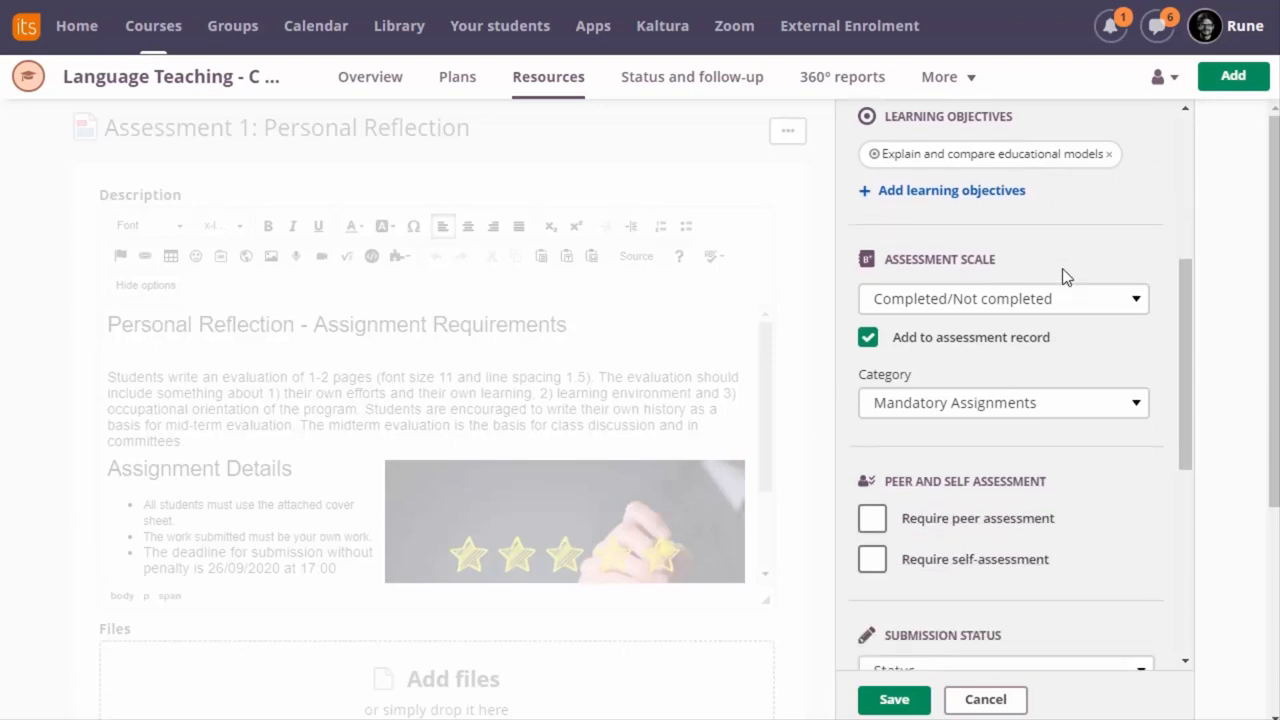
scroll(down, 3)
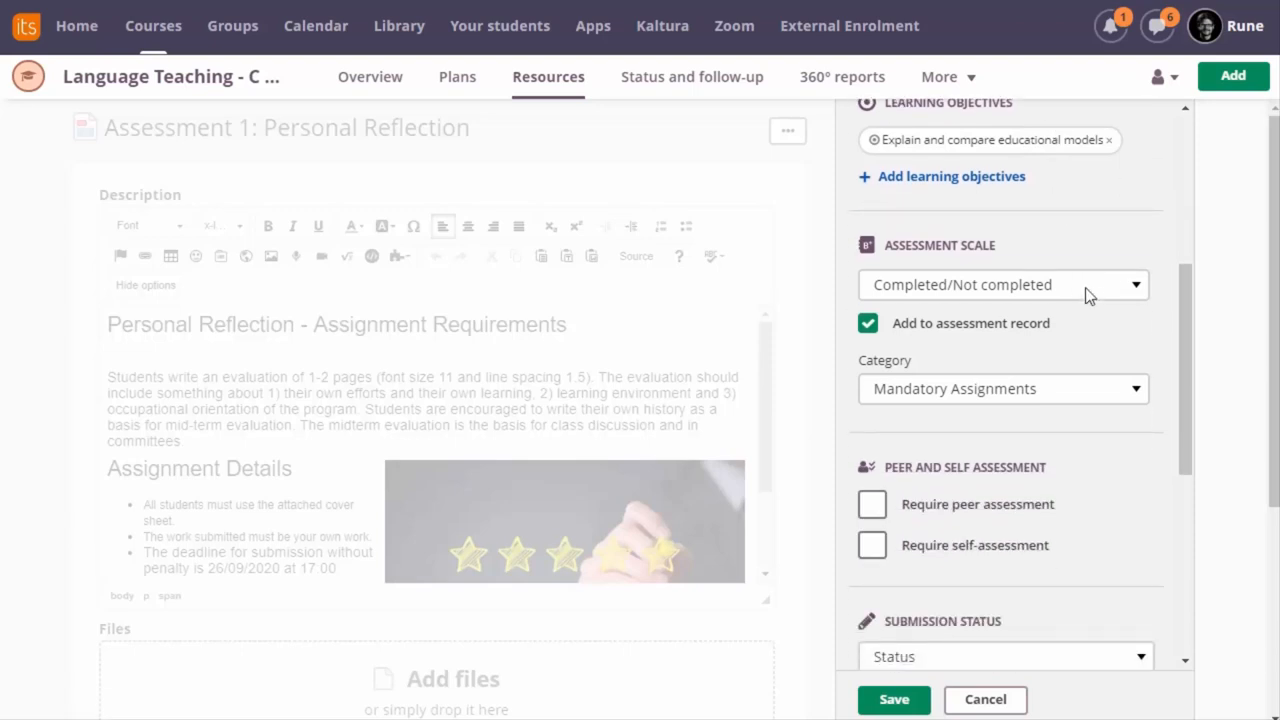
click(1004, 284)
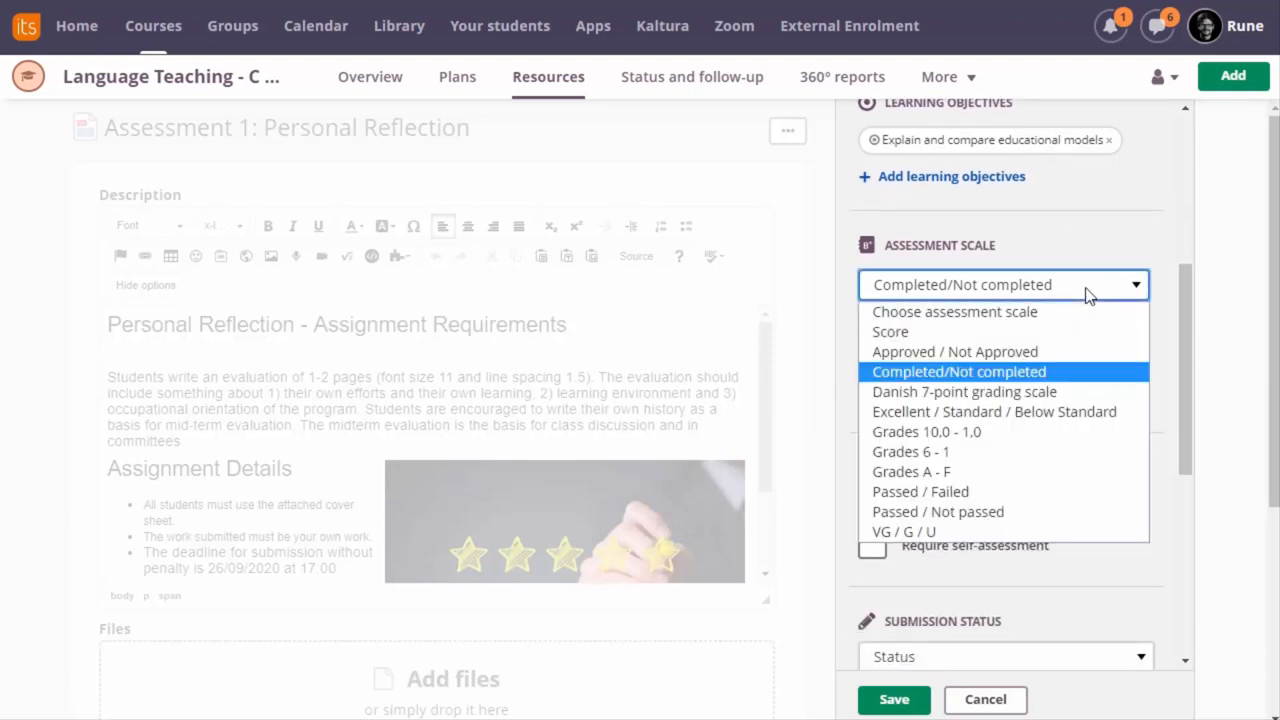
mouse_move(1116, 372)
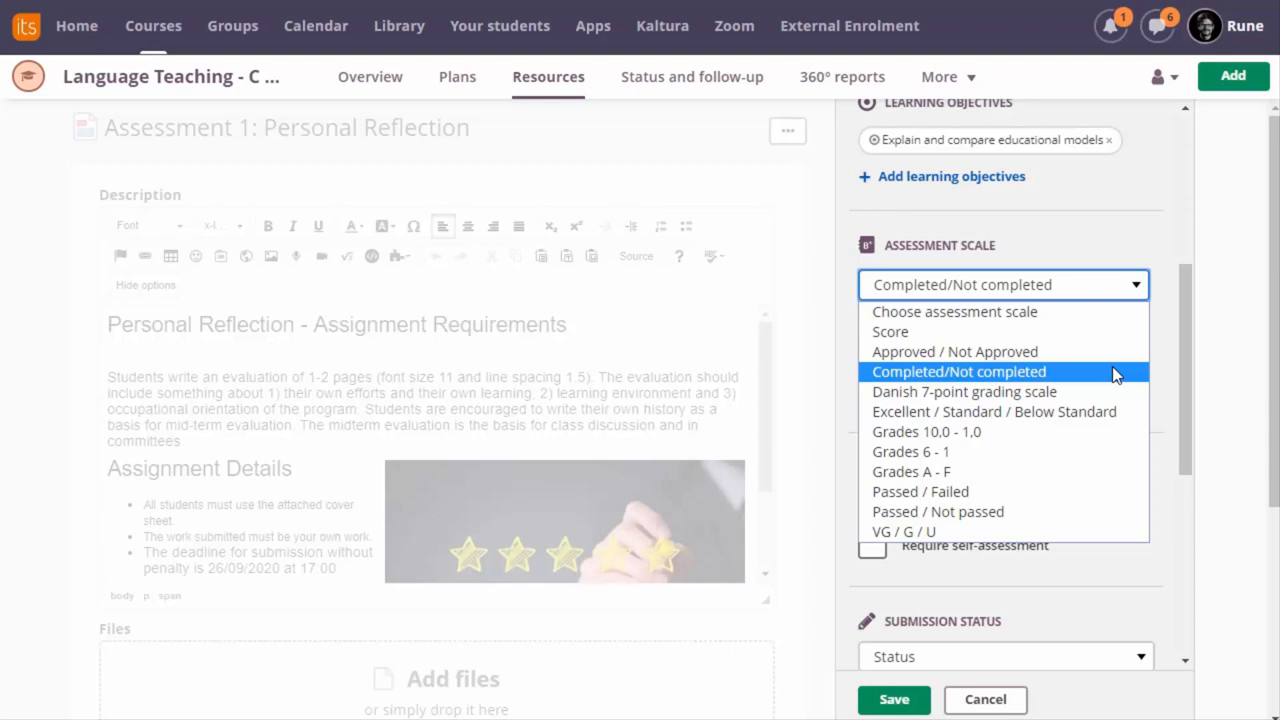
mouse_move(1110, 412)
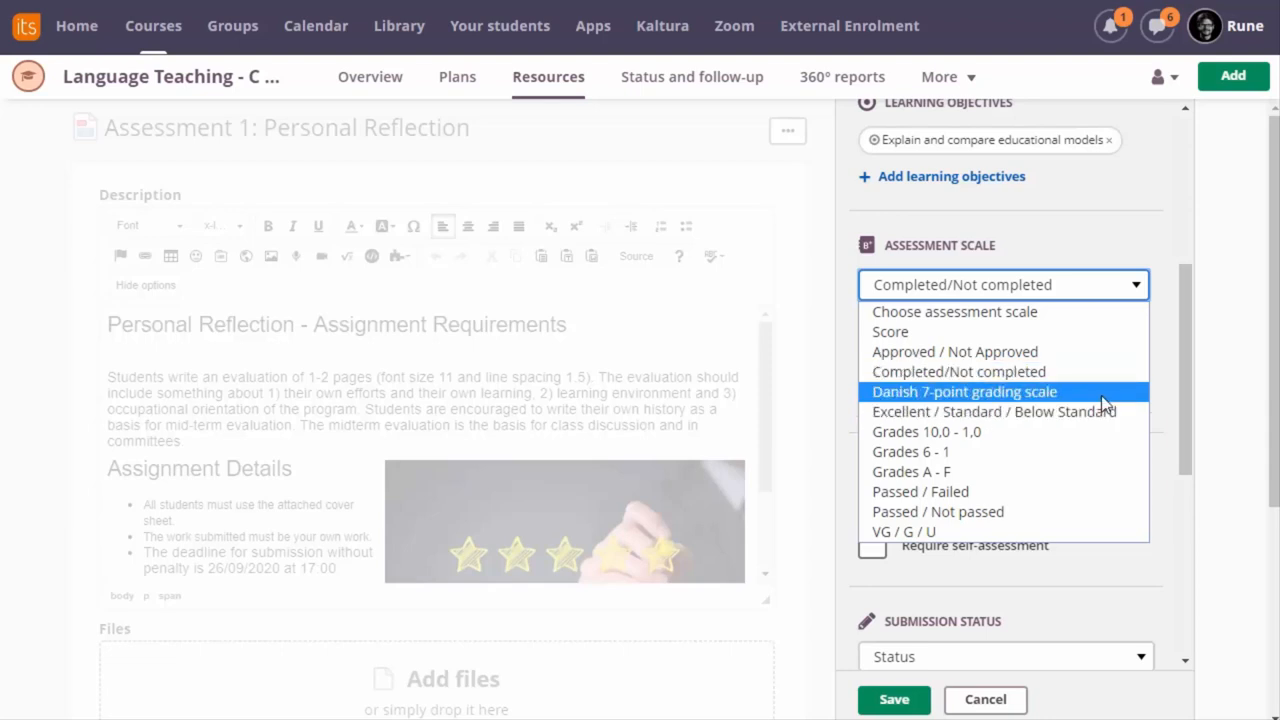
mouse_move(1092, 408)
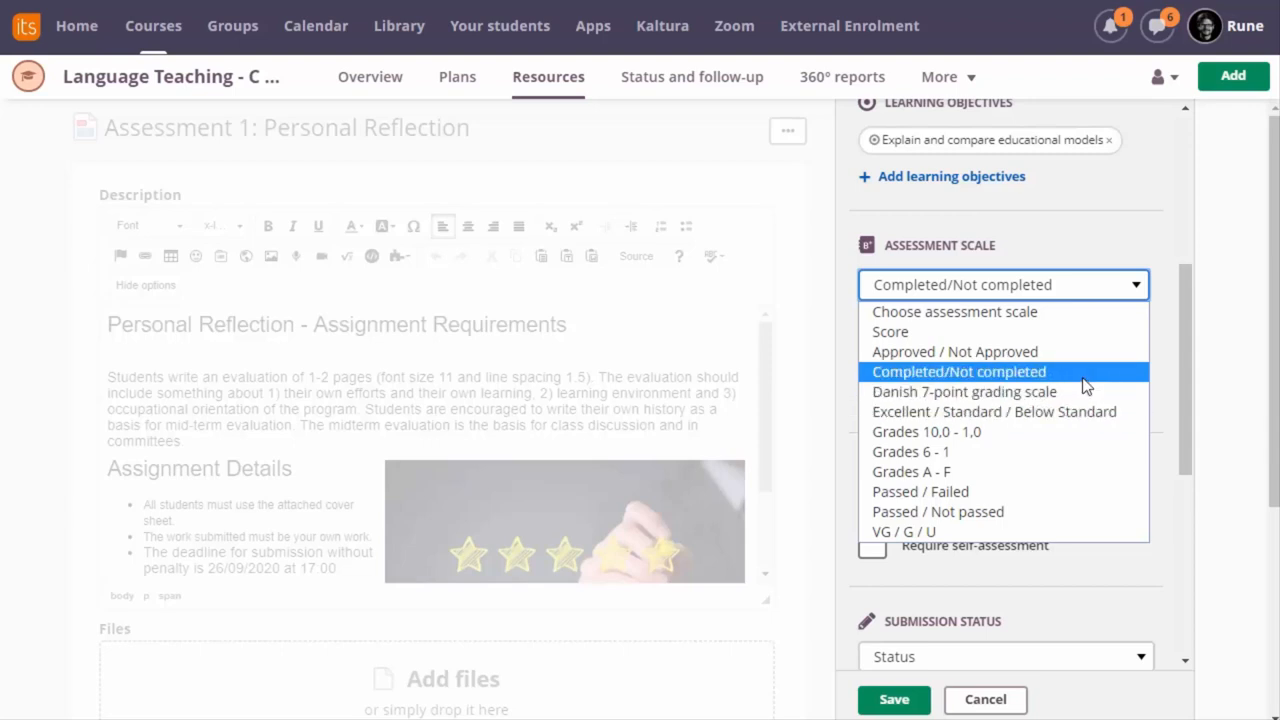
click(958, 370)
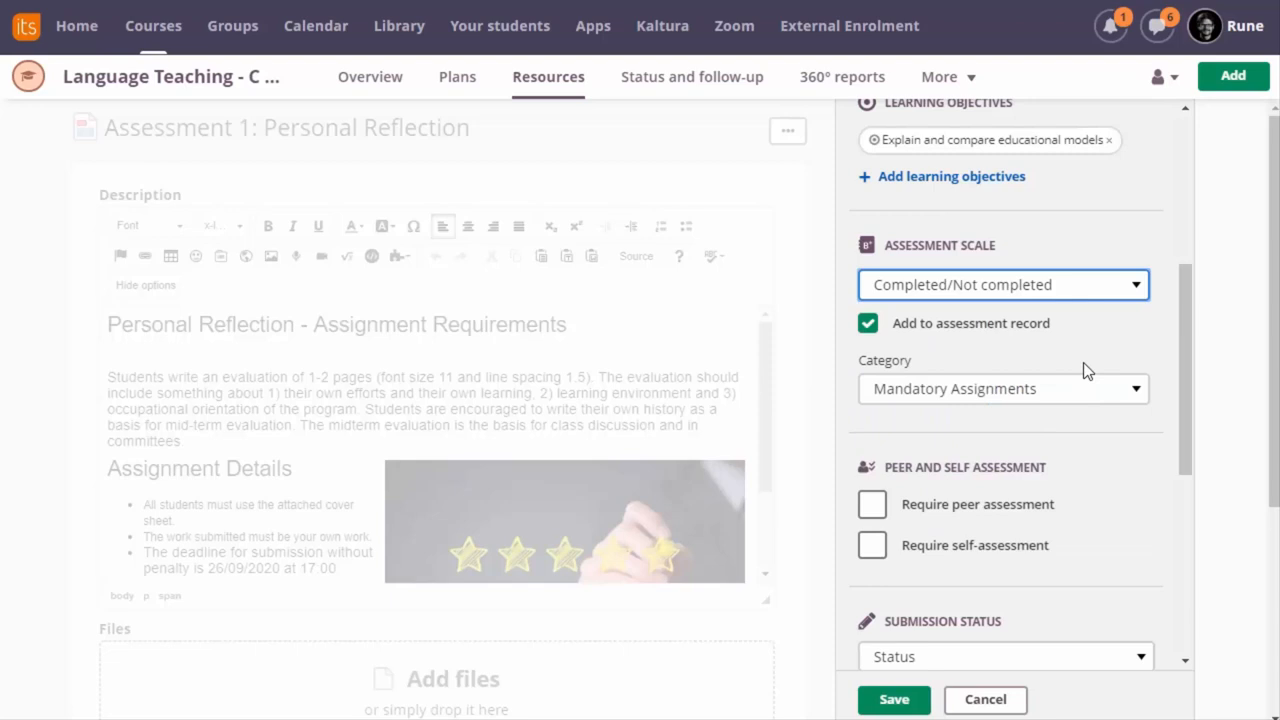
scroll(down, 3)
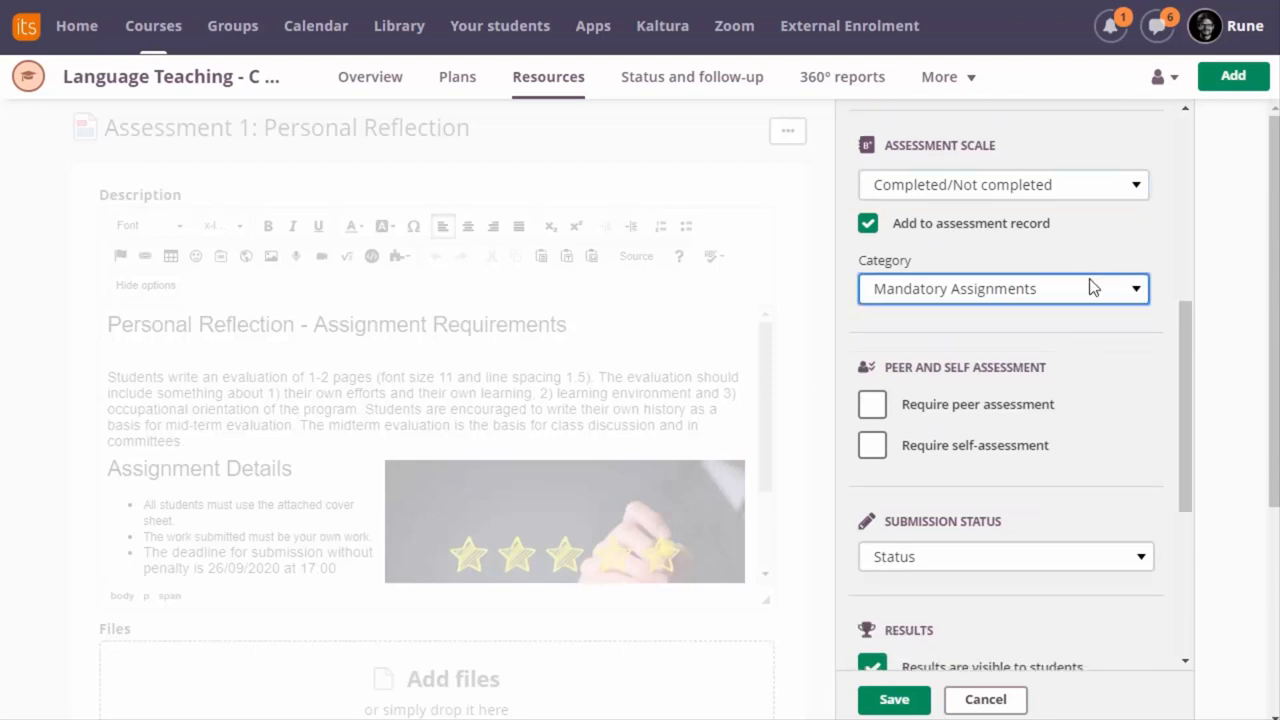
Set the category to Mandatory Assignments and require peer assessment, 3 per student
click(1002, 288)
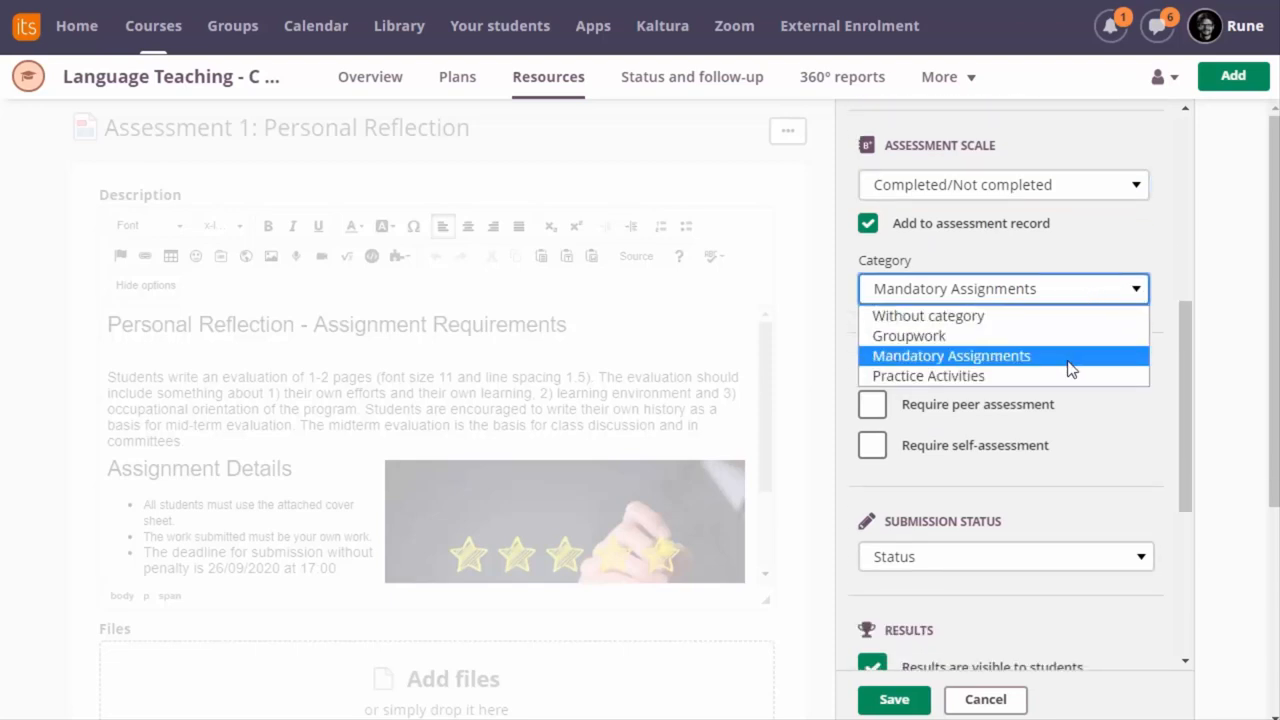
mouse_move(1070, 364)
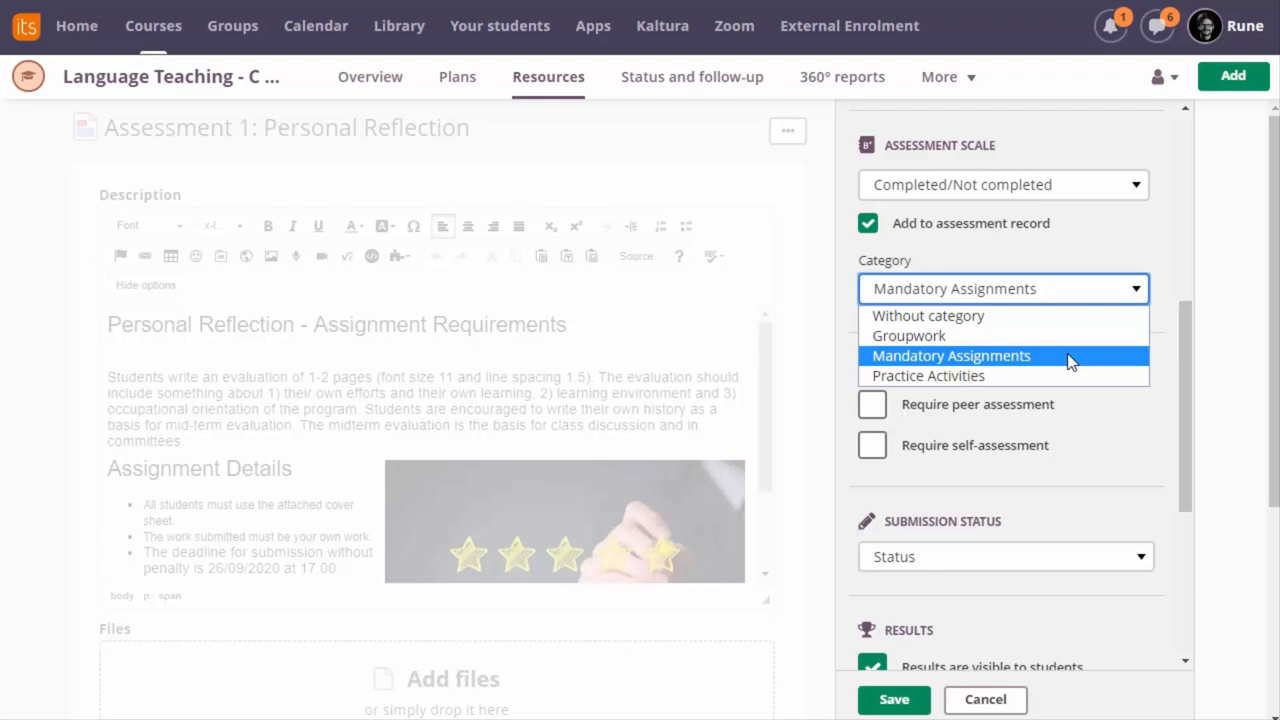
mouse_move(1072, 364)
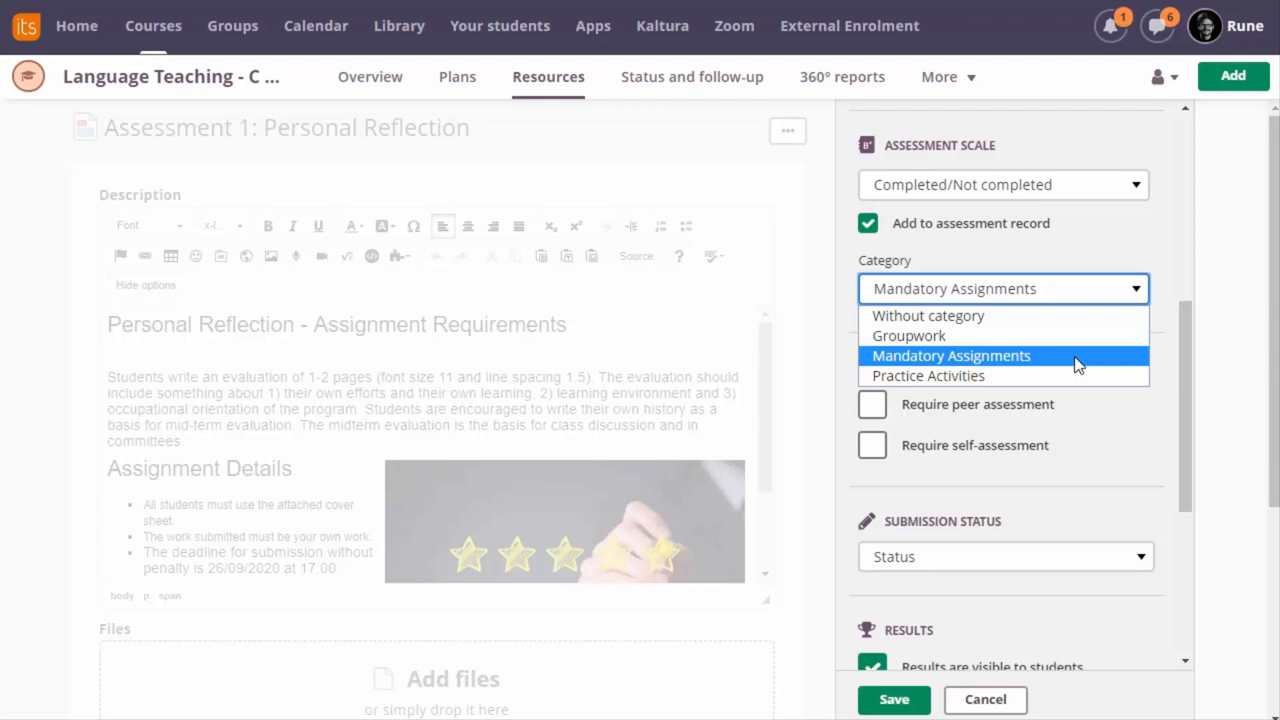
mouse_move(908, 336)
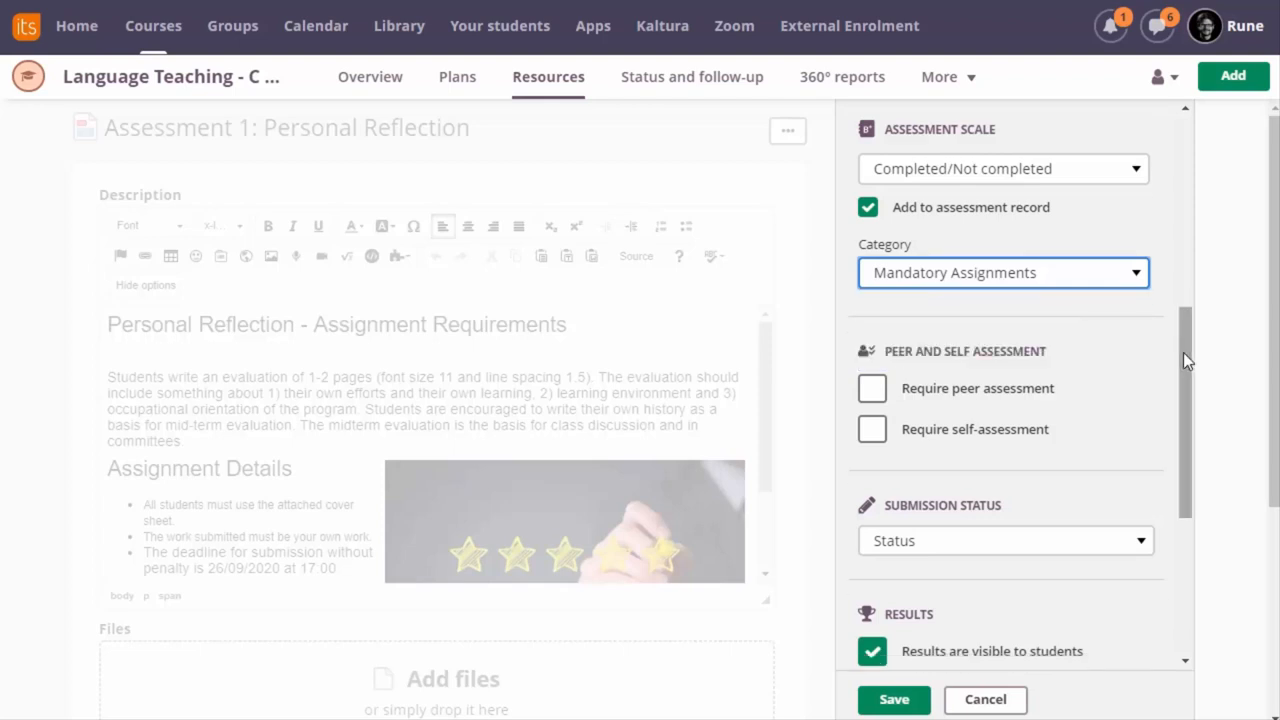
click(872, 304)
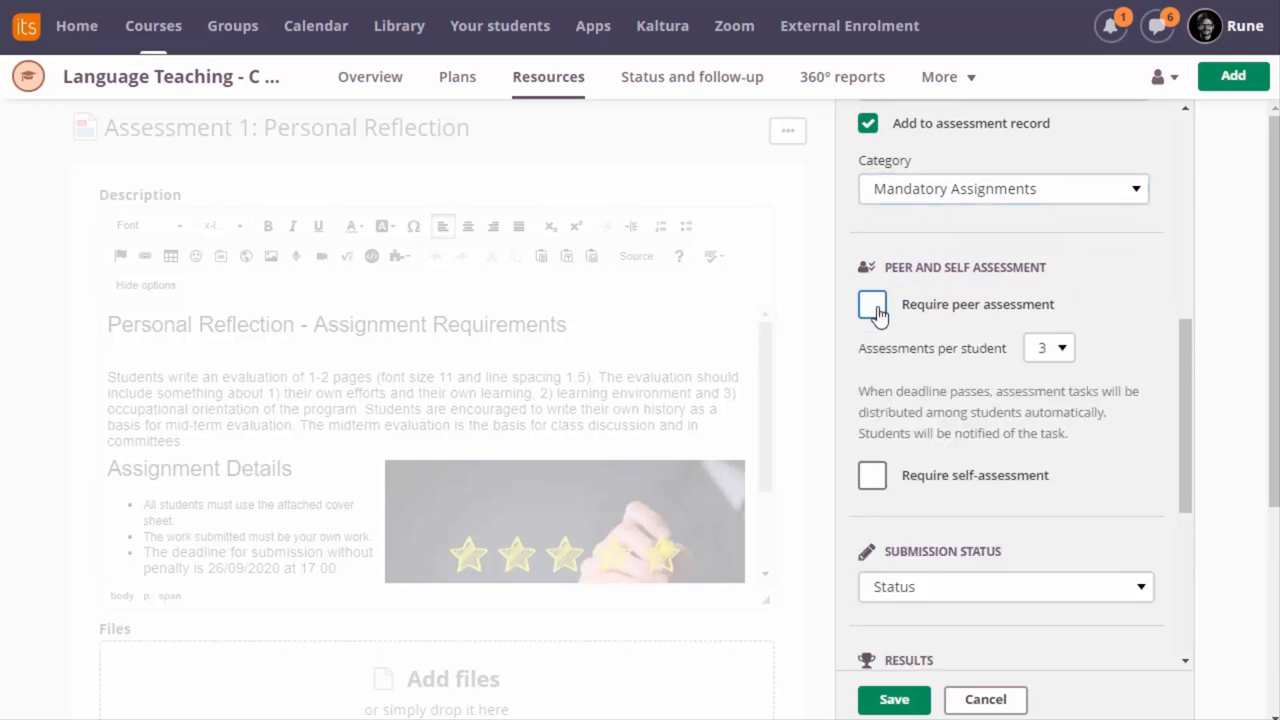
click(872, 304)
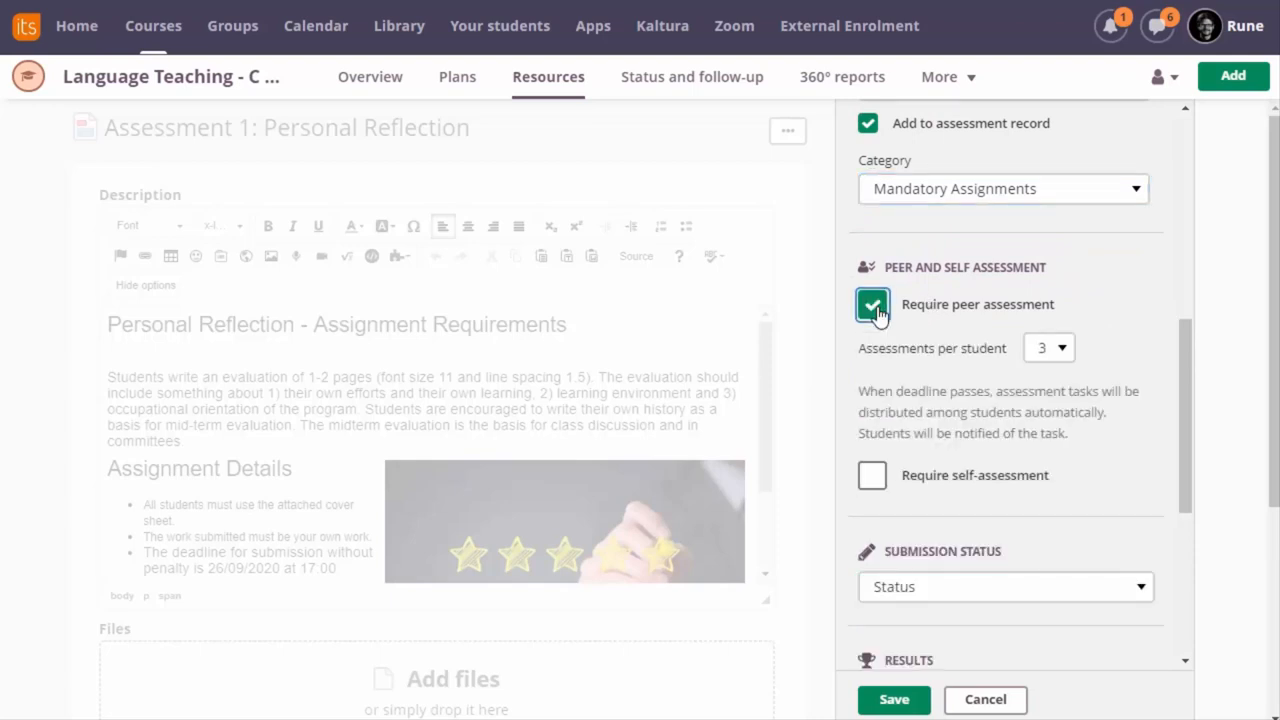
scroll(down, 3)
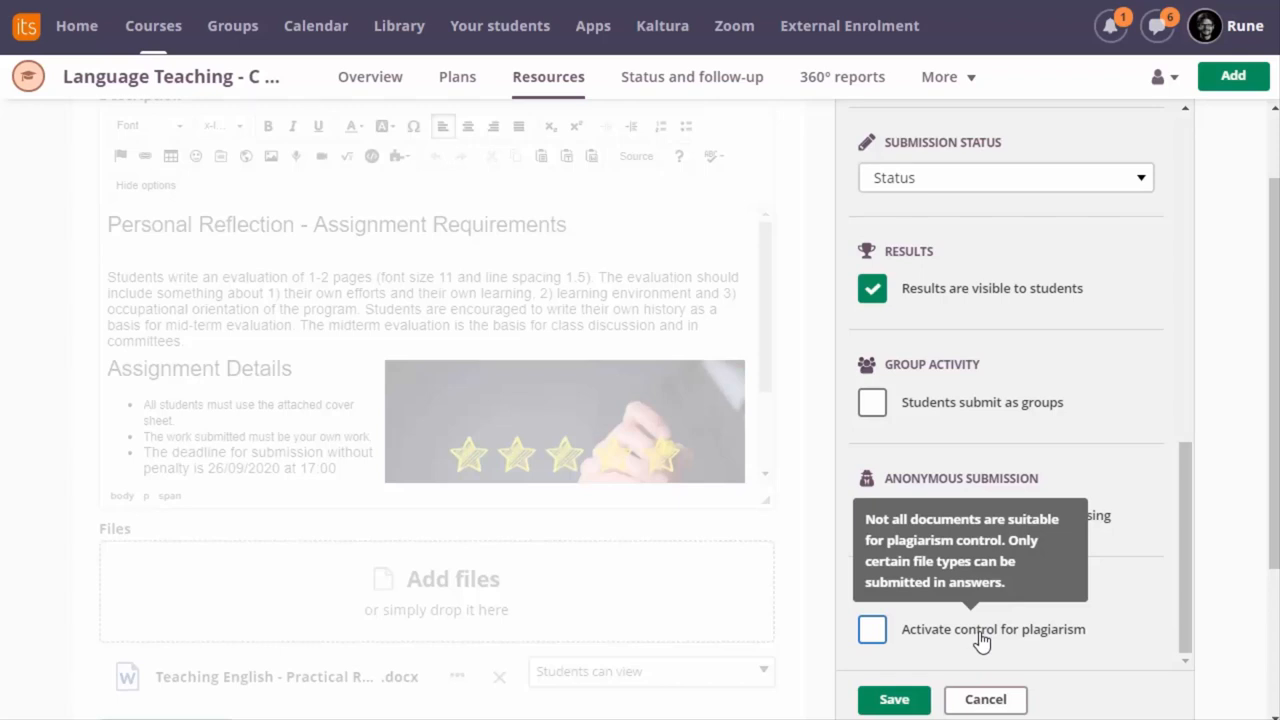
click(892, 700)
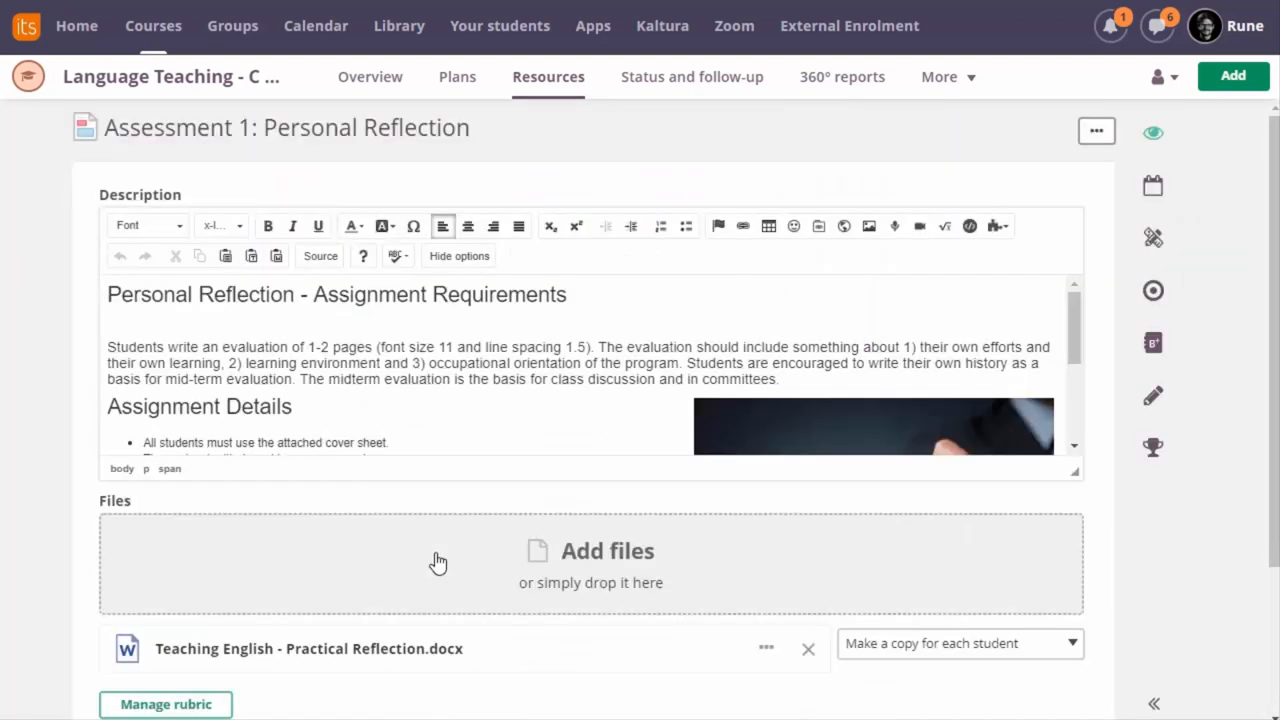
Save the Personal Reflection settings, returning to the Answers overview of five unsubmitted students
scroll(down, 3)
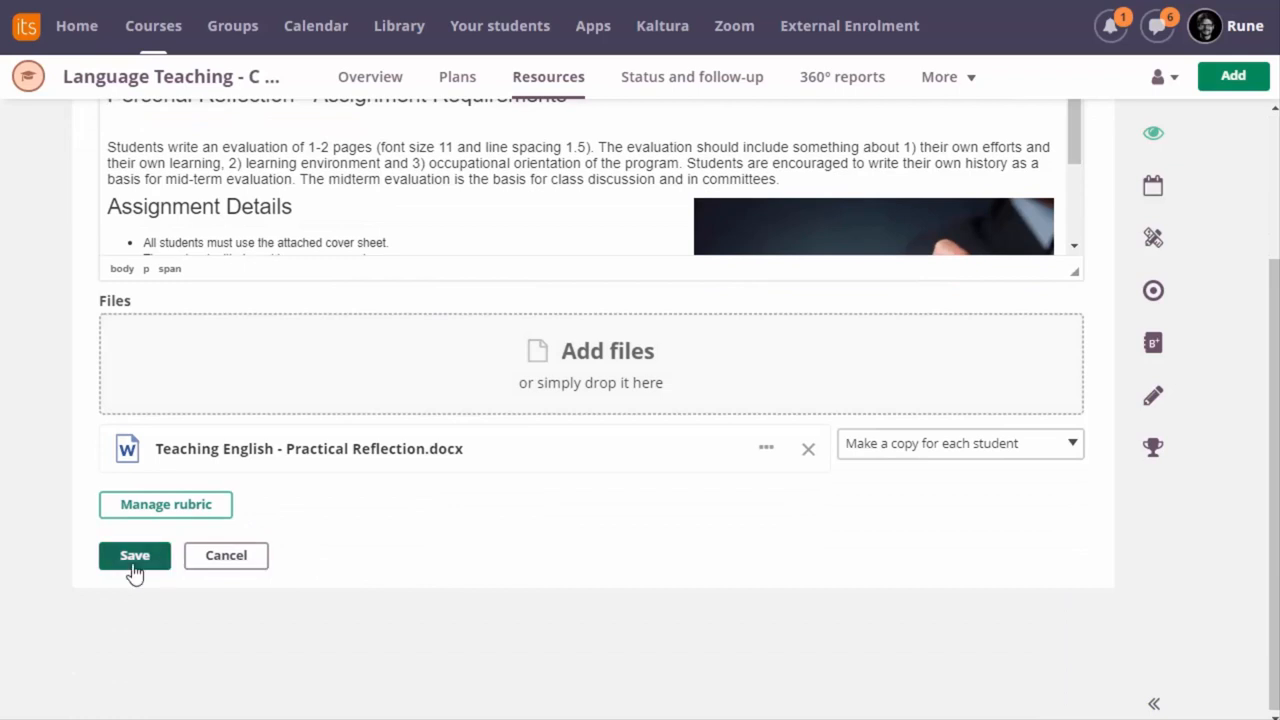
click(134, 556)
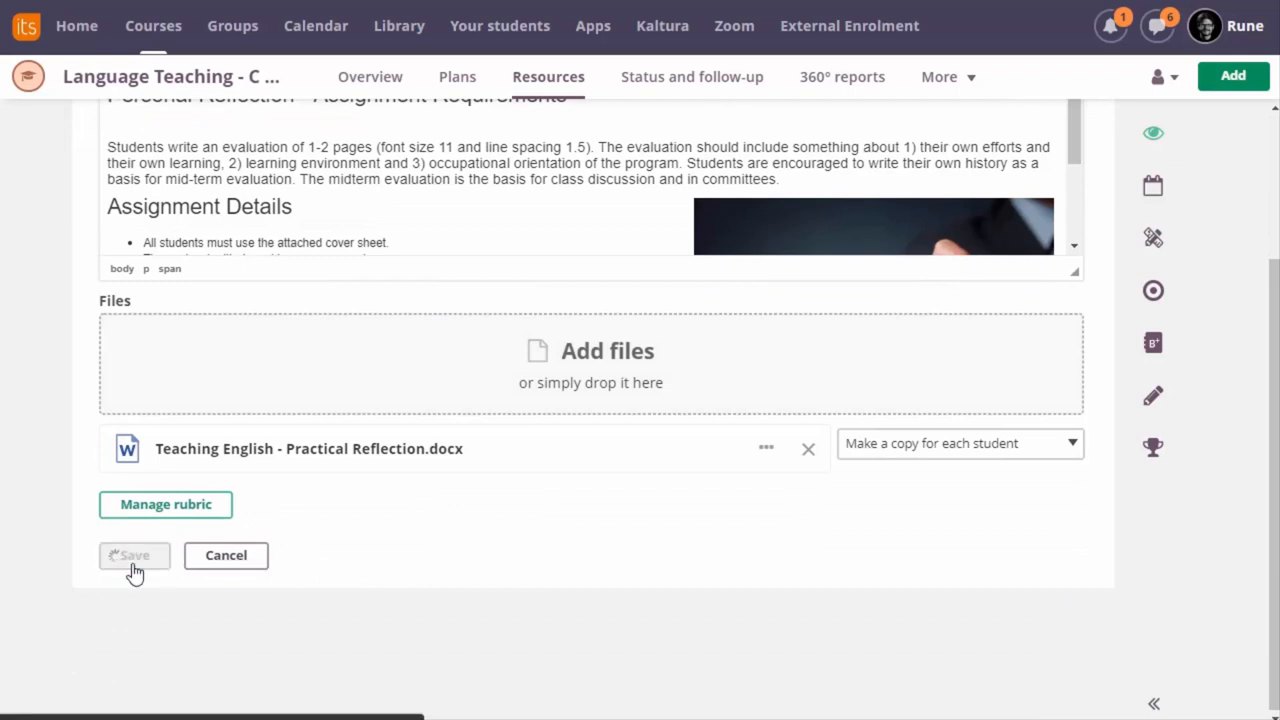
click(134, 556)
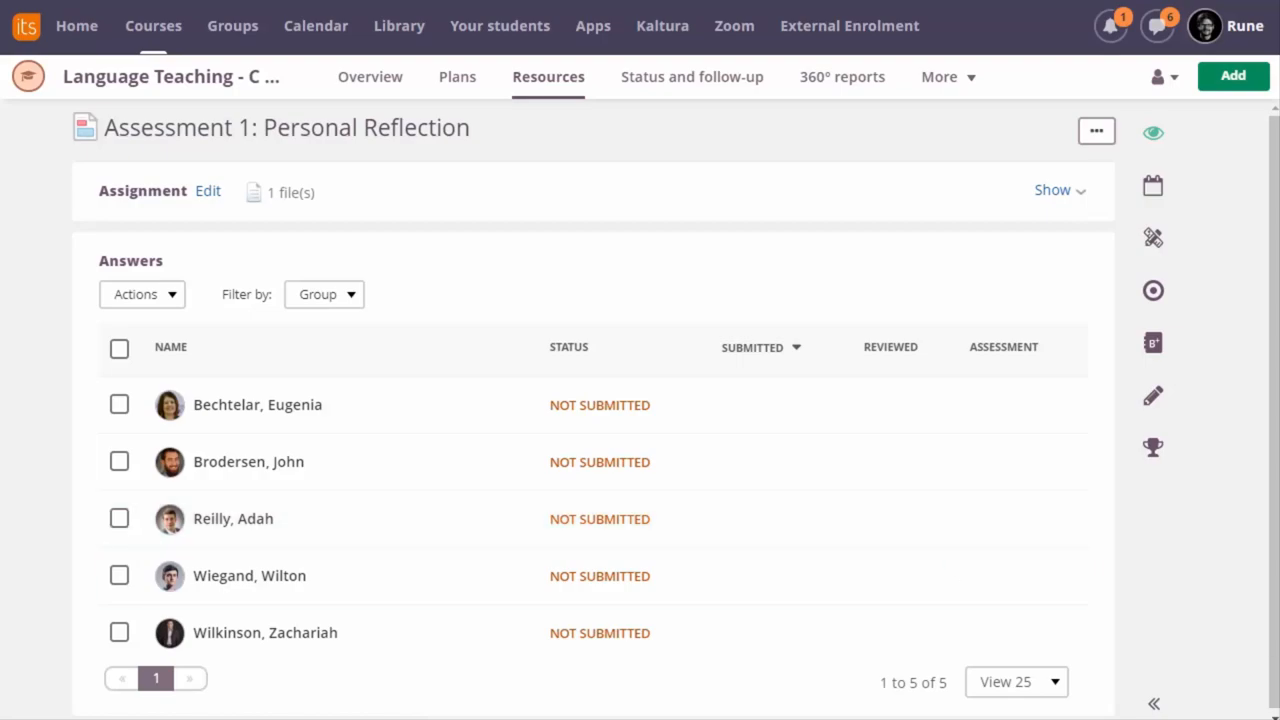
As the student, check the profile panel, expand Due tomorrow tasks and list the courses
click(76, 24)
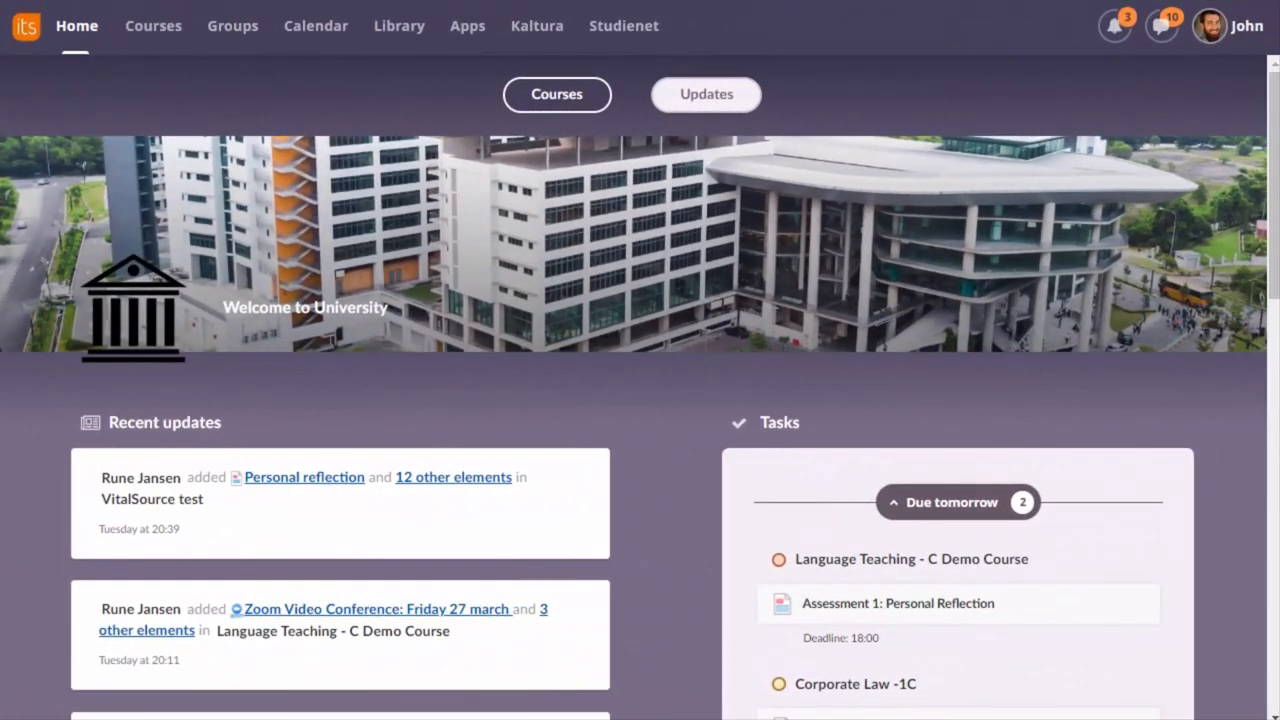
click(1228, 24)
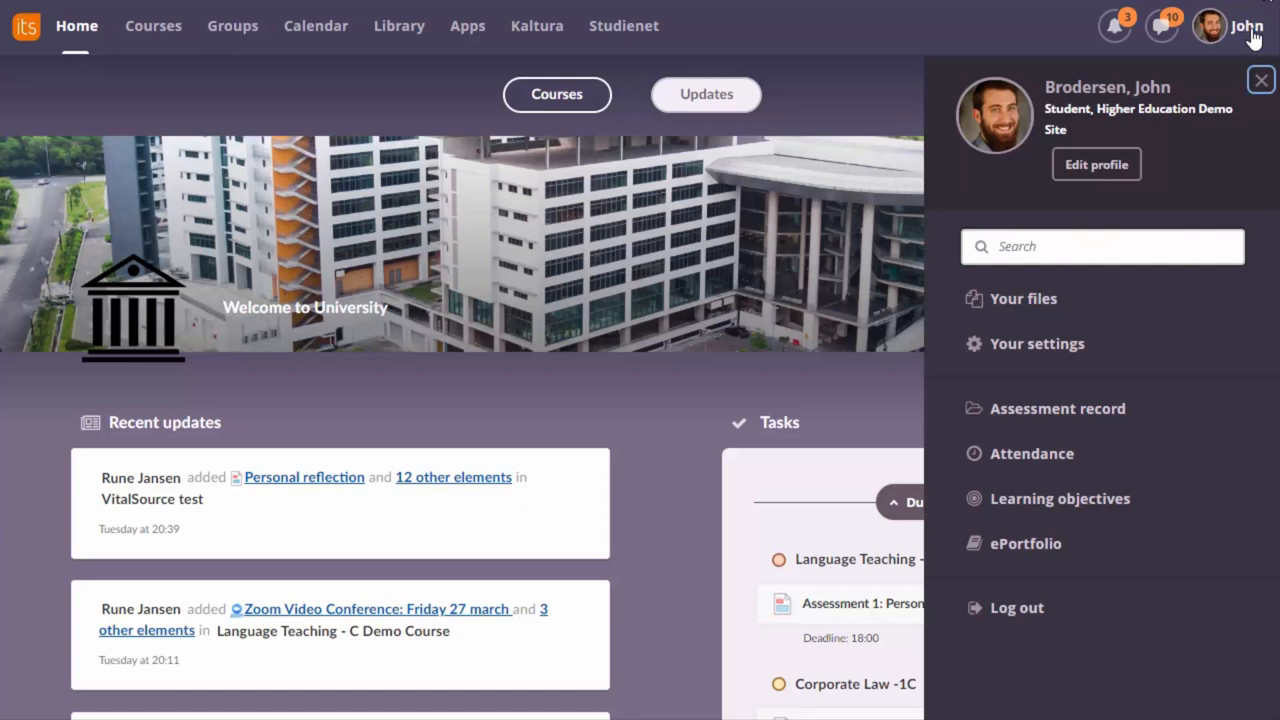
click(1260, 80)
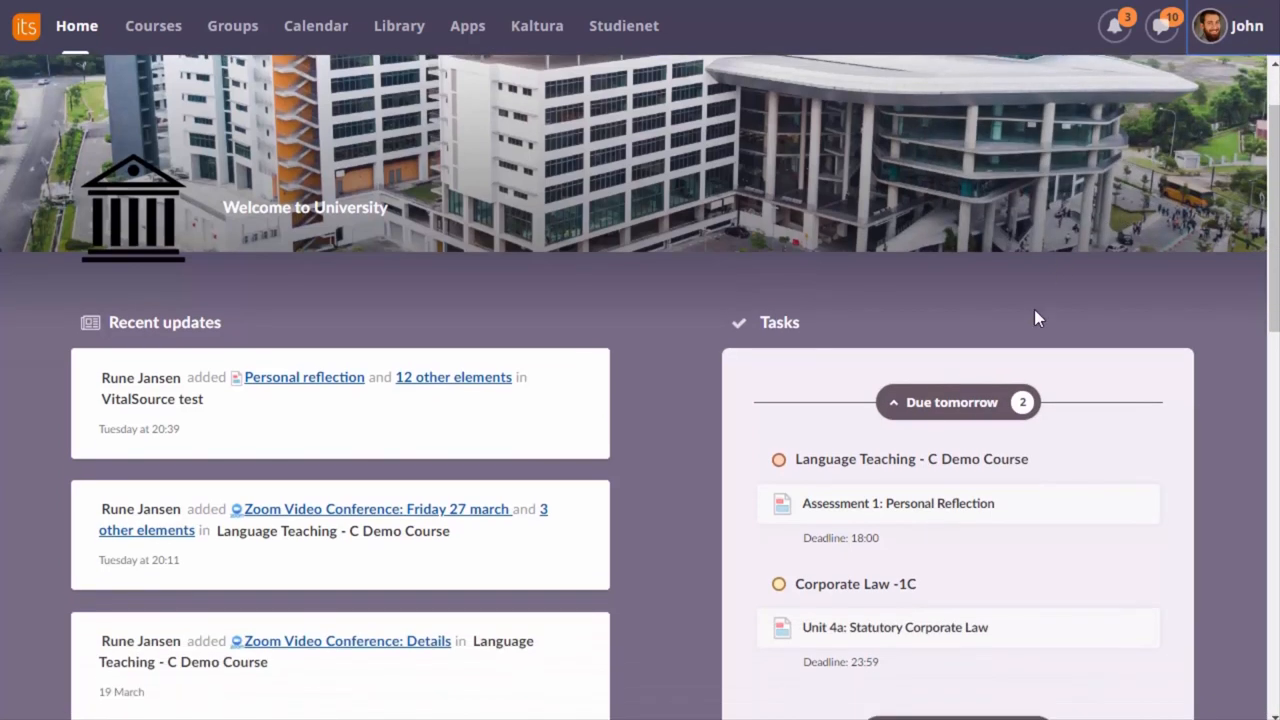
mouse_move(978, 360)
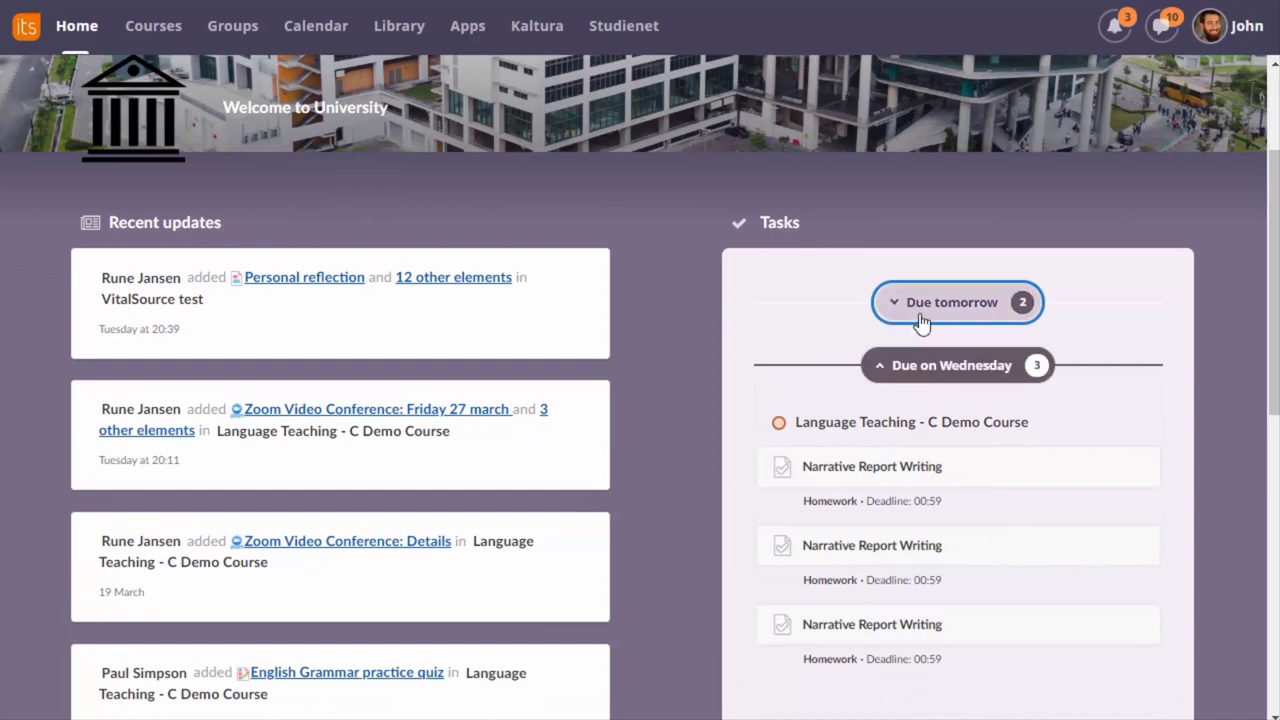
click(952, 302)
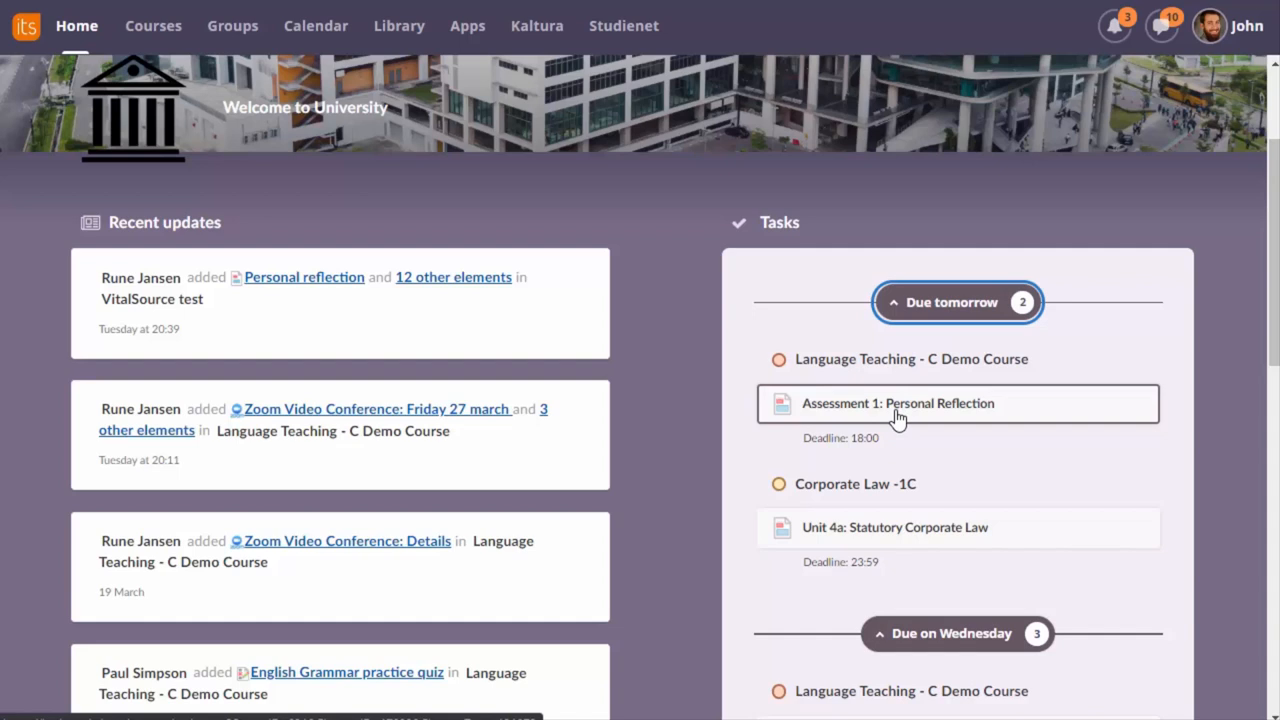
click(152, 24)
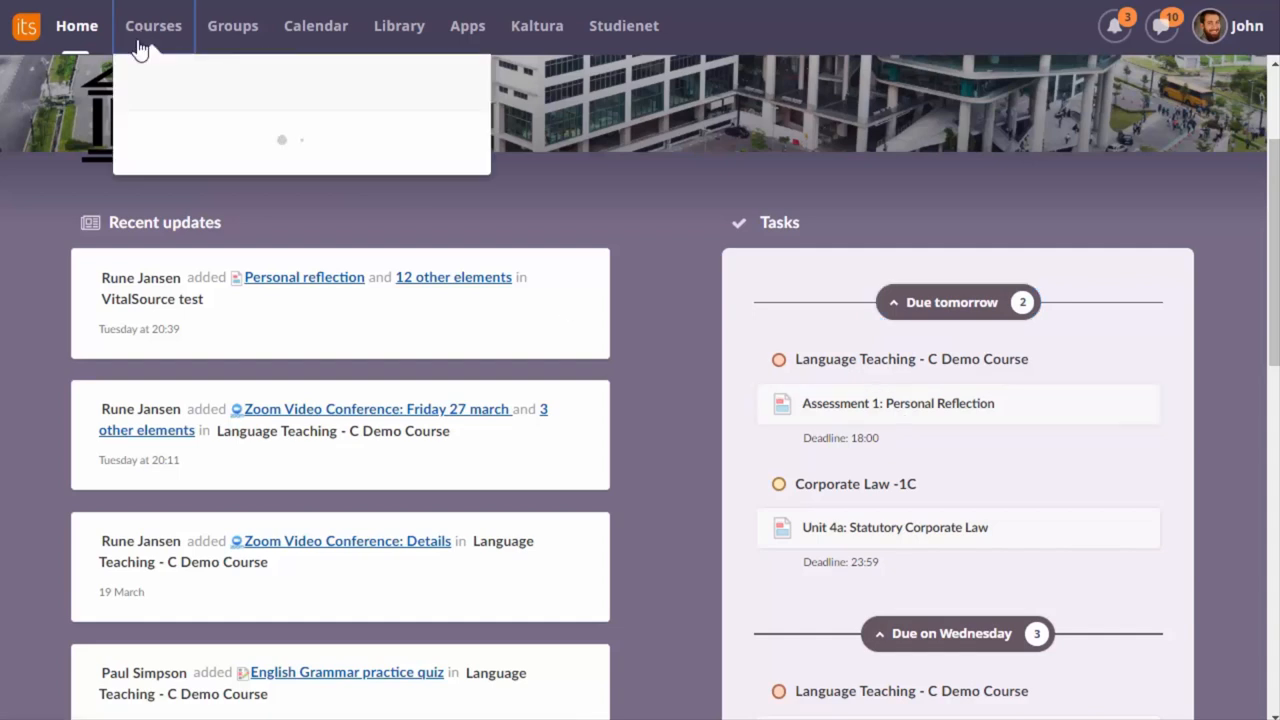
click(152, 24)
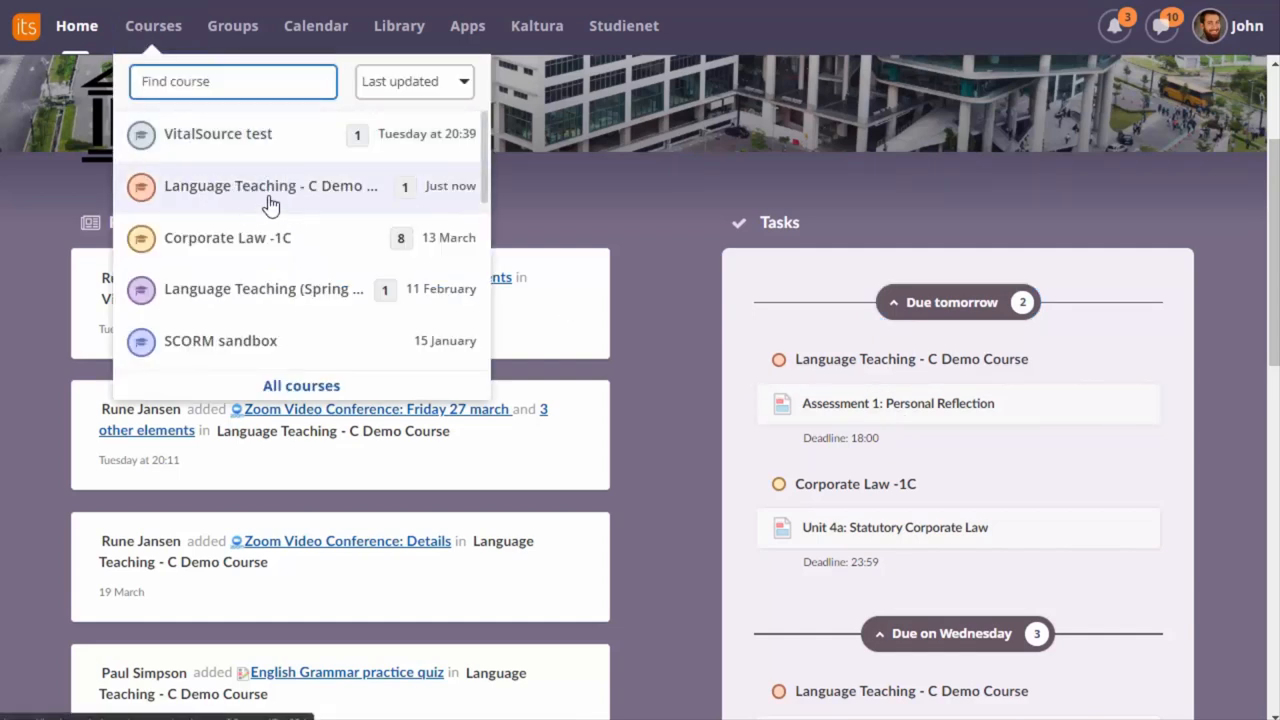
mouse_move(412, 190)
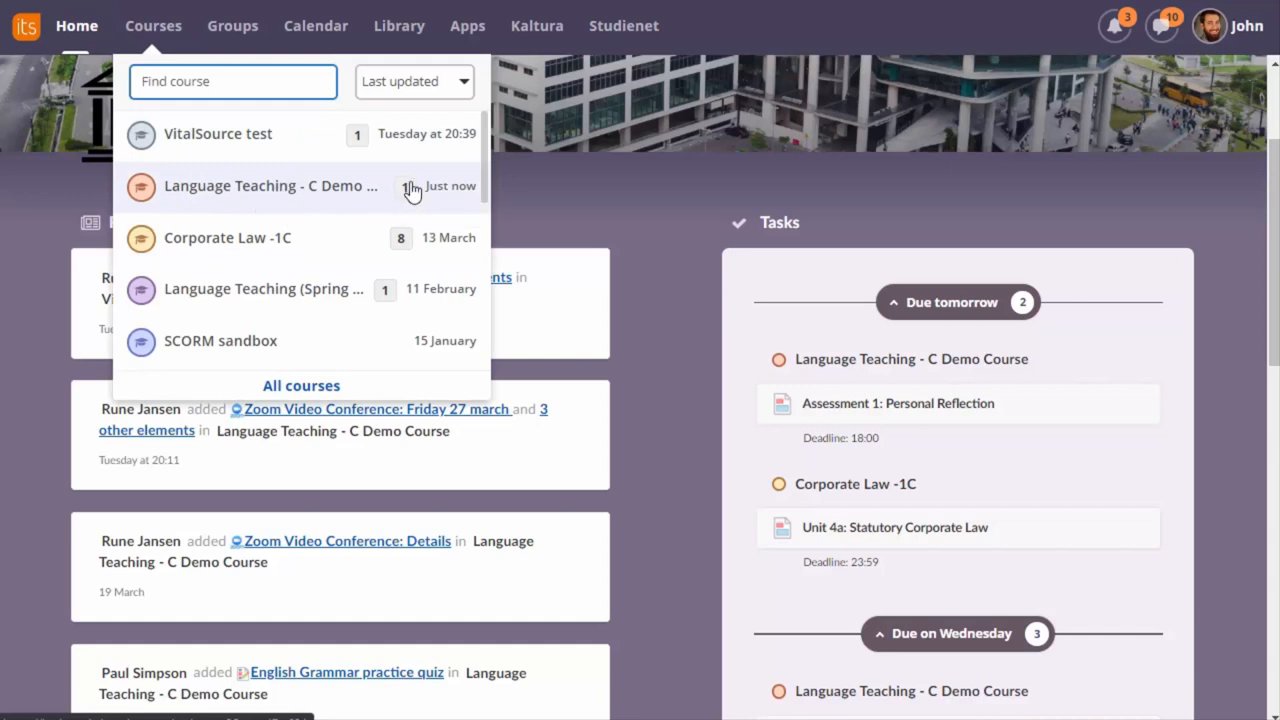
mouse_move(384, 200)
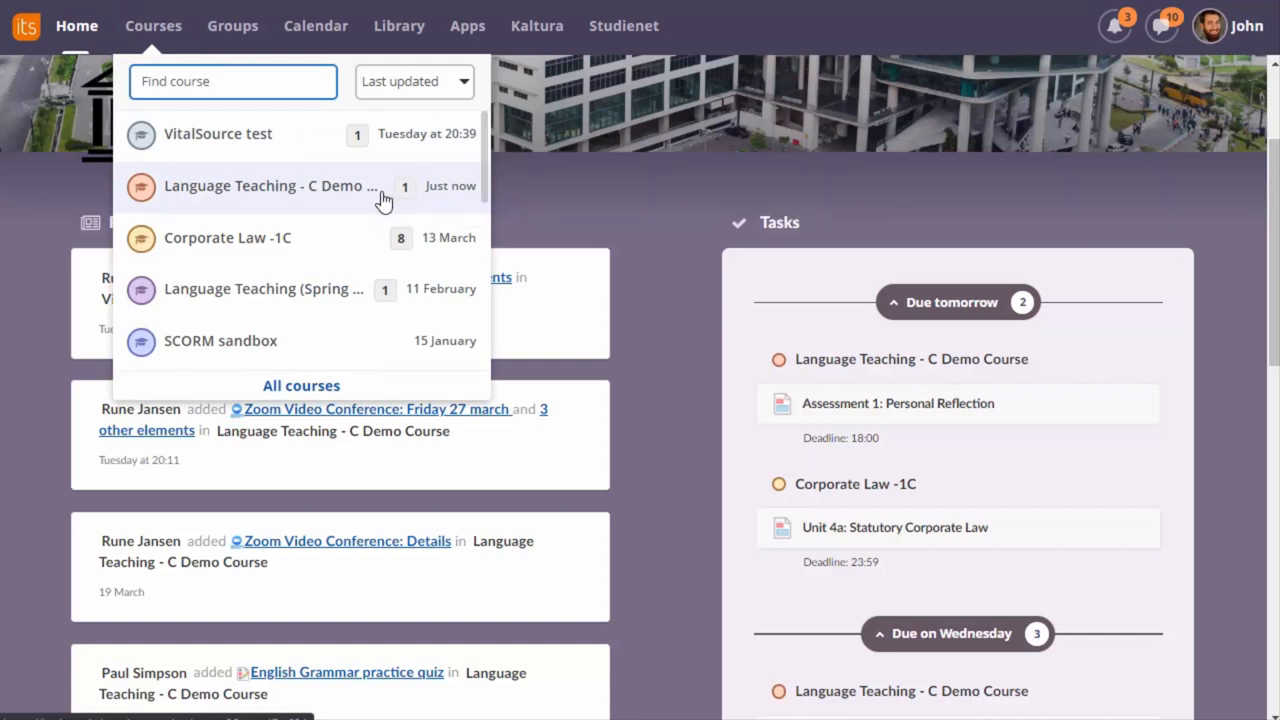
mouse_move(312, 198)
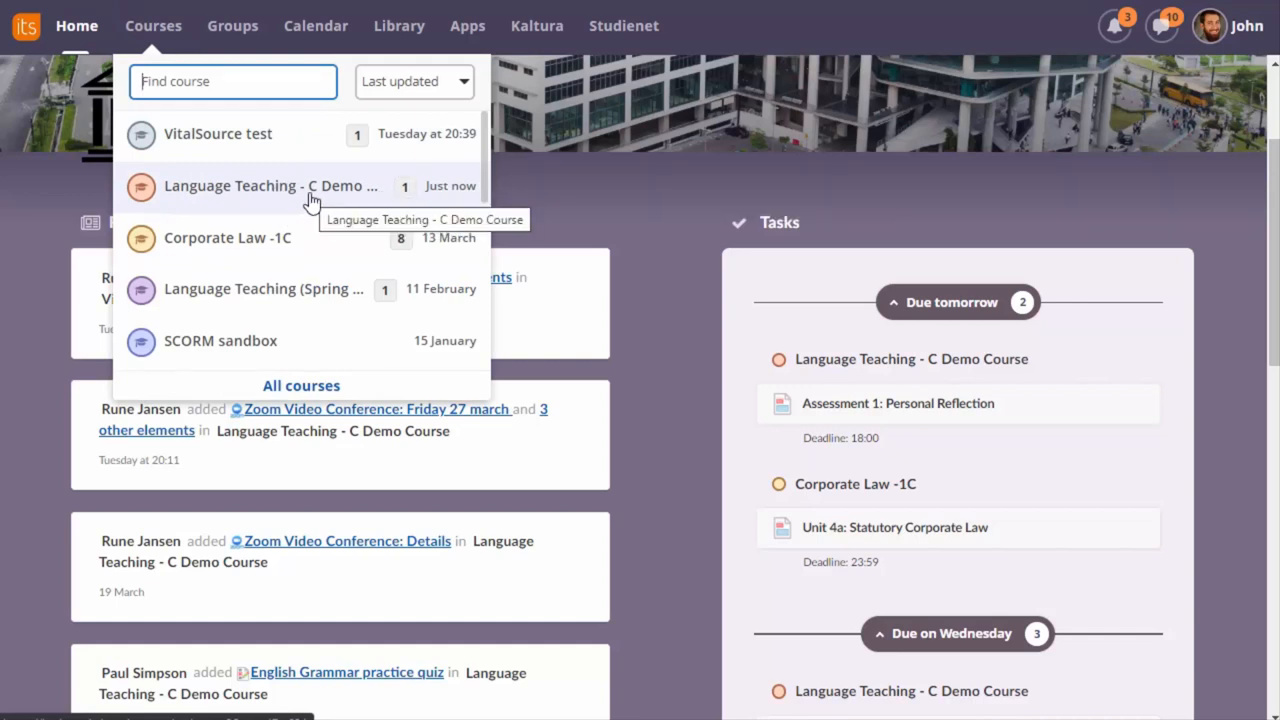
mouse_move(642, 206)
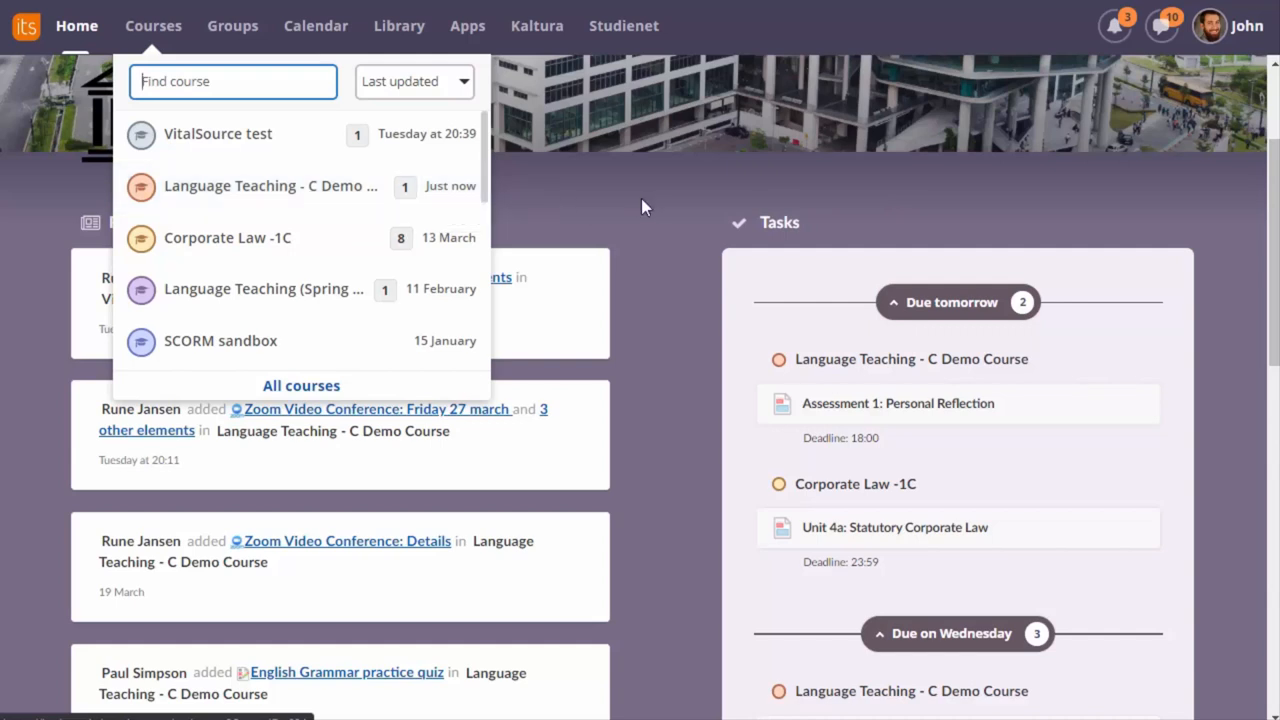
mouse_move(592, 188)
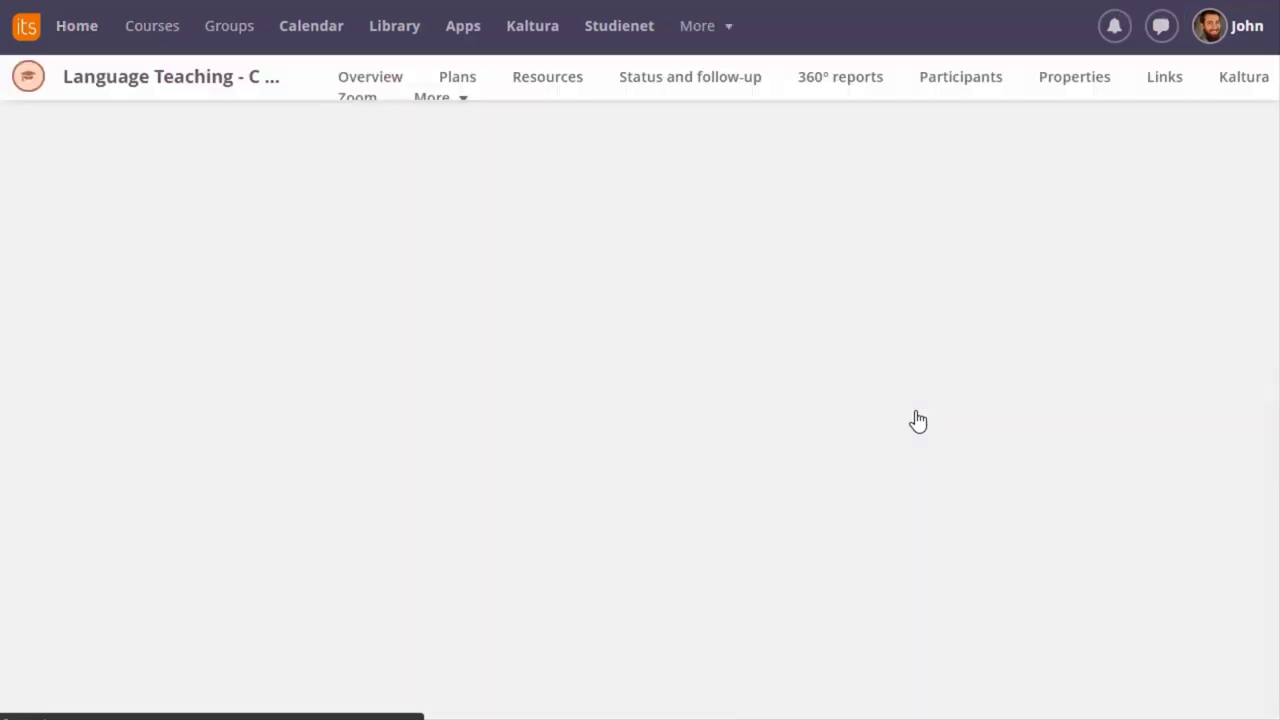
View Assessment 1: Personal Reflection as the student, reaching its attached file and rubric
click(548, 76)
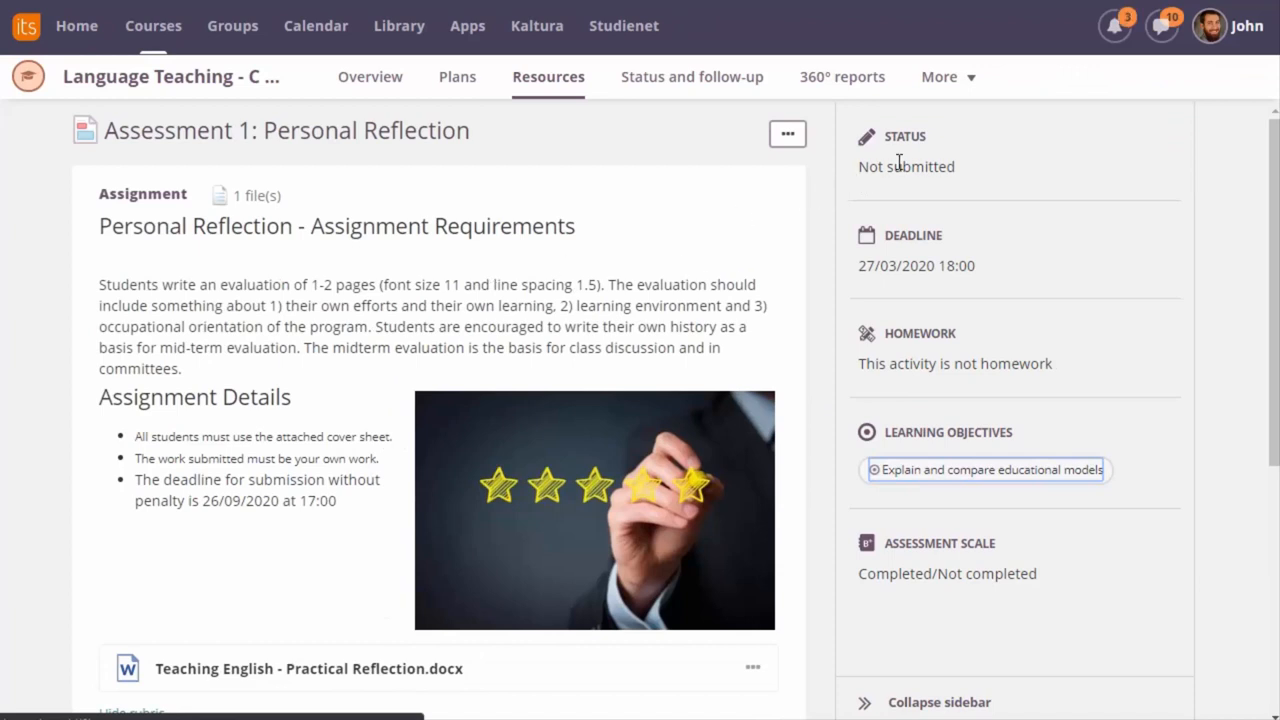
mouse_move(932, 452)
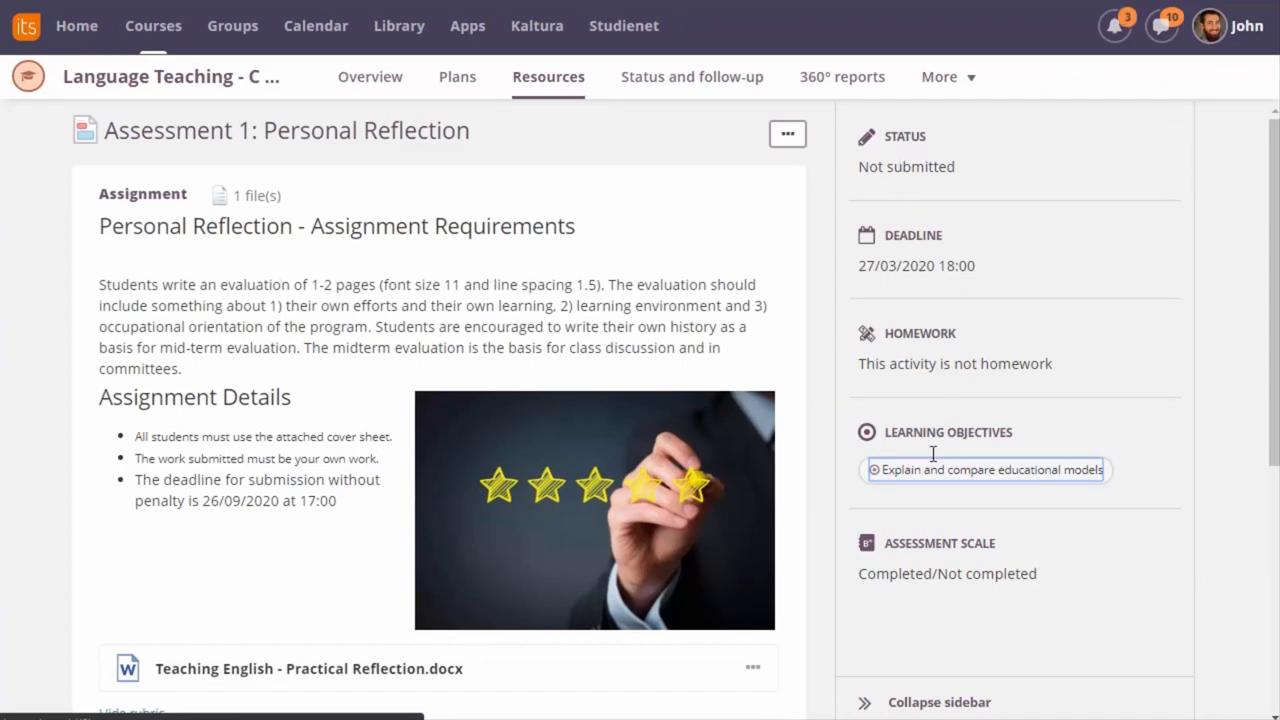
mouse_move(924, 470)
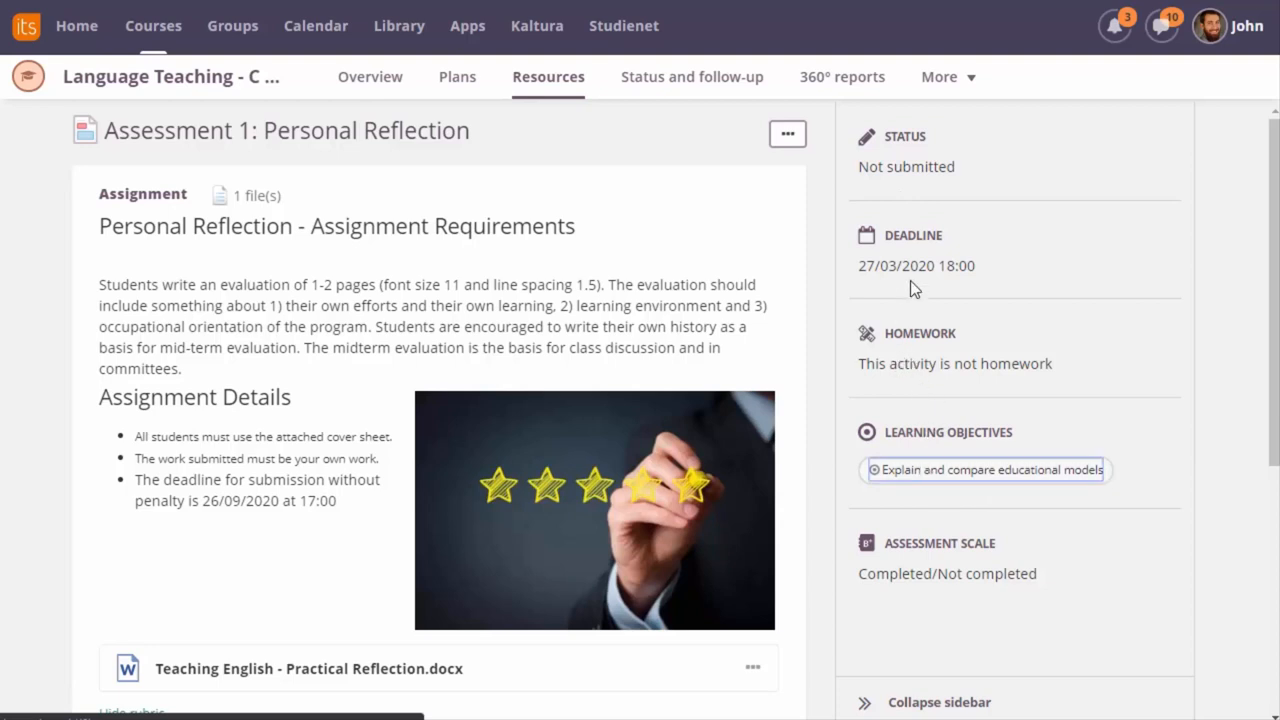
mouse_move(896, 170)
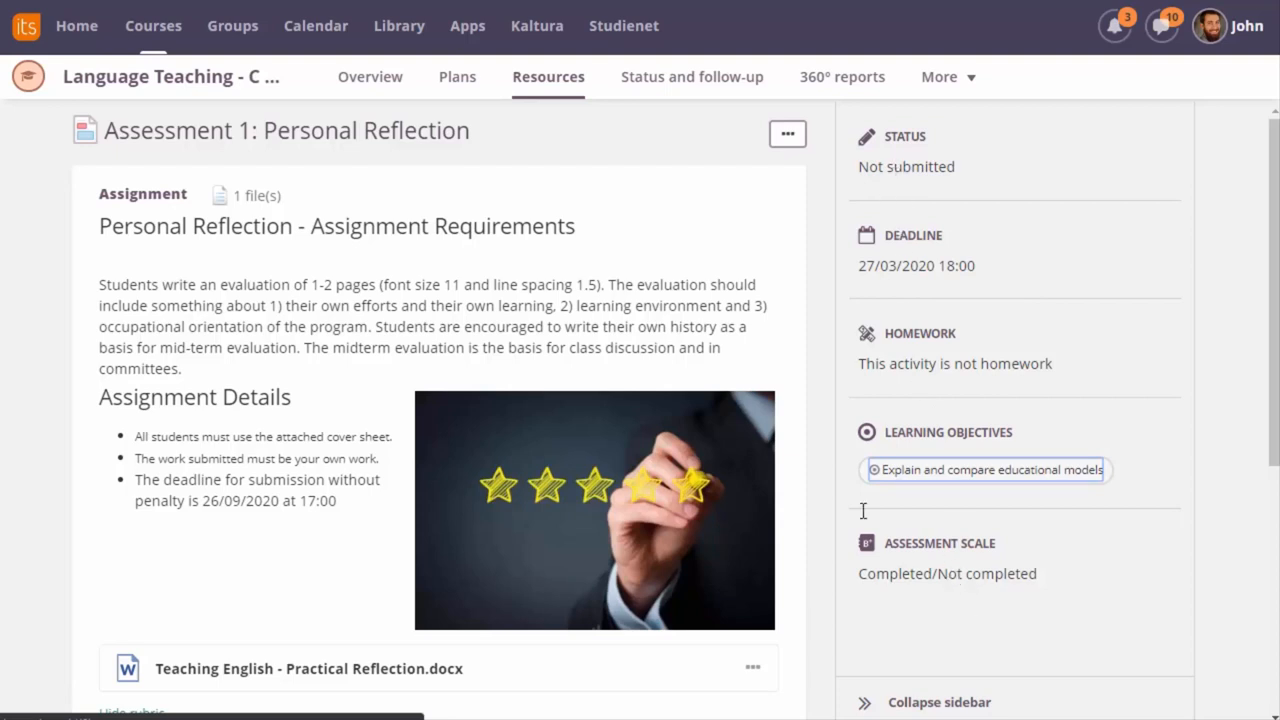
mouse_move(248, 426)
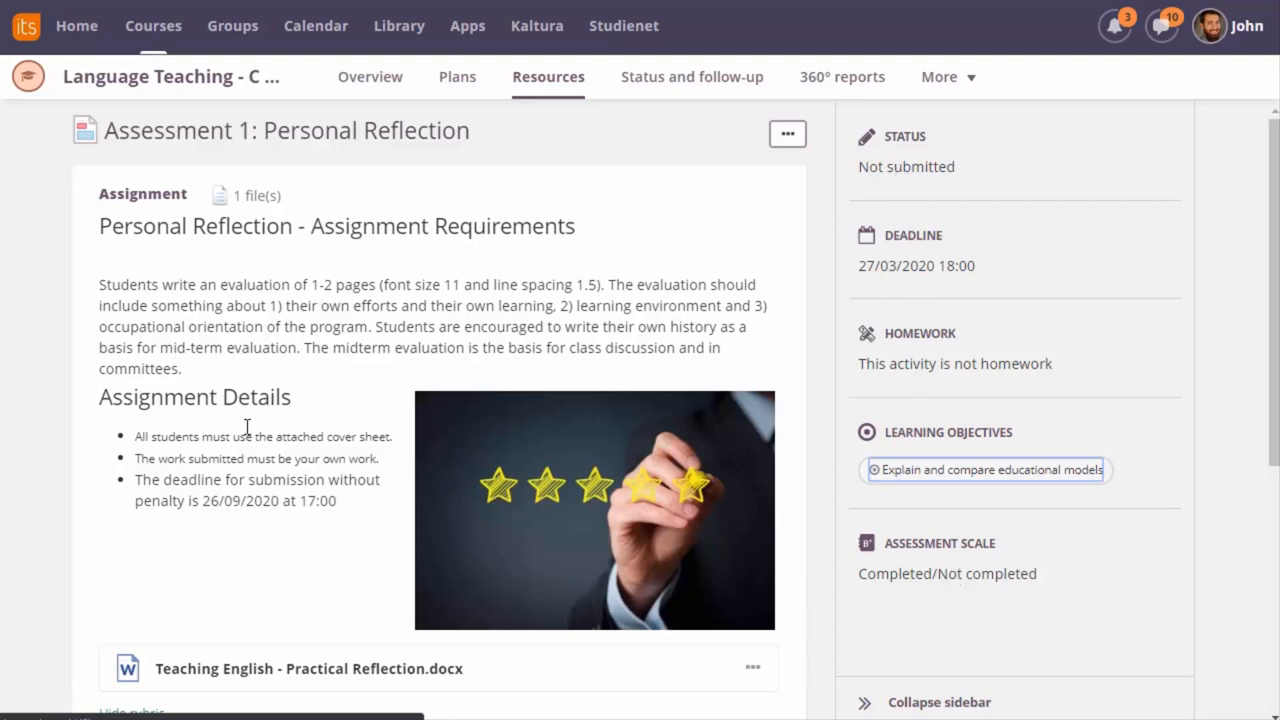
scroll(down, 3)
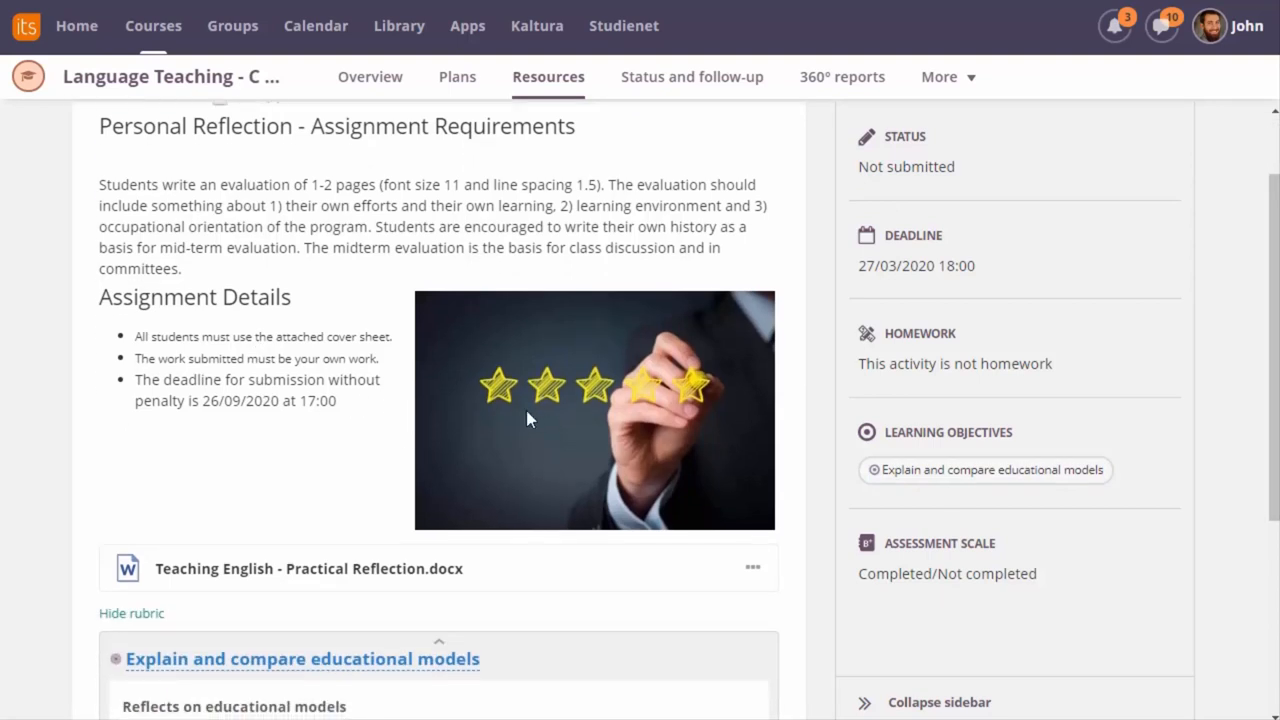
scroll(down, 3)
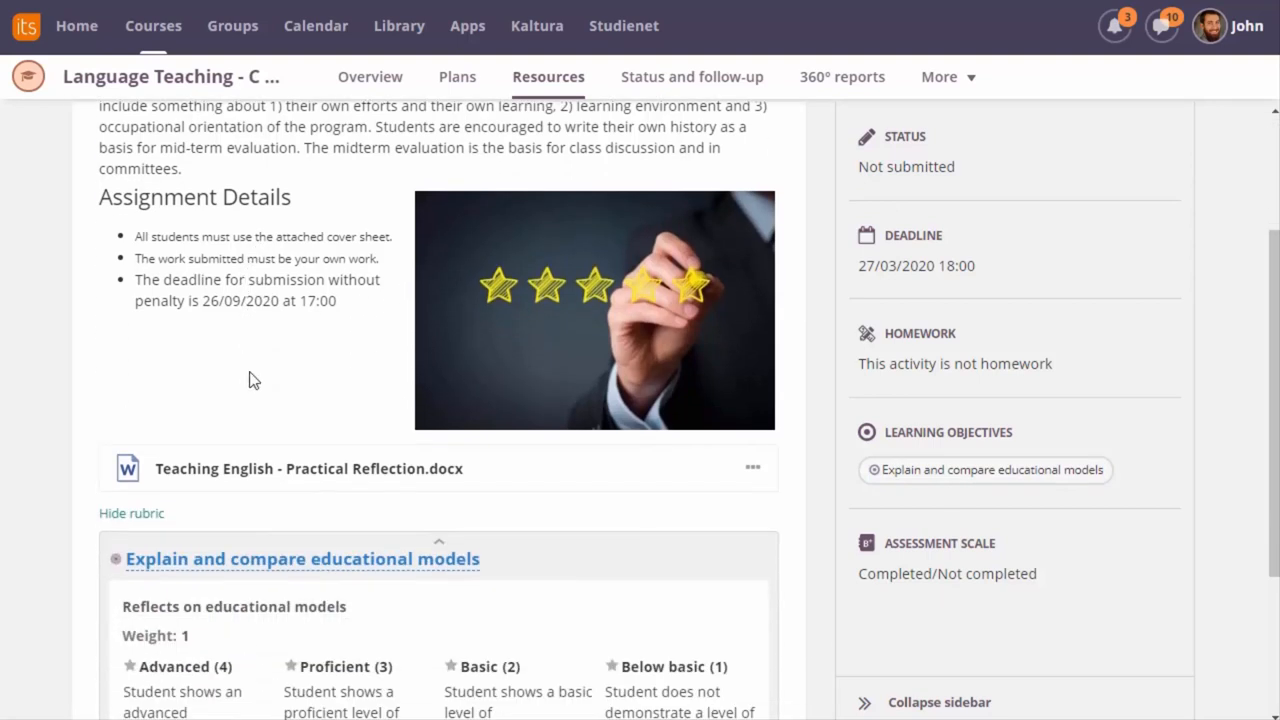
mouse_move(212, 468)
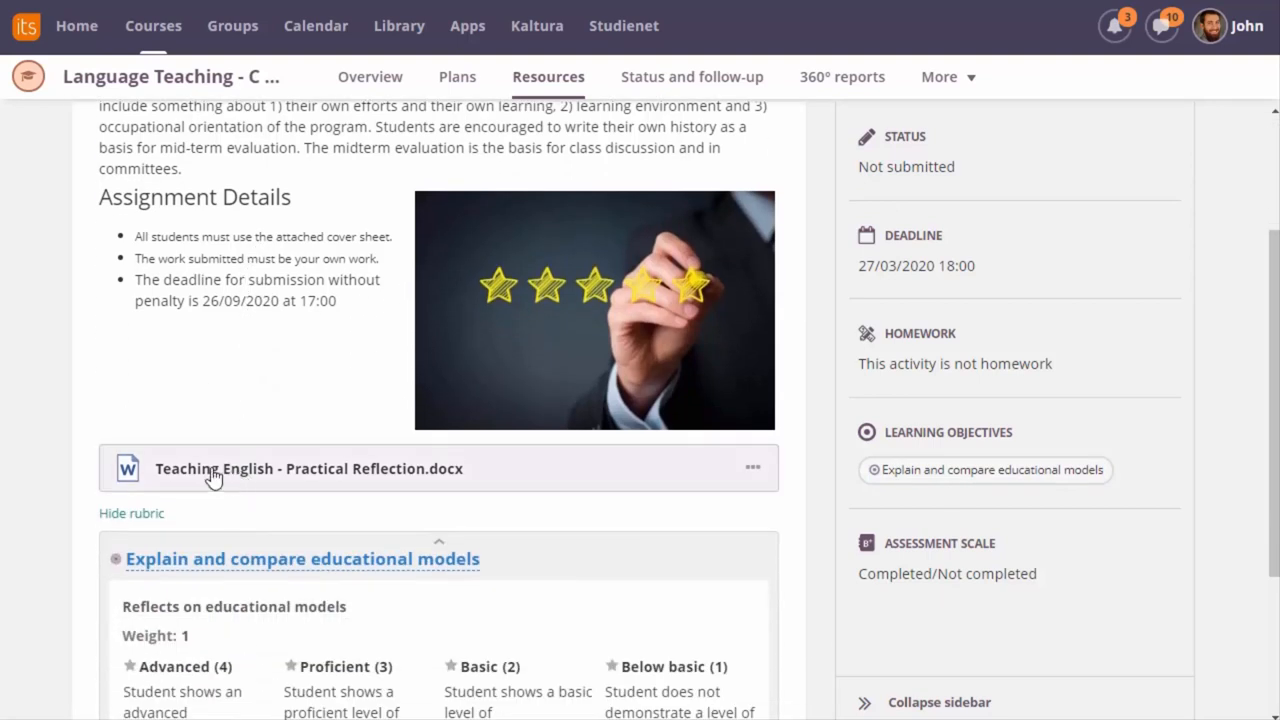
mouse_move(368, 472)
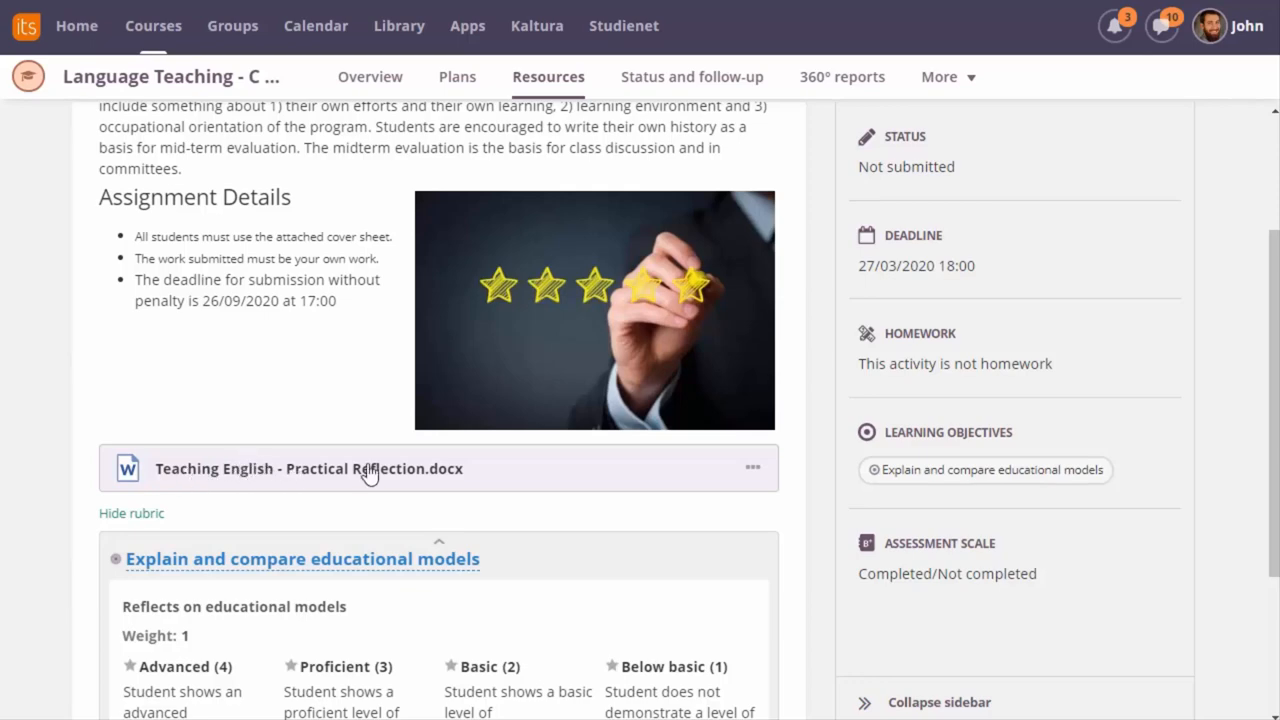
click(308, 468)
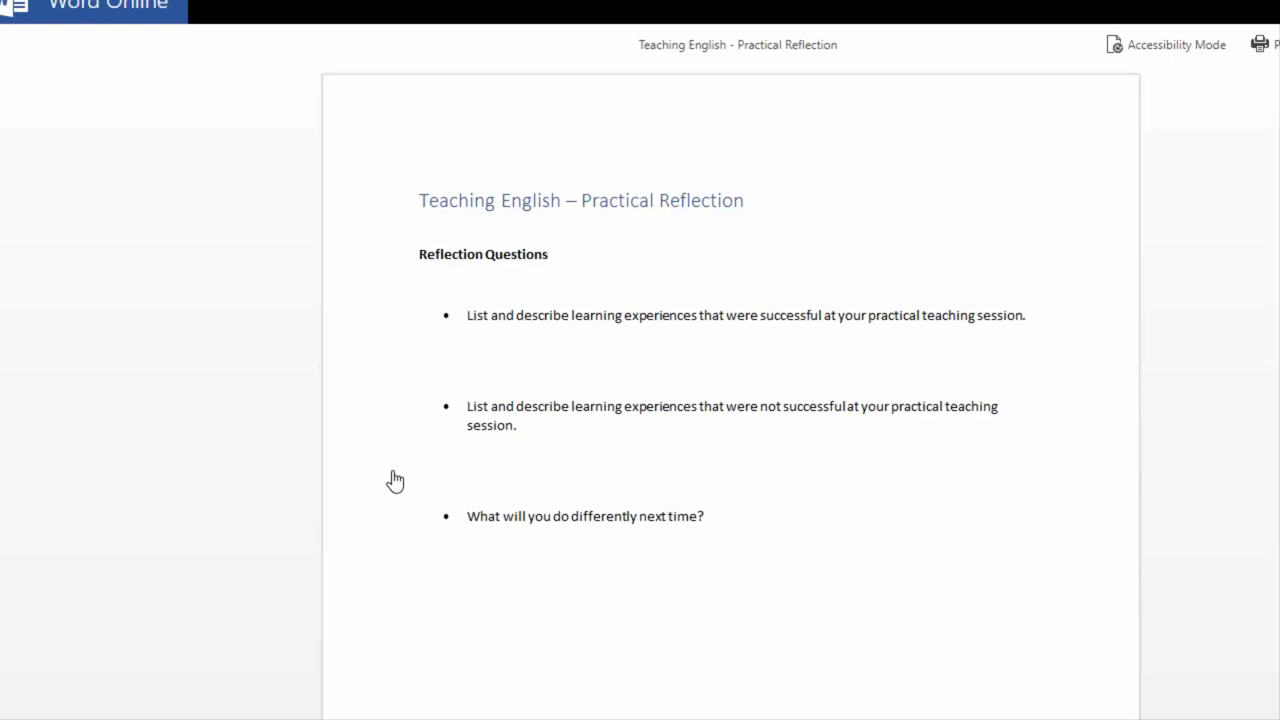
mouse_move(1096, 148)
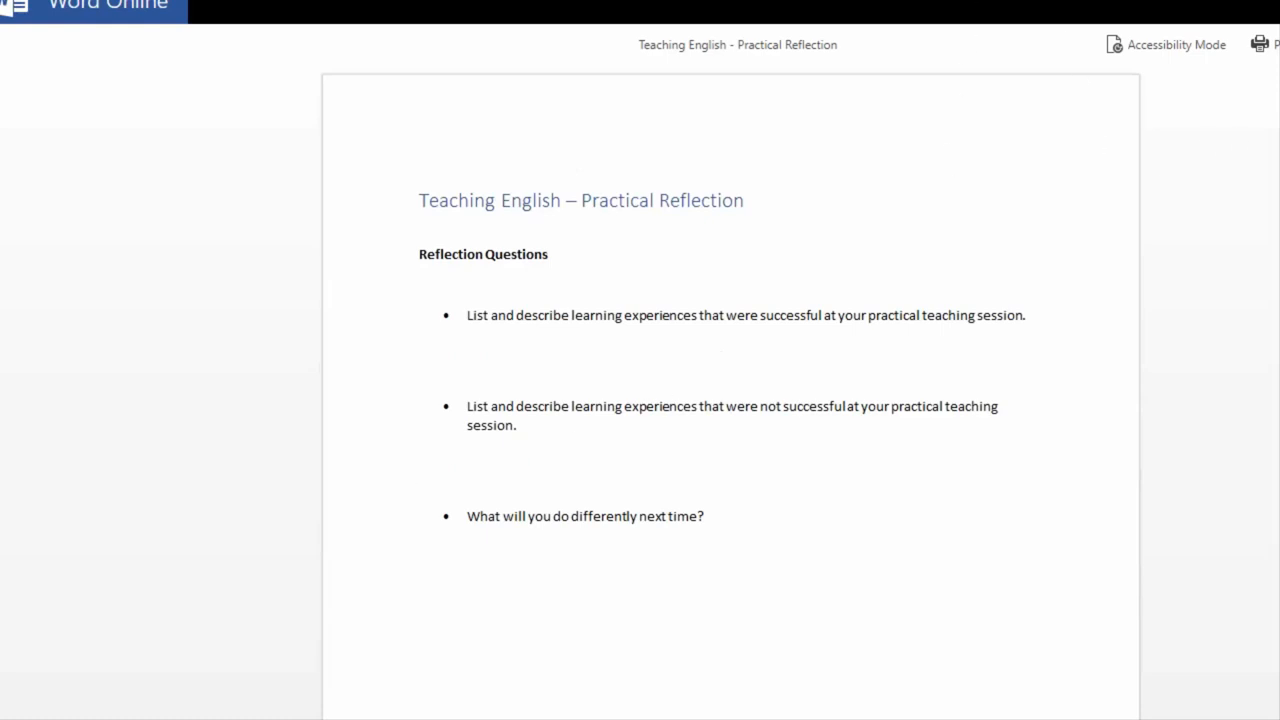
Return to the Personal Reflection assignment page and download the attached reflection file
click(748, 468)
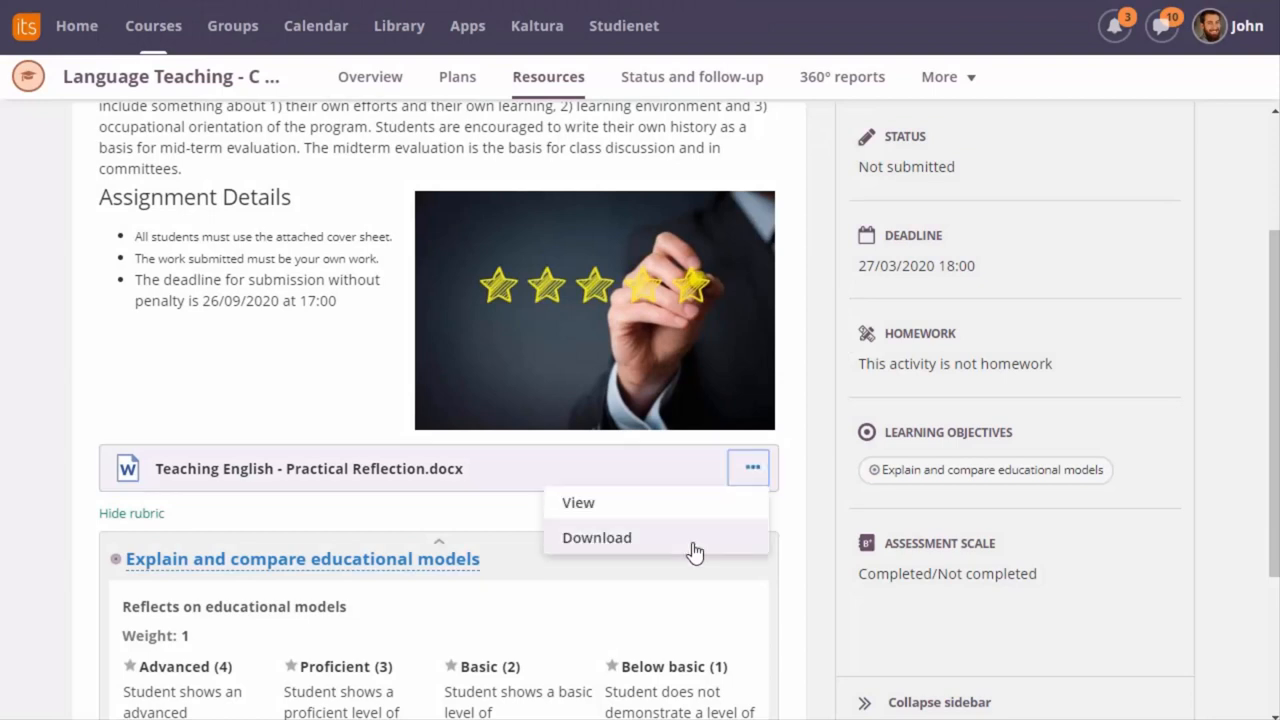
mouse_move(690, 544)
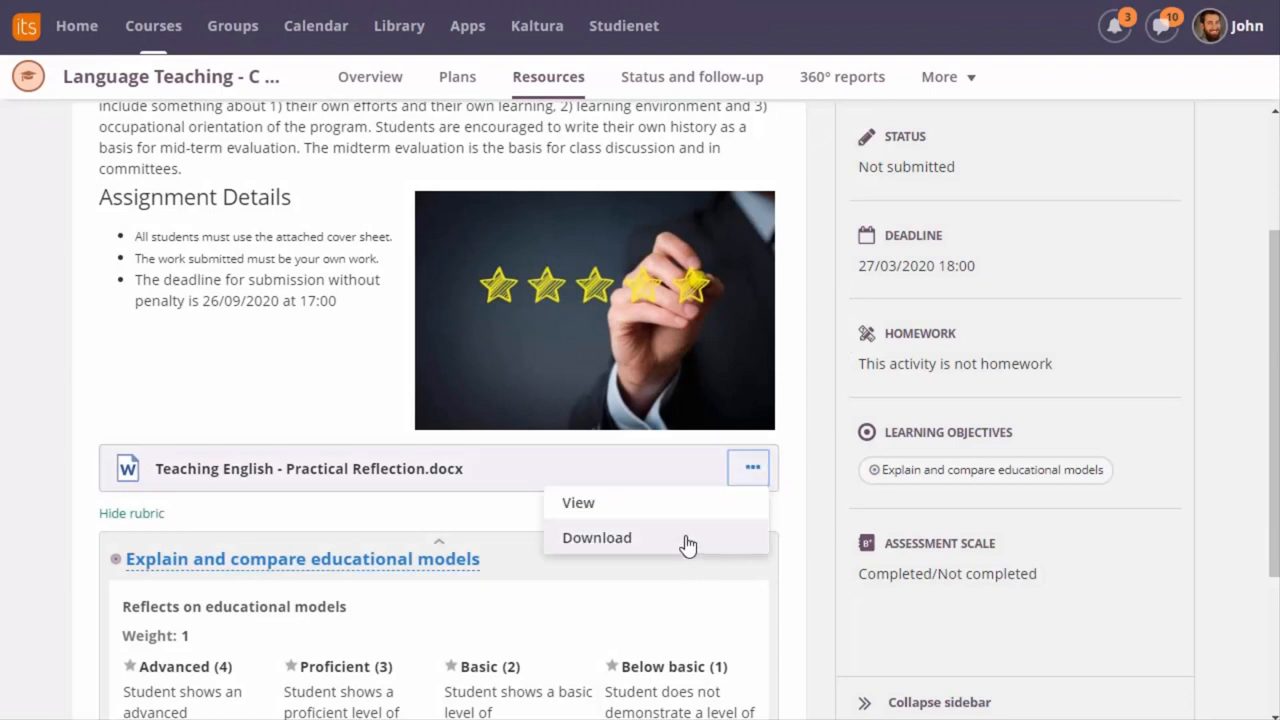
click(344, 376)
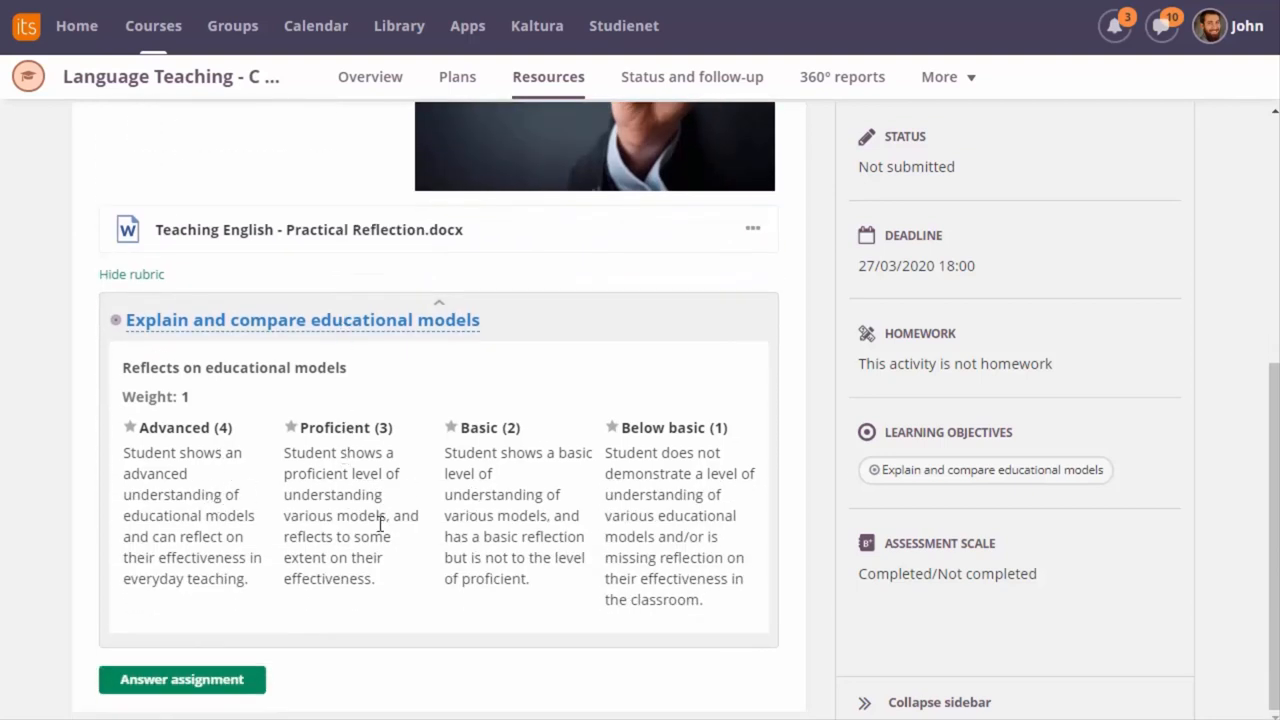
mouse_move(304, 536)
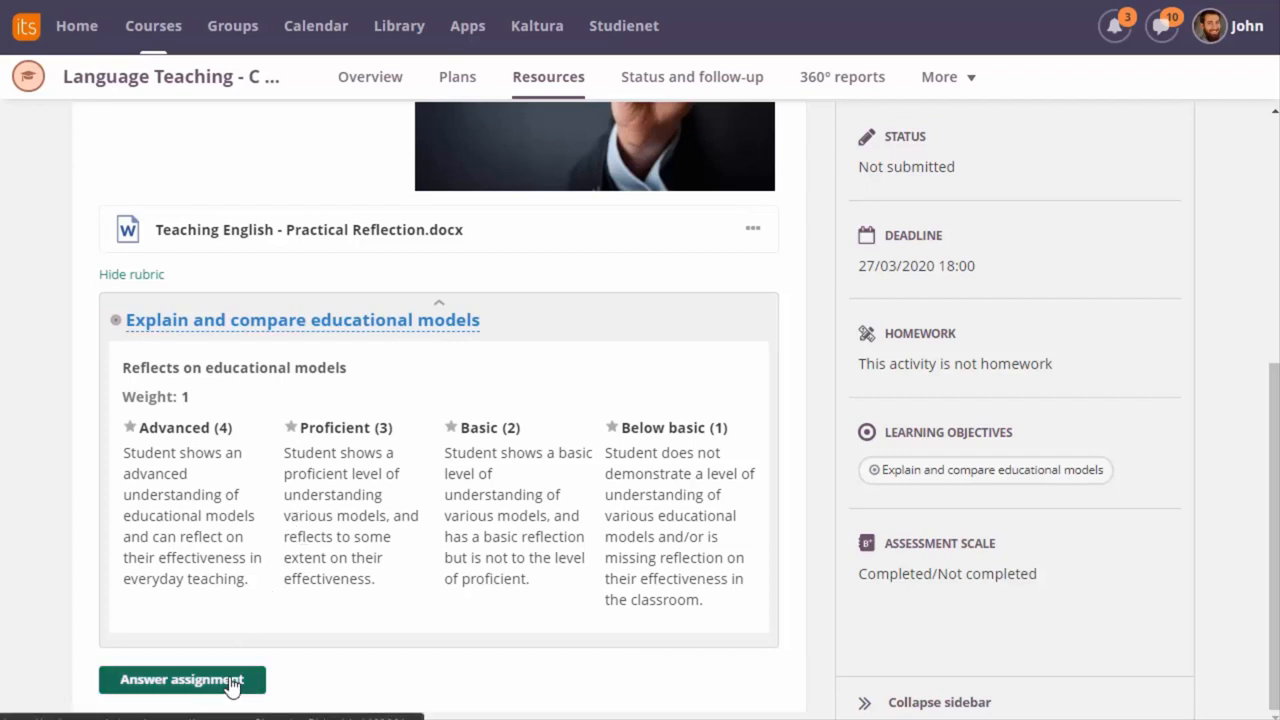
Start answering the assignment and attach Essay - final copy v2.docx to the answer
click(182, 680)
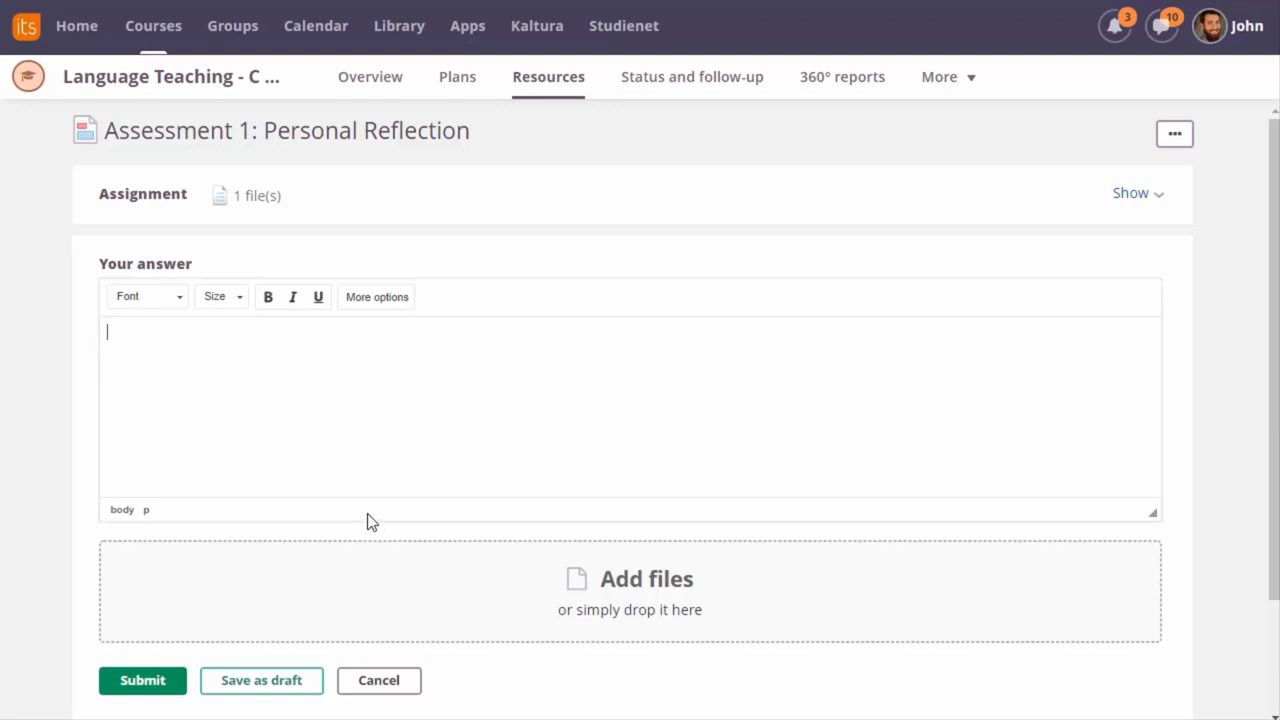
mouse_move(264, 624)
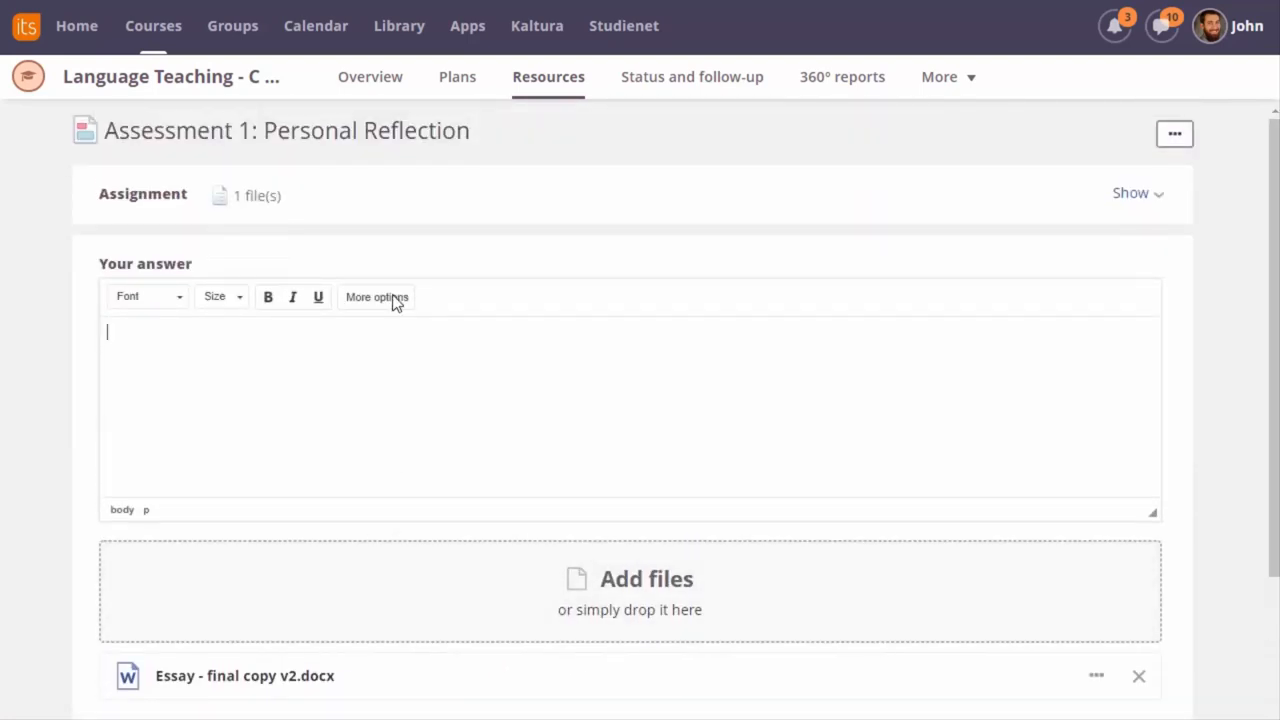
click(376, 296)
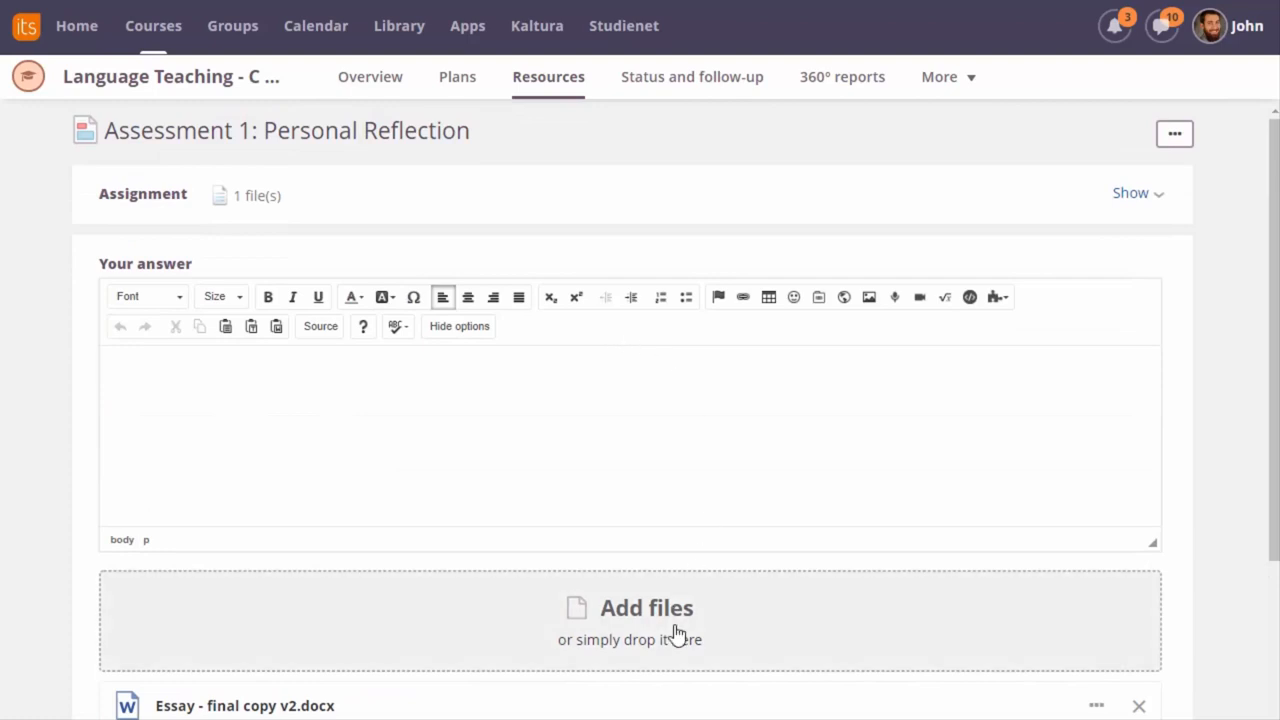
mouse_move(680, 624)
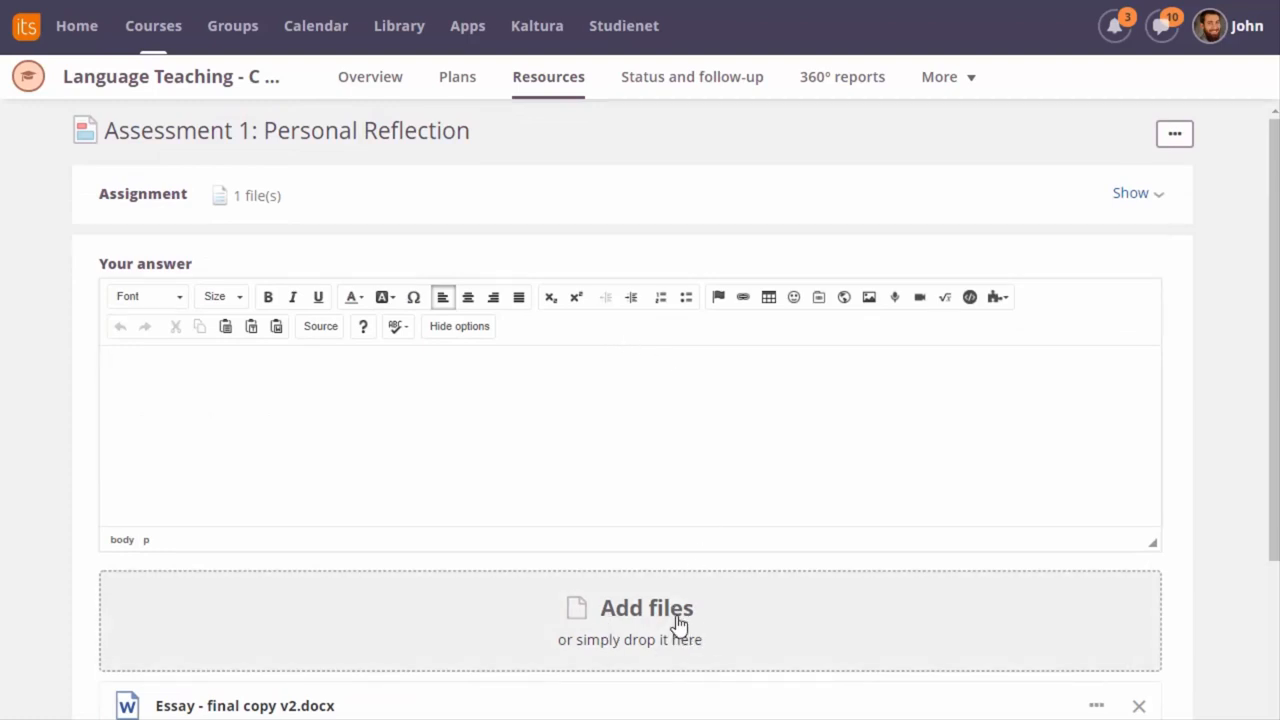
mouse_move(652, 620)
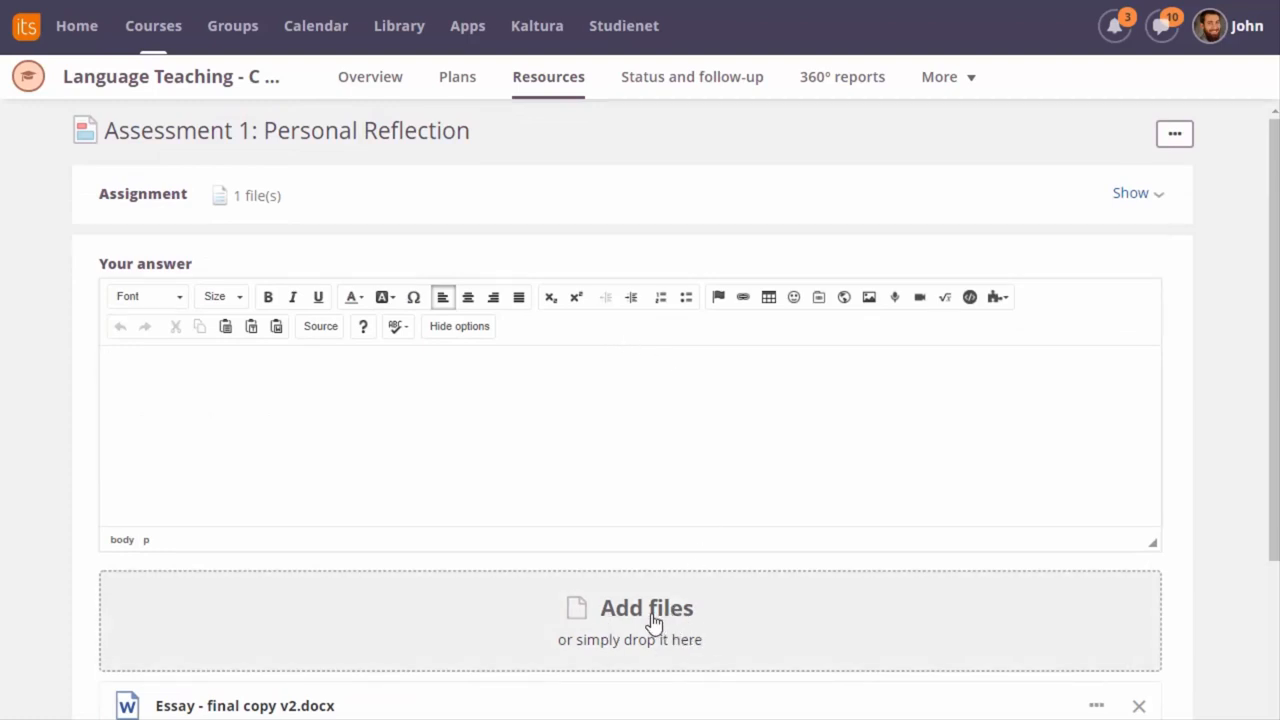
mouse_move(710, 602)
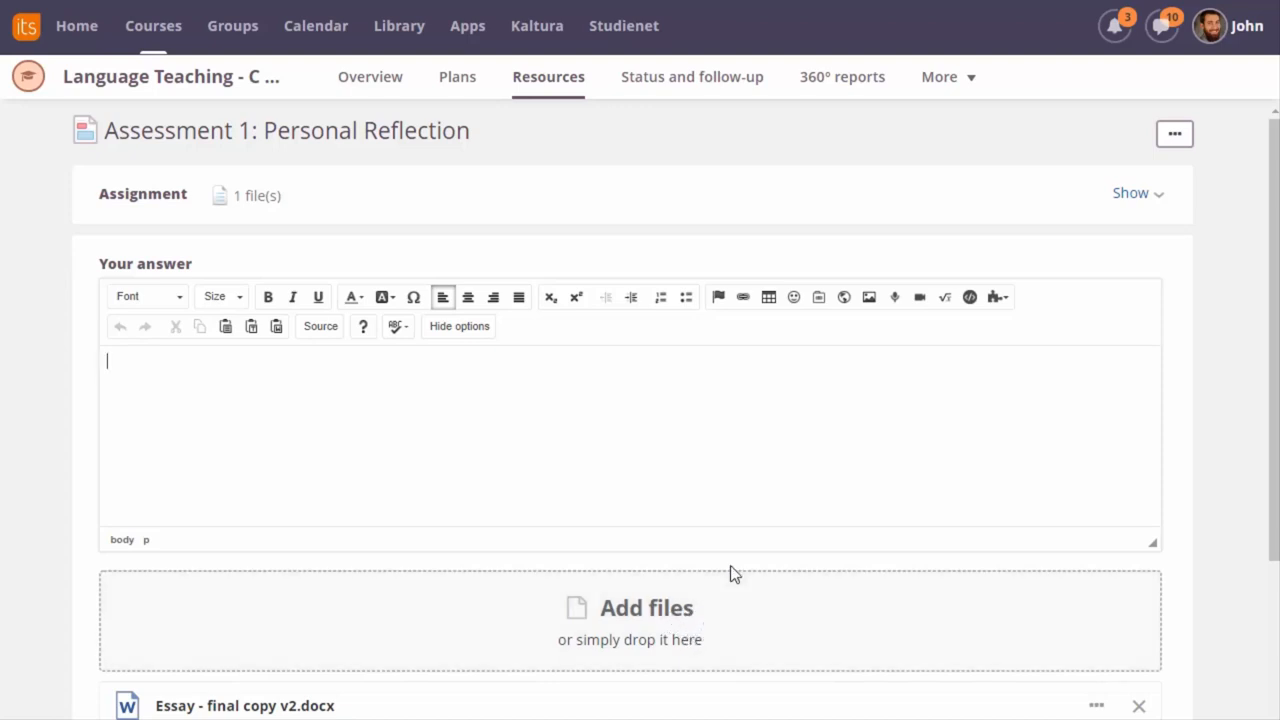
mouse_move(922, 308)
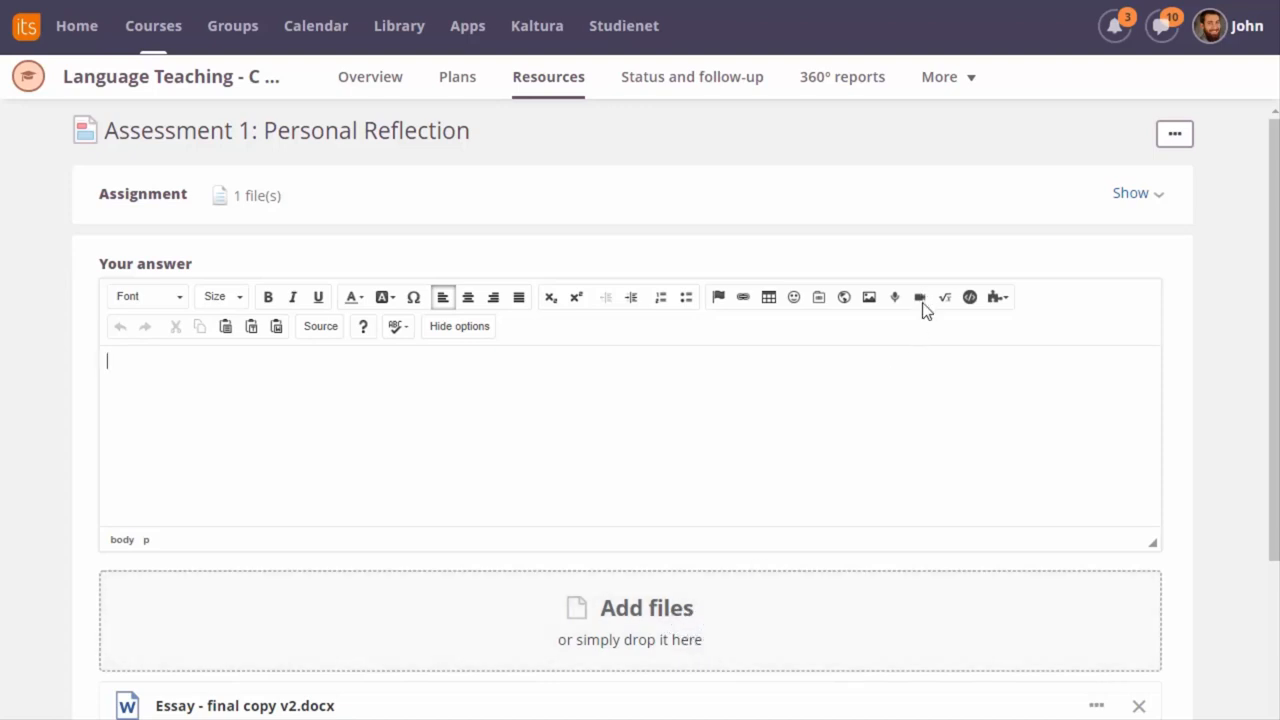
mouse_move(896, 308)
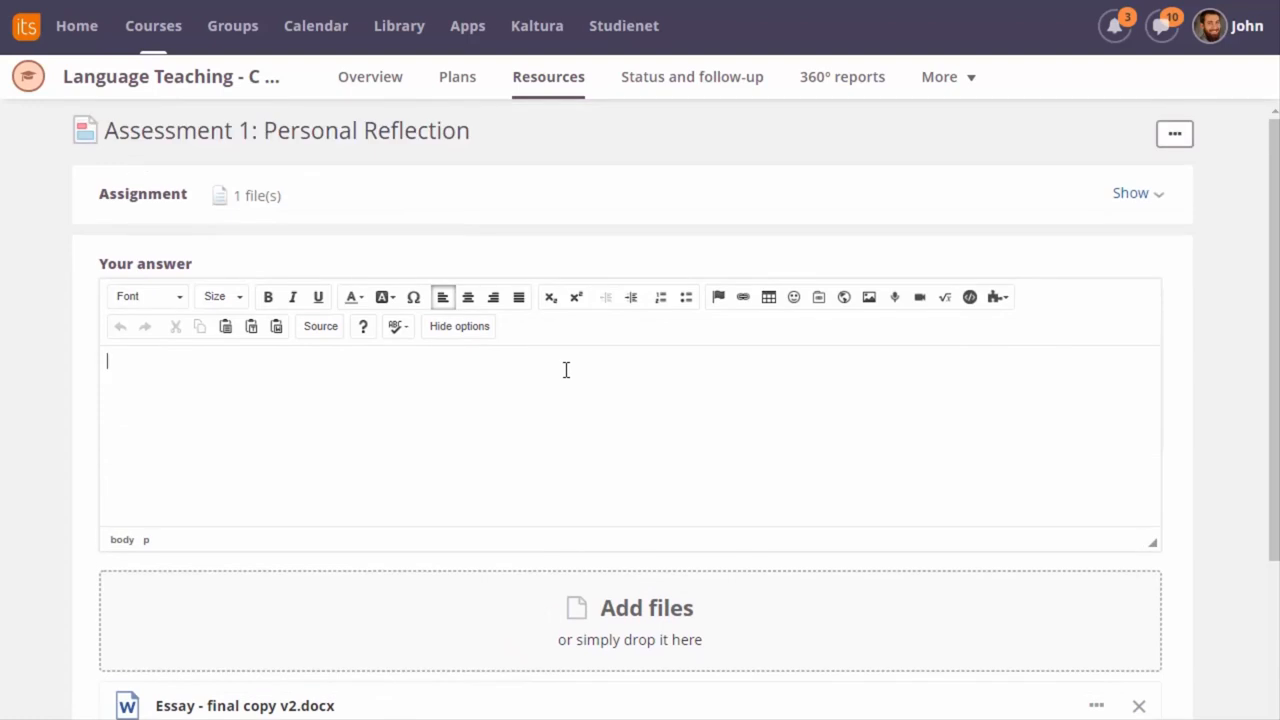
scroll(down, 3)
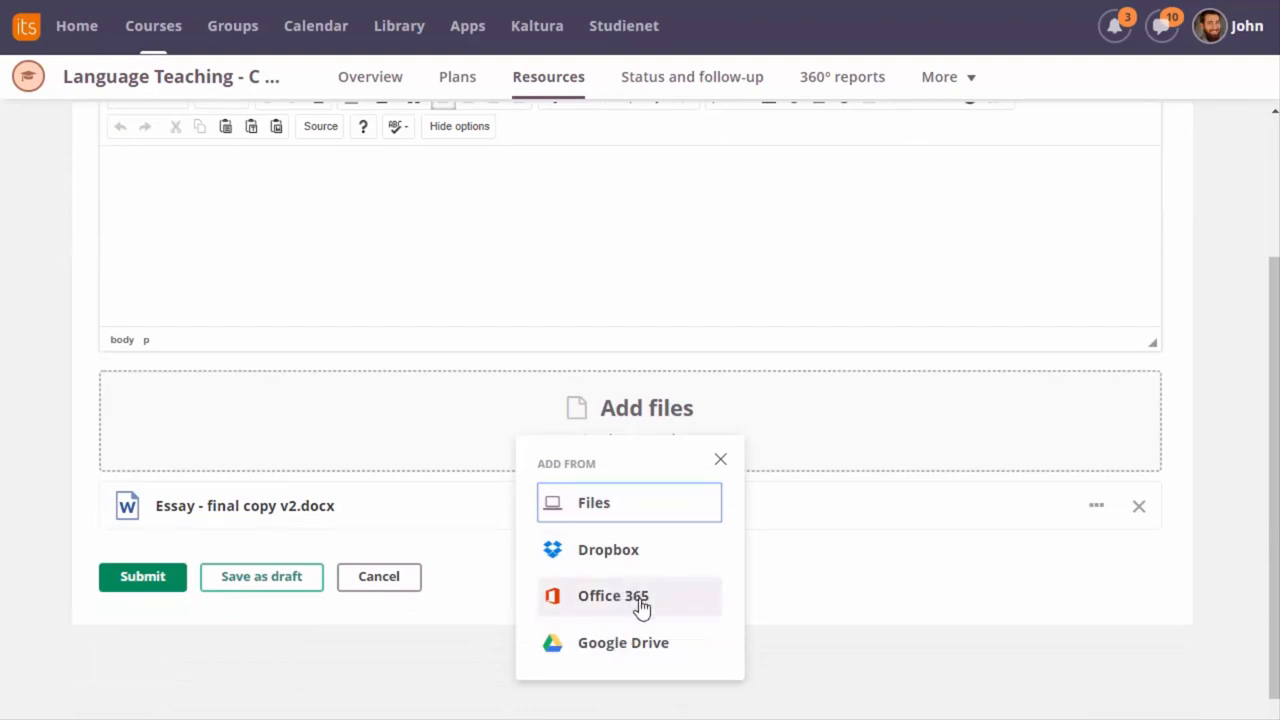
mouse_move(644, 610)
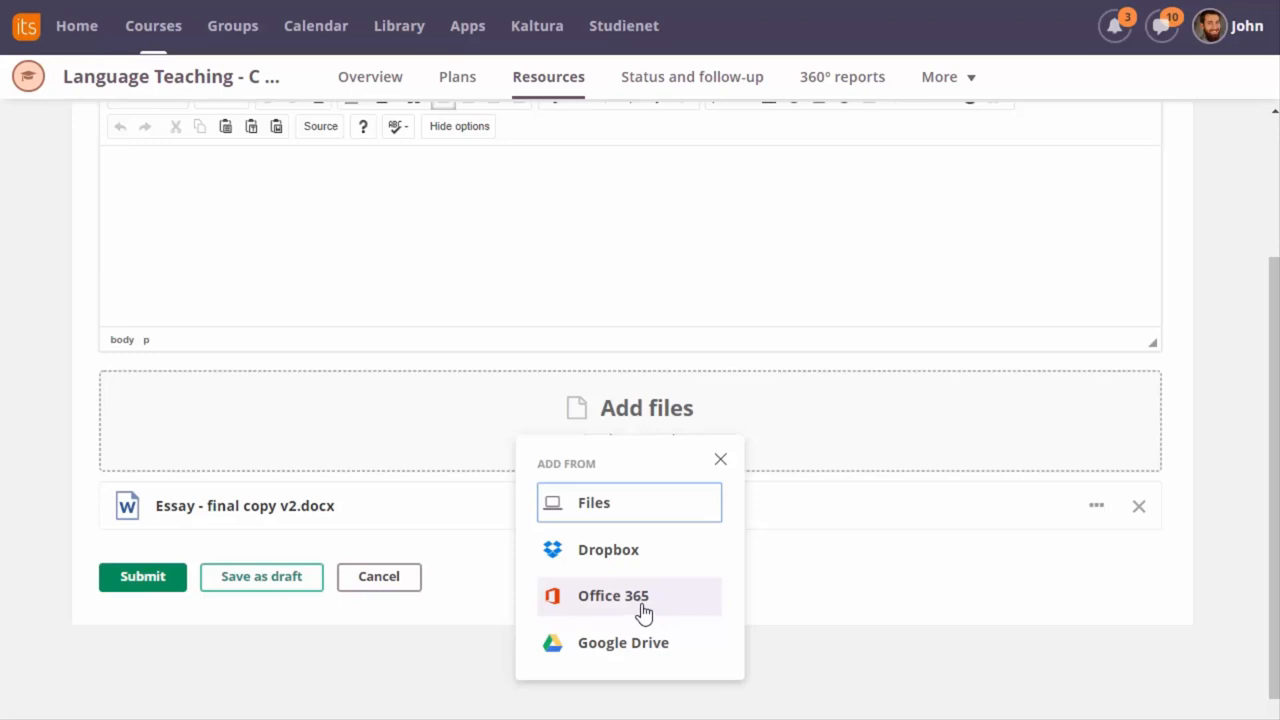
mouse_move(600, 610)
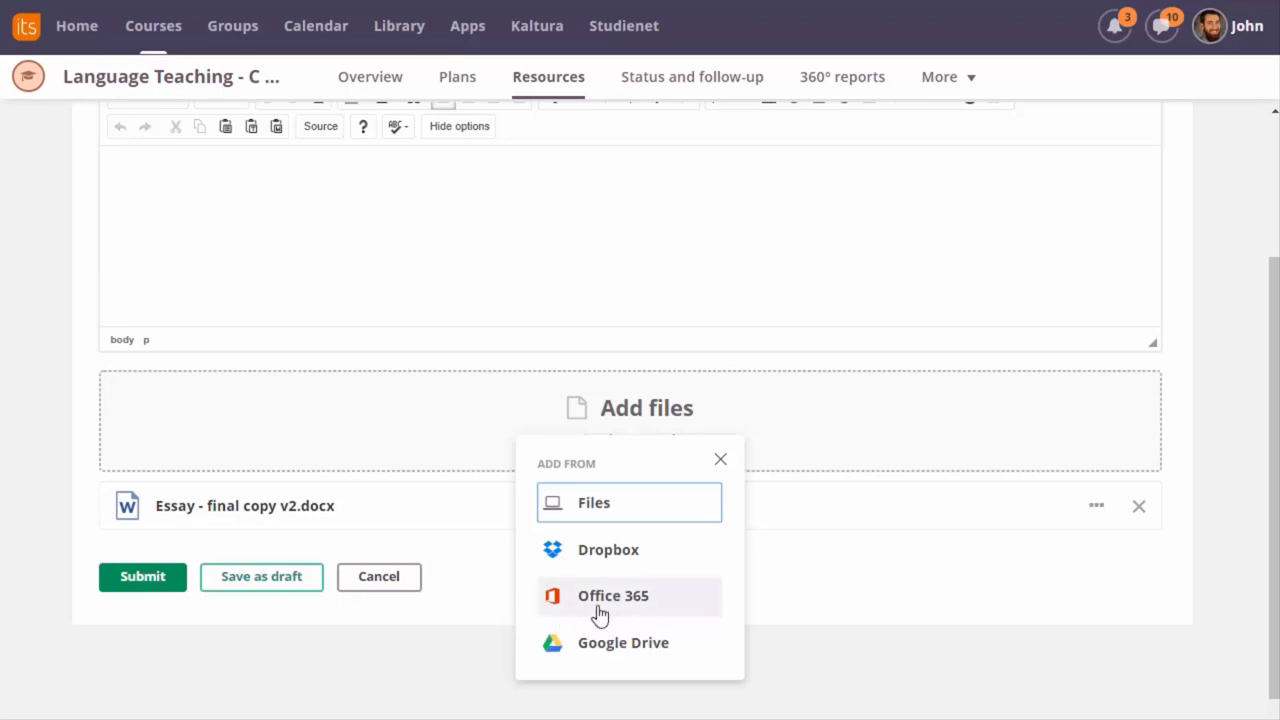
mouse_move(696, 608)
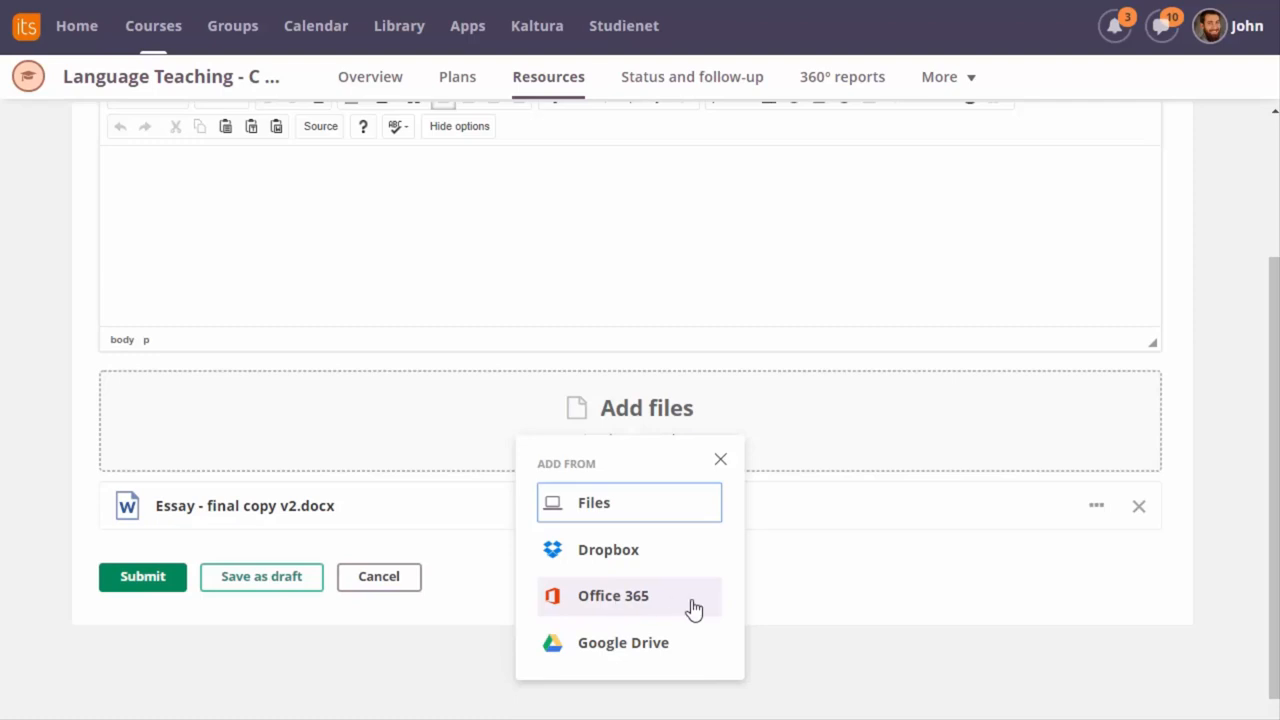
mouse_move(684, 608)
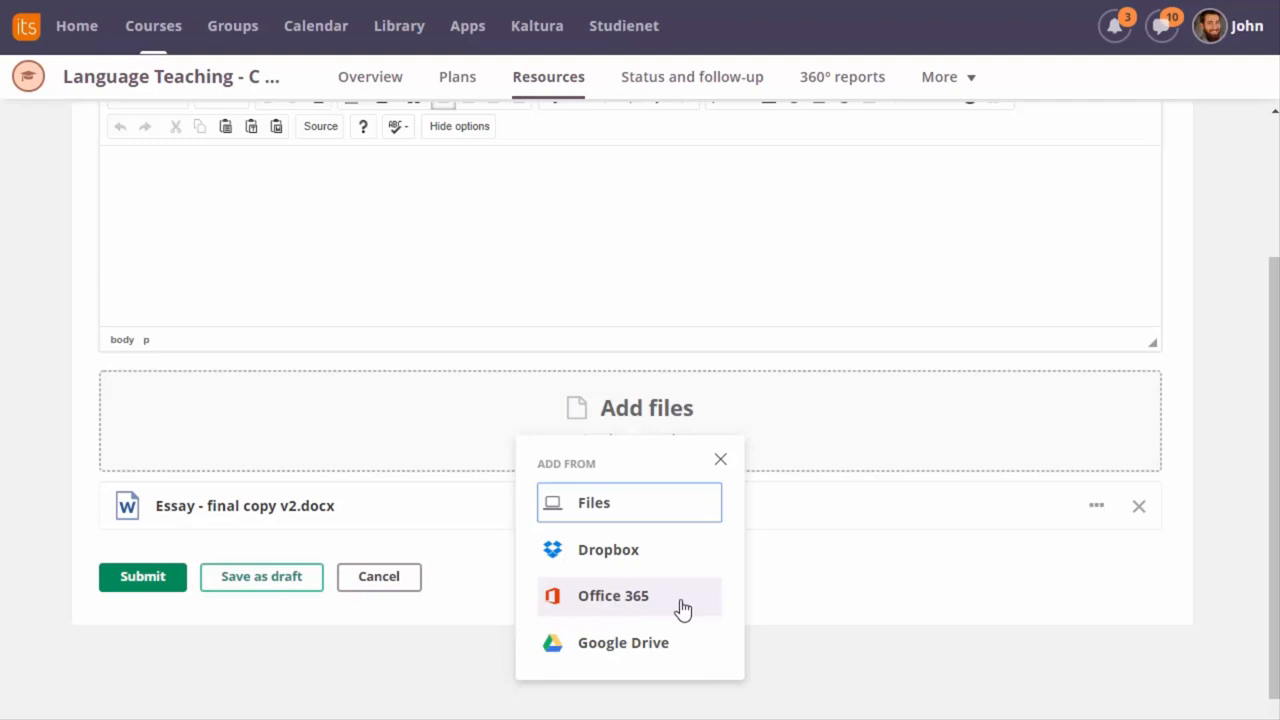
mouse_move(142, 576)
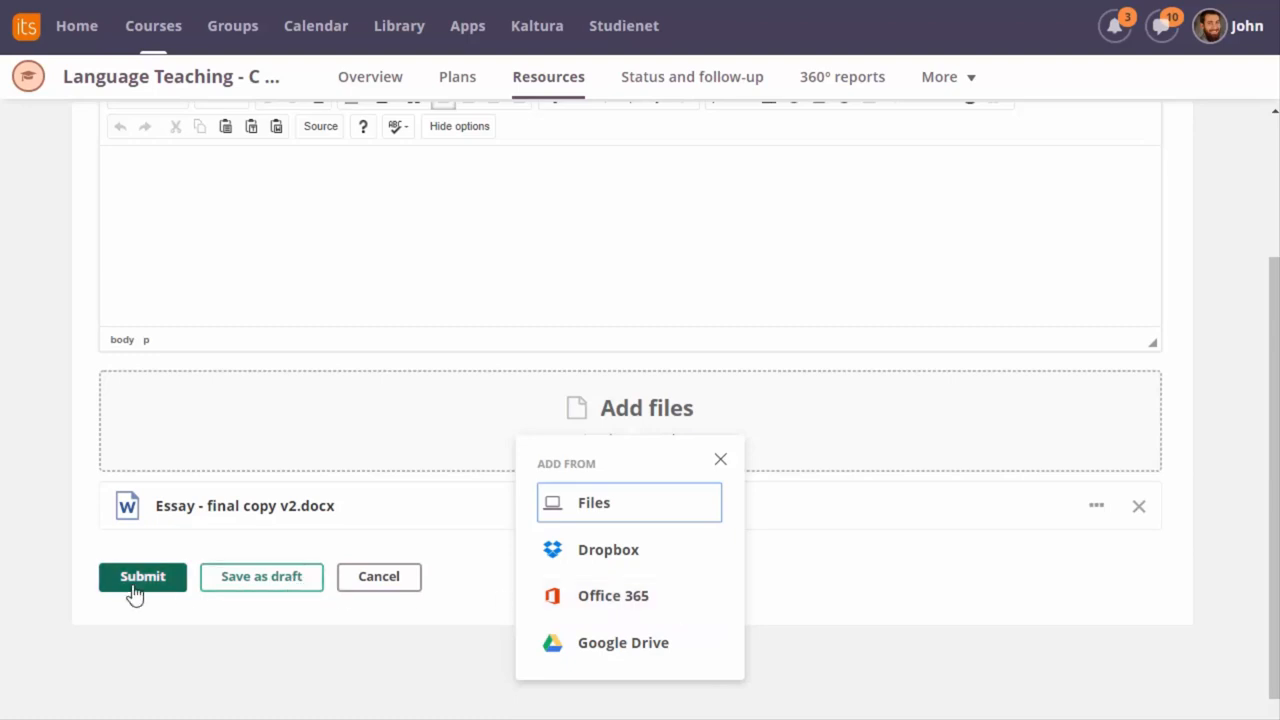
click(720, 458)
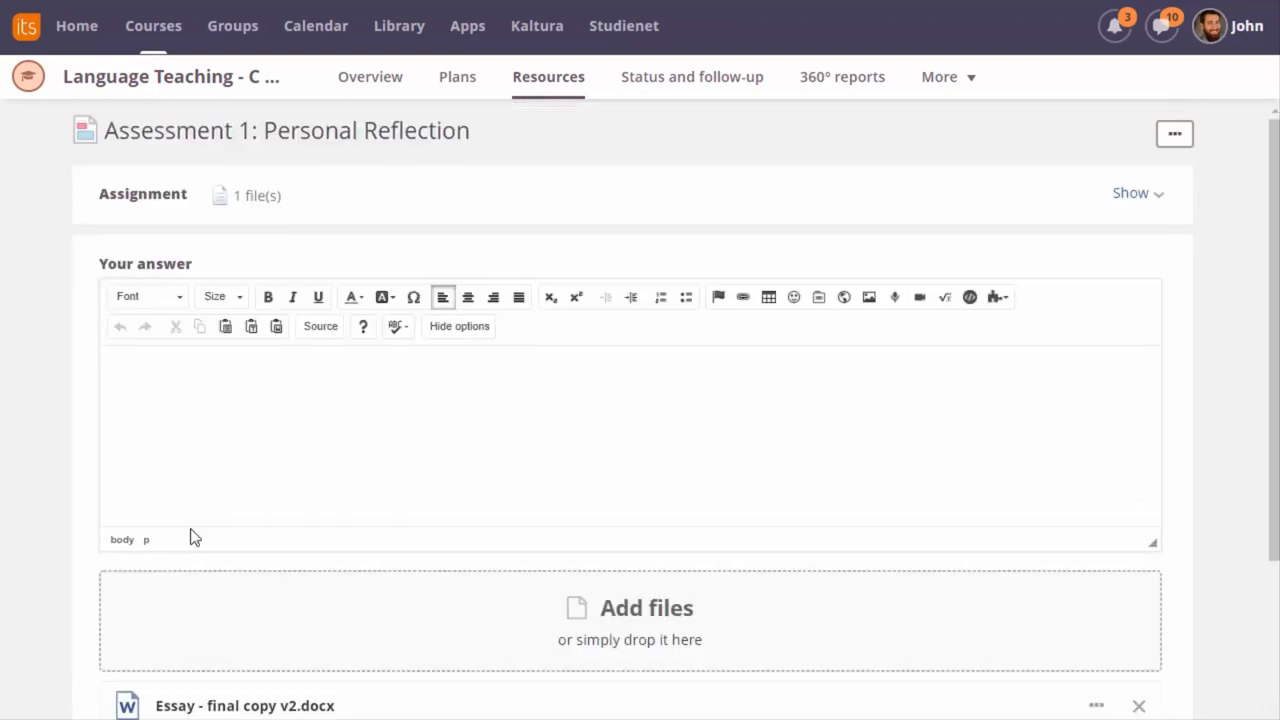
Preview the attached essay in Word Online to check its contents
click(244, 704)
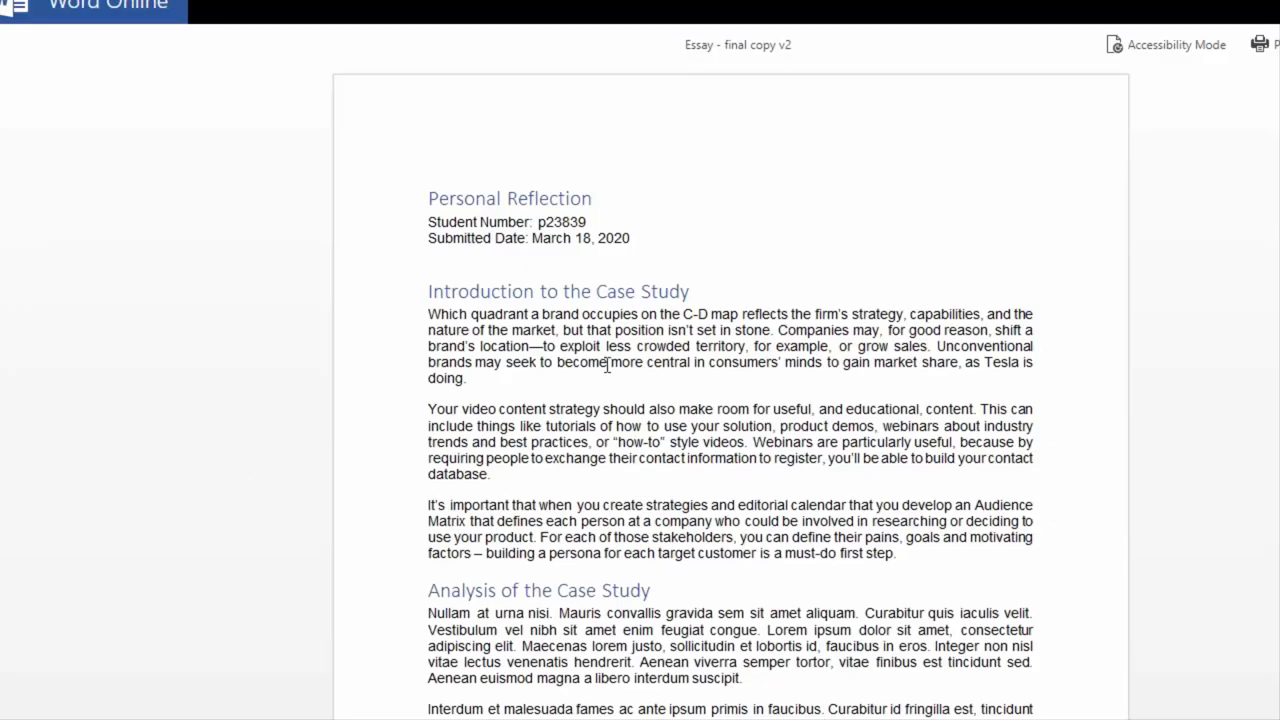
scroll(down, 3)
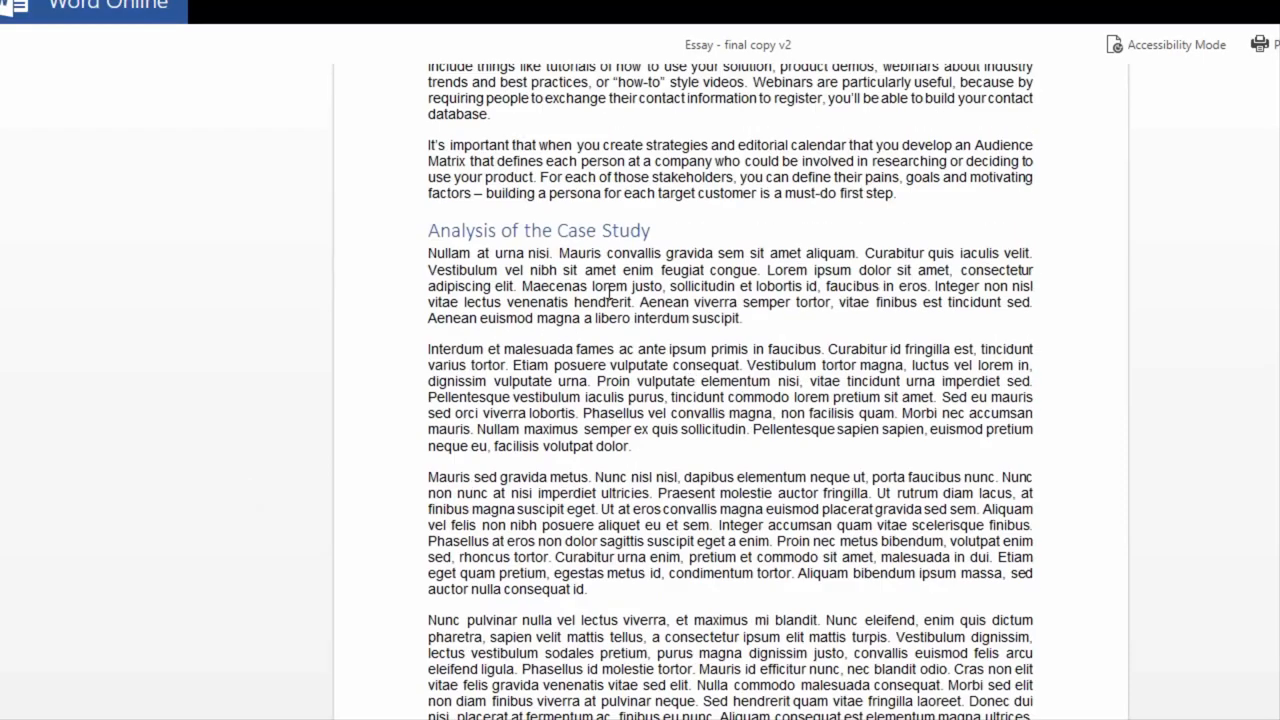
scroll(down, 3)
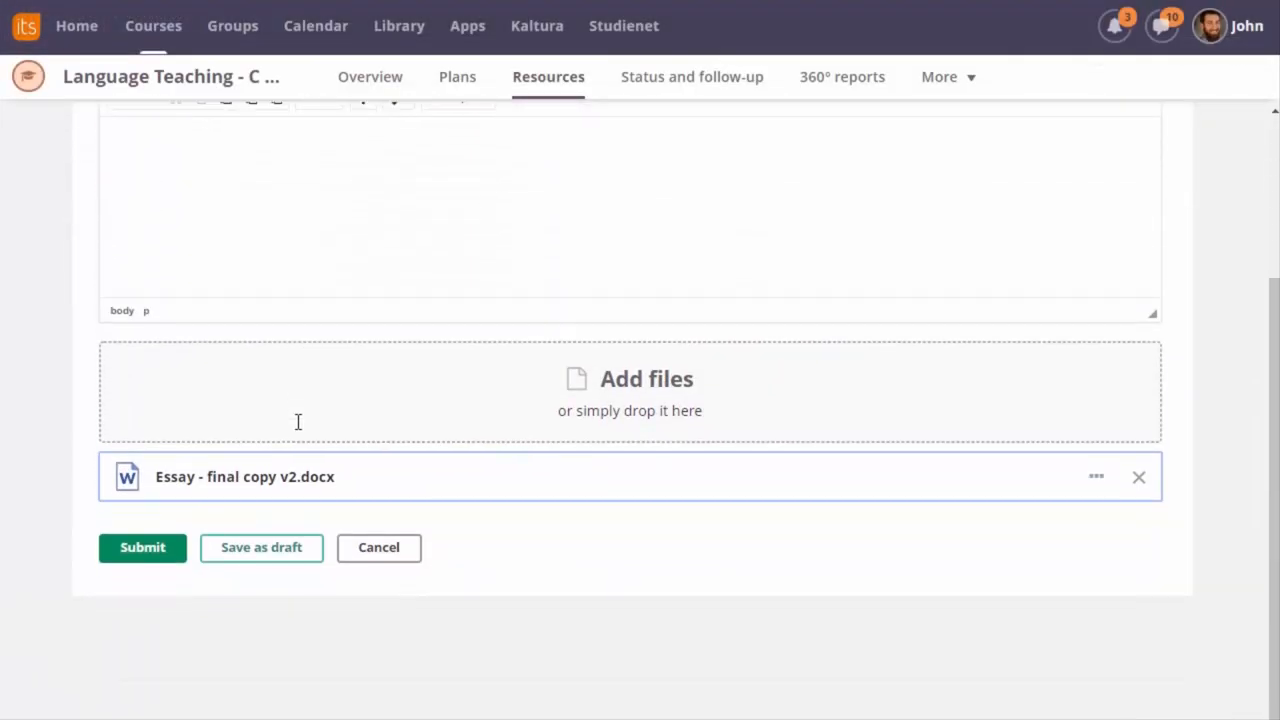
Submit the essay, then as the teacher open the Assessment 1: Personal Reflection answers list
click(142, 548)
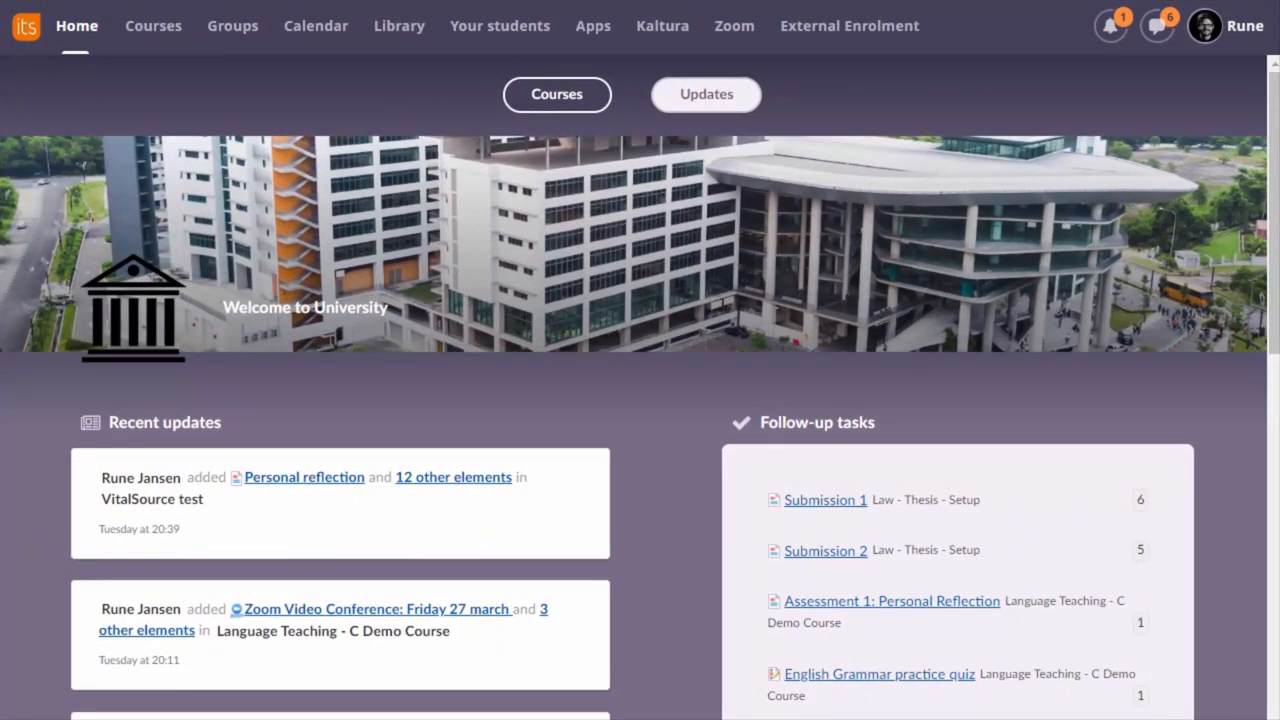
scroll(down, 3)
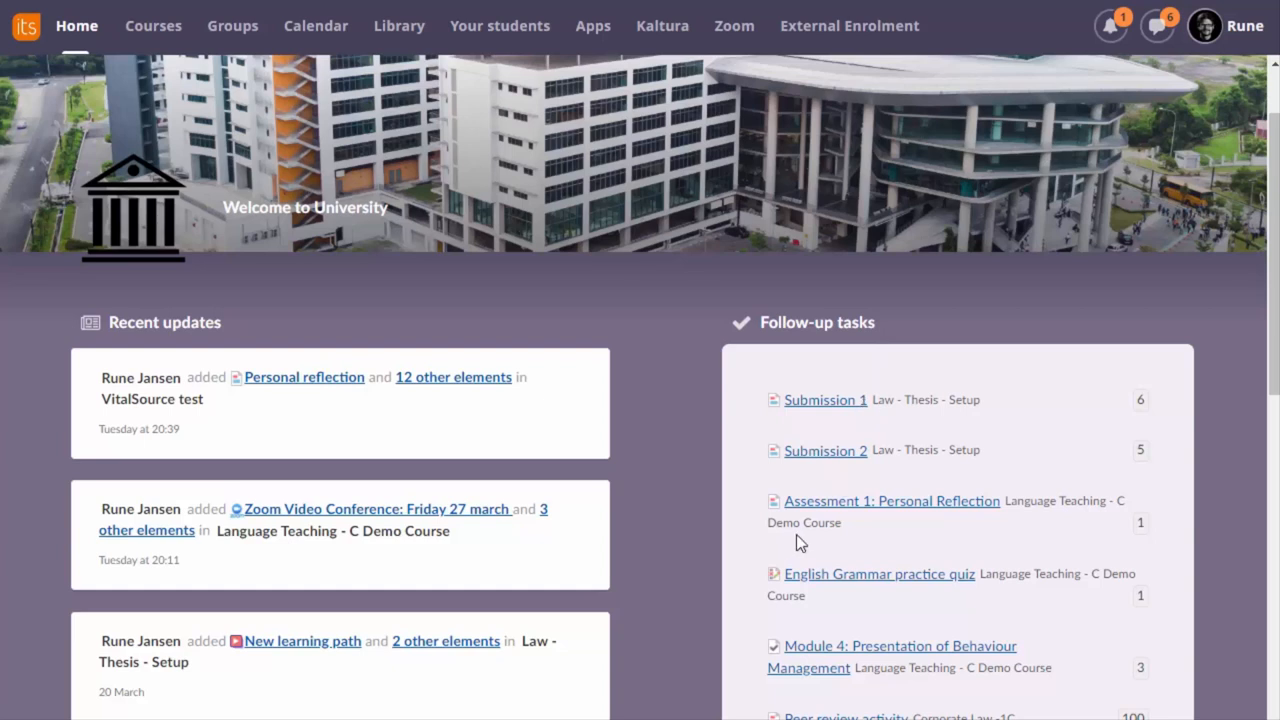
mouse_move(884, 510)
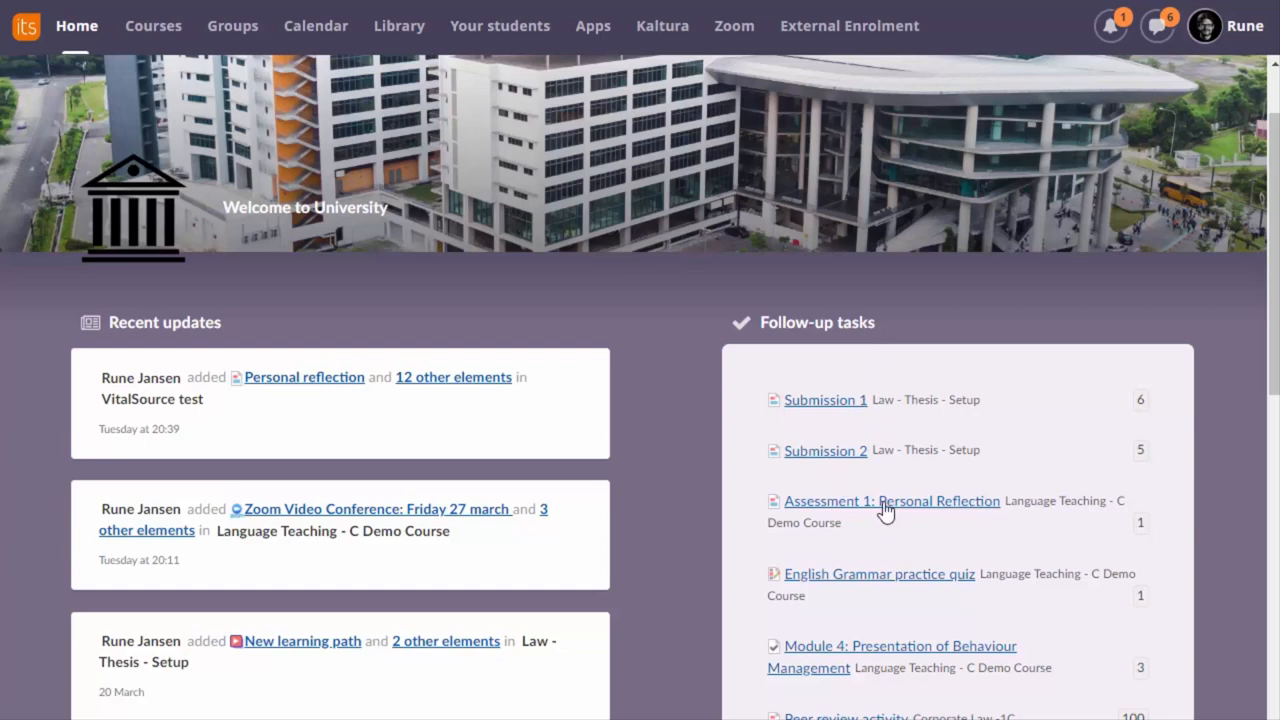
click(890, 500)
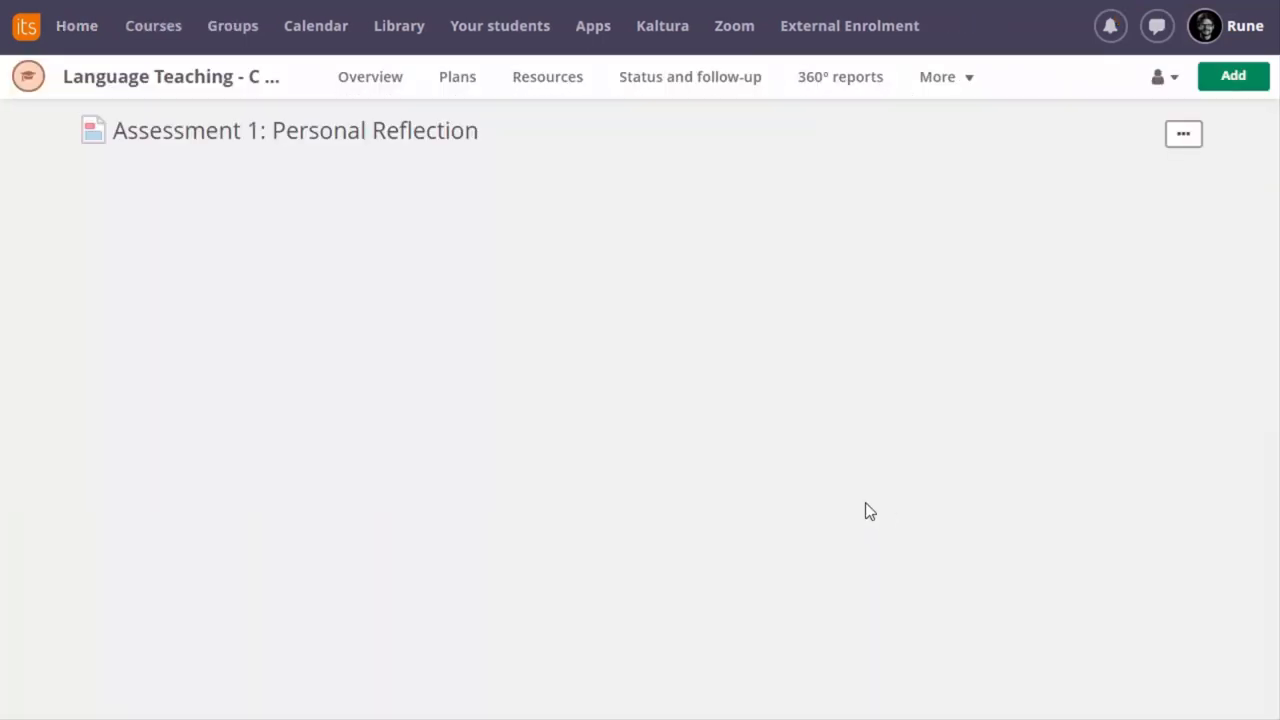
click(548, 76)
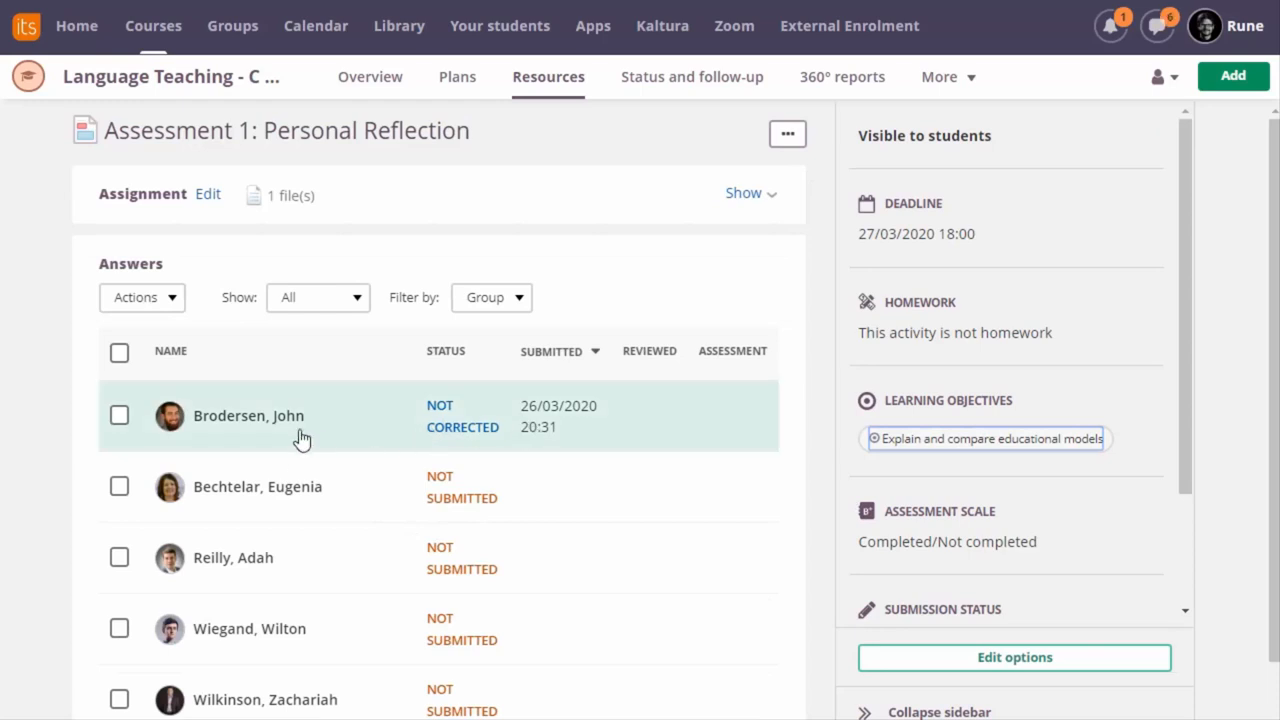
mouse_move(360, 432)
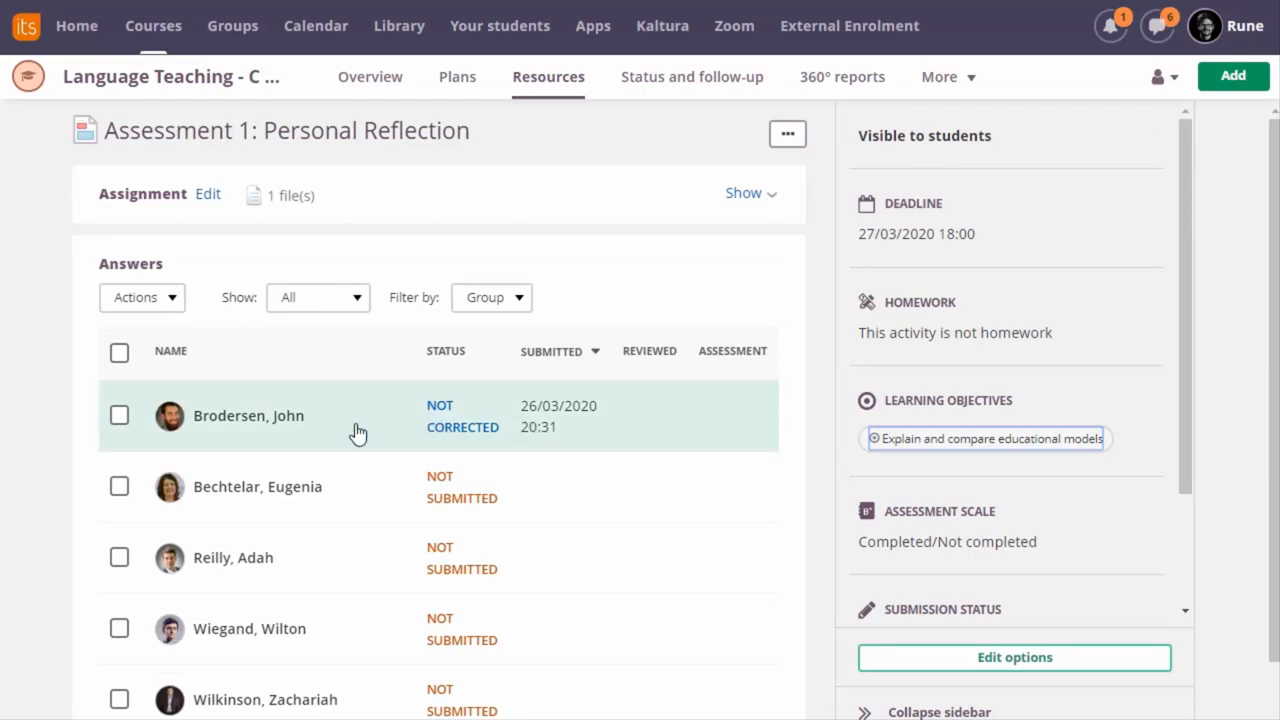
mouse_move(352, 424)
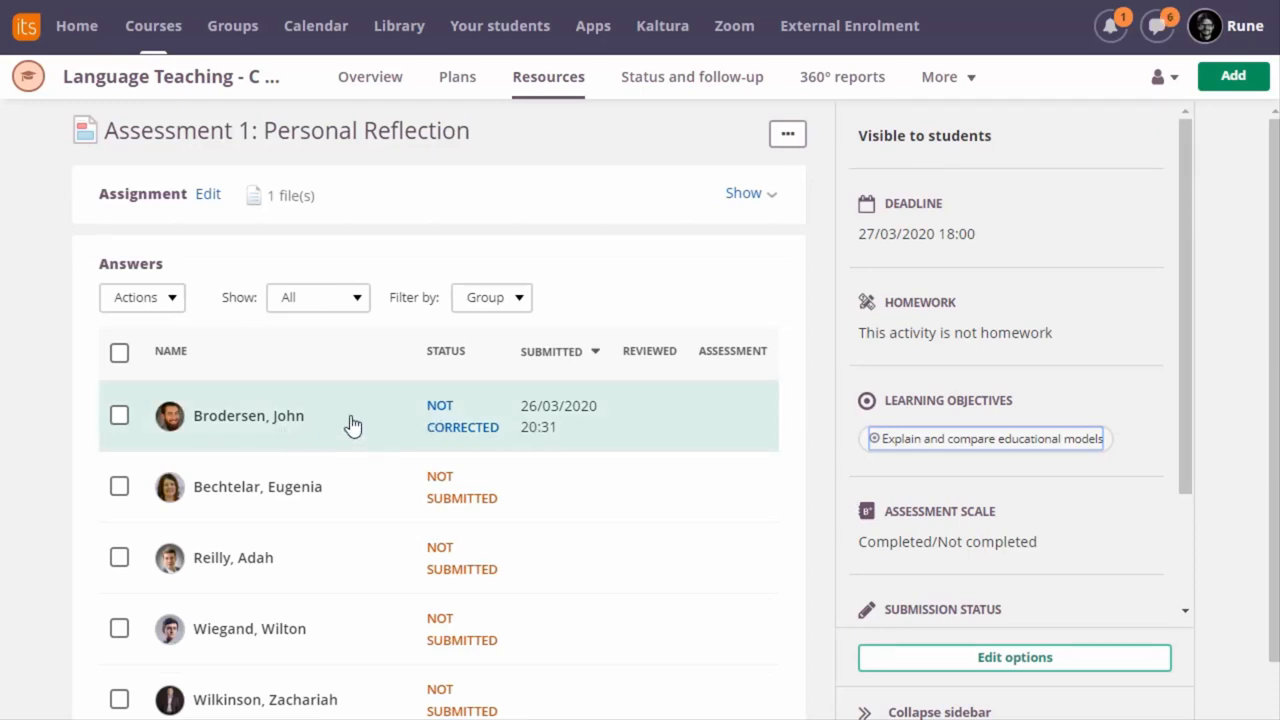
click(248, 414)
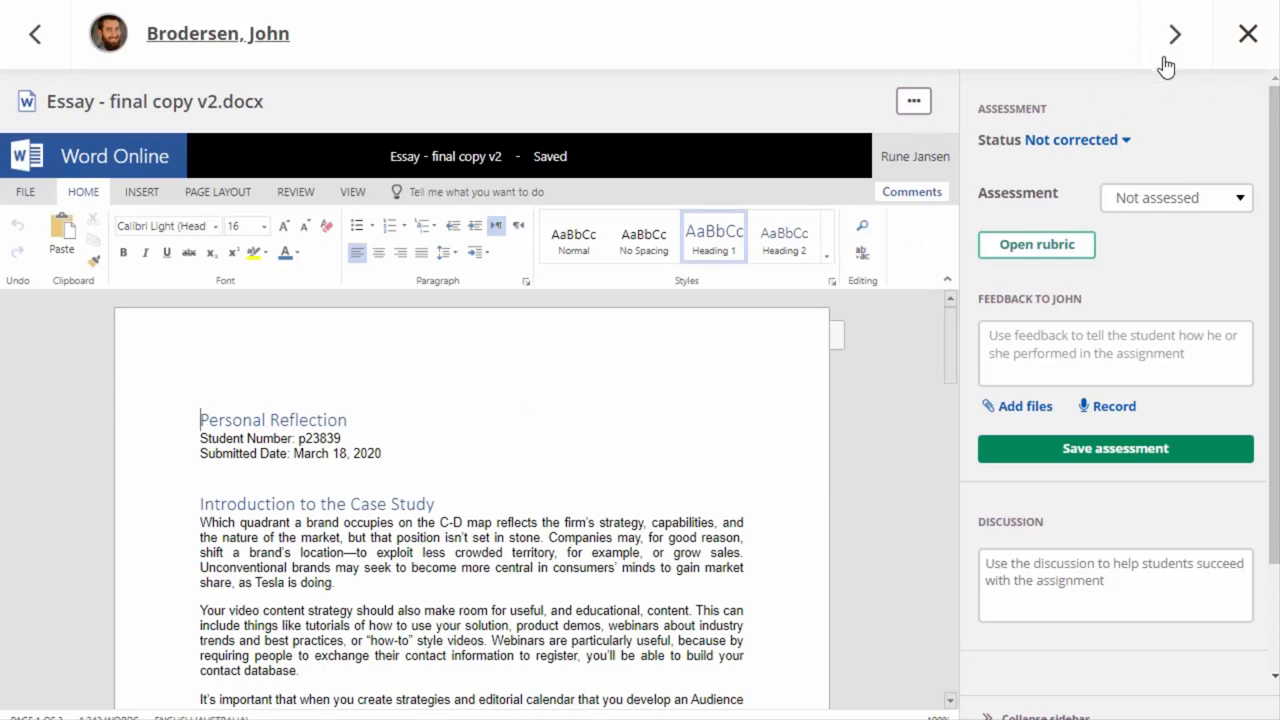
mouse_move(1188, 56)
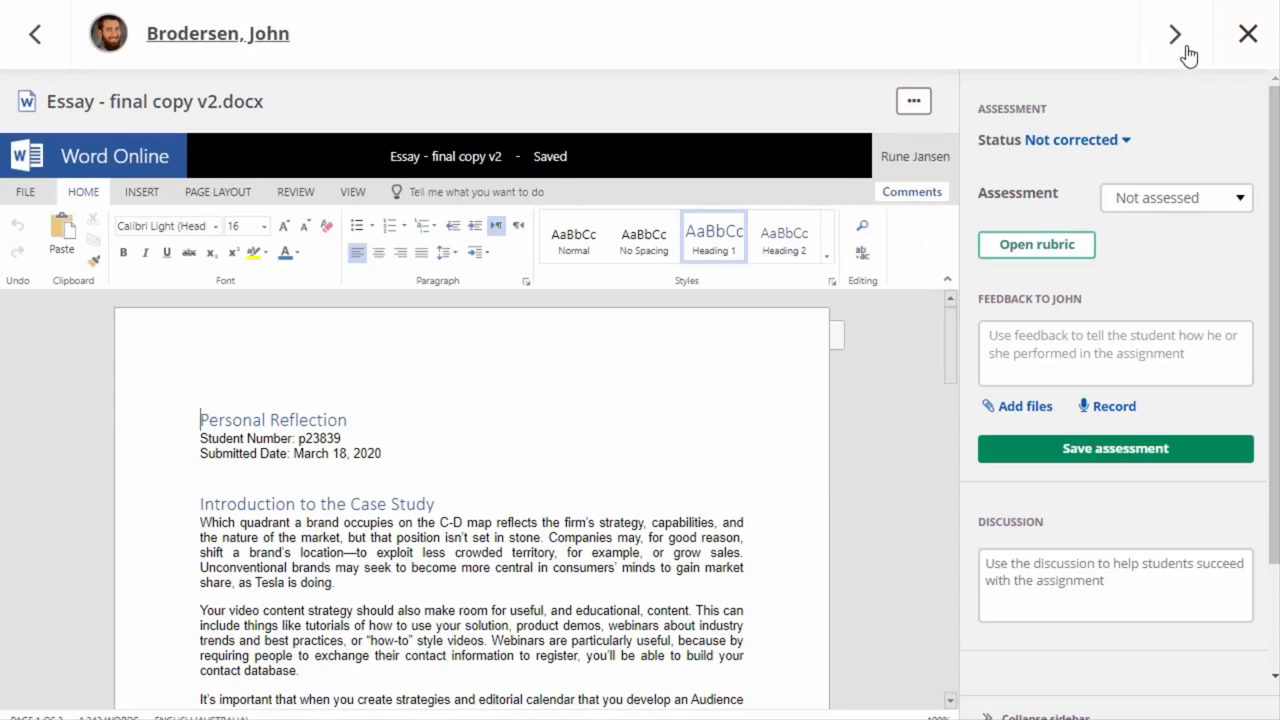
mouse_move(532, 228)
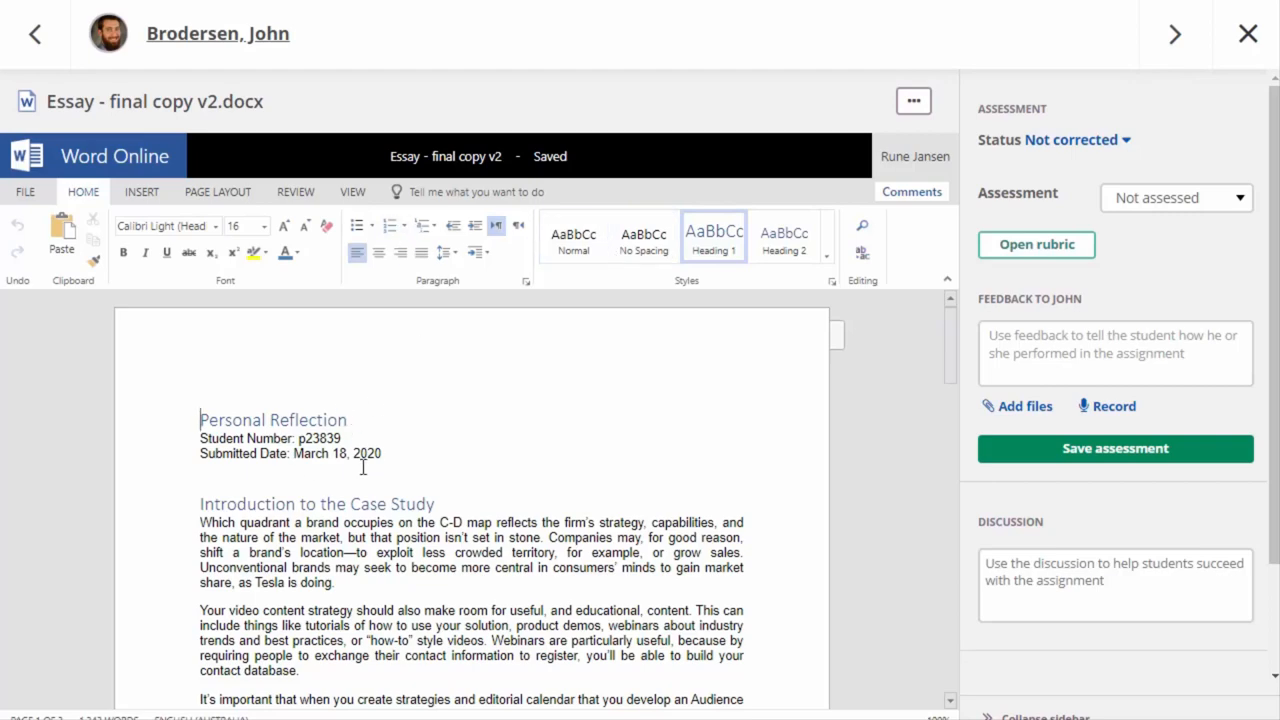
scroll(down, 3)
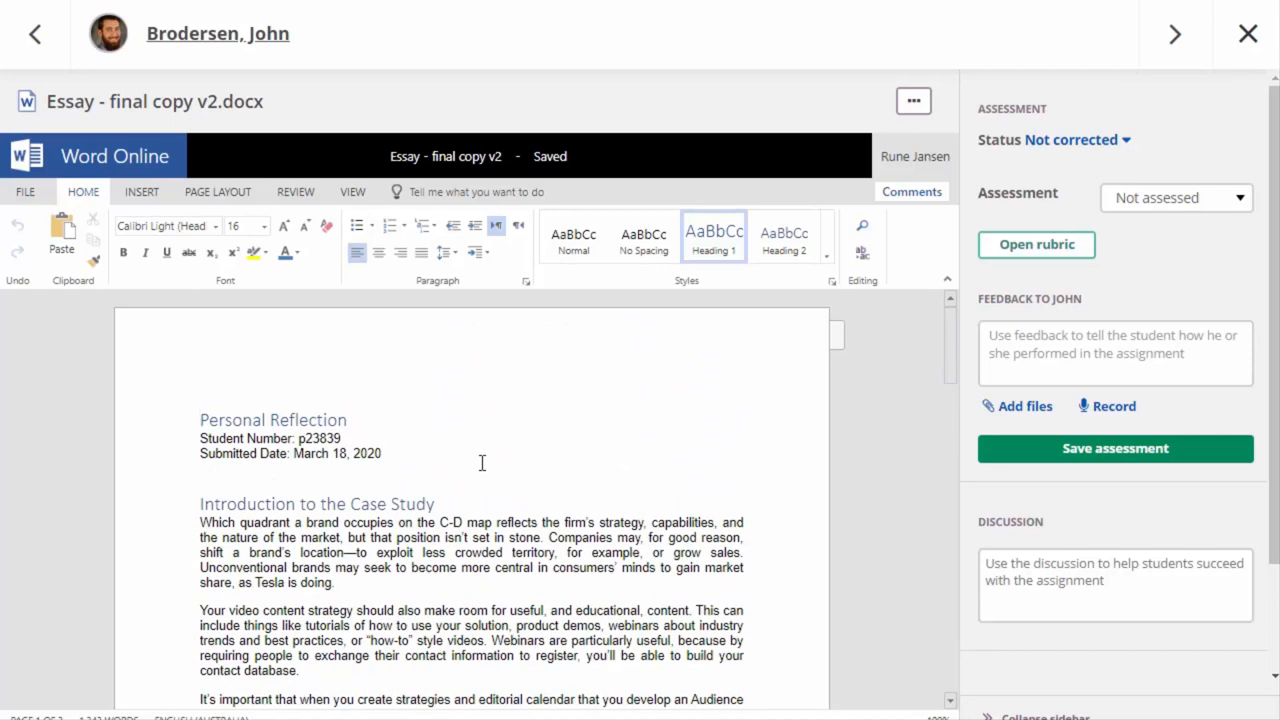
mouse_move(444, 584)
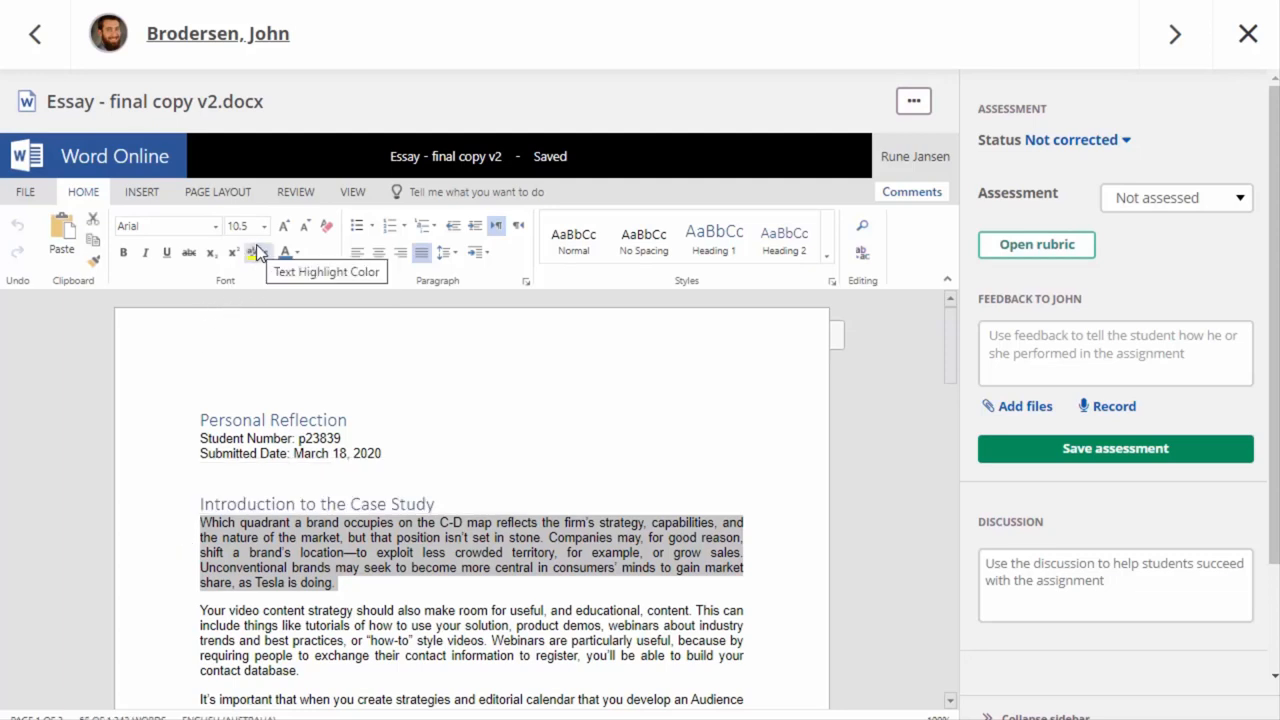
Post a comment reading 'Feedback here' on the selected first paragraph
click(296, 192)
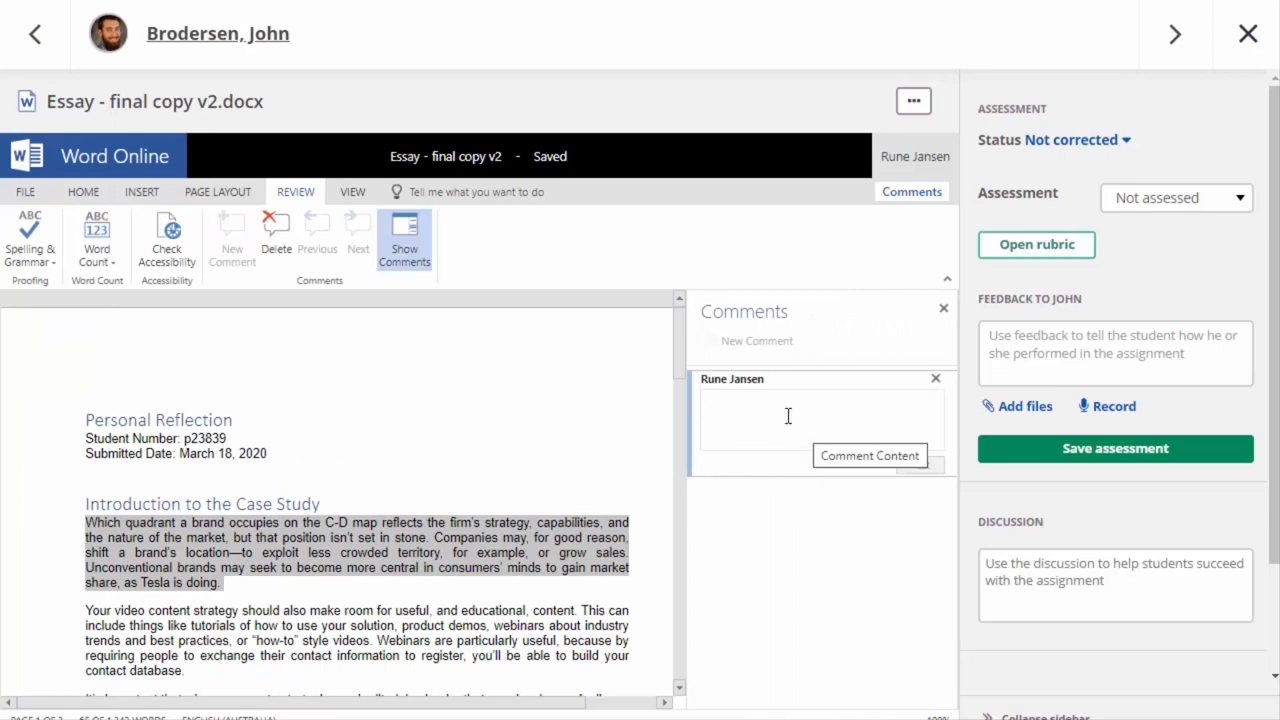
click(790, 400)
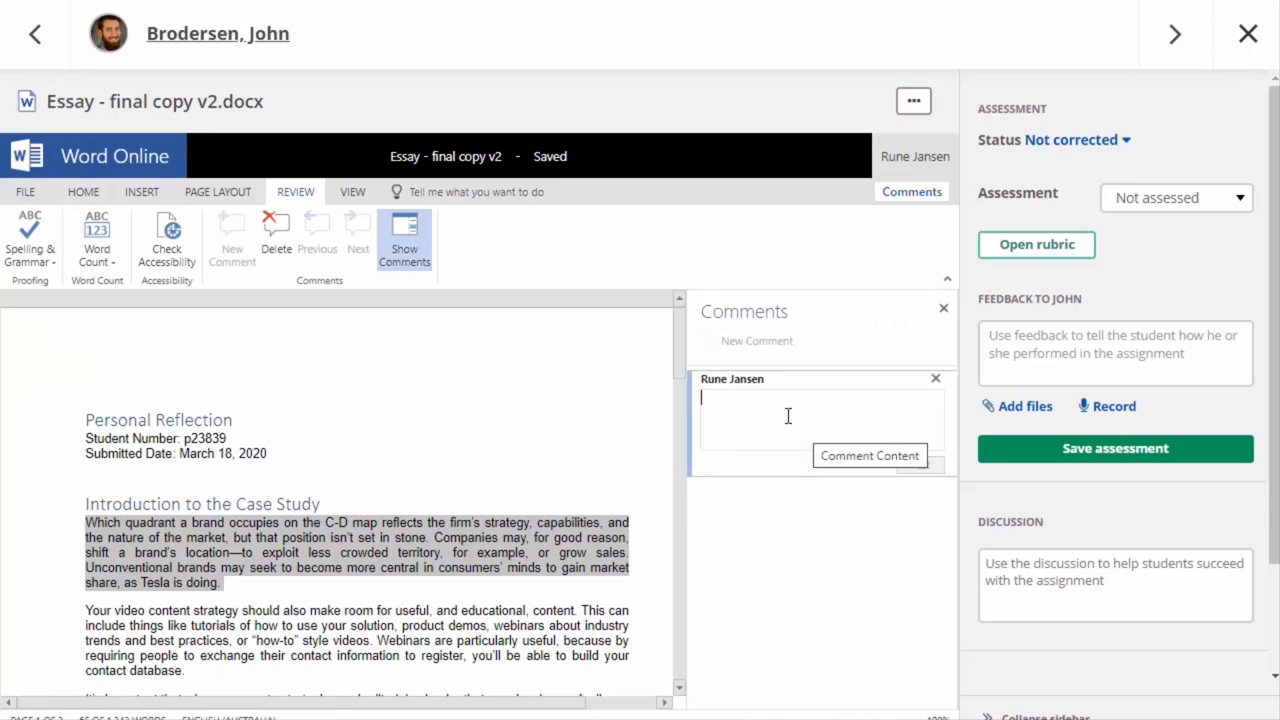
text(Feedback)
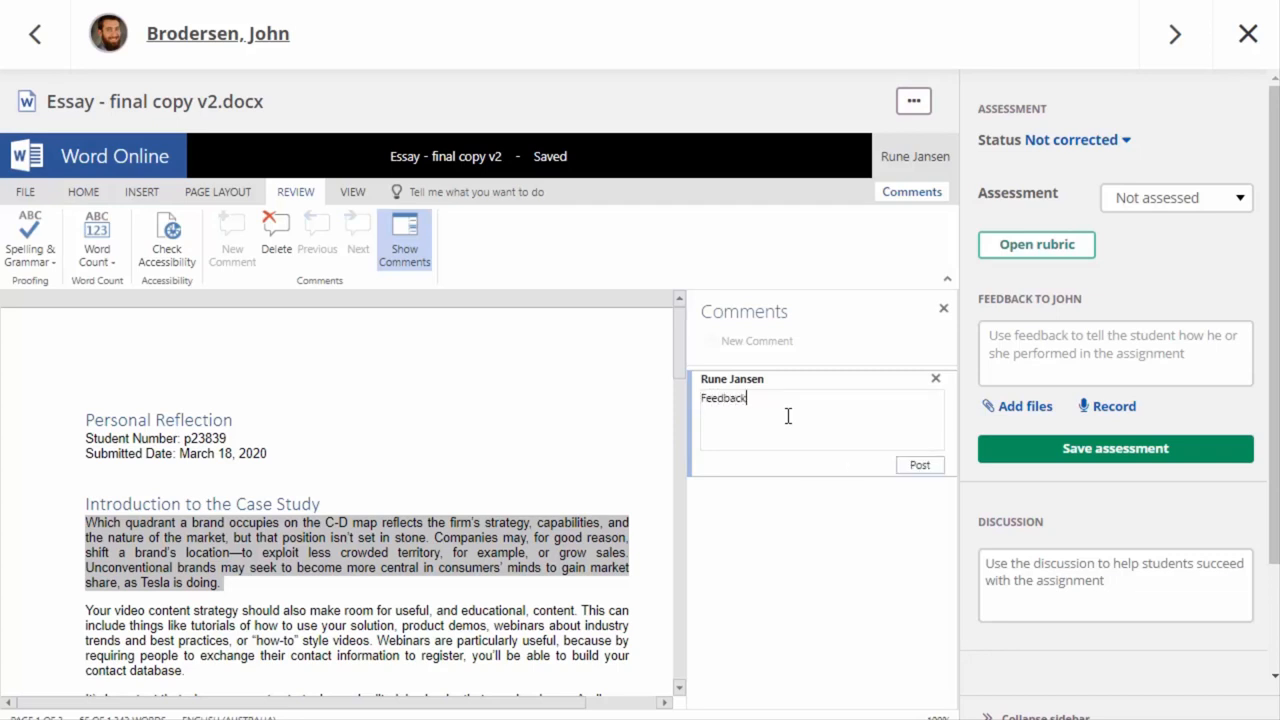
text(here)
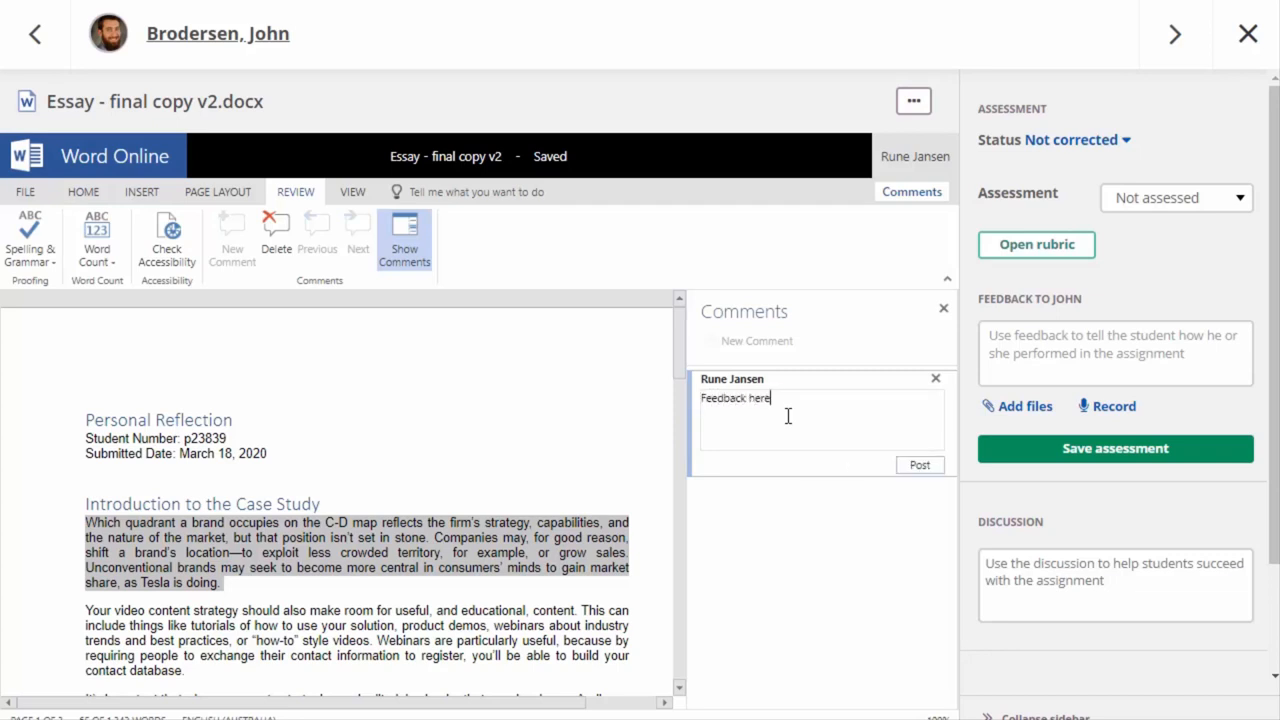
click(918, 464)
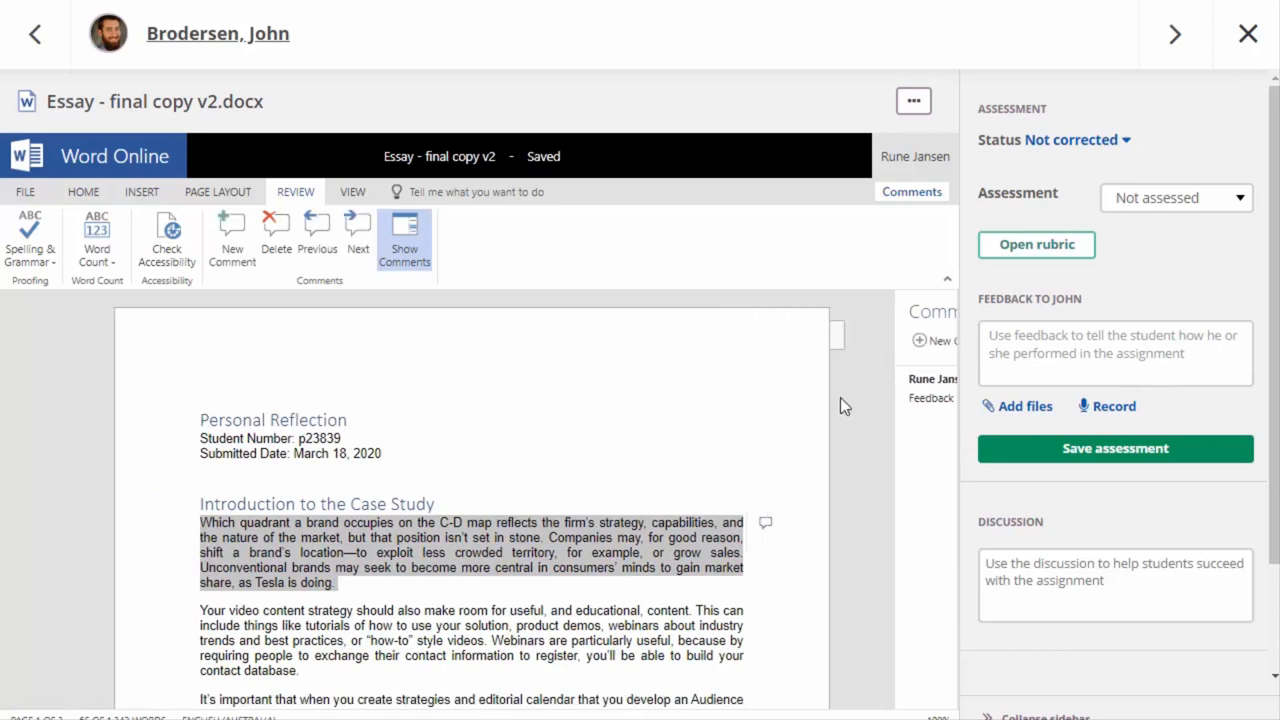
Hide the comments pane and rate the essay Proficient (3) in the rubric, marking it Completed
click(404, 240)
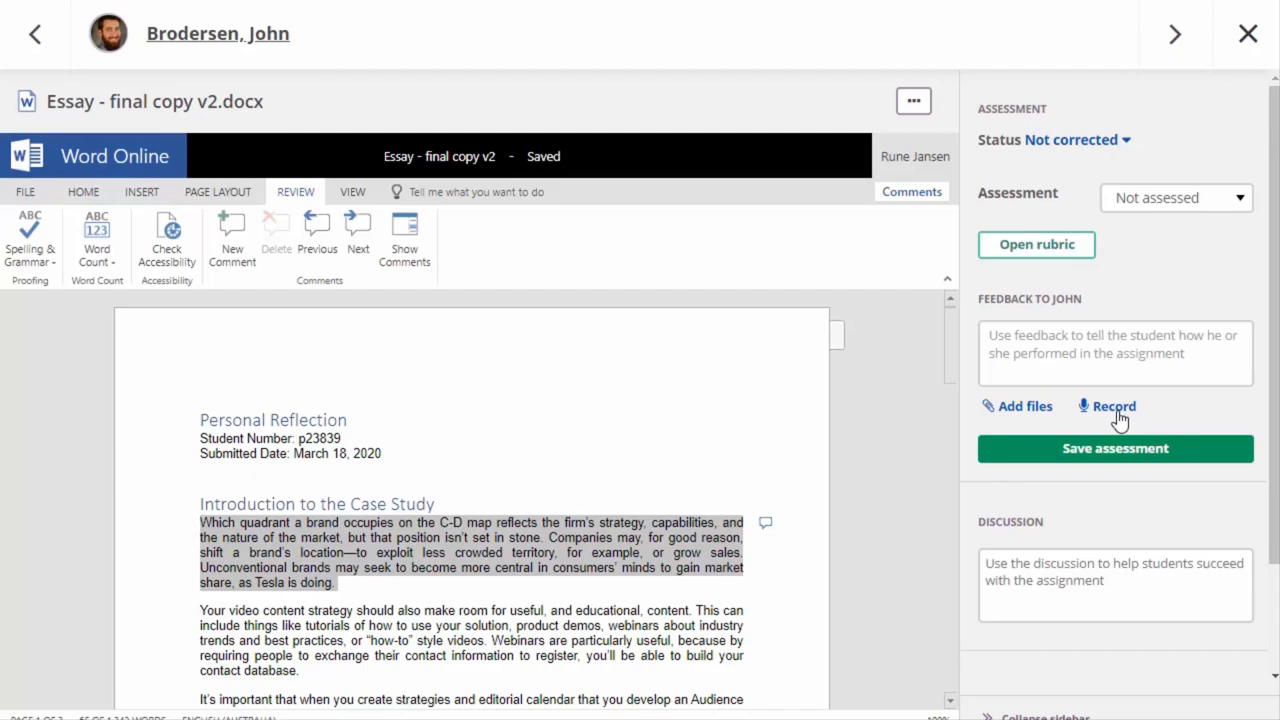
click(1036, 244)
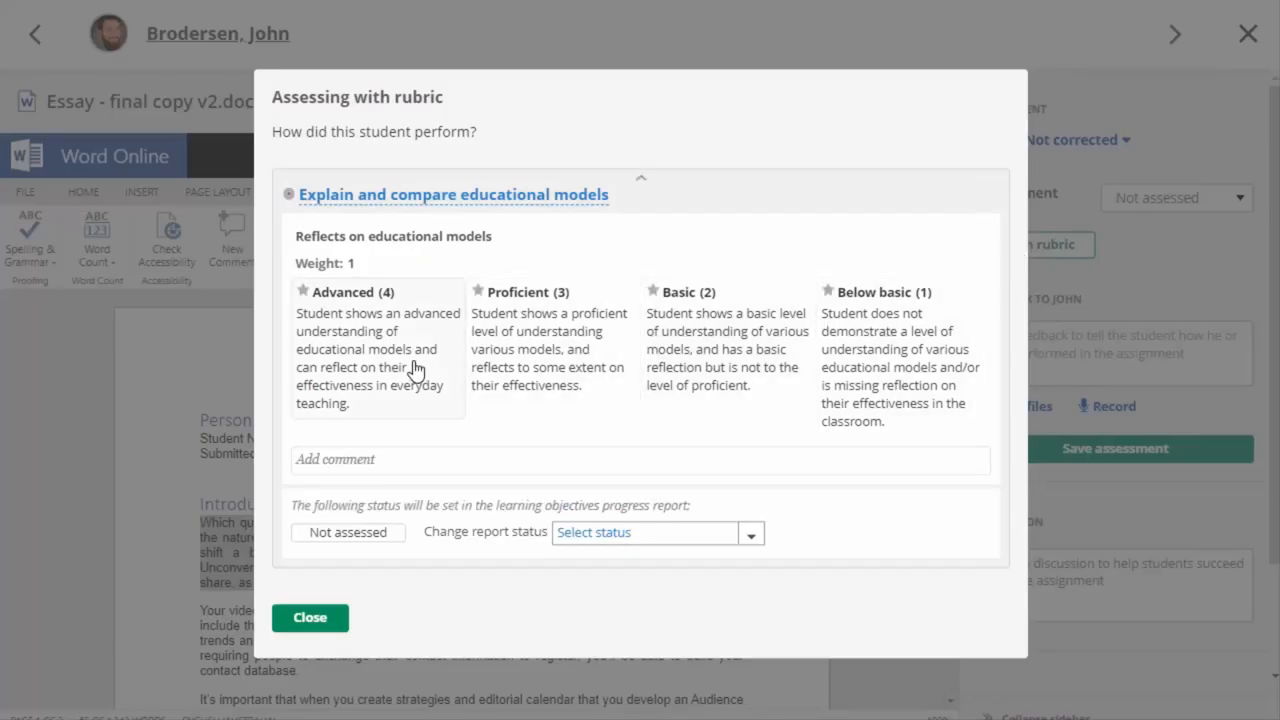
click(550, 340)
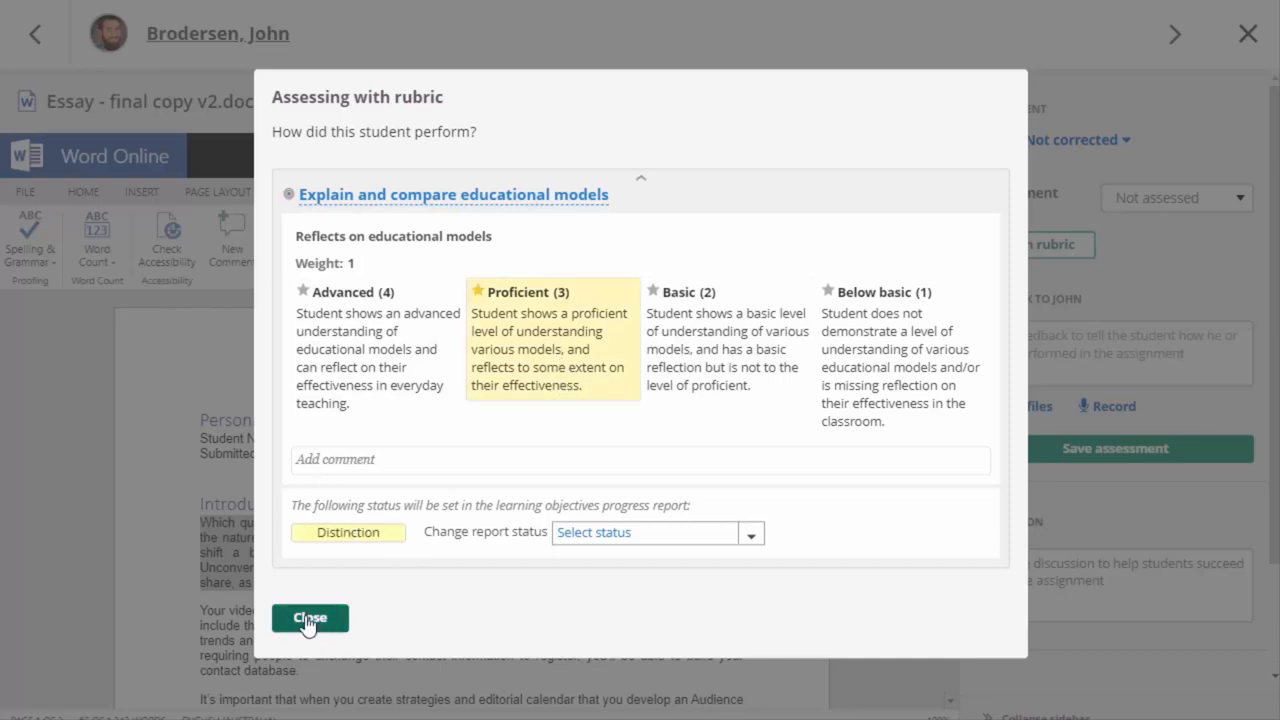
click(310, 616)
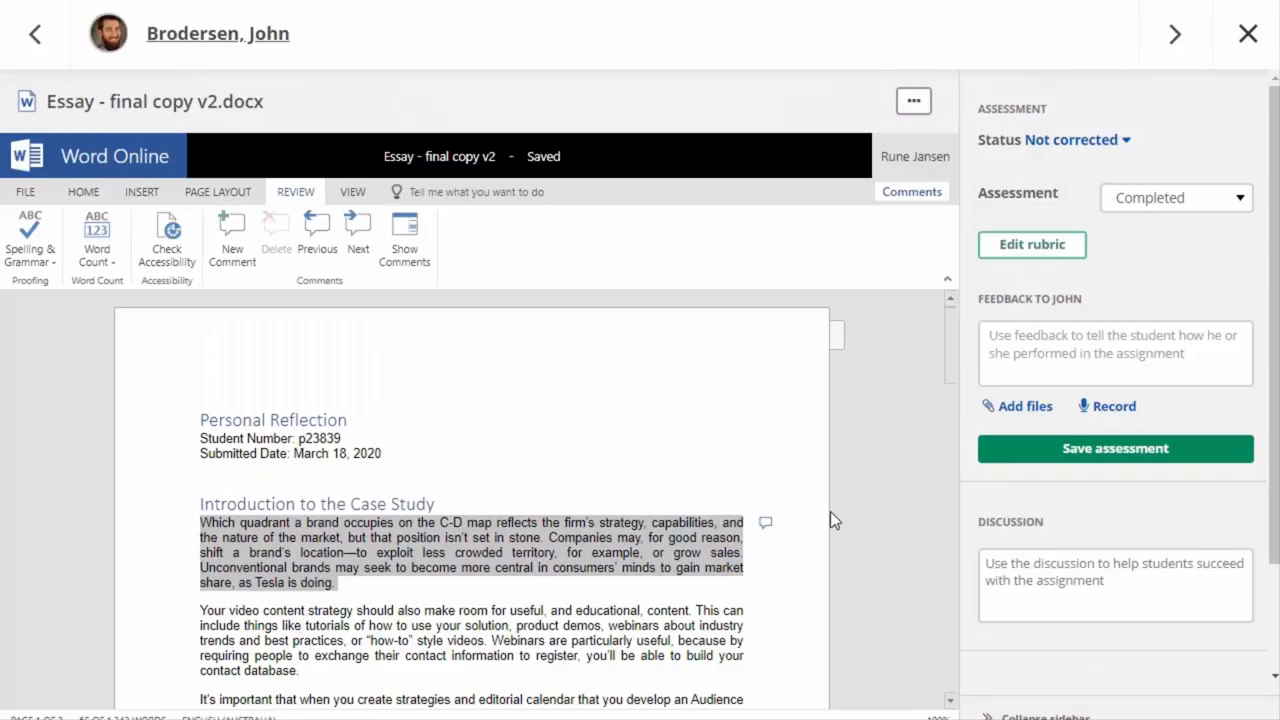
click(1116, 352)
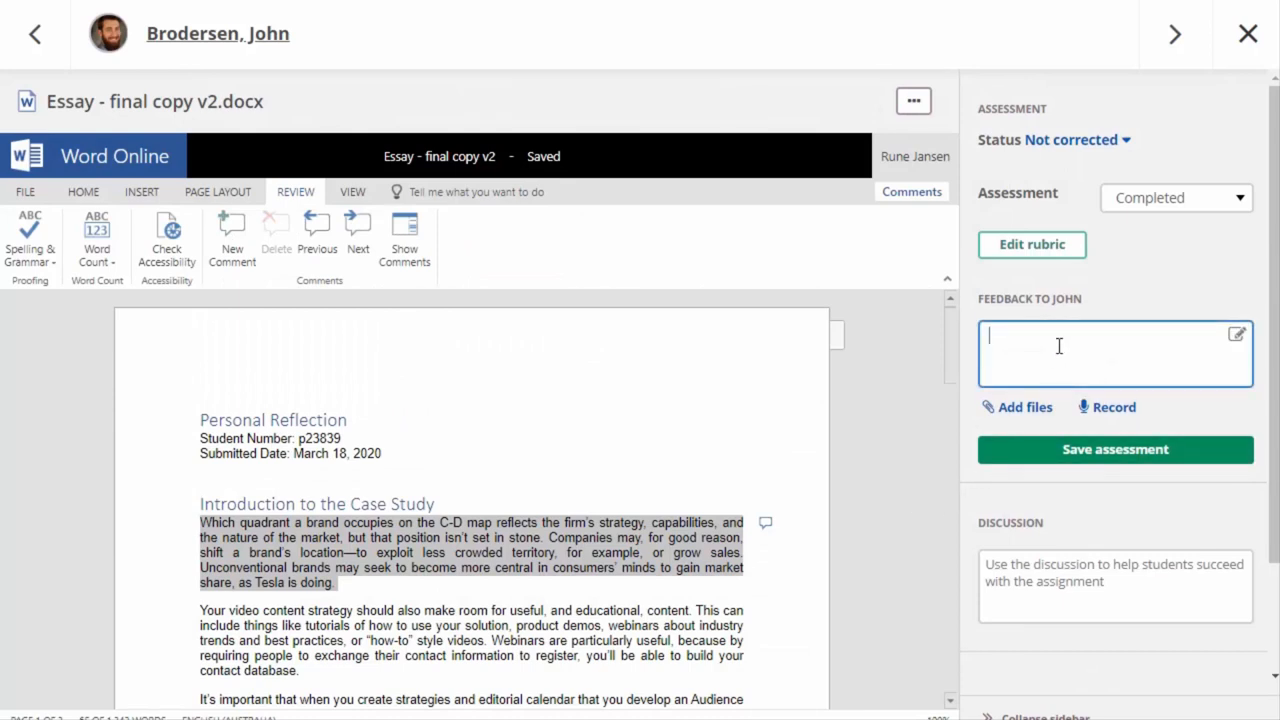
mouse_move(1148, 388)
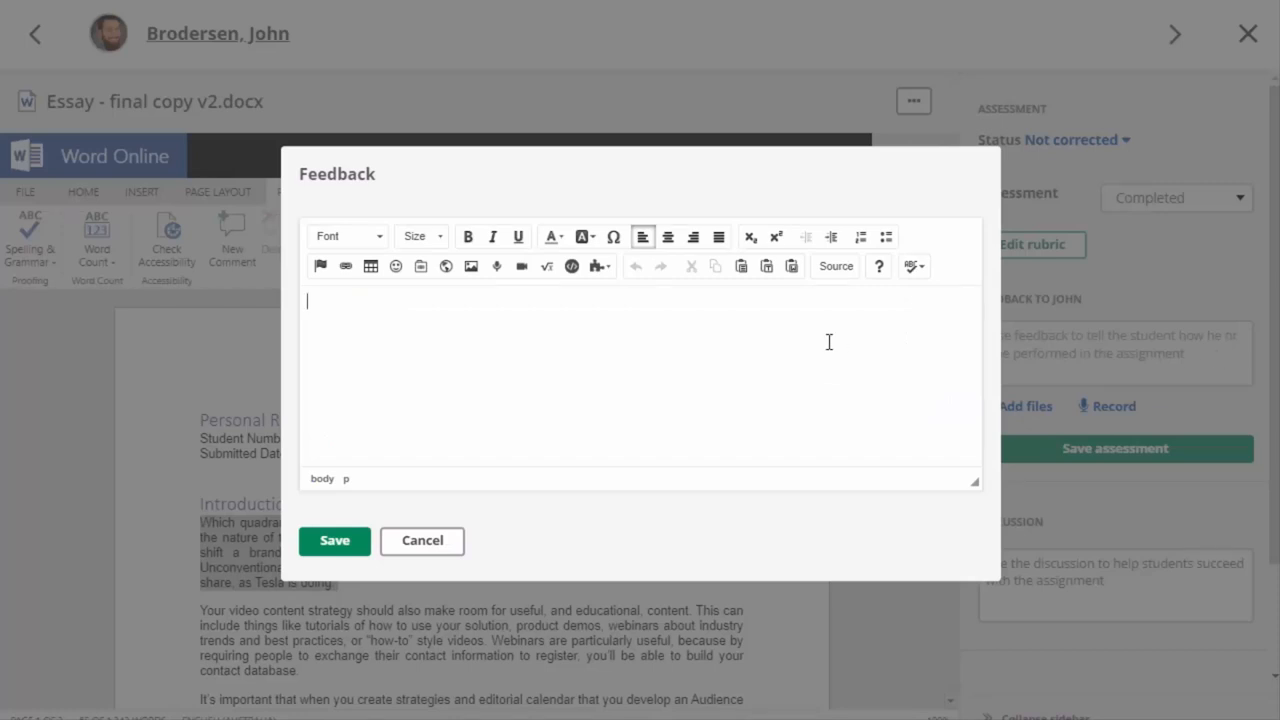
mouse_move(430, 570)
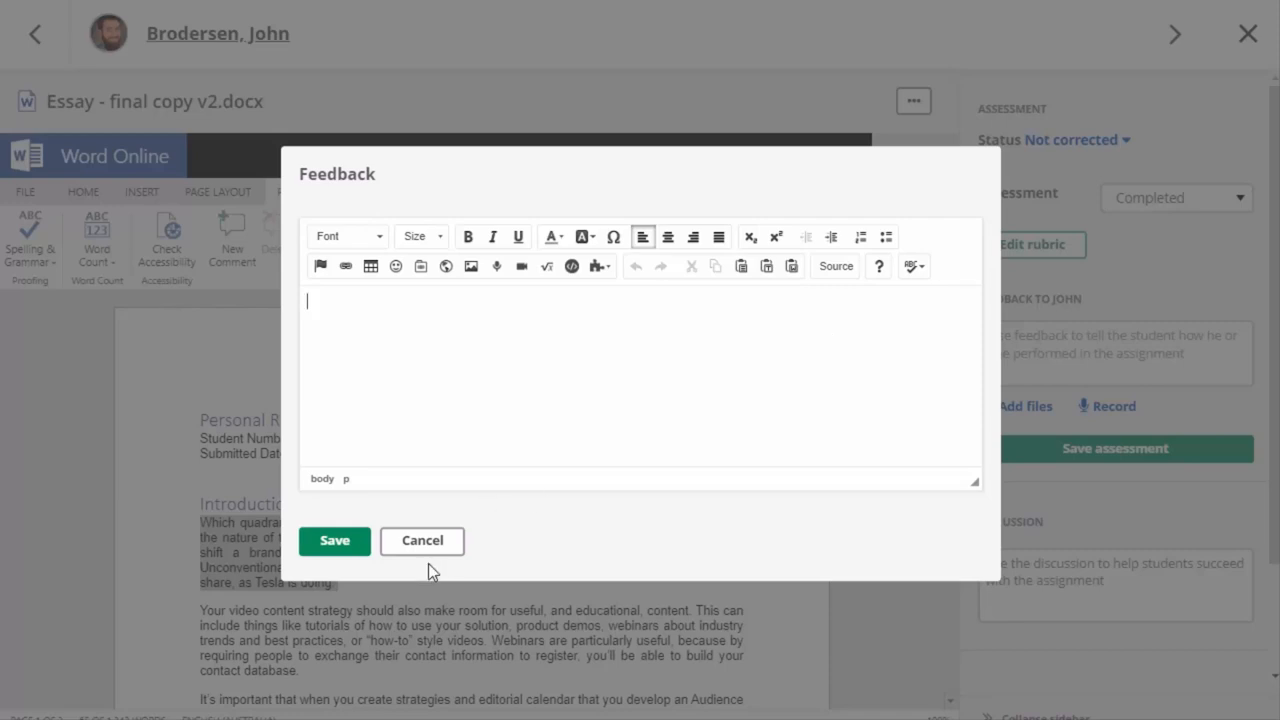
mouse_move(422, 552)
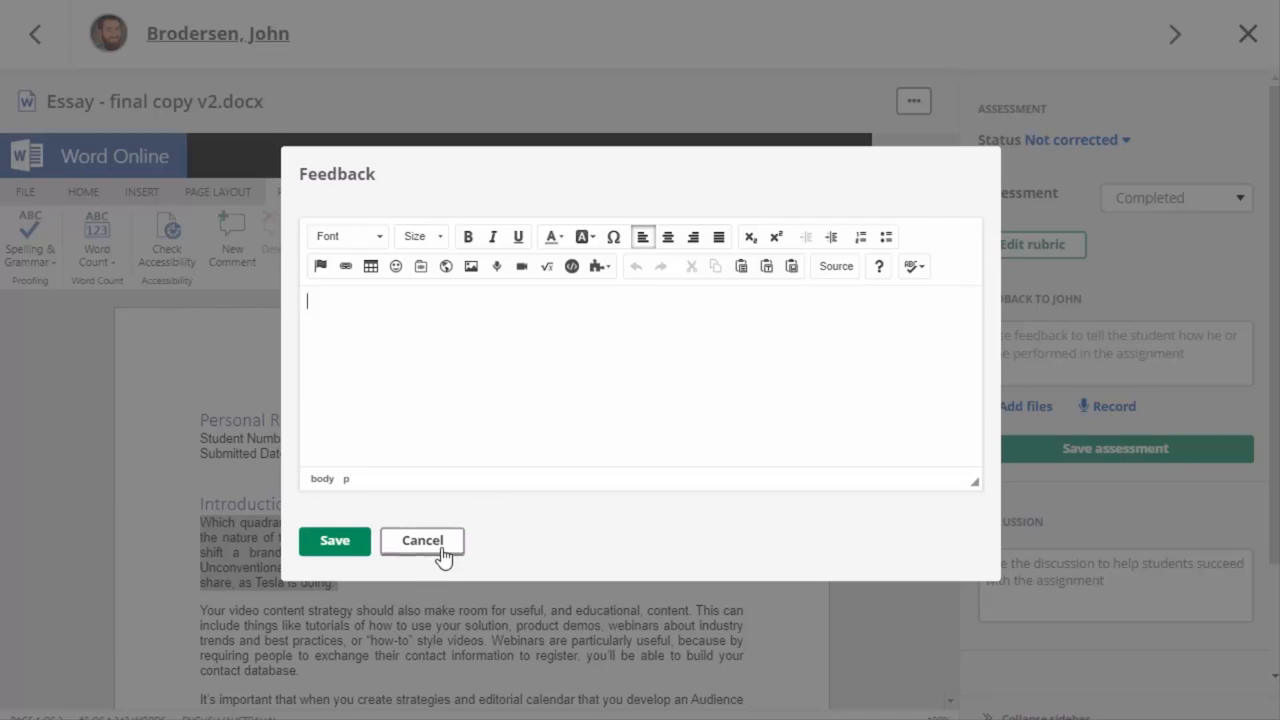
click(422, 540)
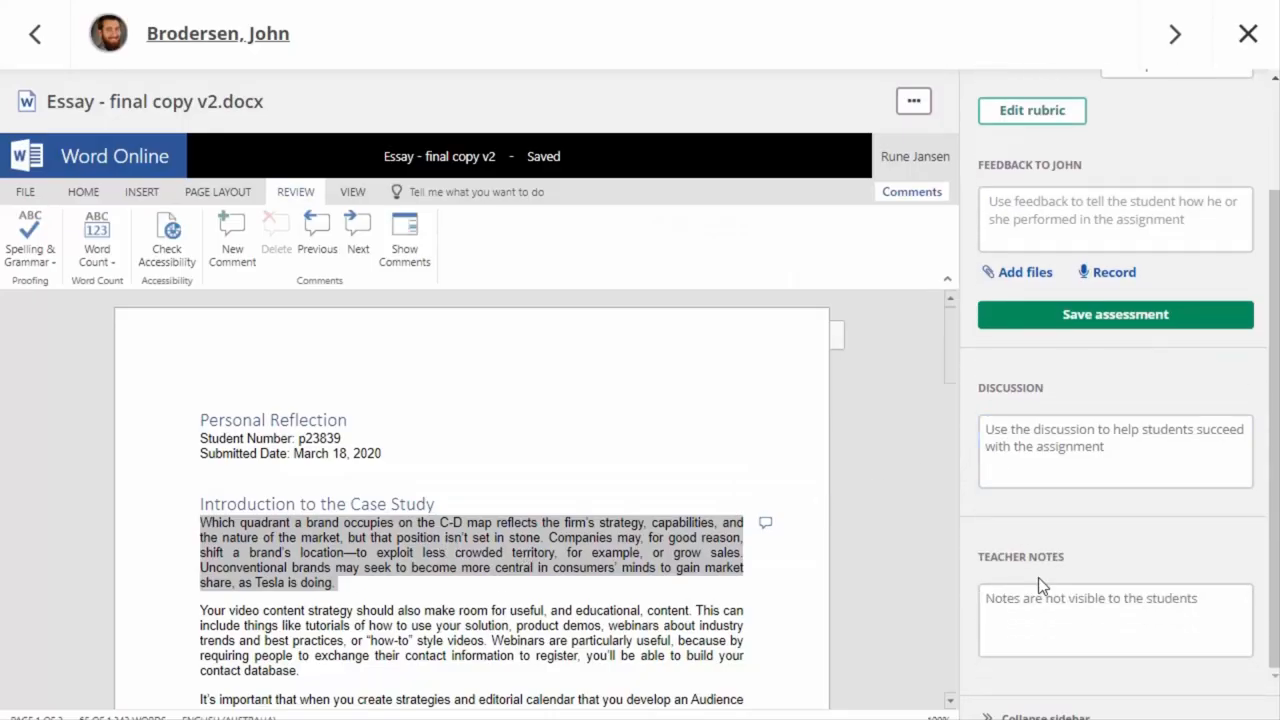
mouse_move(1104, 570)
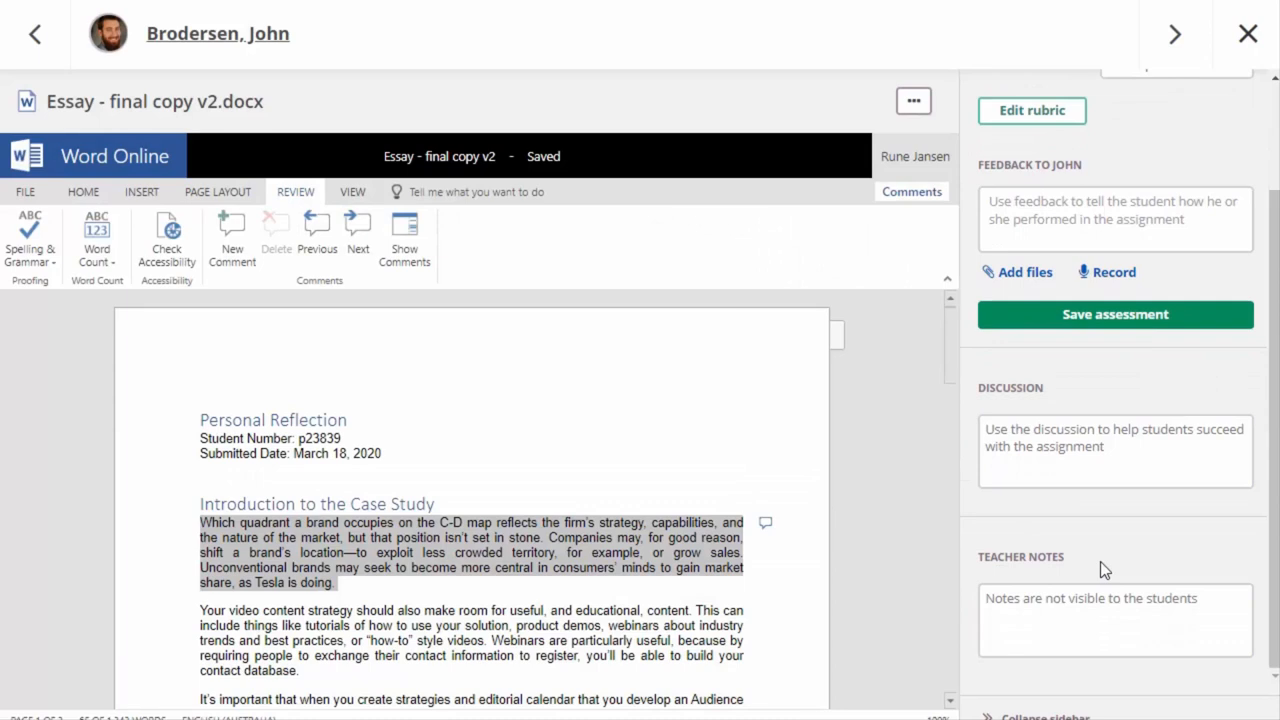
click(1116, 620)
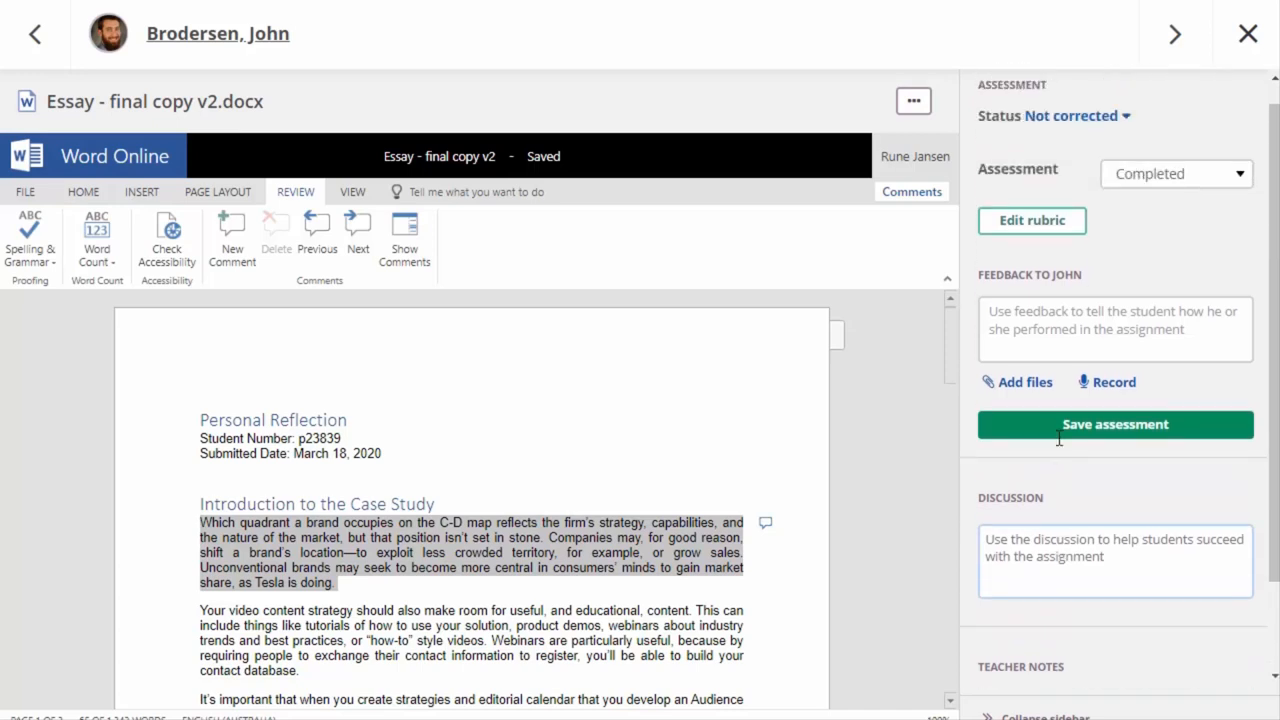
Save the assessment with status Review feedback and resubmit and move on to Eugenia Bechtelar
click(1114, 570)
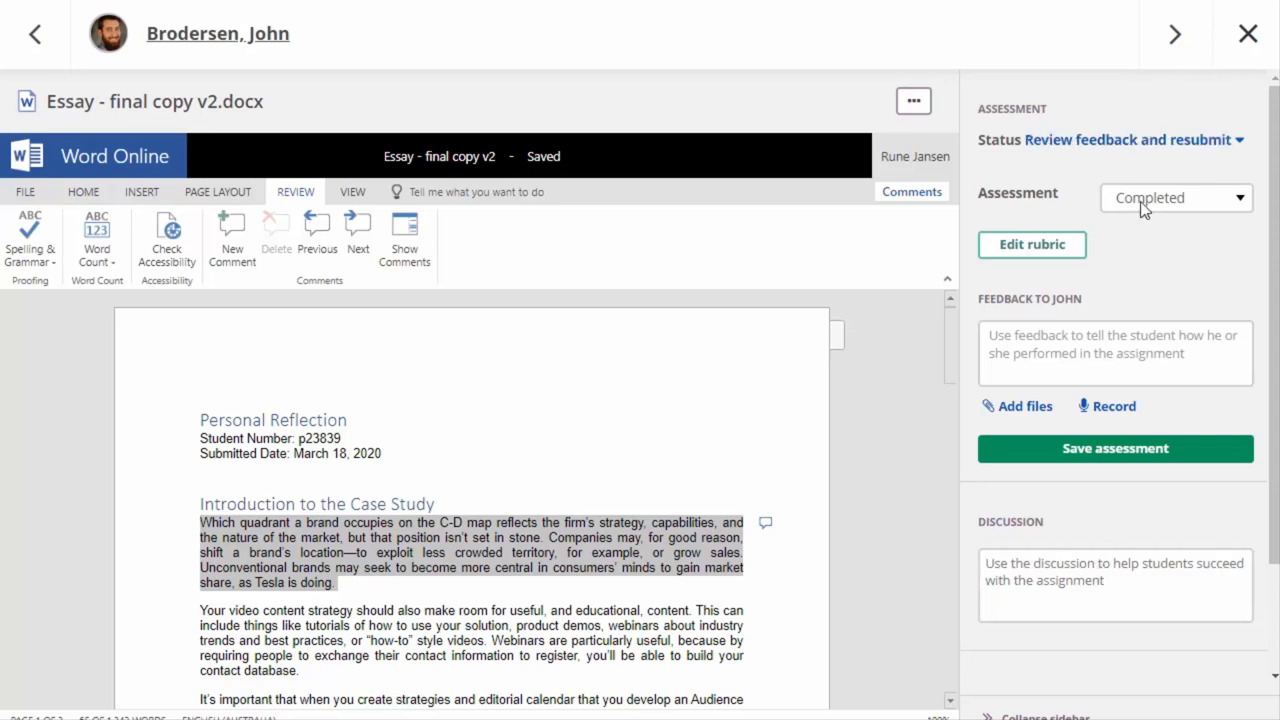
mouse_move(1204, 168)
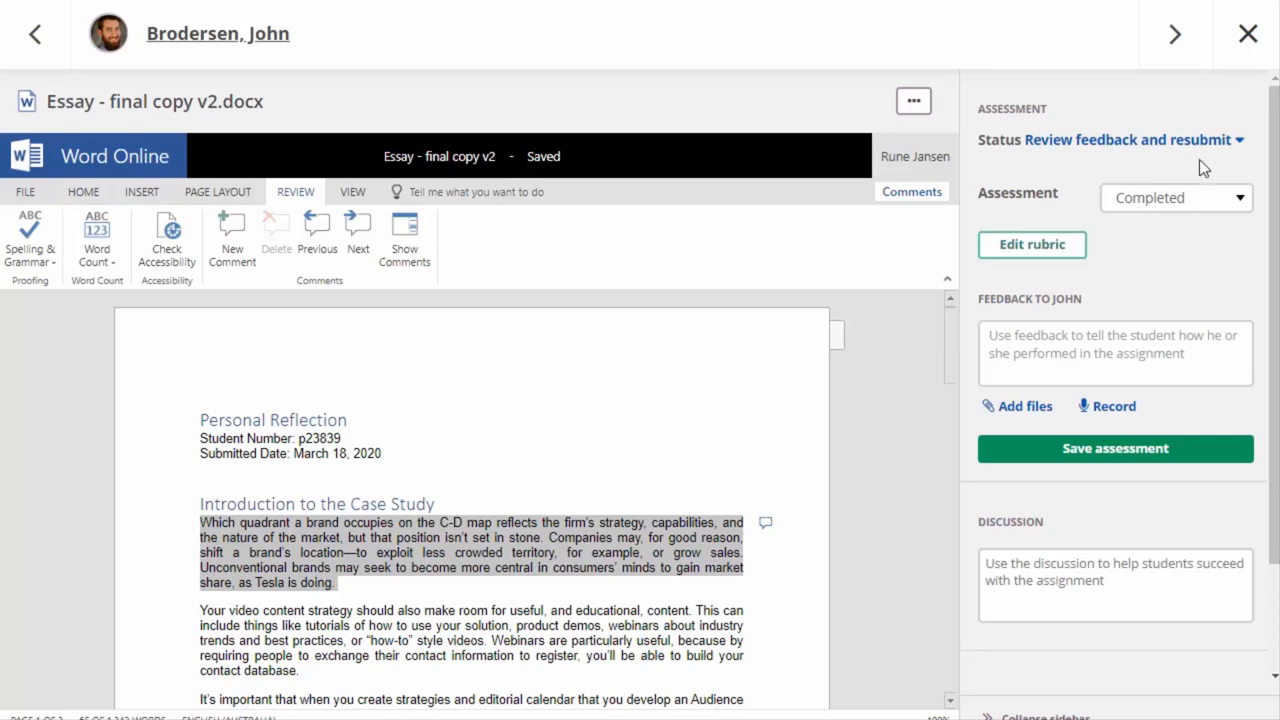
click(1176, 198)
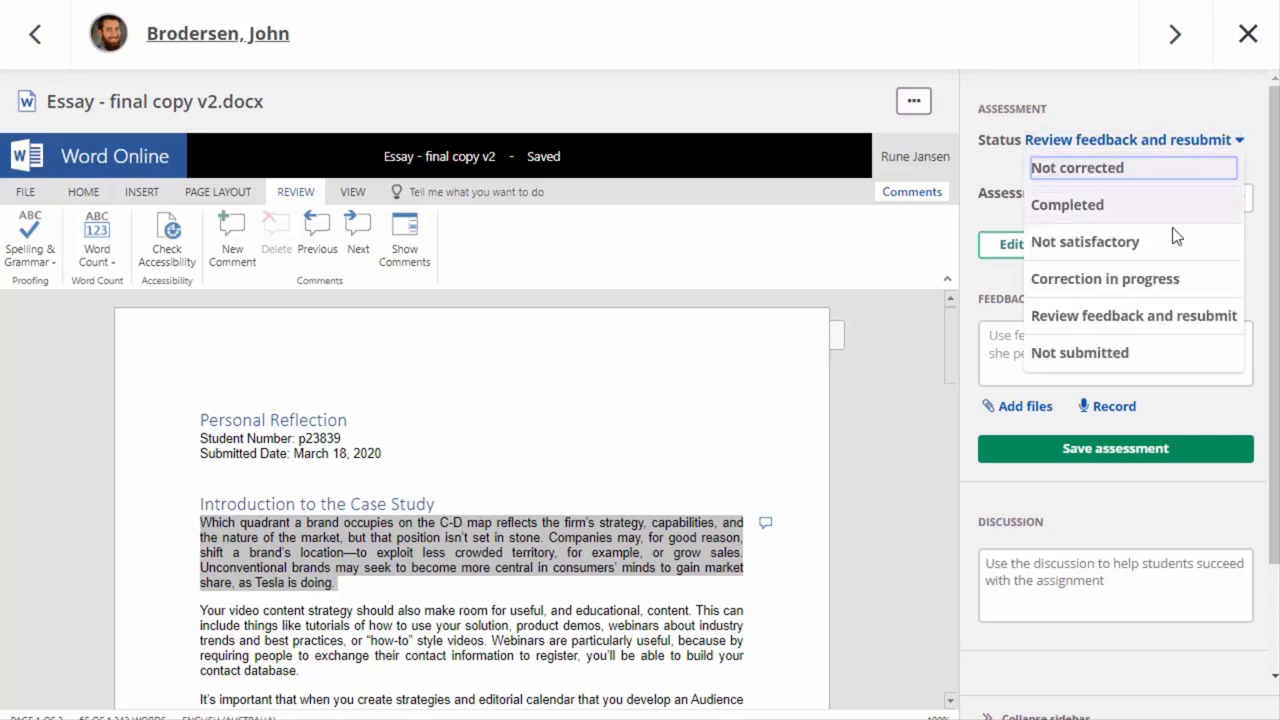
mouse_move(1132, 316)
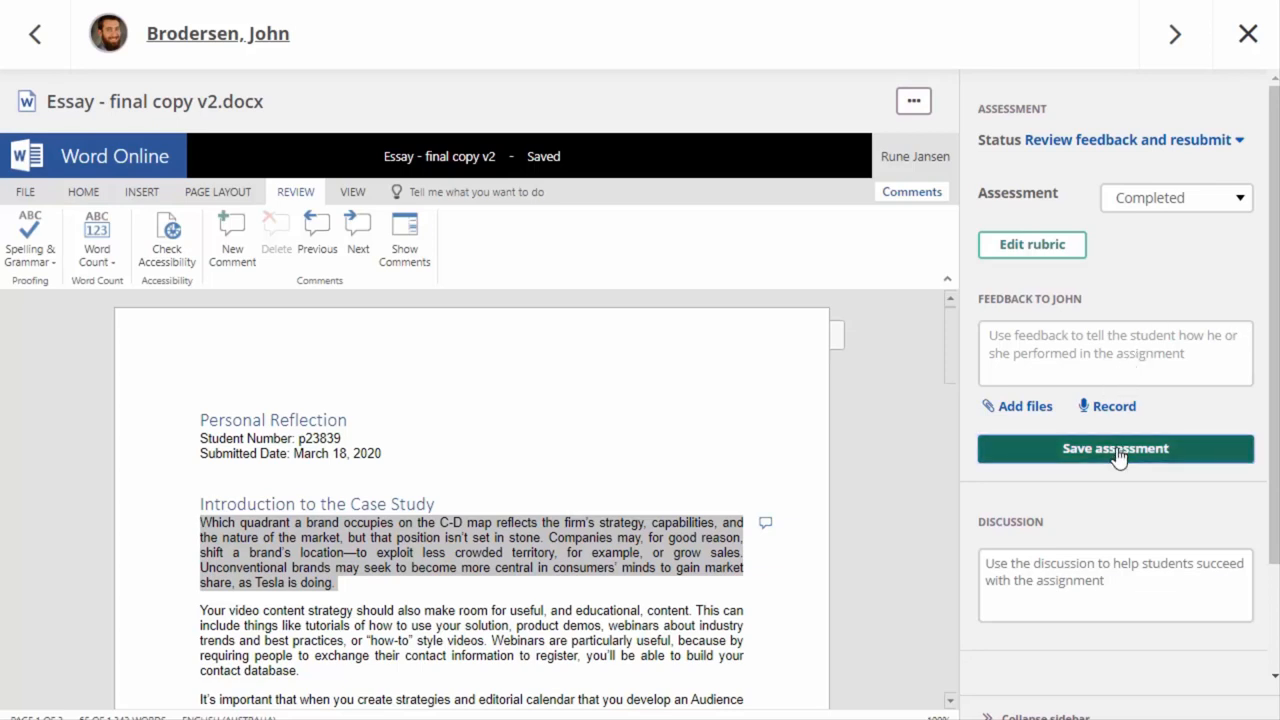
click(1116, 448)
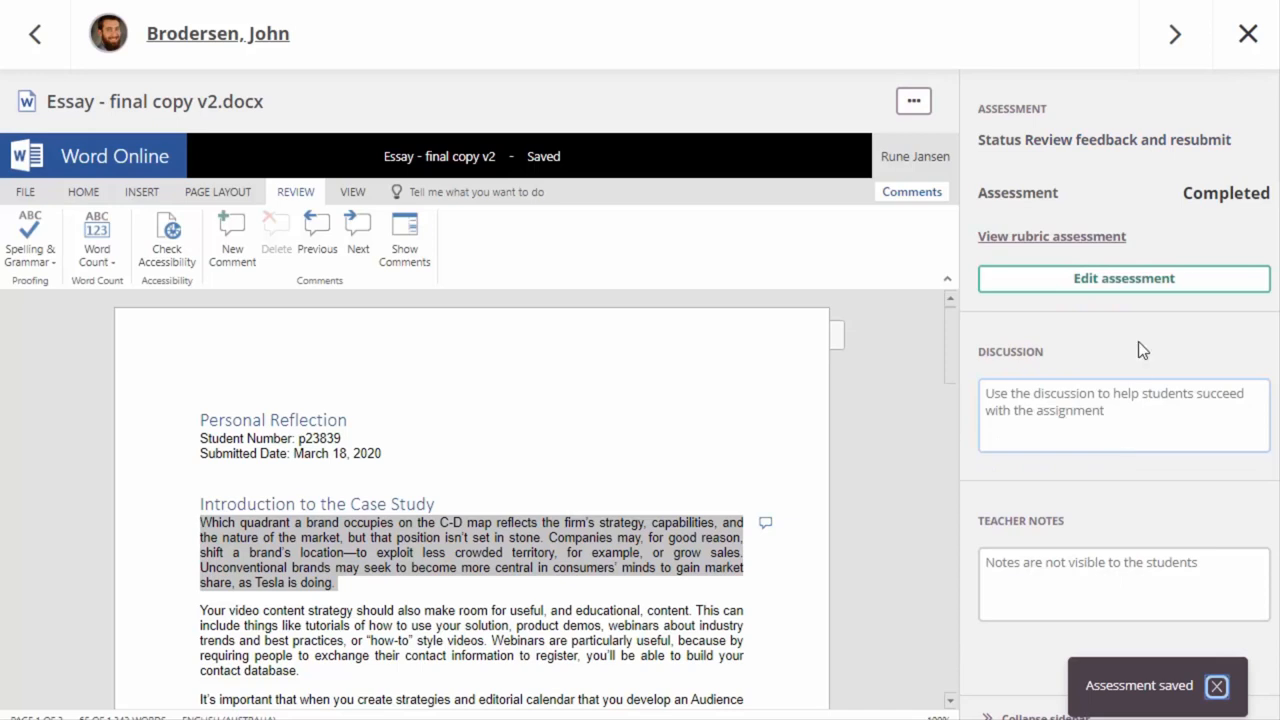
click(1172, 32)
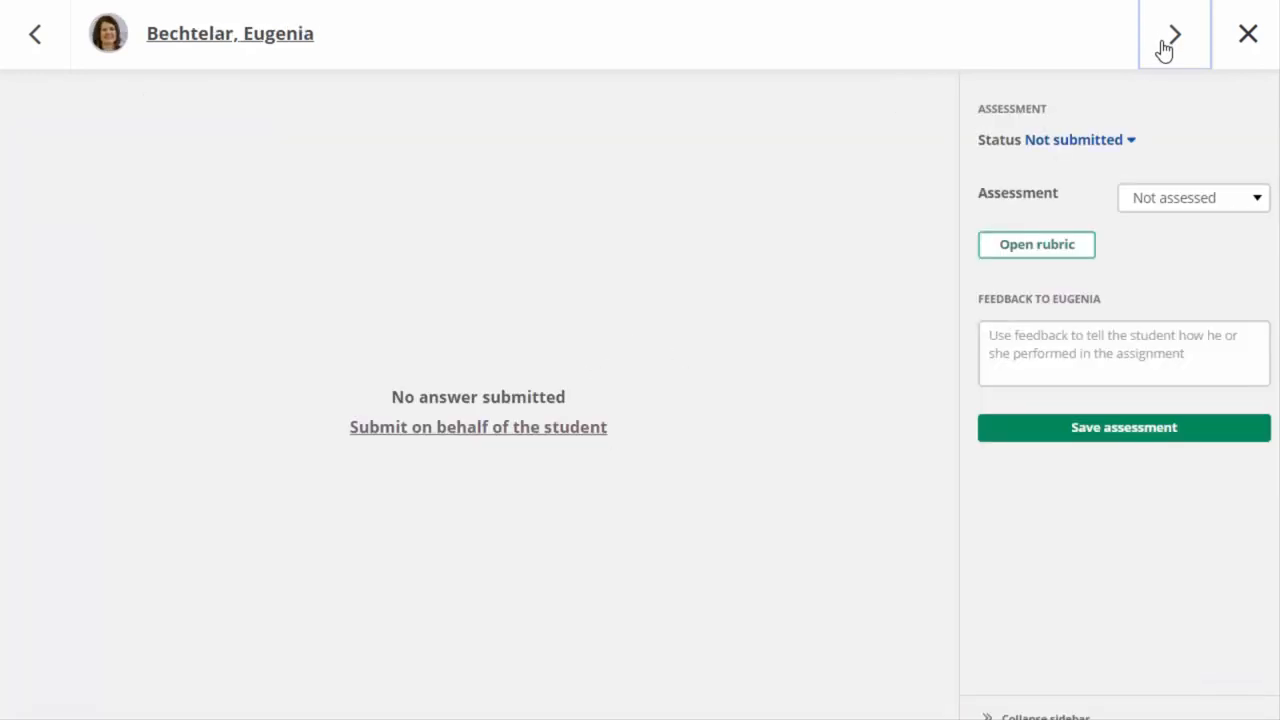